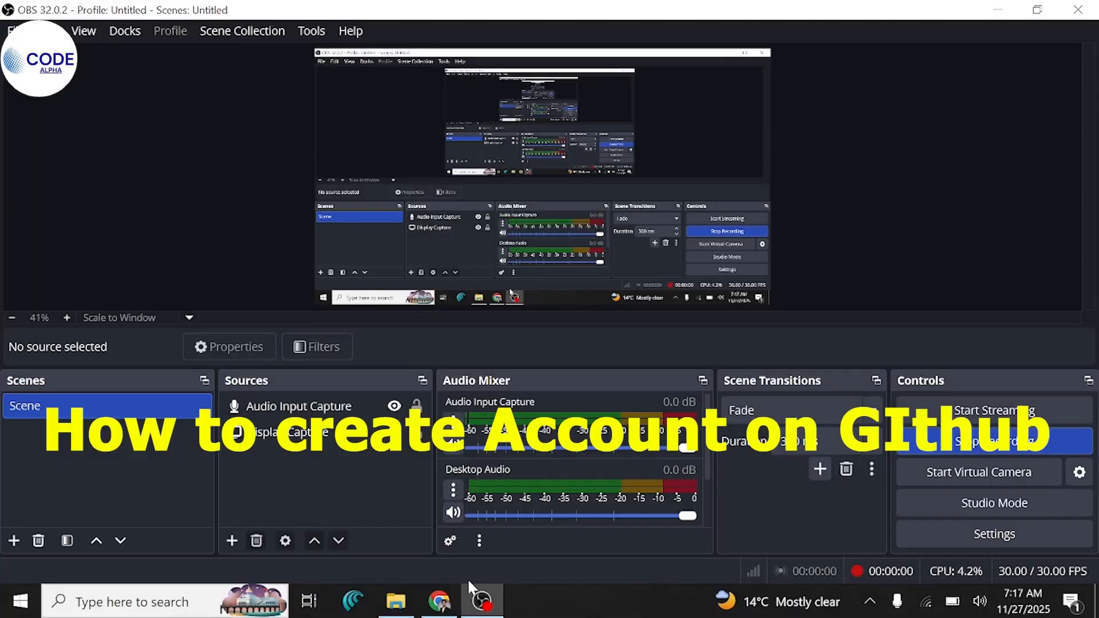
Bring the Chrome window showing github.com to the front over OBS Studio
{"action": "left_click", "coordinate": [439, 601]}
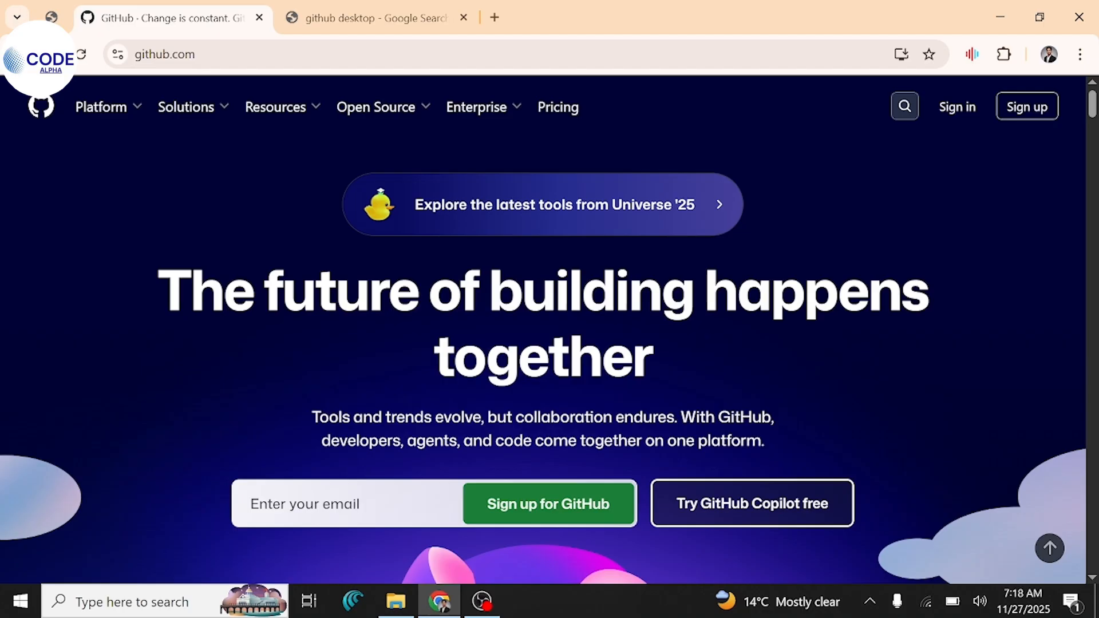
{"action": "mouse_move", "coordinate": [945, 157]}
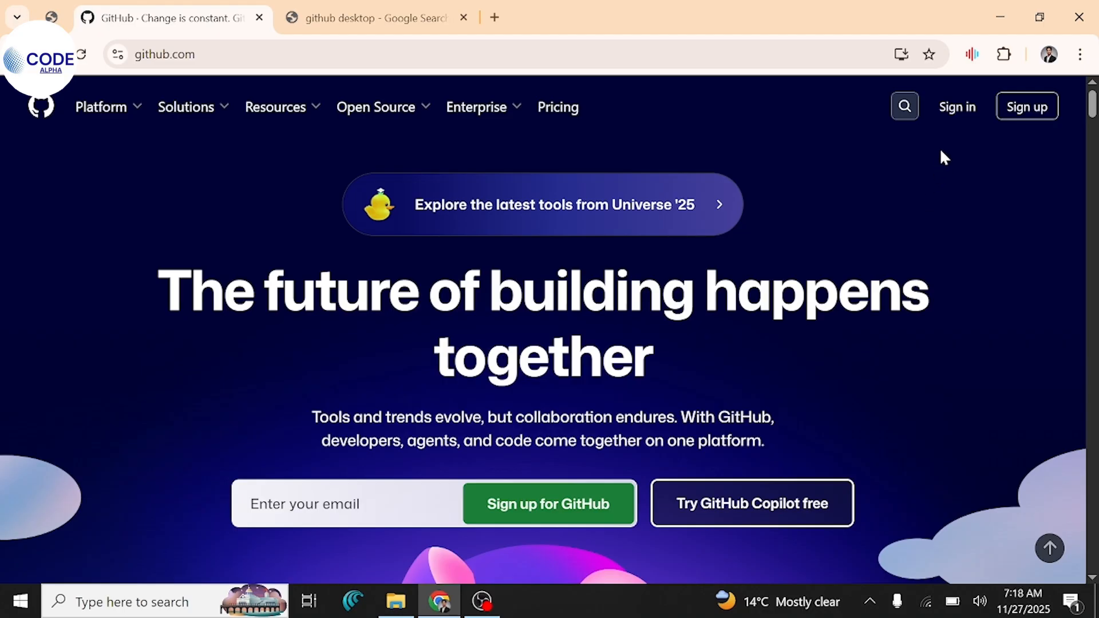
{"action": "mouse_move", "coordinate": [956, 107]}
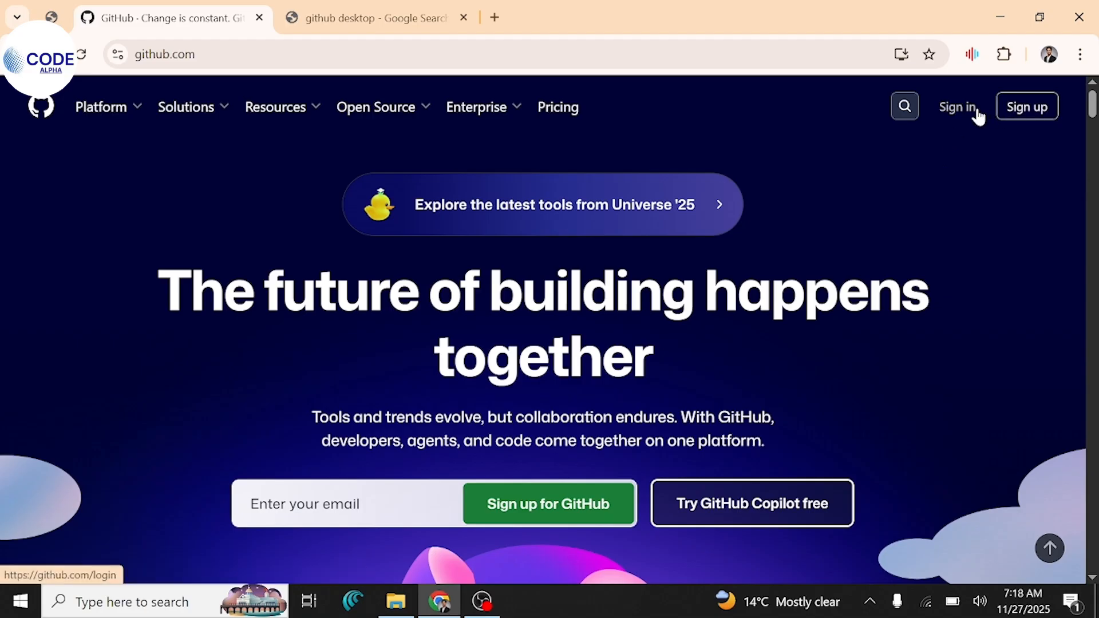
Sign in to GitHub with the existing Google account and land on the dashboard
{"action": "left_click", "coordinate": [958, 107]}
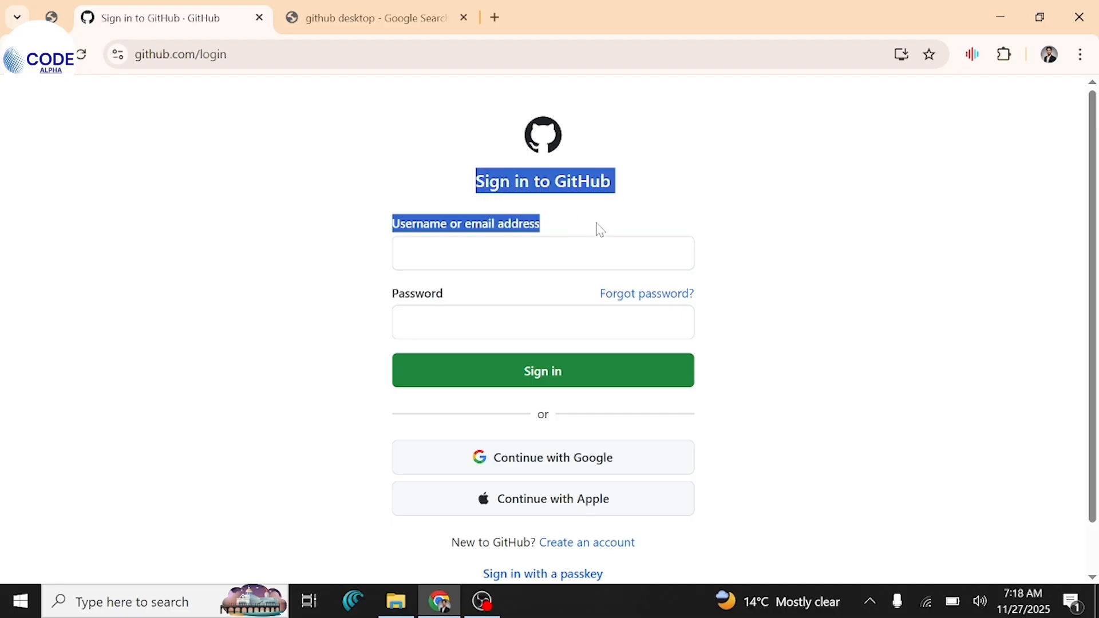
{"action": "left_click", "coordinate": [543, 456]}
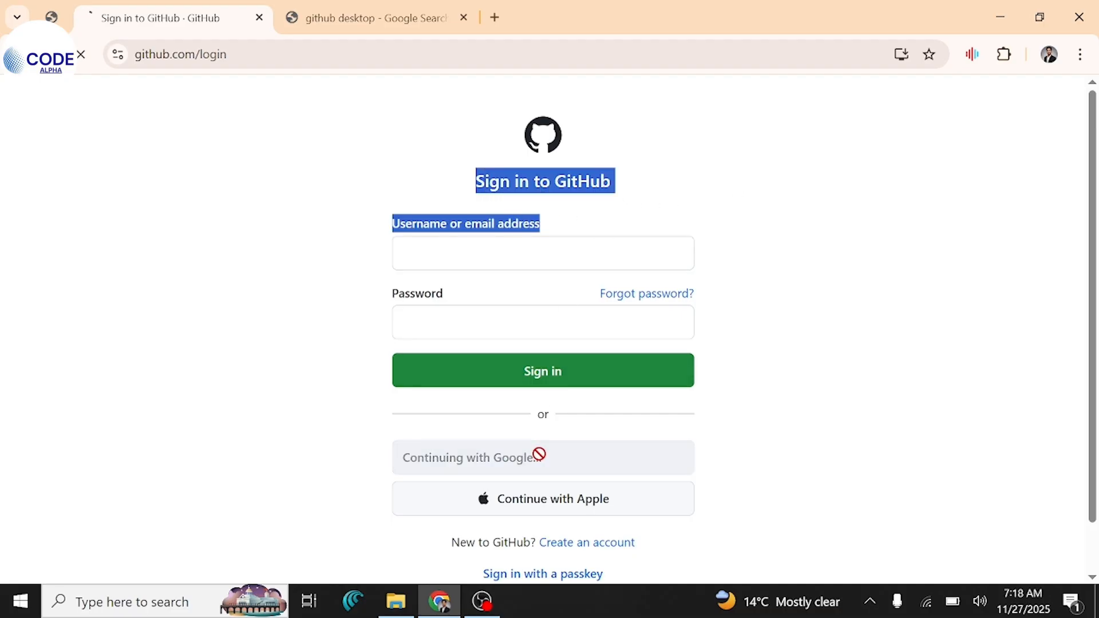
{"action": "left_click", "coordinate": [542, 457]}
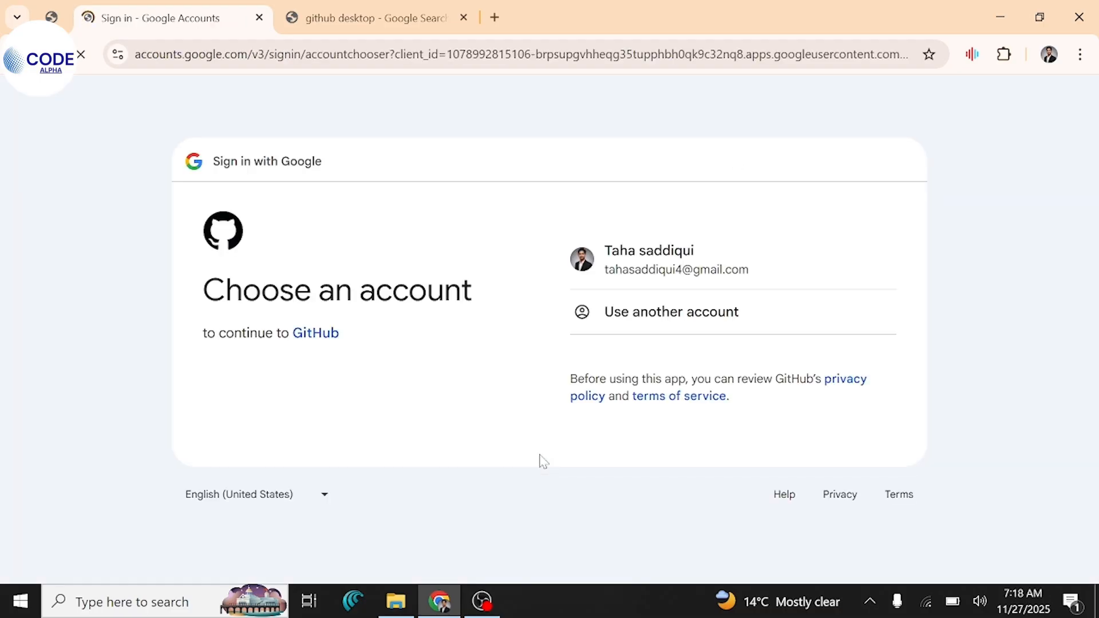
{"action": "left_click", "coordinate": [648, 260]}
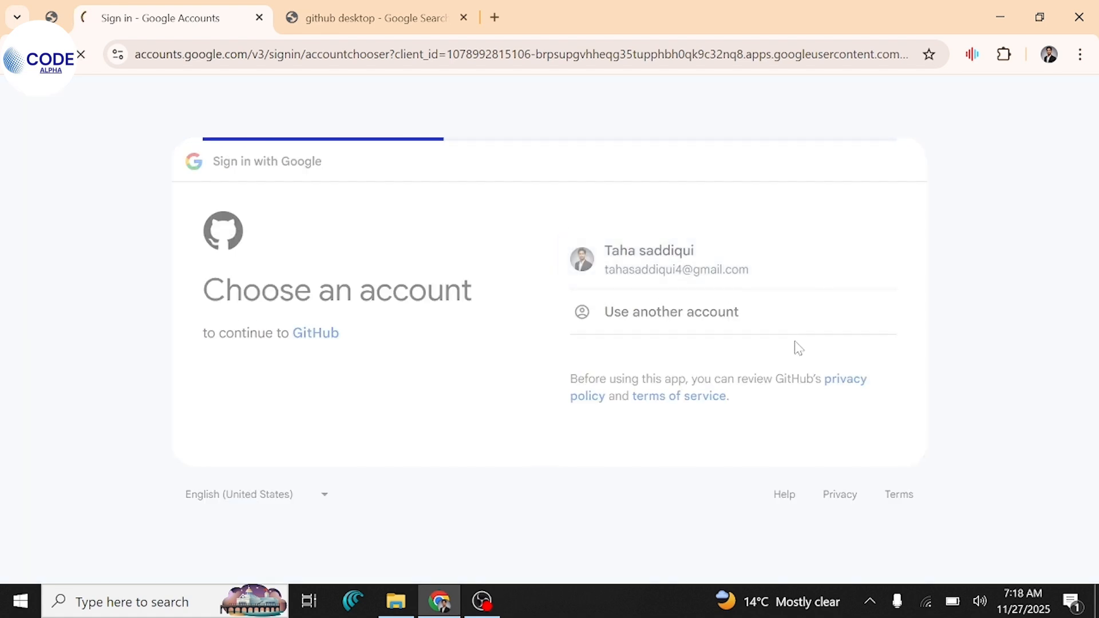
{"action": "left_click", "coordinate": [648, 260]}
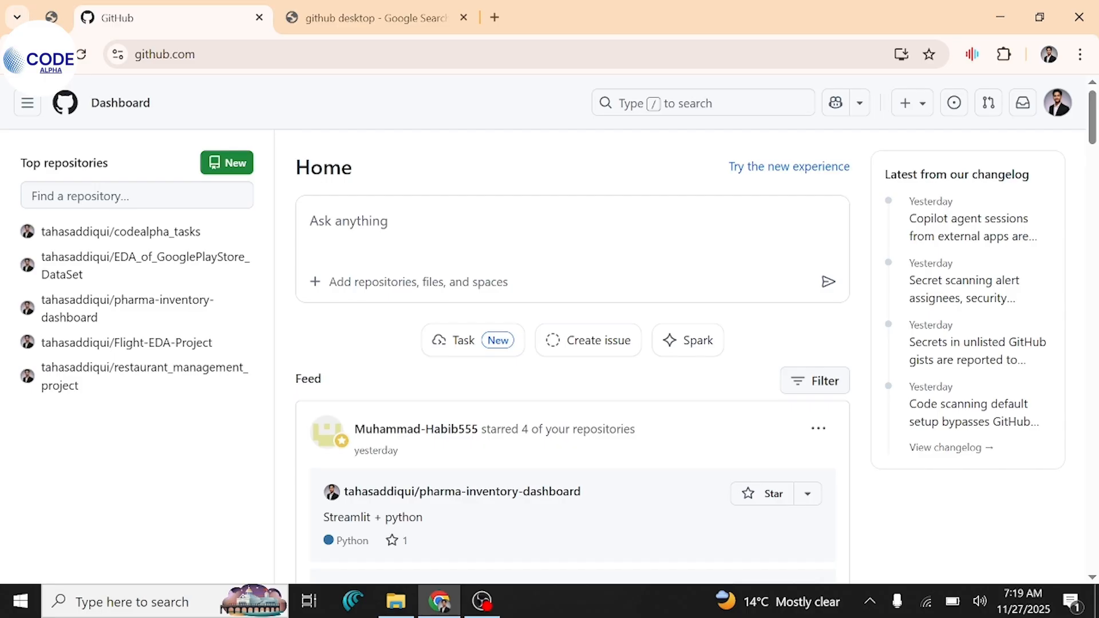
From the 'github desktop' search results, follow the 'Download GitHub Desktop' link
{"action": "left_click", "coordinate": [373, 17]}
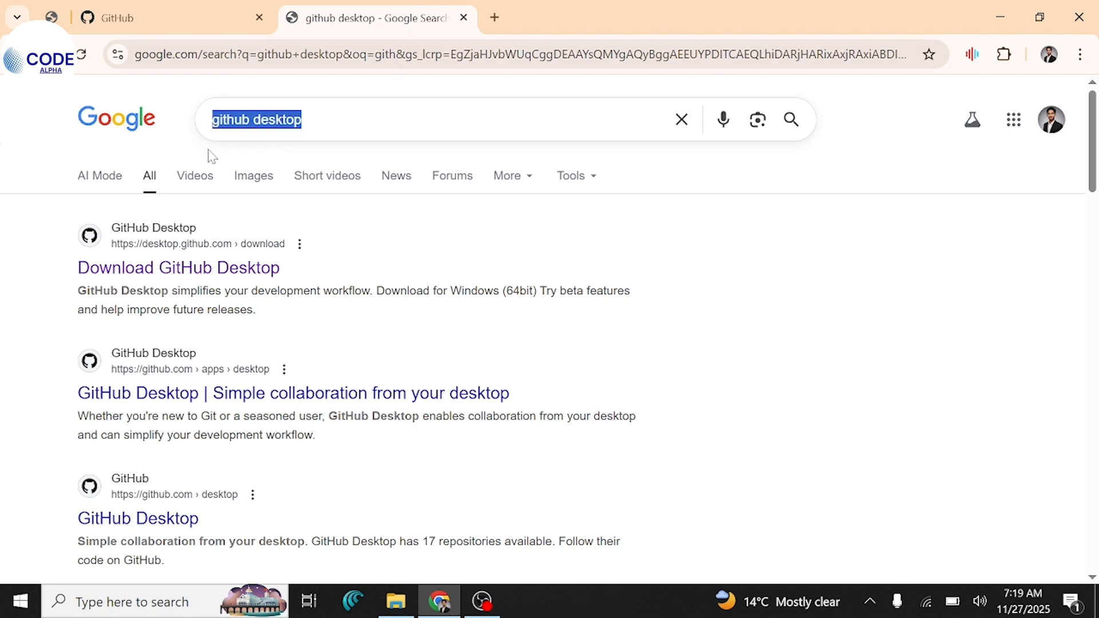
{"action": "mouse_move", "coordinate": [195, 175]}
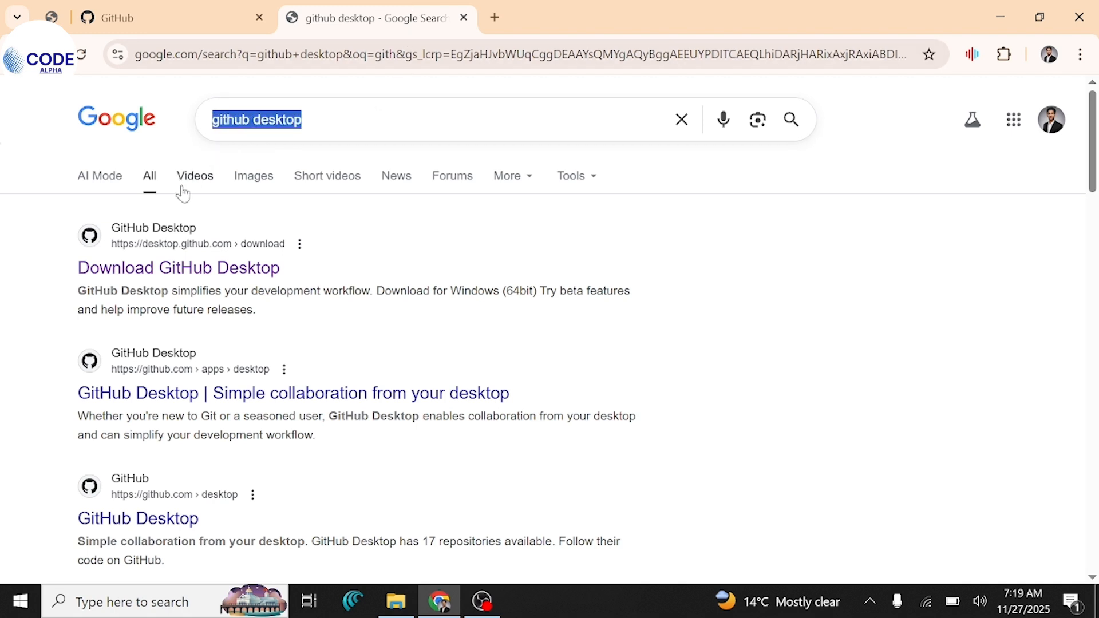
{"action": "left_click", "coordinate": [177, 267]}
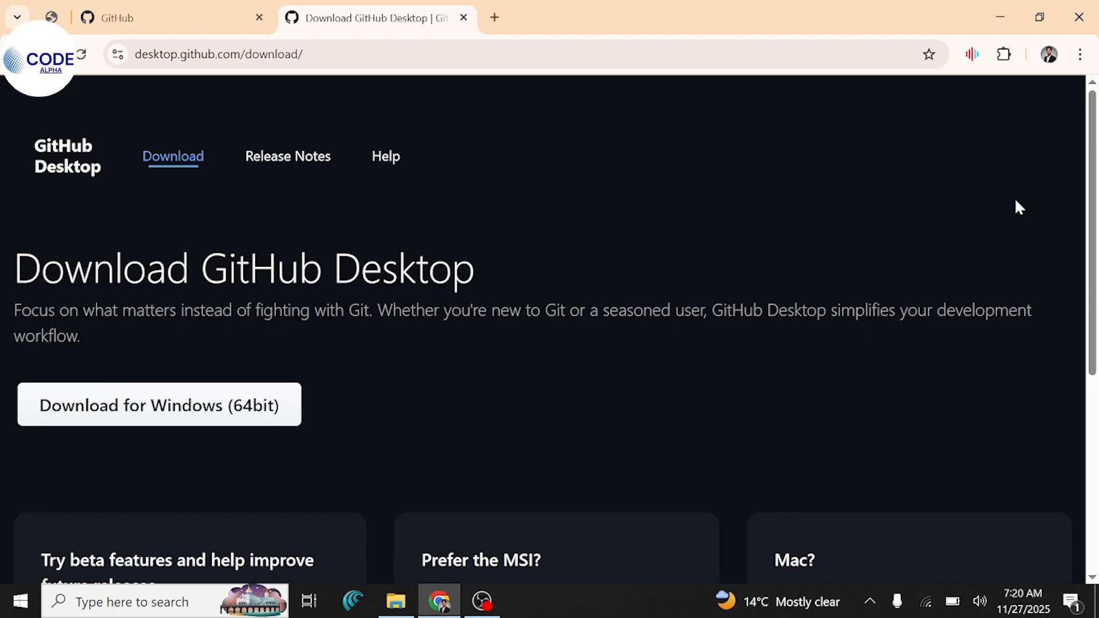
{"action": "mouse_move", "coordinate": [951, 297]}
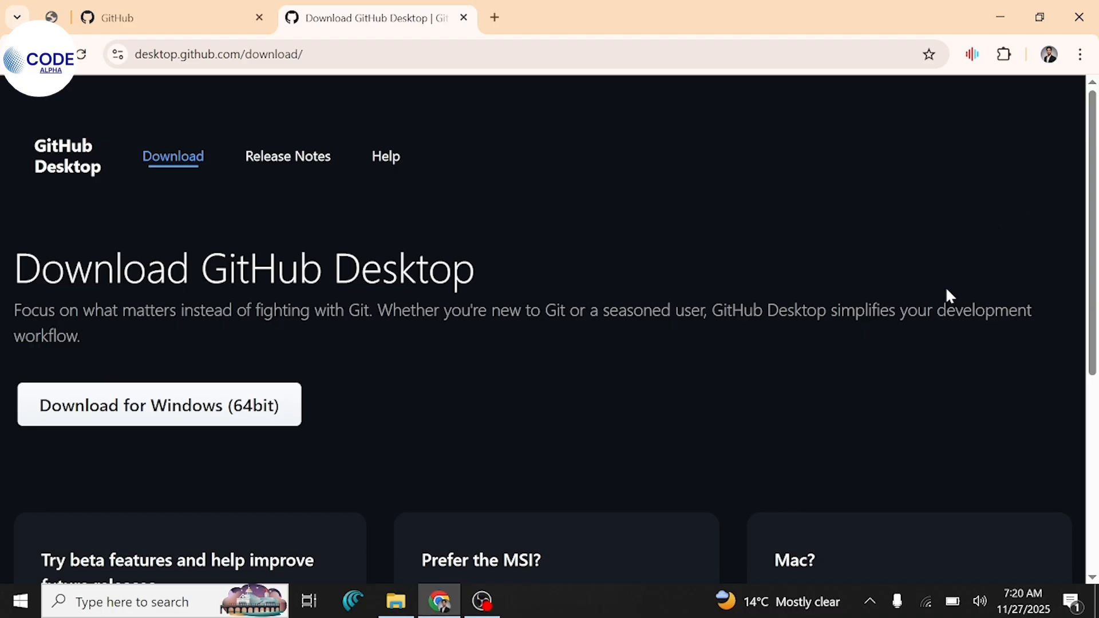
{"action": "mouse_move", "coordinate": [166, 406]}
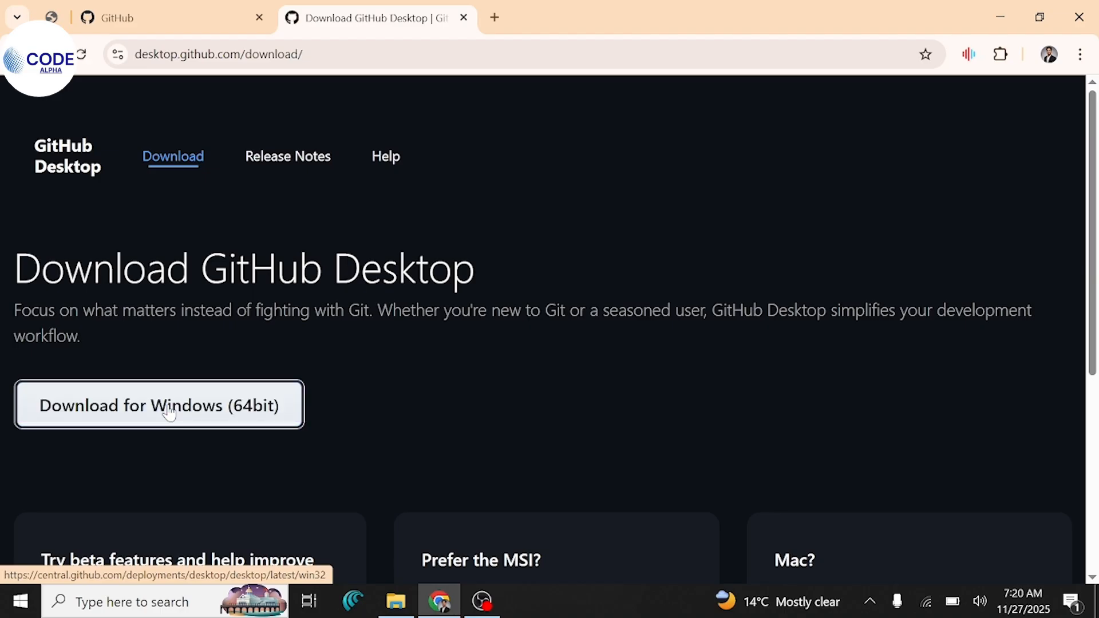
Download the Windows 64-bit installer and check GitHubDesktopSetup-x64.exe progress in Downloads
{"action": "left_click", "coordinate": [158, 406]}
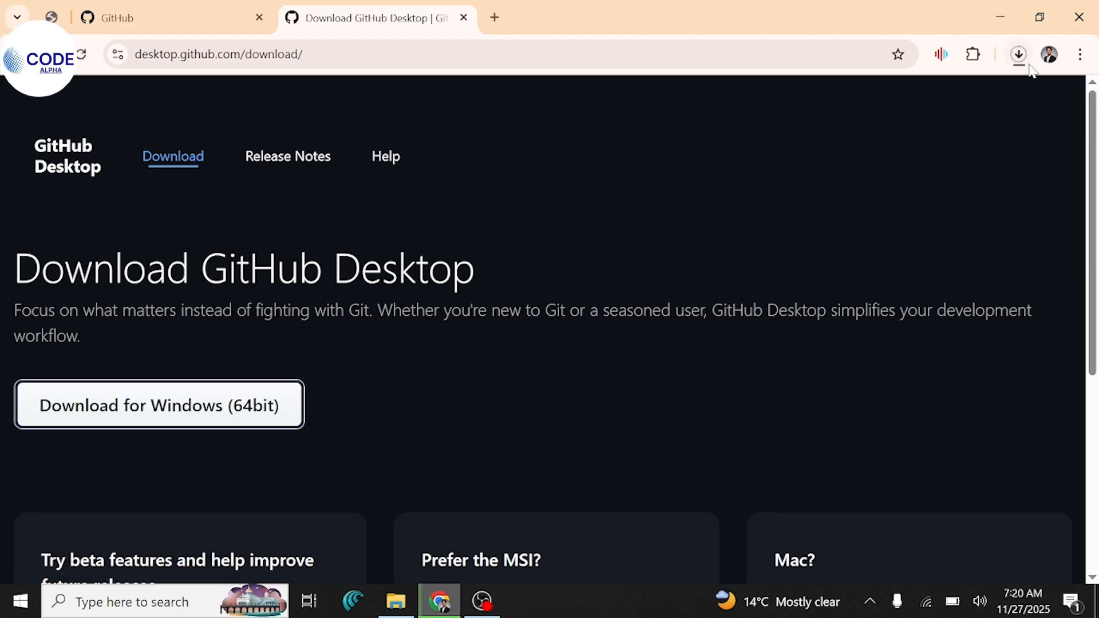
{"action": "left_click", "coordinate": [1016, 54]}
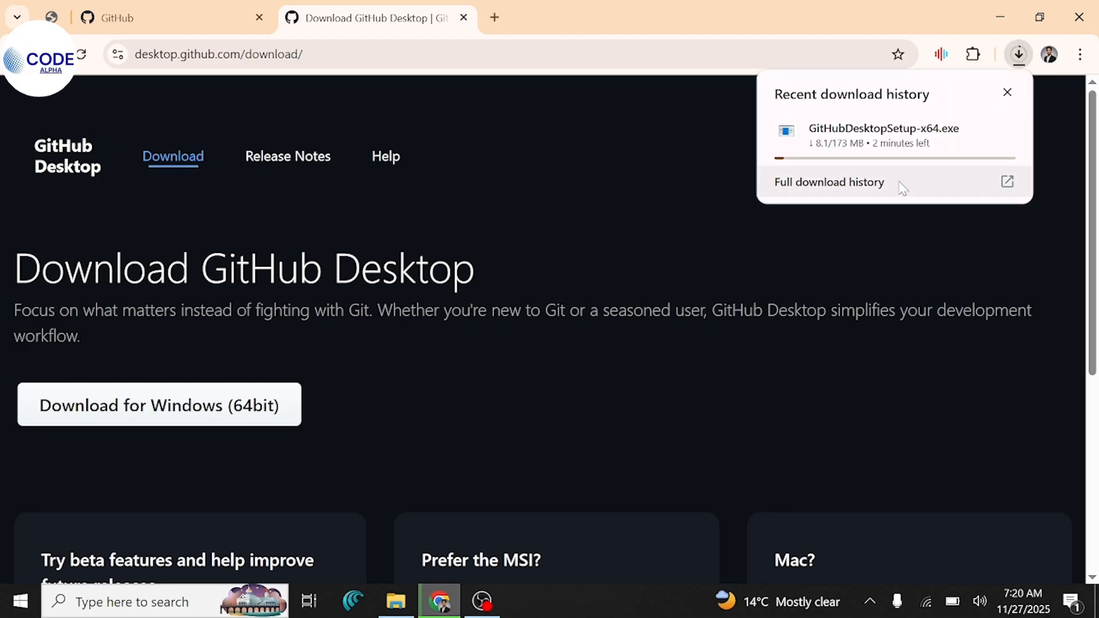
{"action": "mouse_move", "coordinate": [848, 160]}
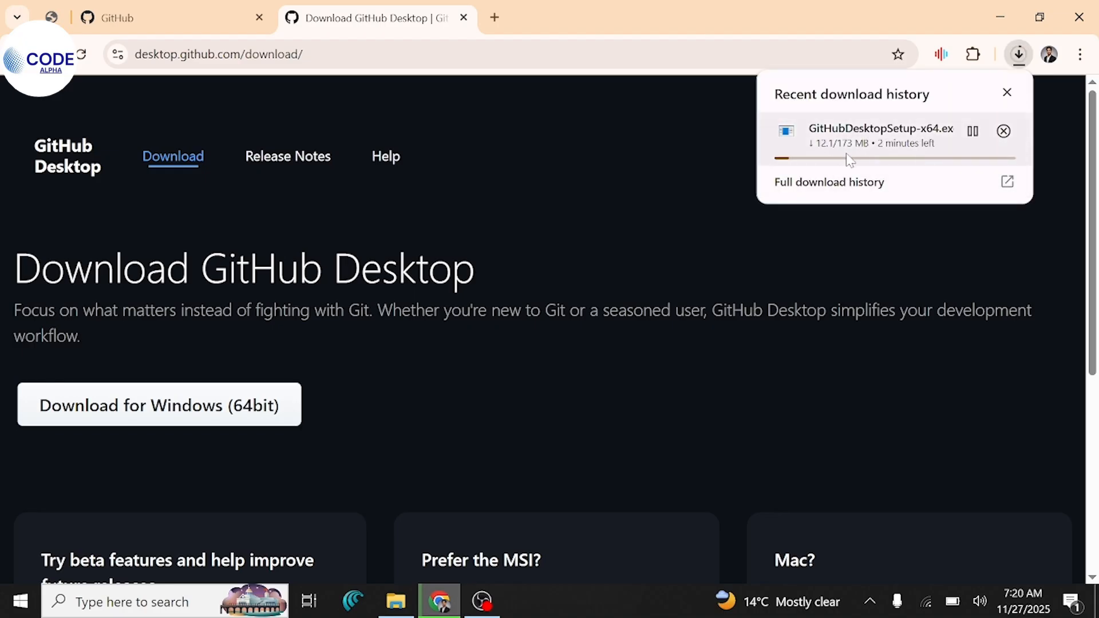
{"action": "mouse_move", "coordinate": [863, 255]}
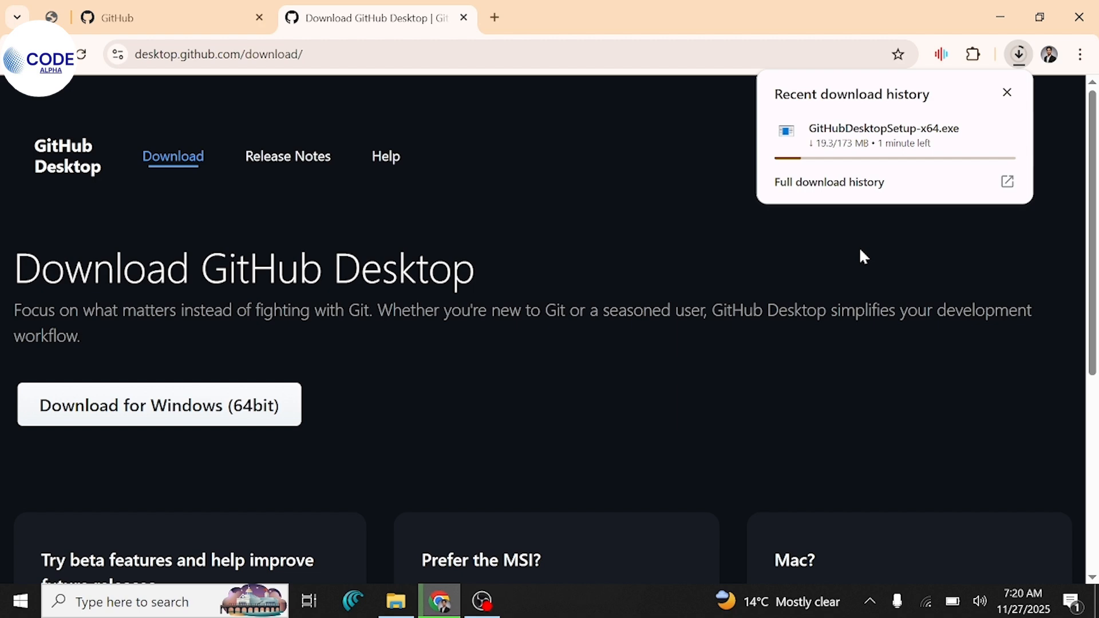
Revisit the download page, then launch GitHubDesktopSetup-x64.exe from the recent downloads list
{"action": "left_click", "coordinate": [169, 18]}
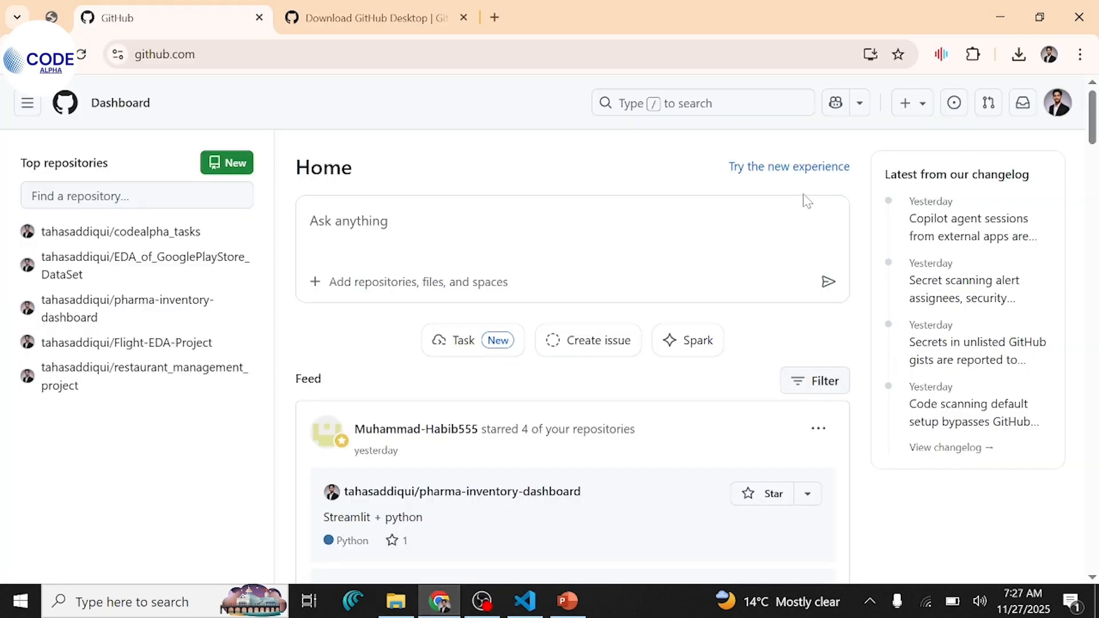
{"action": "mouse_move", "coordinate": [1038, 62]}
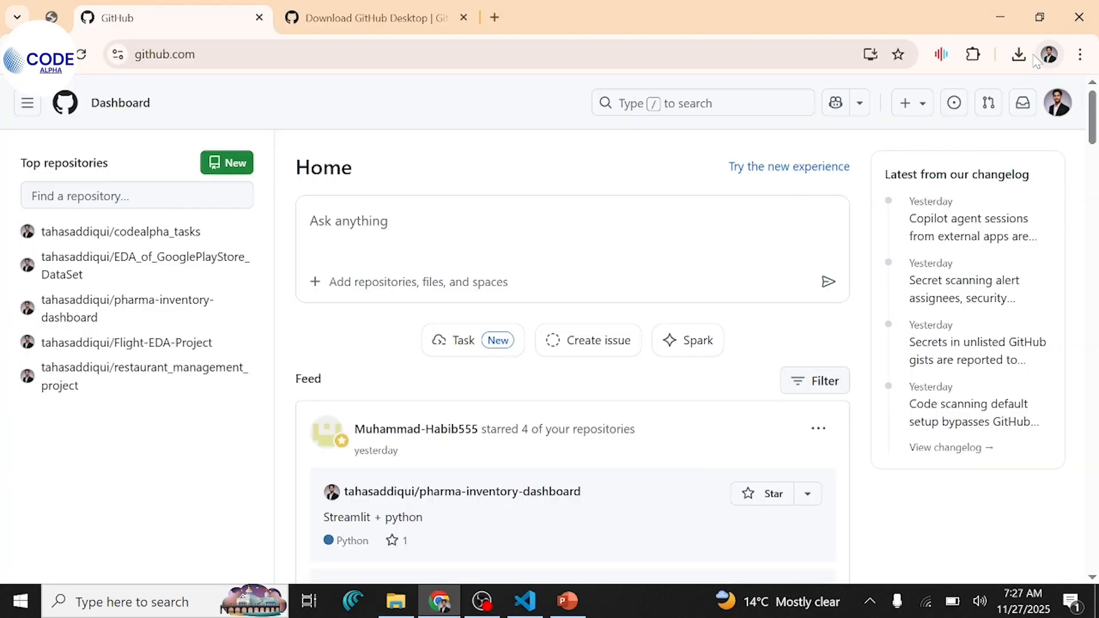
{"action": "left_click", "coordinate": [1019, 54]}
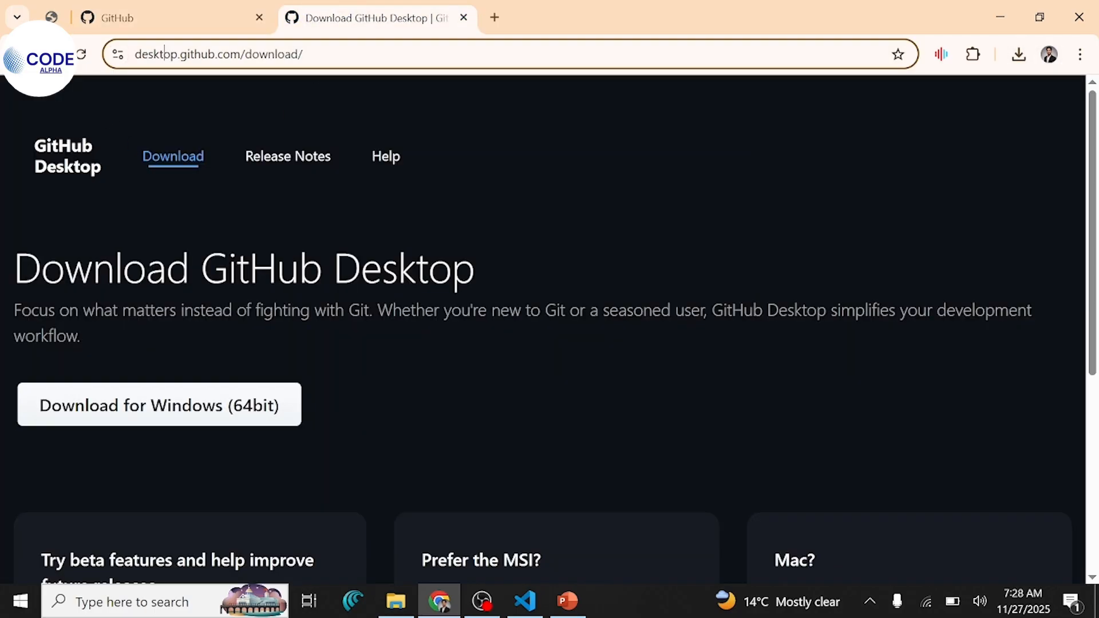
{"action": "double_click", "coordinate": [232, 54]}
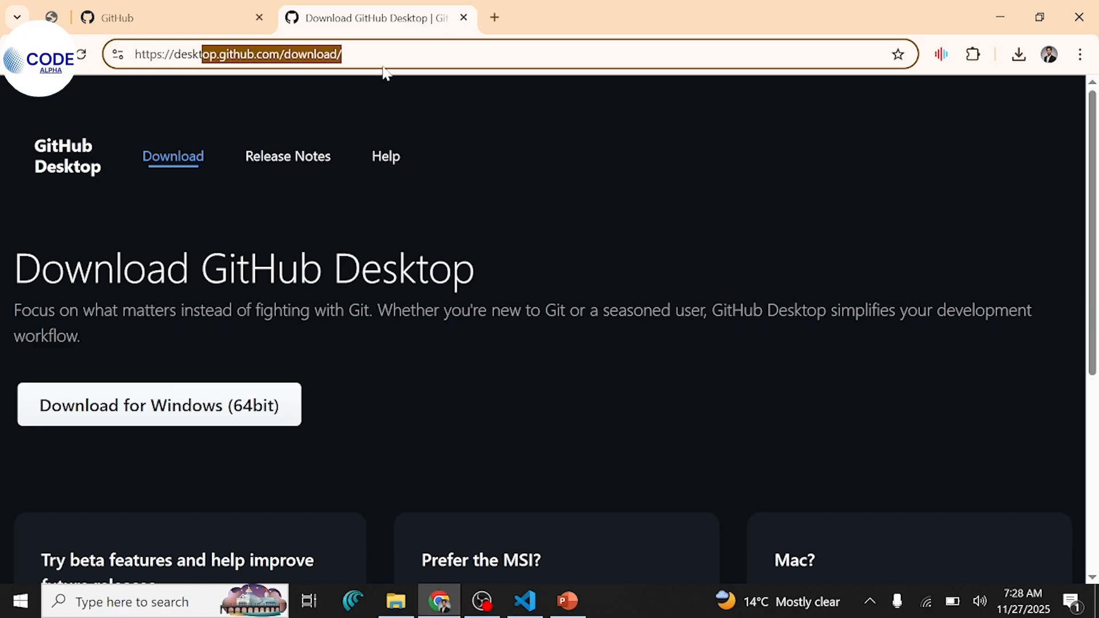
{"action": "mouse_move", "coordinate": [329, 185]}
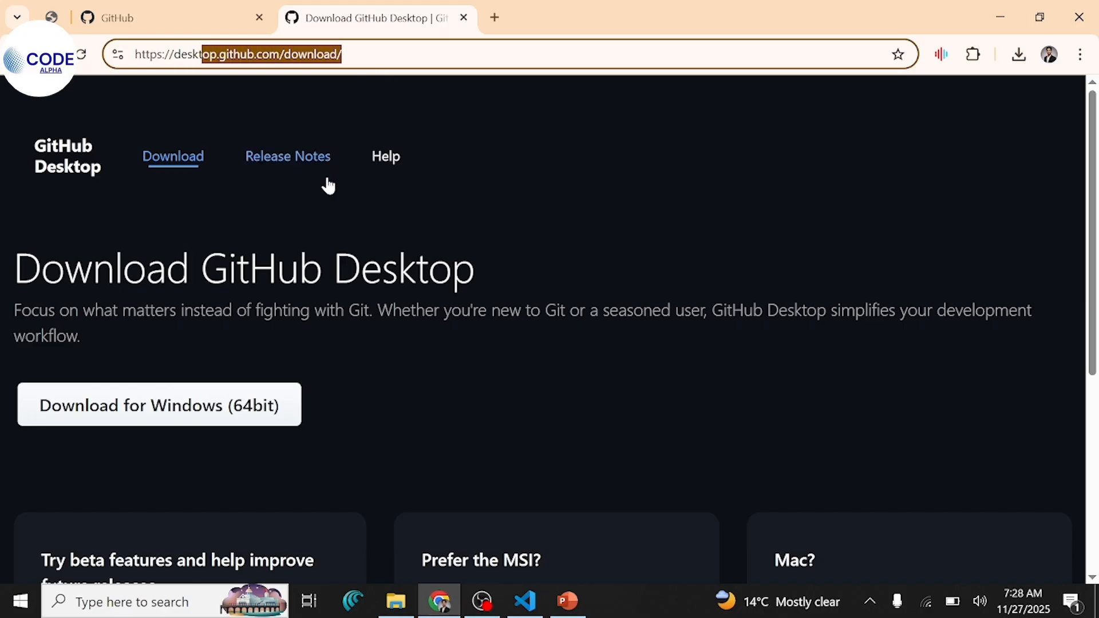
{"action": "scroll", "scroll_direction": "down", "scroll_amount": 3}
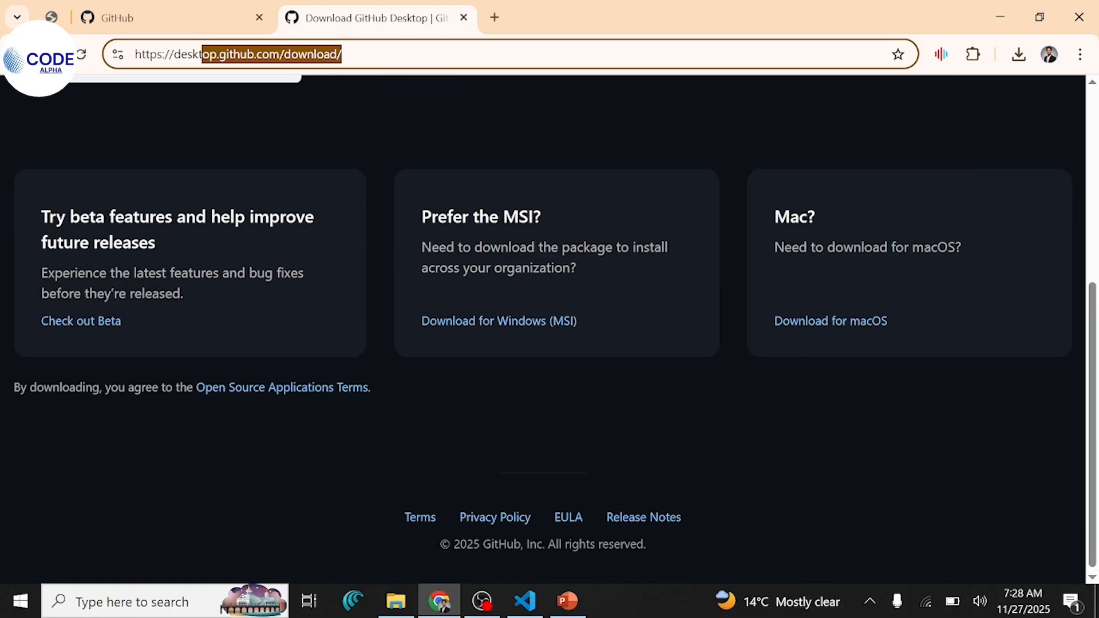
{"action": "mouse_move", "coordinate": [852, 323]}
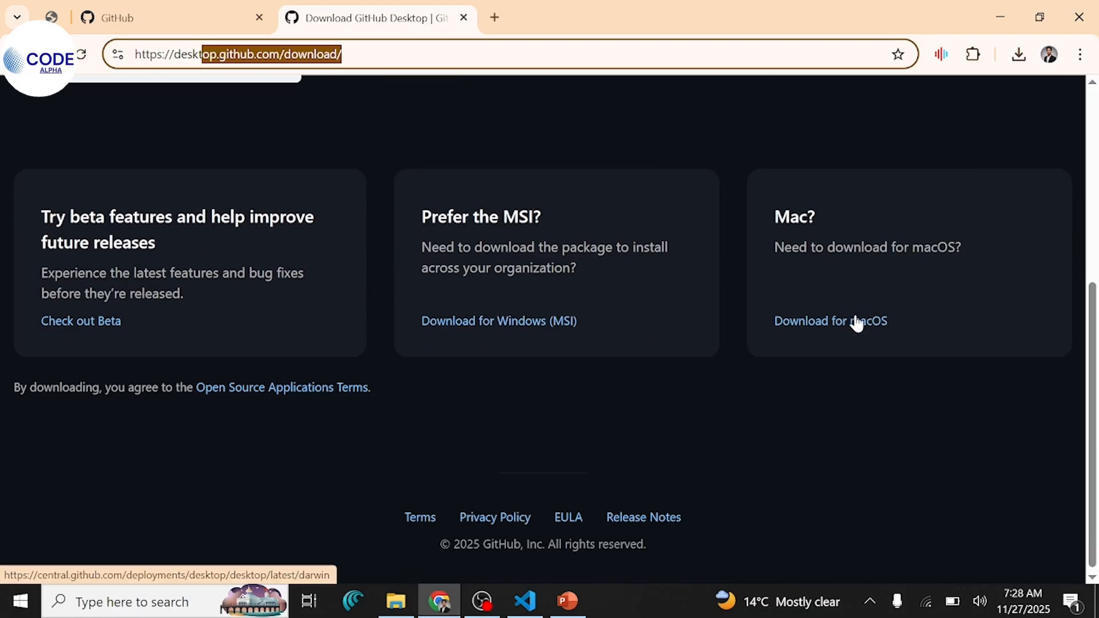
{"action": "mouse_move", "coordinate": [699, 295]}
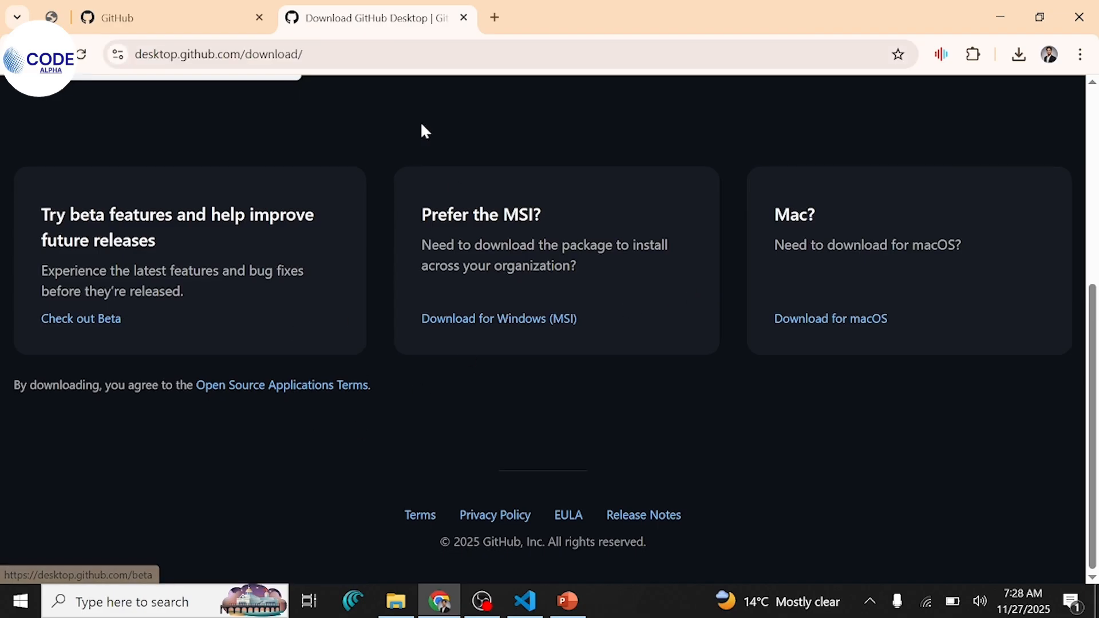
{"action": "scroll", "scroll_direction": "up", "scroll_amount": 3}
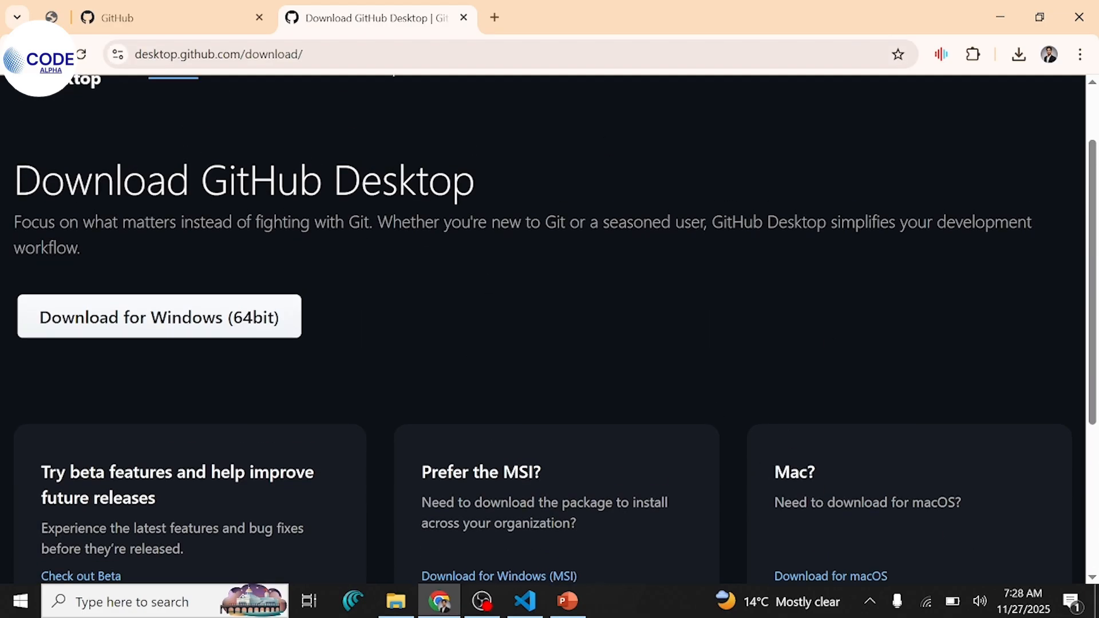
{"action": "scroll", "scroll_direction": "up", "scroll_amount": 3}
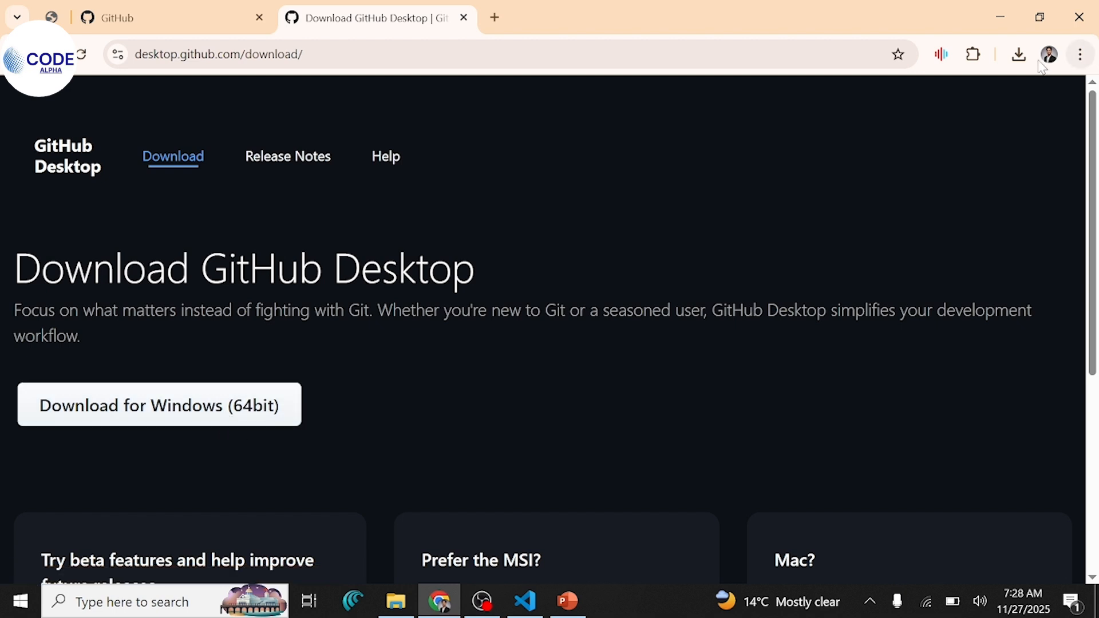
{"action": "left_click", "coordinate": [1019, 54]}
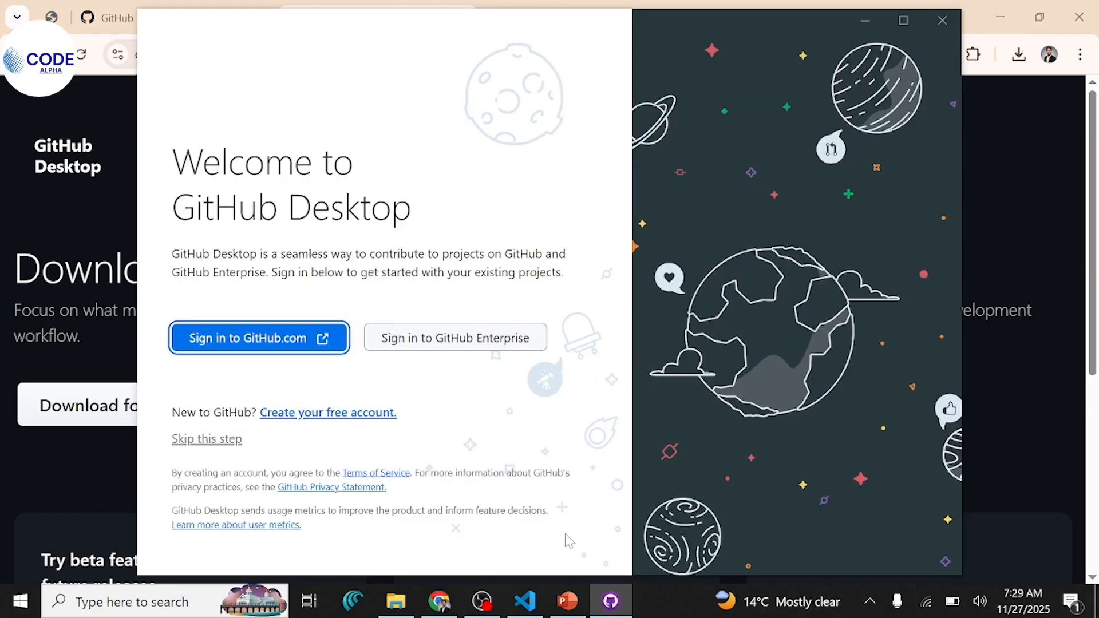
{"action": "mouse_move", "coordinate": [501, 452]}
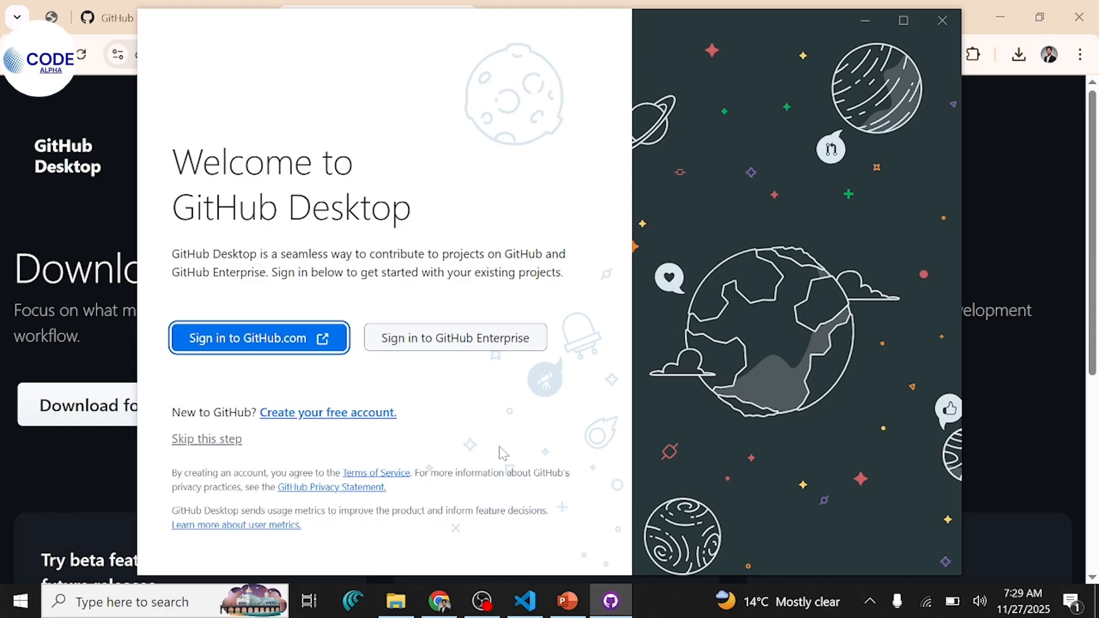
{"action": "mouse_move", "coordinate": [154, 292]}
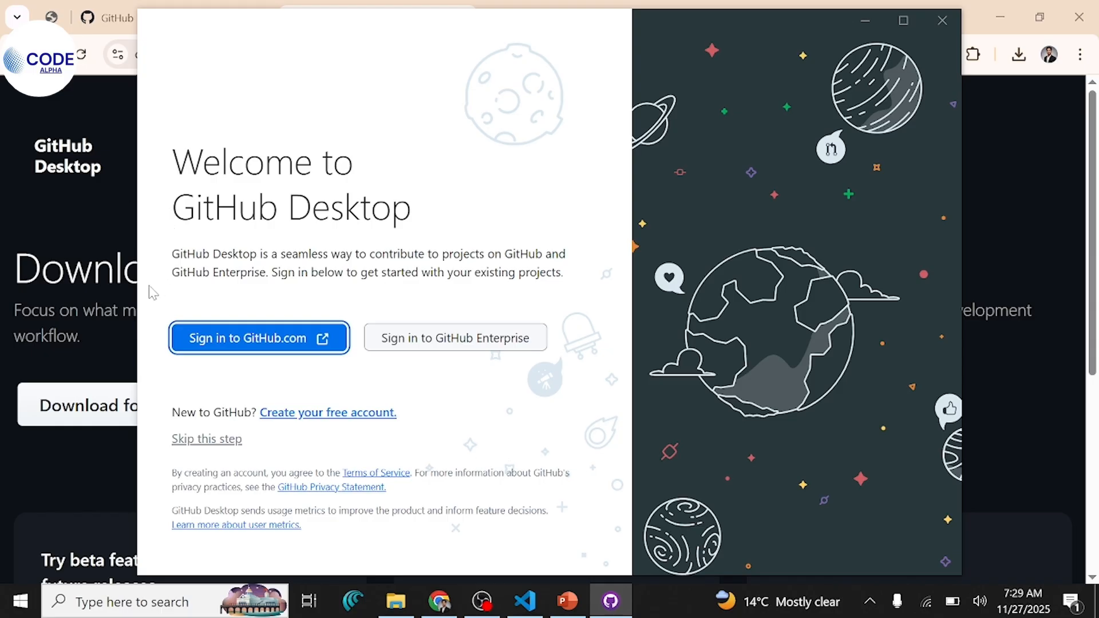
{"action": "mouse_move", "coordinate": [265, 357]}
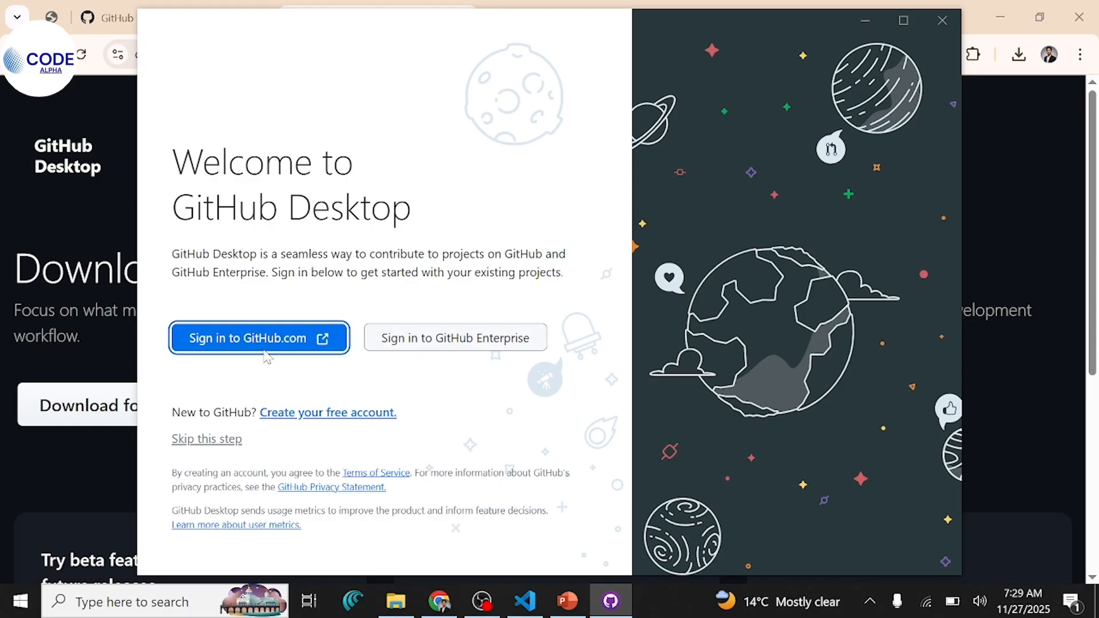
{"action": "mouse_move", "coordinate": [385, 354]}
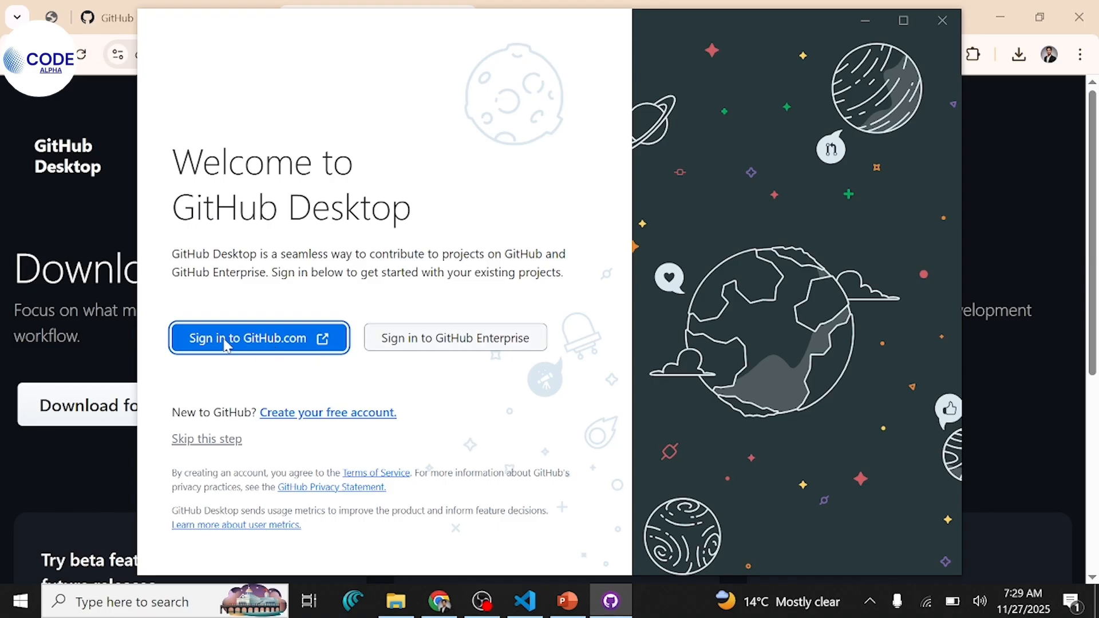
Choose 'Sign in to GitHub.com' on the GitHub Desktop welcome screen
{"action": "left_click", "coordinate": [259, 338]}
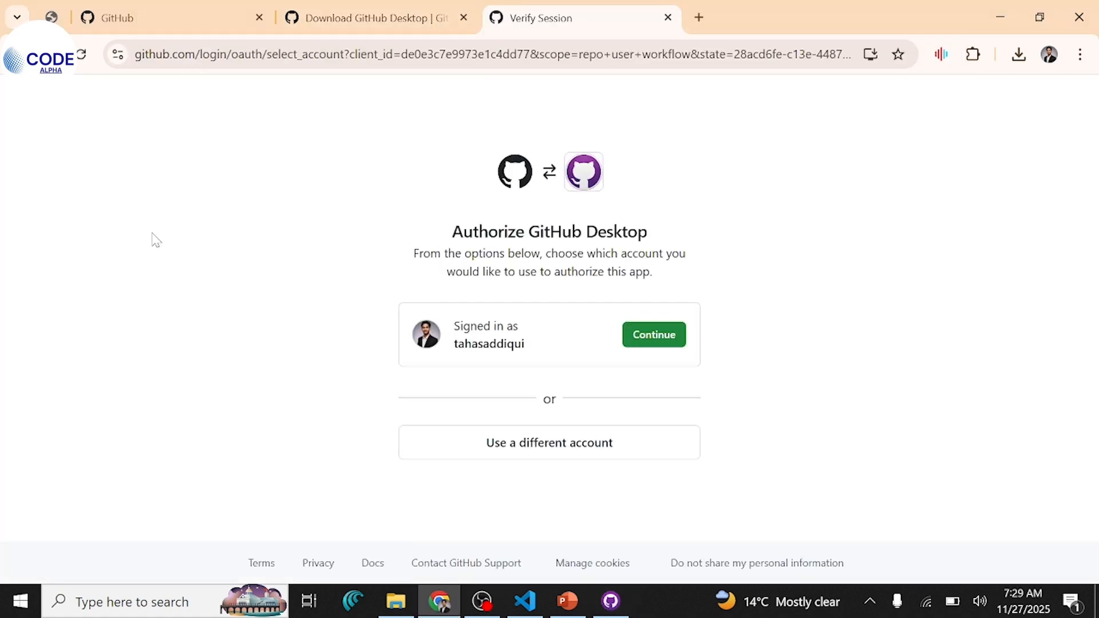
{"action": "mouse_move", "coordinate": [676, 240]}
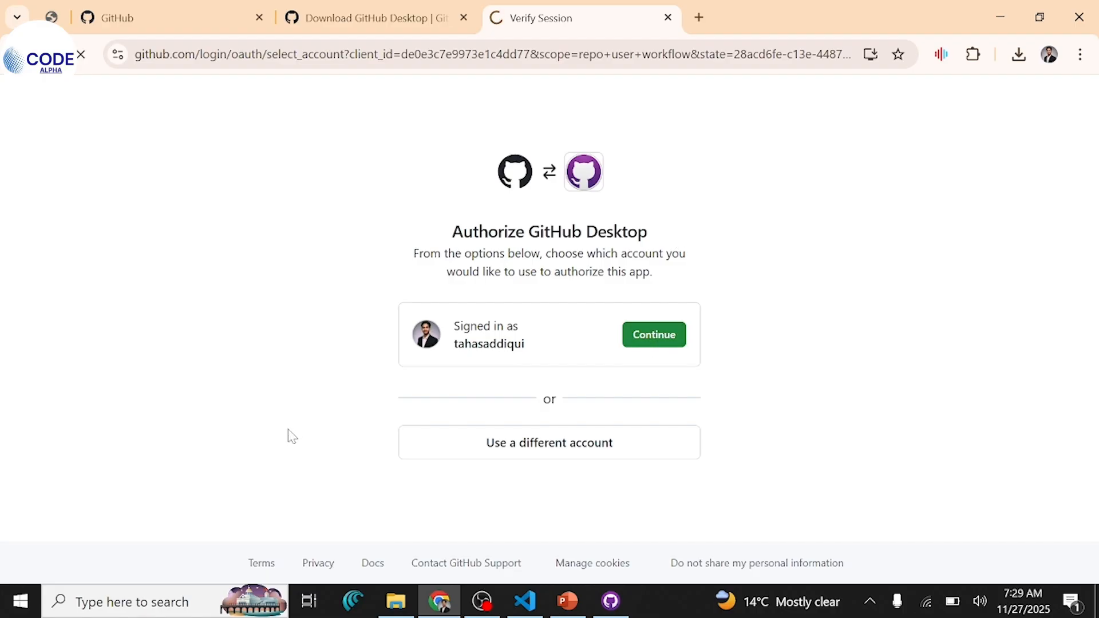
Authorize GitHub Desktop for the signed-in account and let the browser reopen GitHubDesktop.exe
{"action": "left_click", "coordinate": [653, 335]}
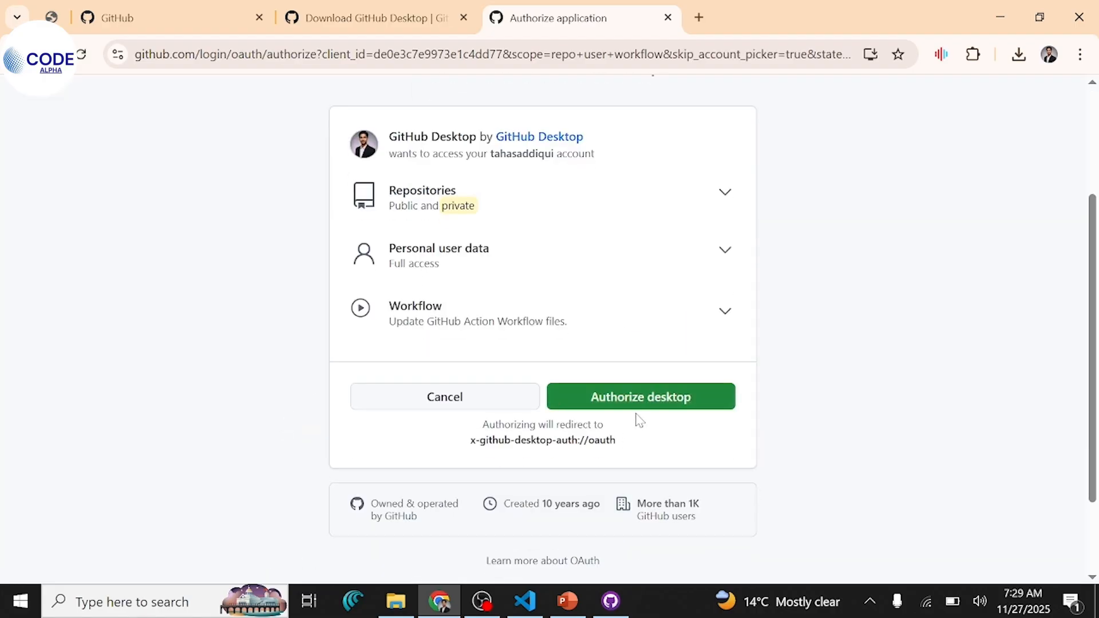
{"action": "left_click", "coordinate": [639, 398]}
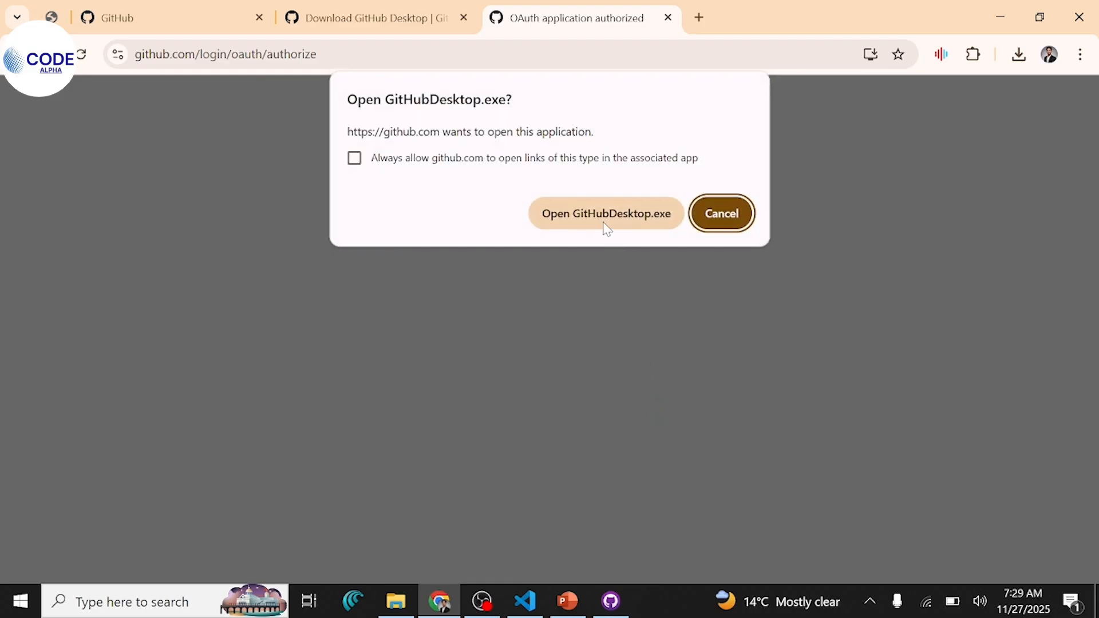
{"action": "mouse_move", "coordinate": [642, 221]}
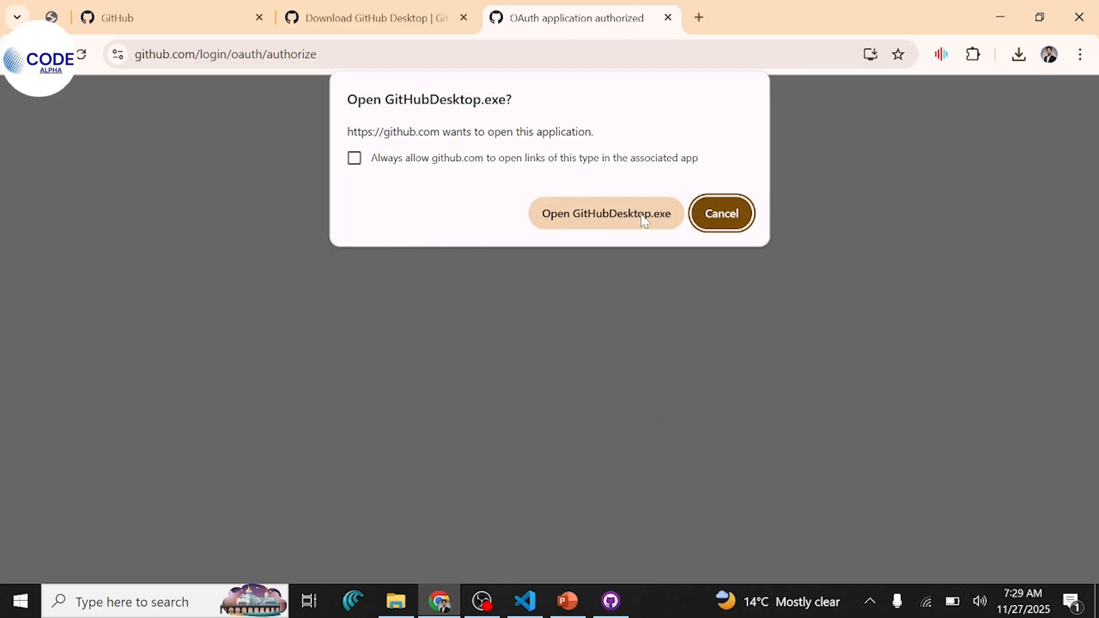
{"action": "left_click", "coordinate": [605, 213]}
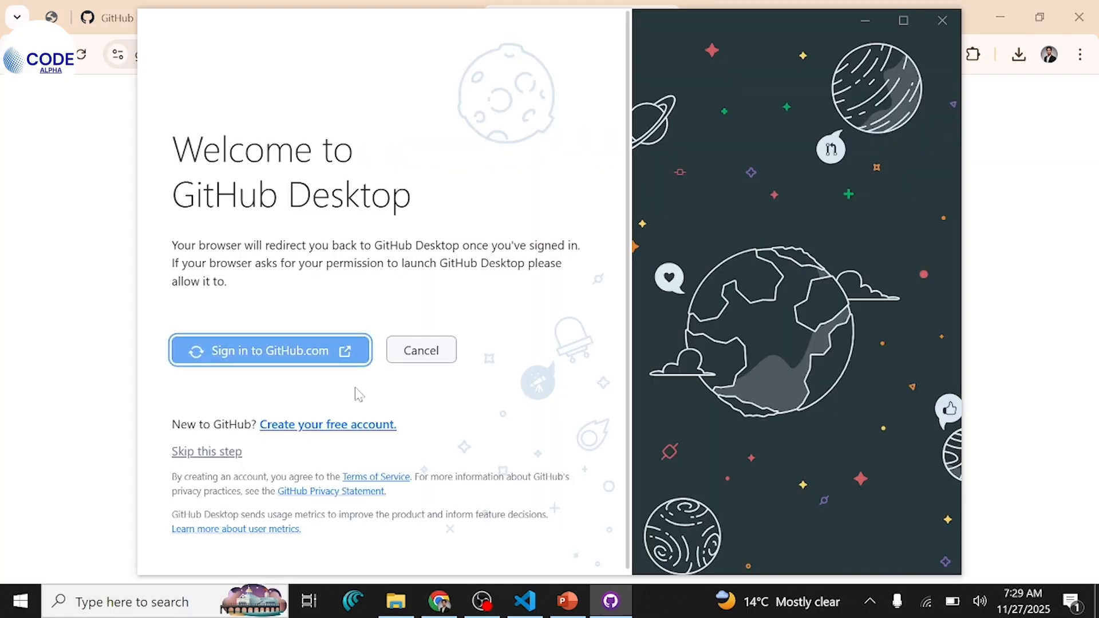
Finish the first-run setup to reach 'Let's get started!' with the account's repositories
{"action": "left_click", "coordinate": [270, 350]}
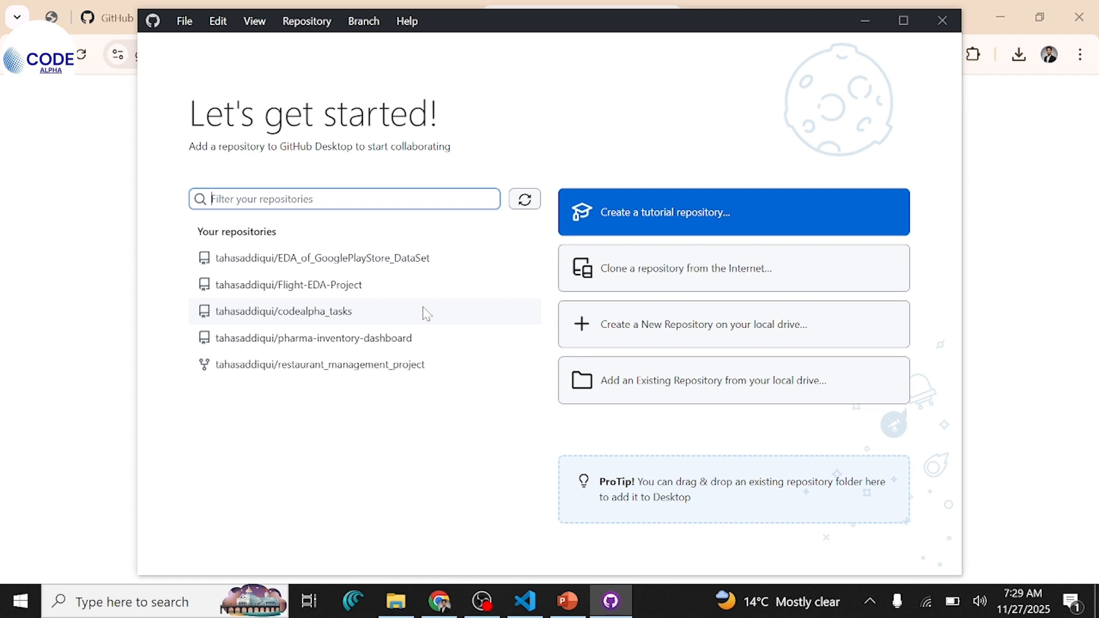
{"action": "mouse_move", "coordinate": [601, 227]}
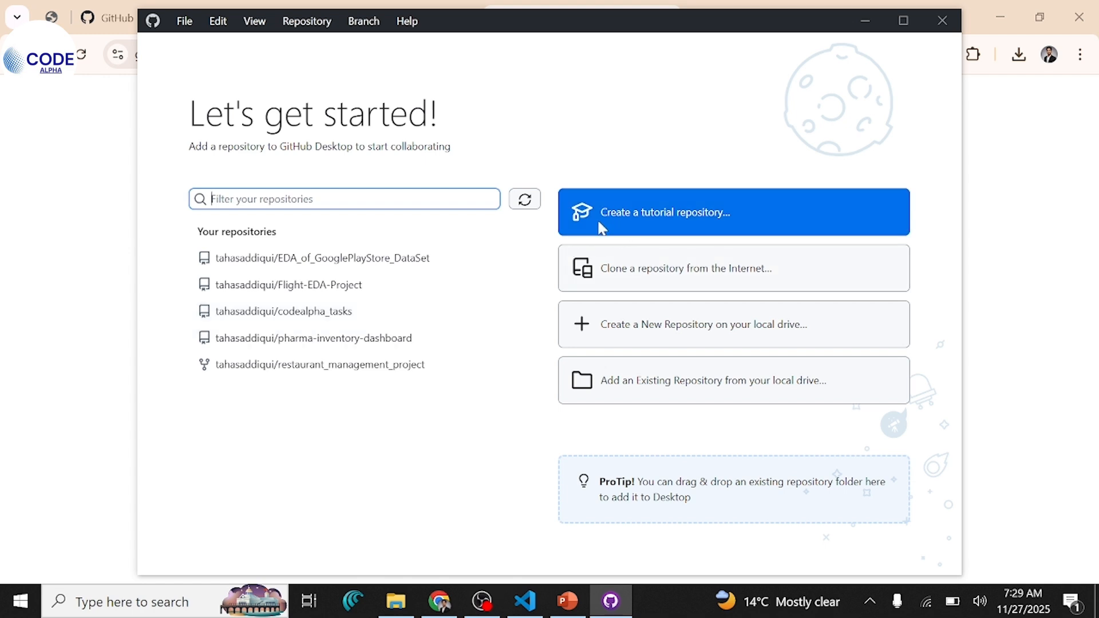
{"action": "mouse_move", "coordinate": [556, 208]}
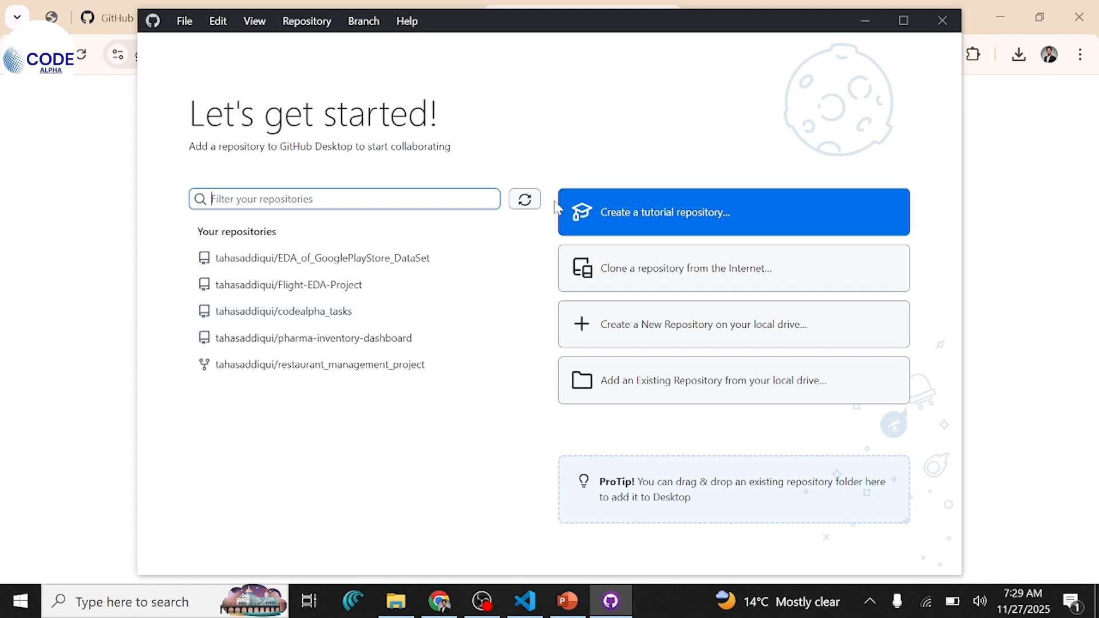
{"action": "mouse_move", "coordinate": [611, 288]}
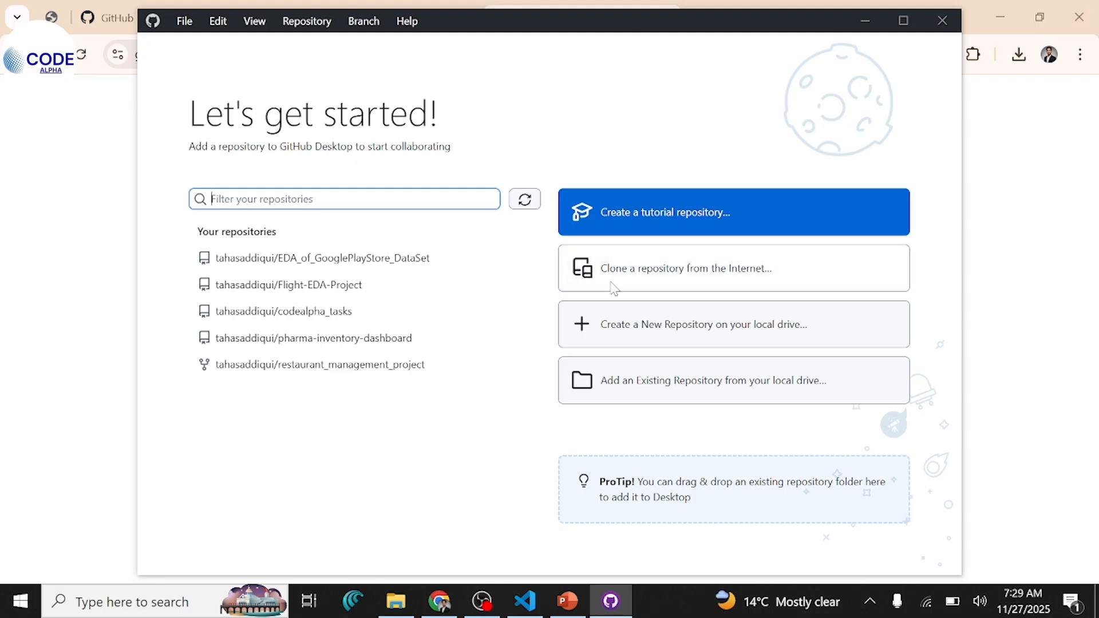
{"action": "mouse_move", "coordinate": [767, 300]}
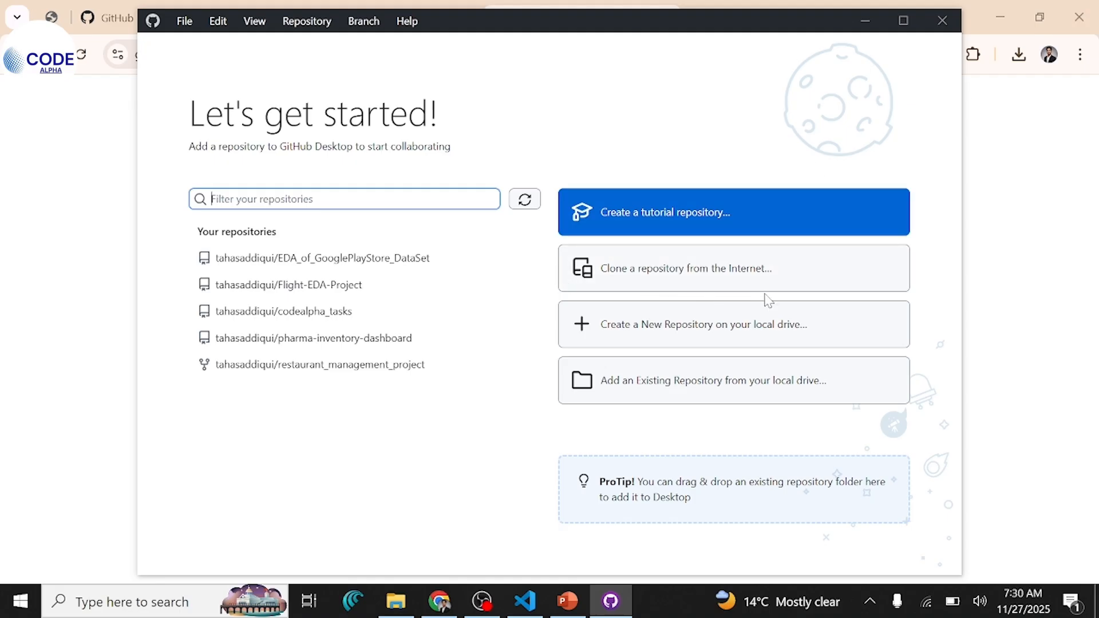
{"action": "mouse_move", "coordinate": [631, 293]}
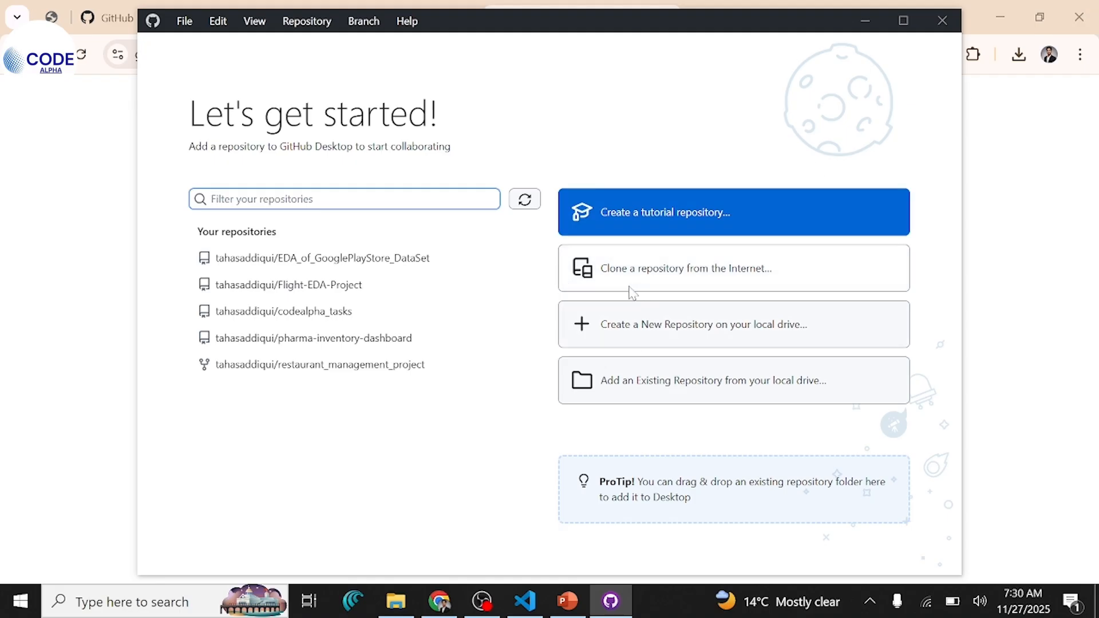
{"action": "mouse_move", "coordinate": [646, 398]}
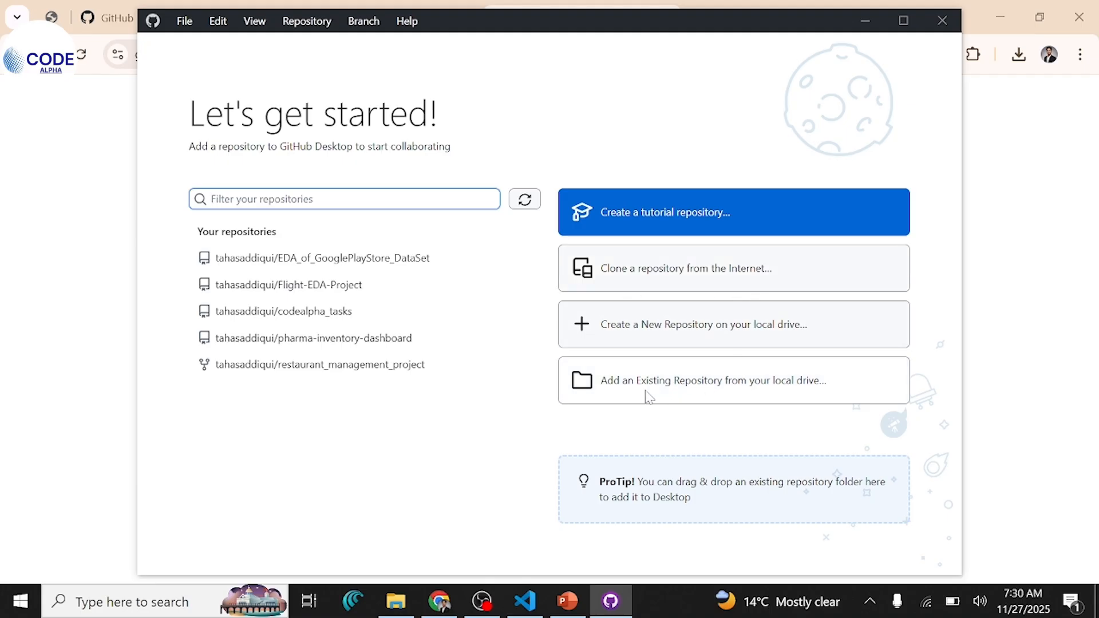
{"action": "mouse_move", "coordinate": [845, 367]}
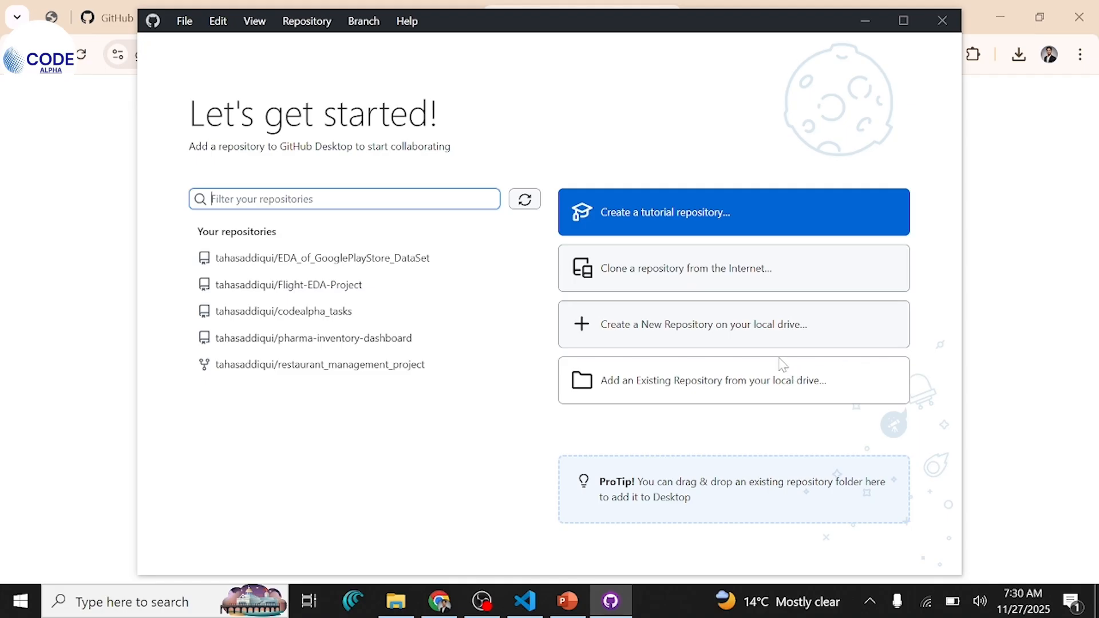
{"action": "mouse_move", "coordinate": [775, 360]}
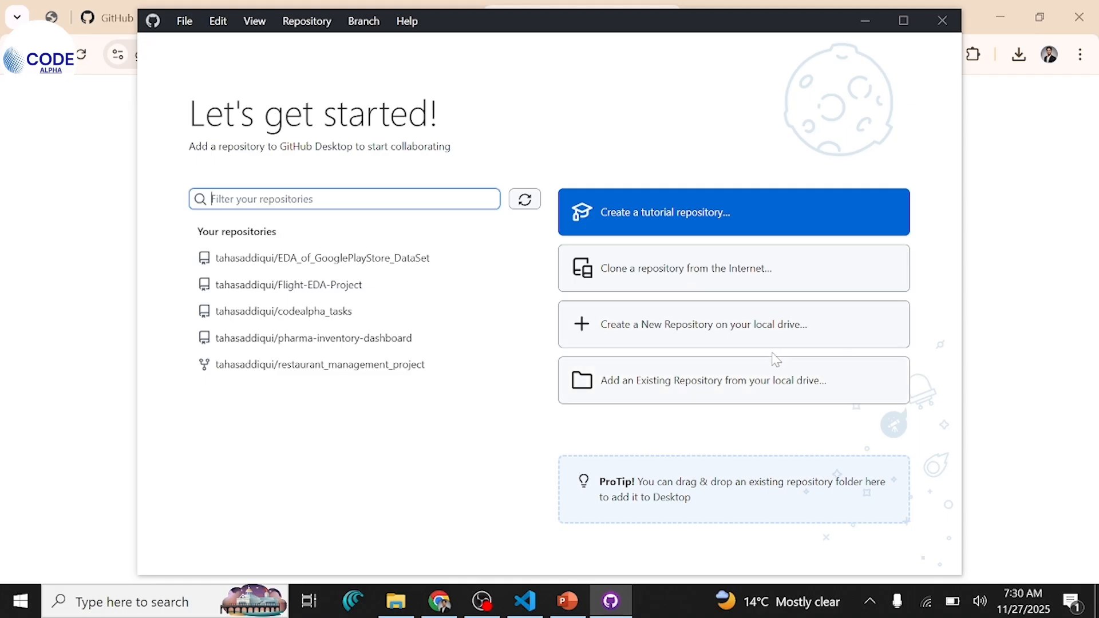
{"action": "mouse_move", "coordinate": [777, 344]}
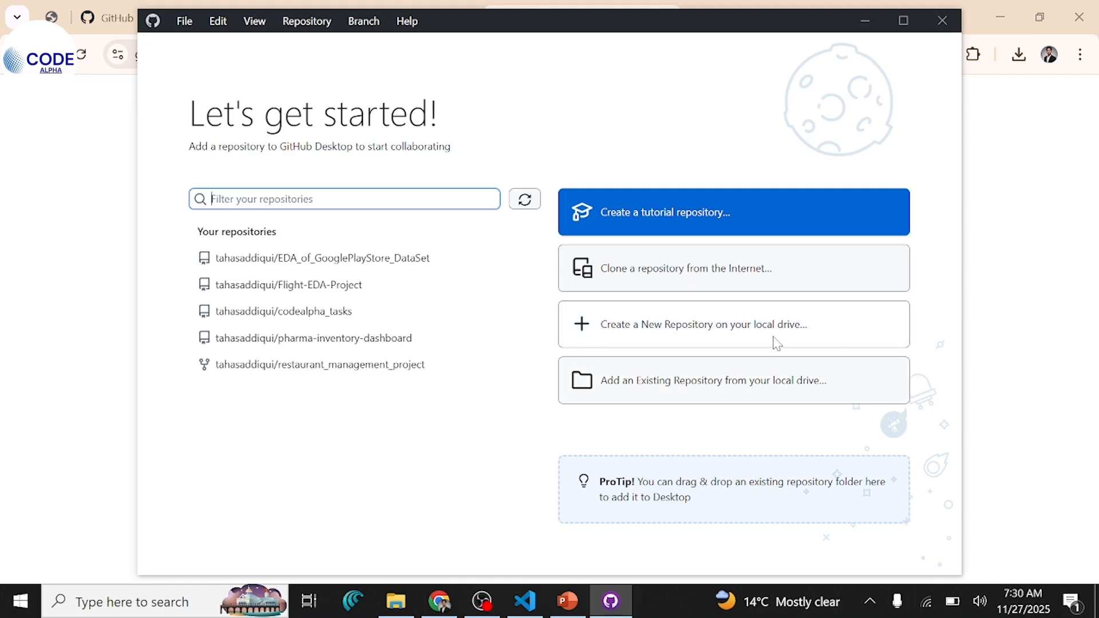
{"action": "mouse_move", "coordinate": [565, 333]}
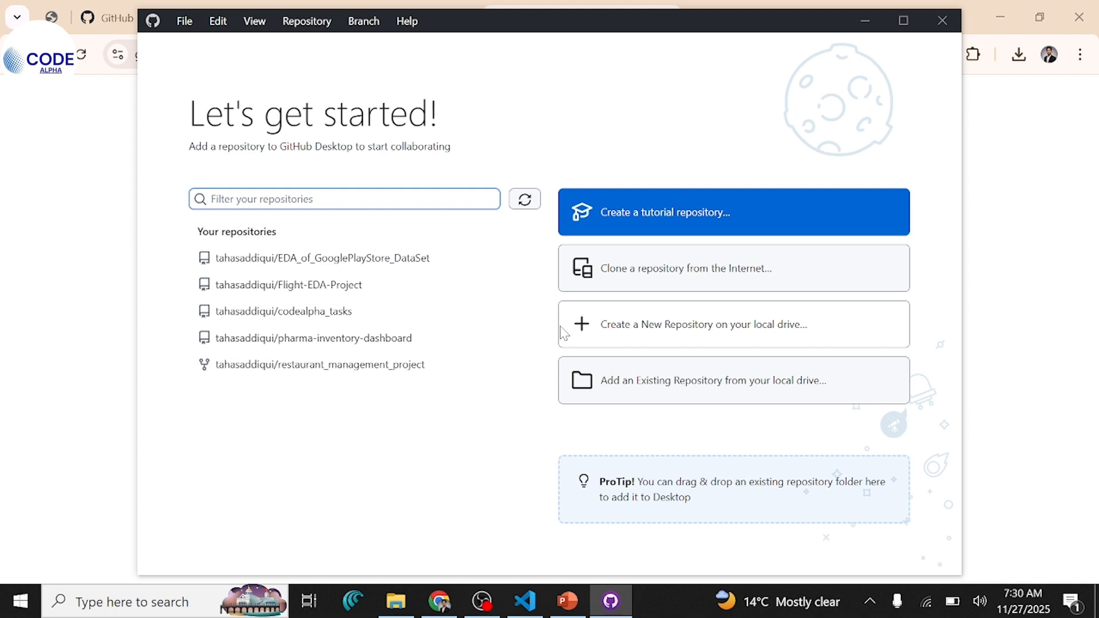
{"action": "mouse_move", "coordinate": [480, 585]}
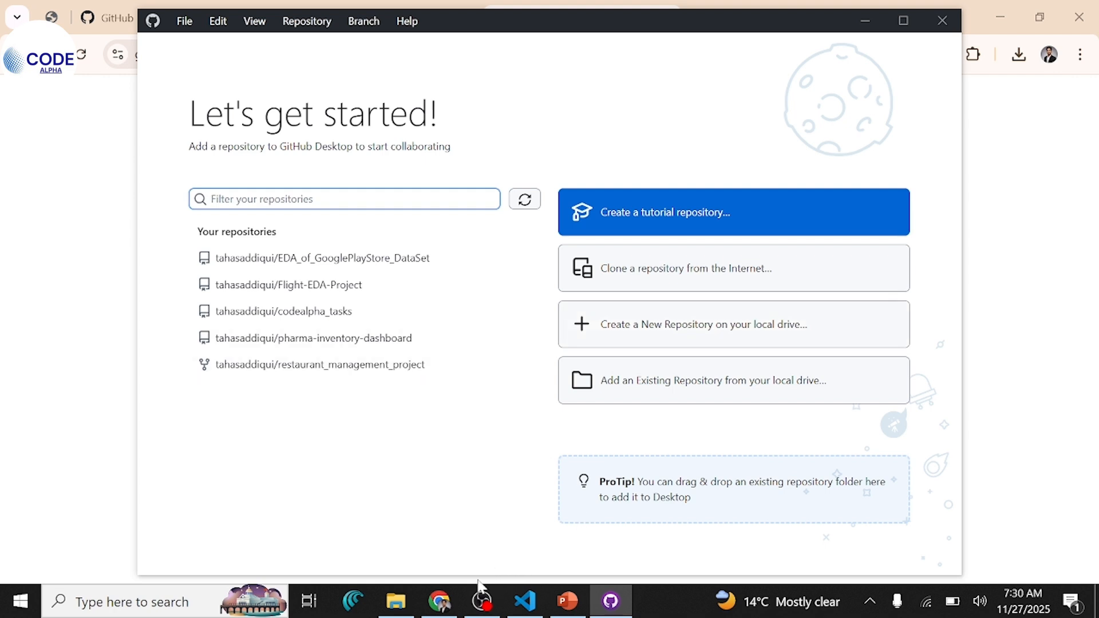
Create a new folder inside 'githhub sample', then return to GitHub in Chrome
{"action": "left_click", "coordinate": [395, 601]}
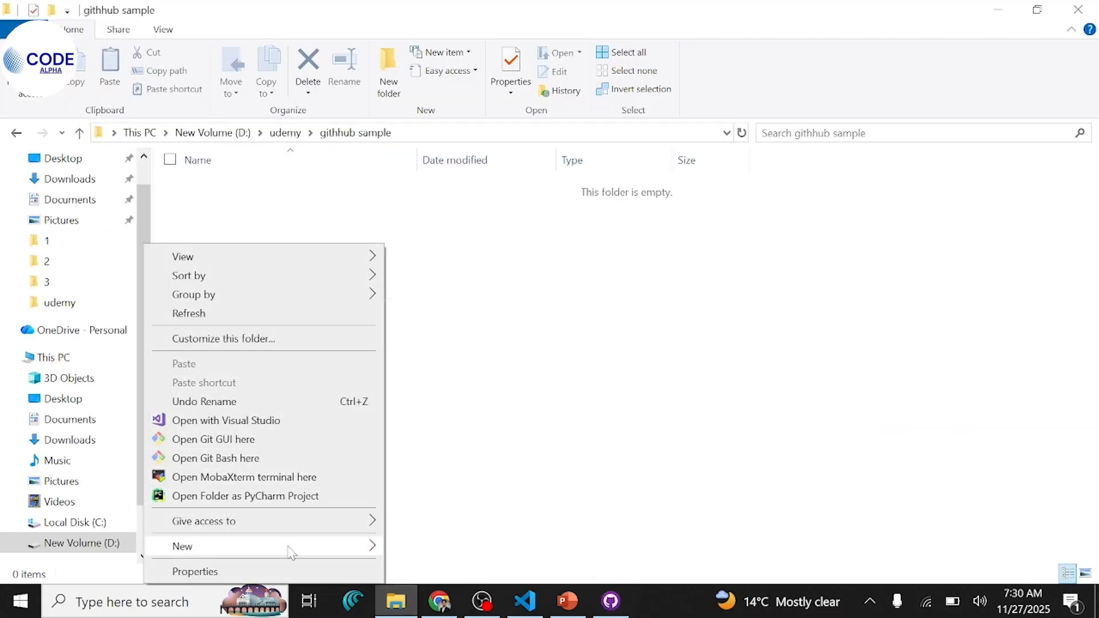
{"action": "left_click", "coordinate": [182, 546]}
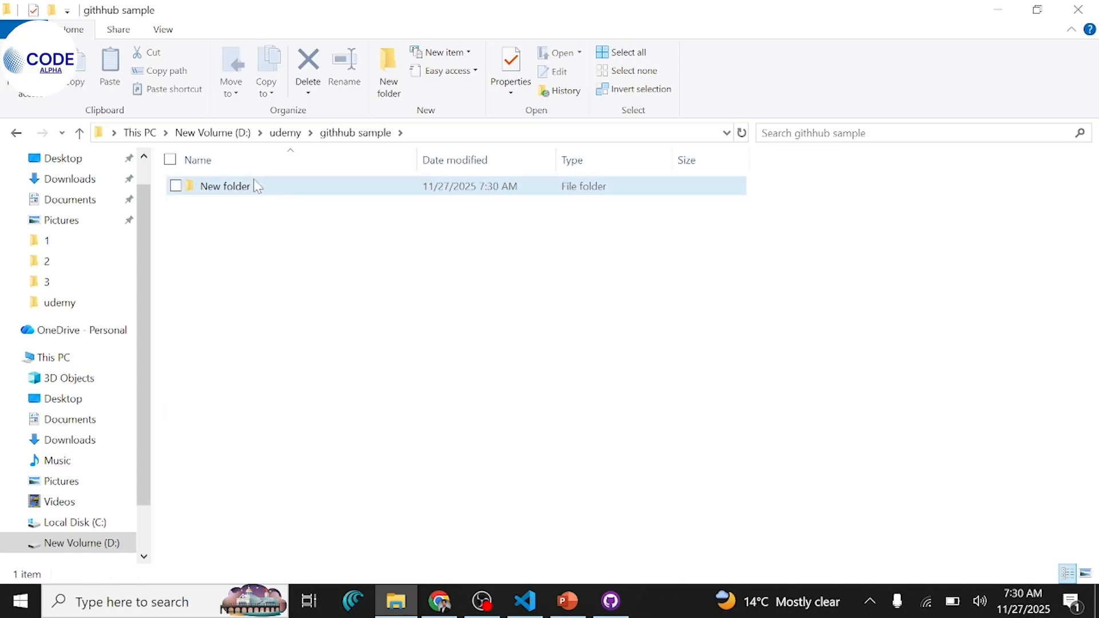
{"action": "double_click", "coordinate": [225, 186]}
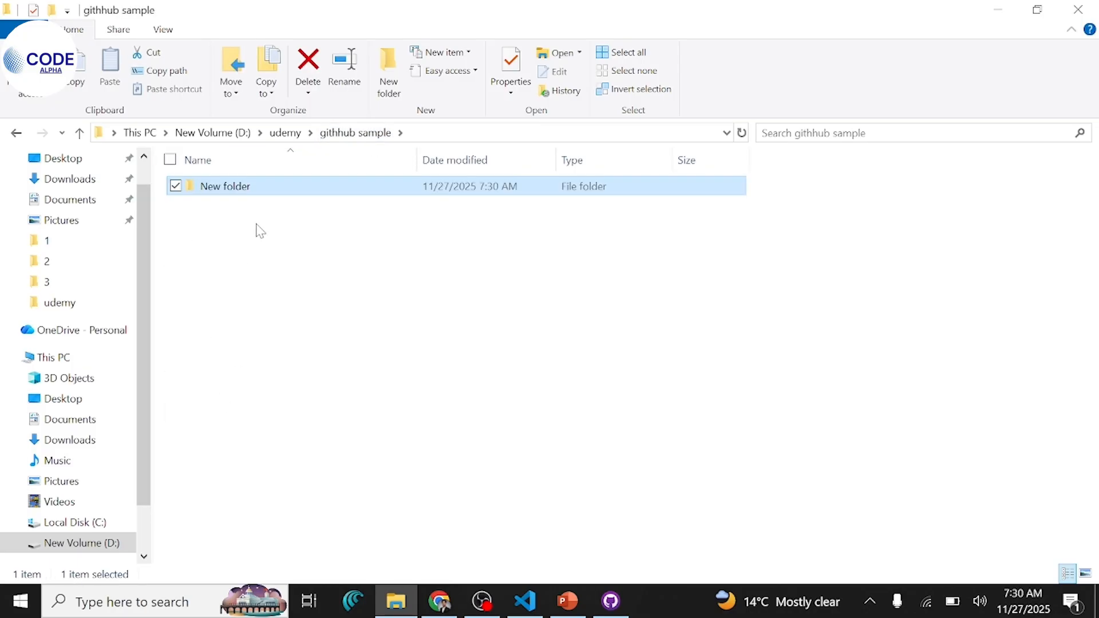
{"action": "mouse_move", "coordinate": [273, 264]}
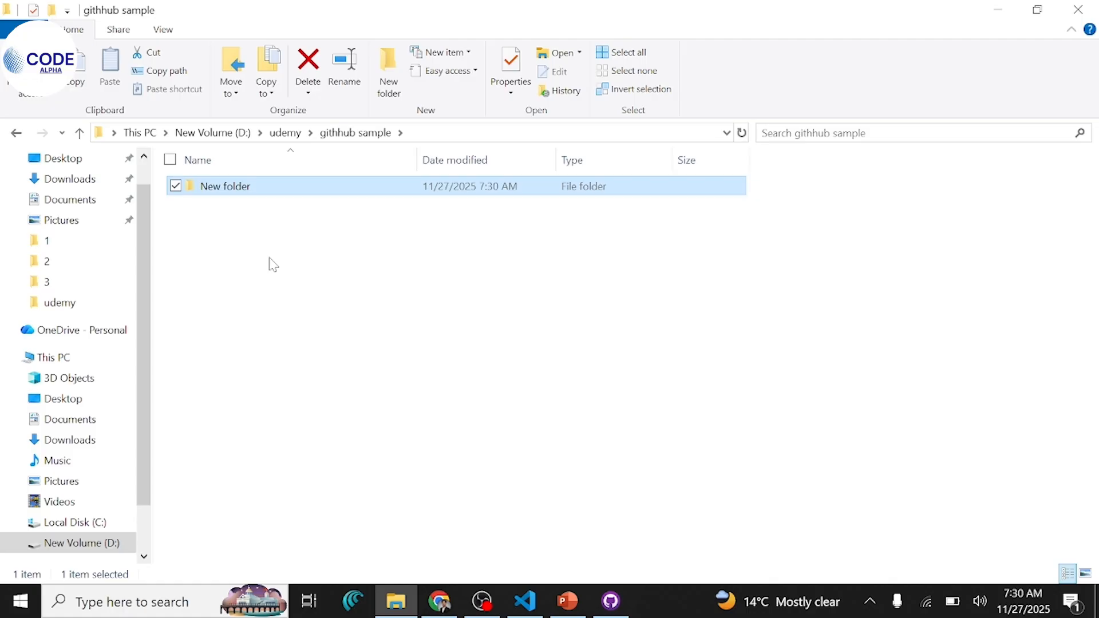
{"action": "left_click", "coordinate": [439, 602]}
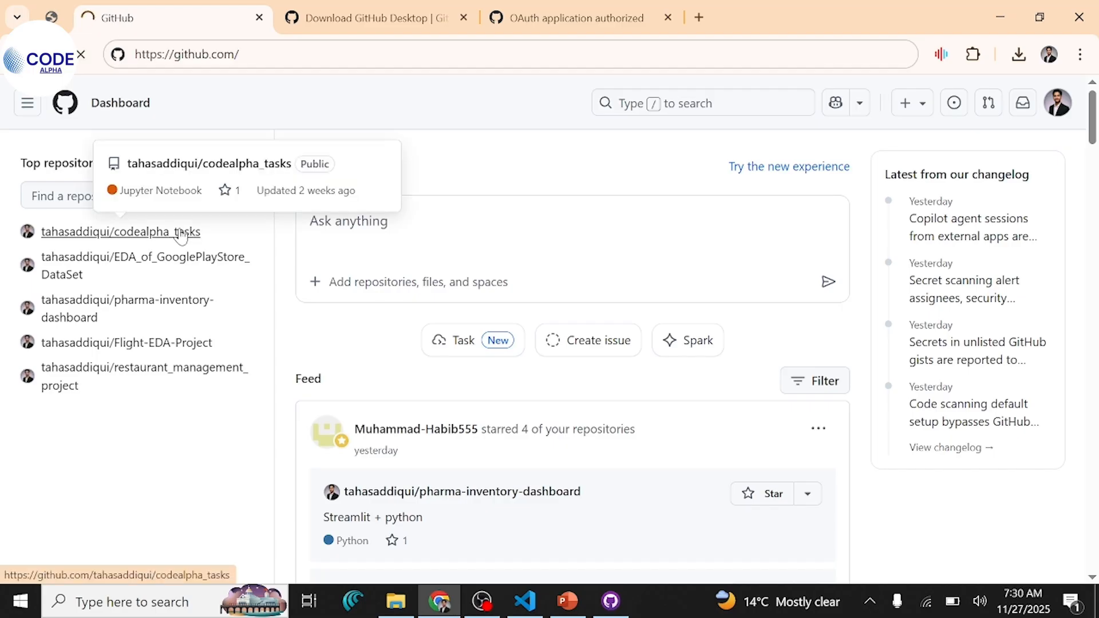
{"action": "left_click", "coordinate": [120, 232]}
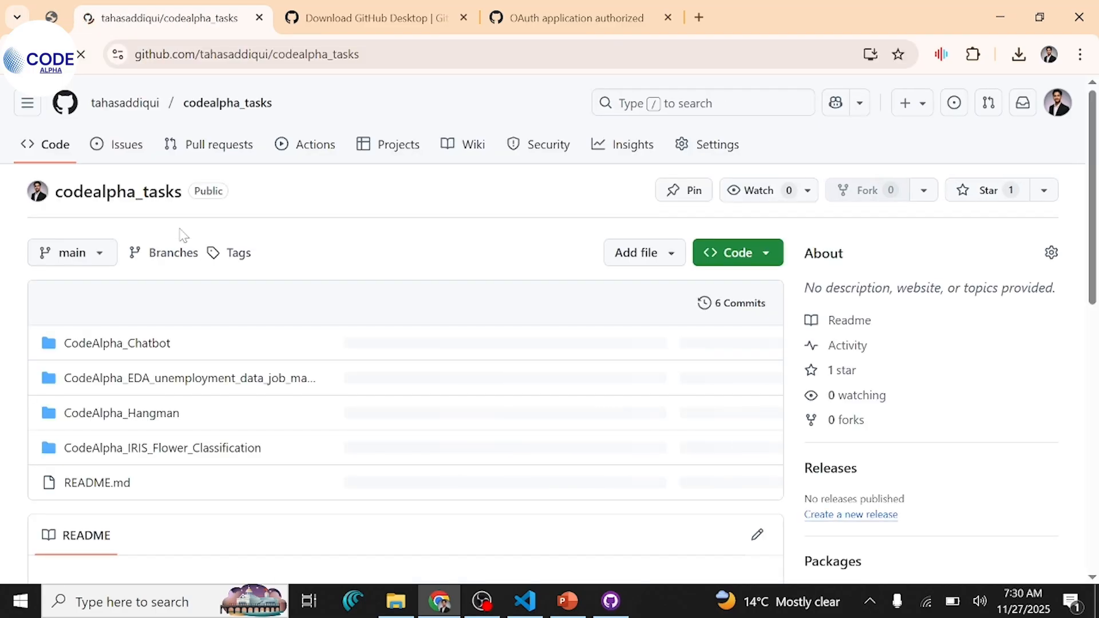
{"action": "left_click", "coordinate": [395, 601]}
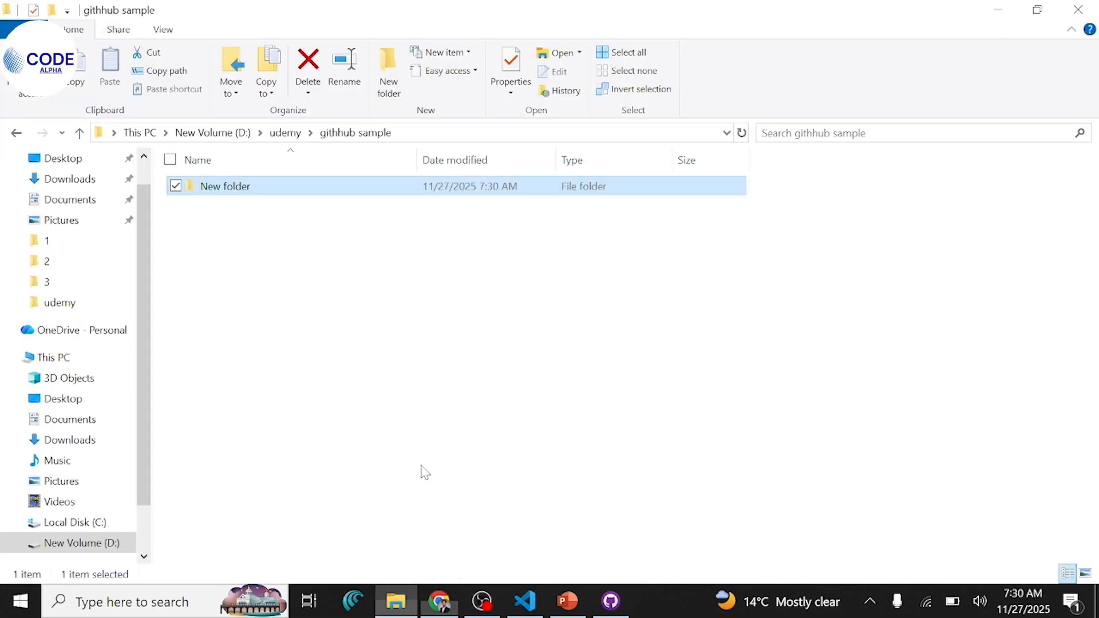
{"action": "left_click", "coordinate": [438, 601]}
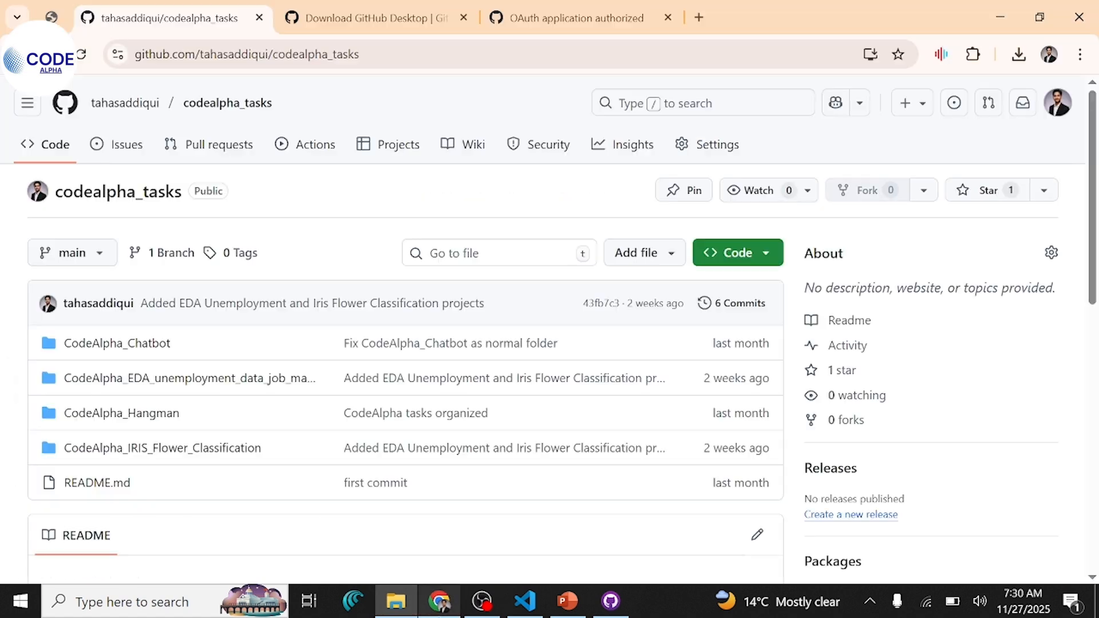
{"action": "mouse_move", "coordinate": [439, 602]}
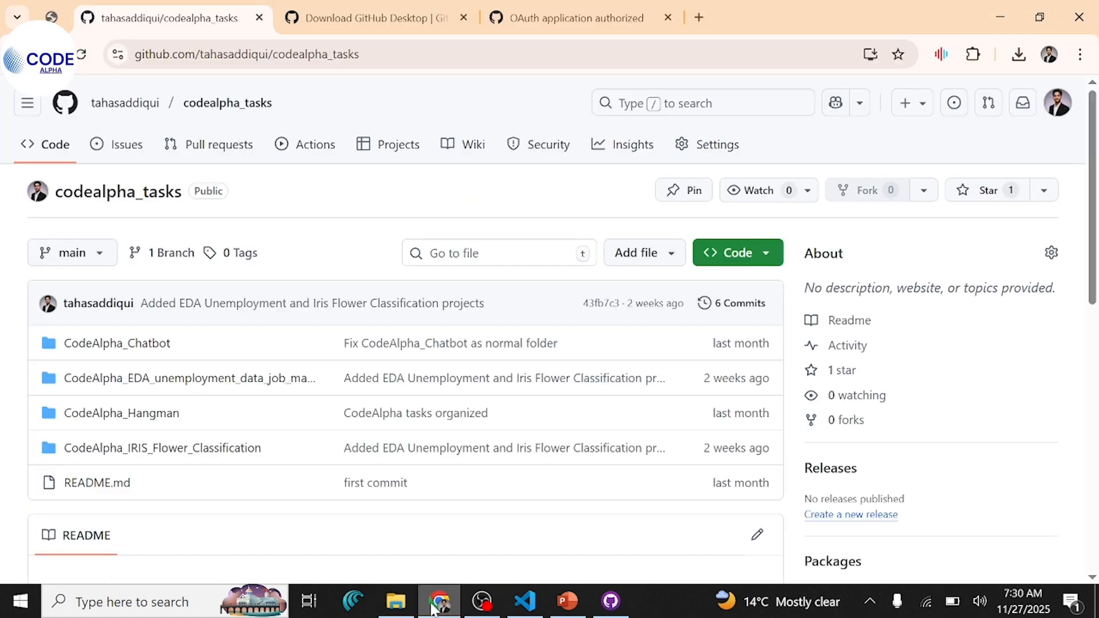
{"action": "mouse_move", "coordinate": [118, 191]}
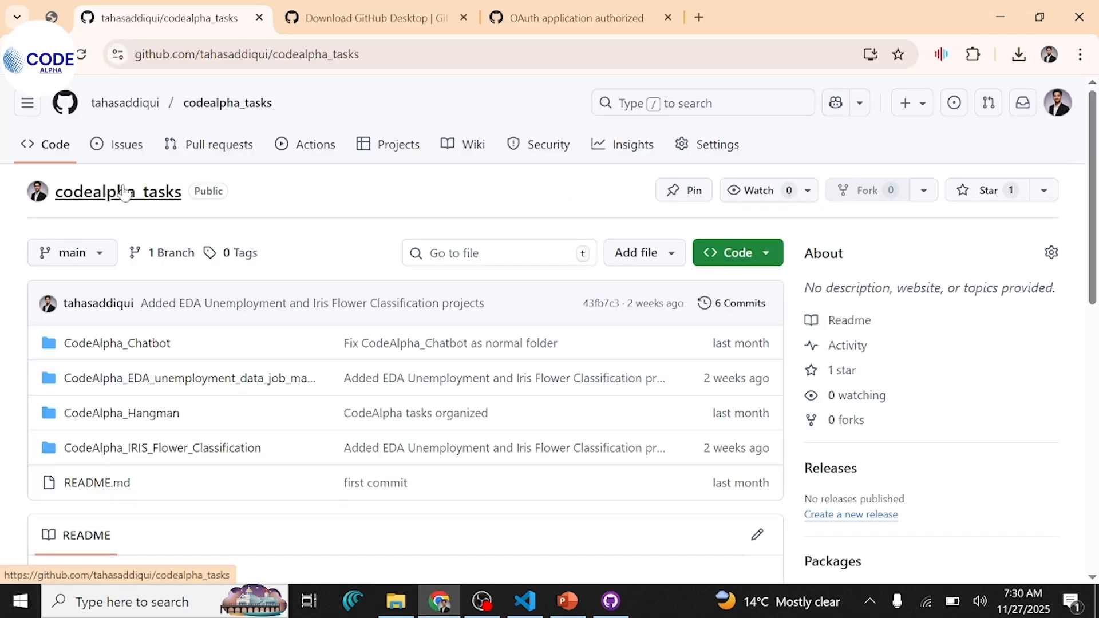
{"action": "mouse_move", "coordinate": [417, 35]}
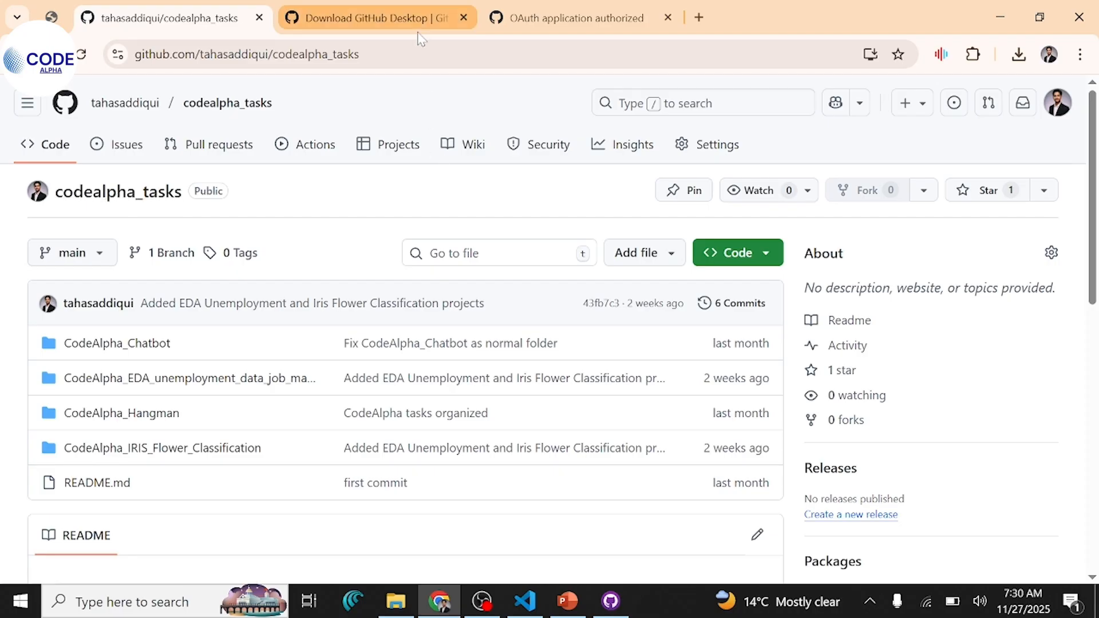
{"action": "left_click", "coordinate": [245, 54]}
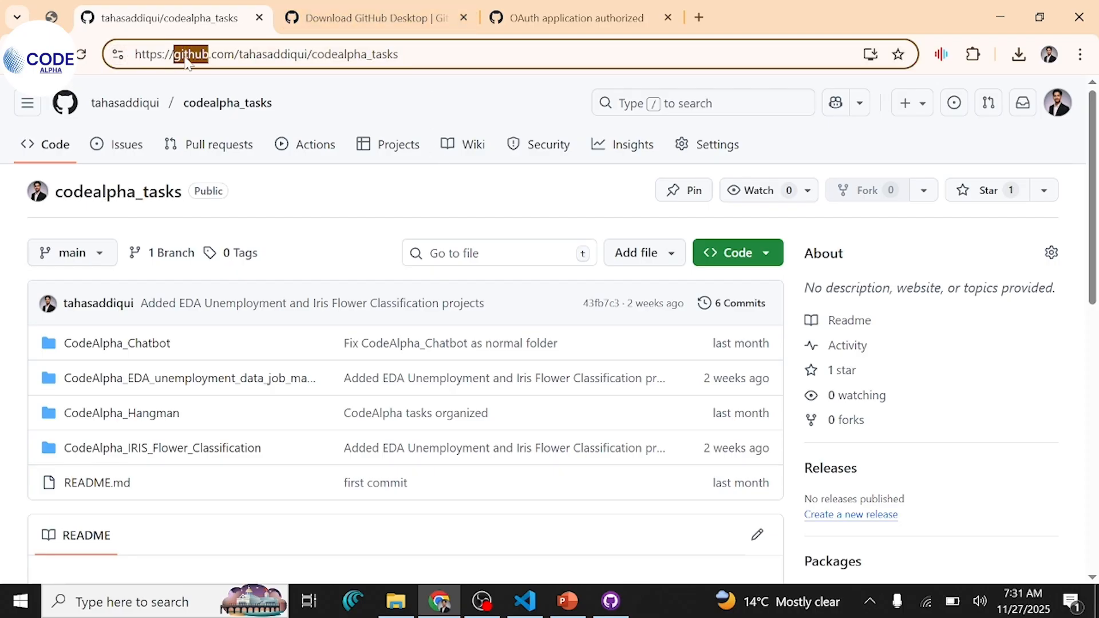
{"action": "mouse_move", "coordinate": [466, 569]}
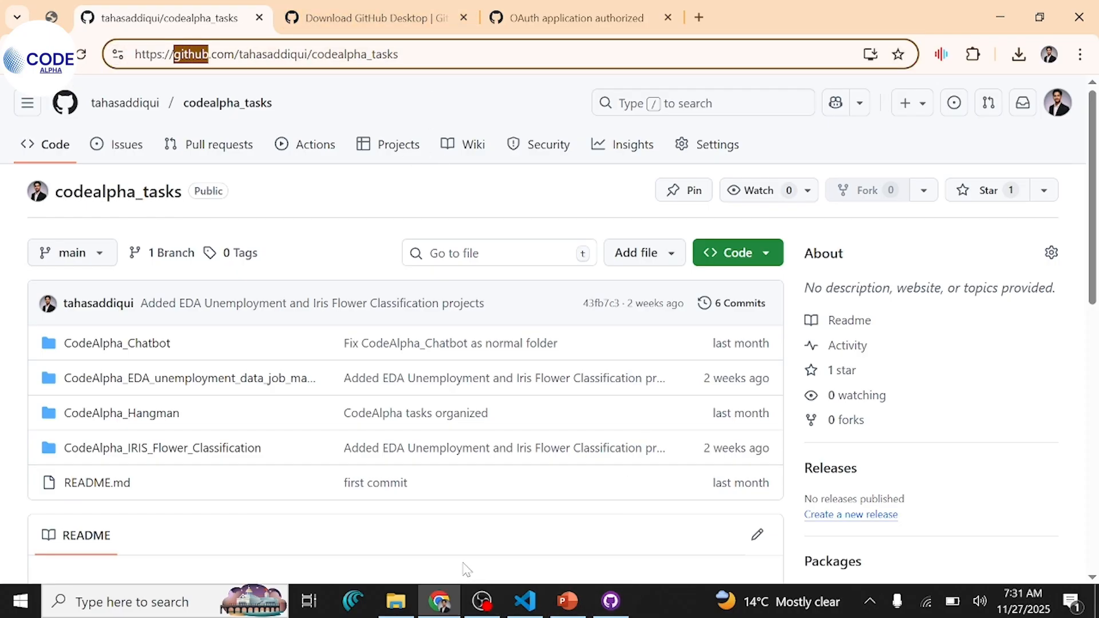
{"action": "mouse_move", "coordinate": [241, 253]}
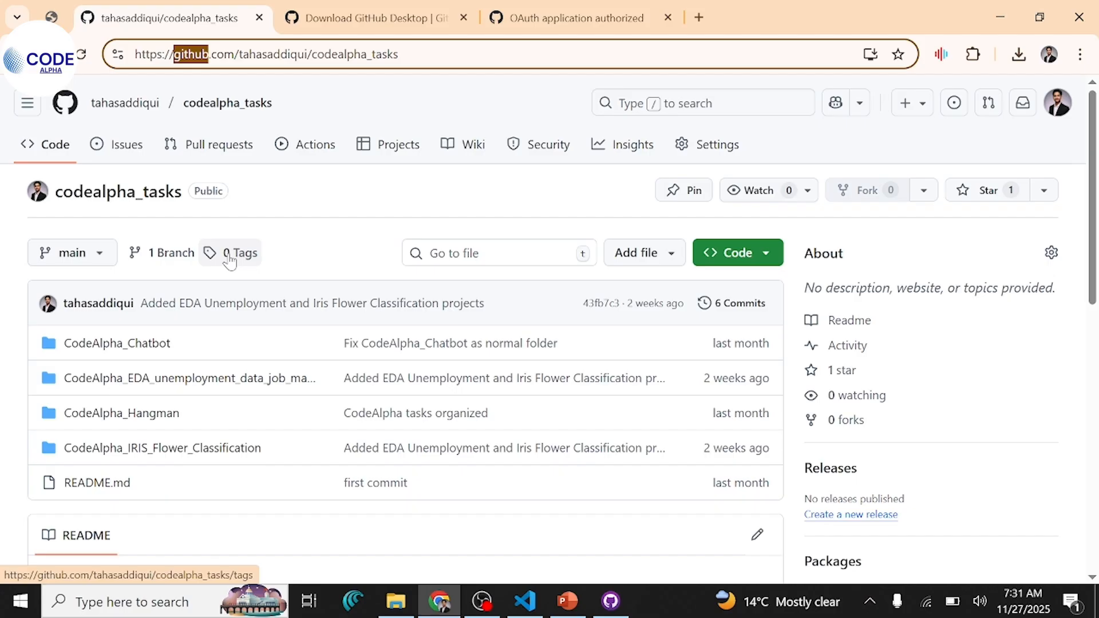
{"action": "double_click", "coordinate": [118, 191]}
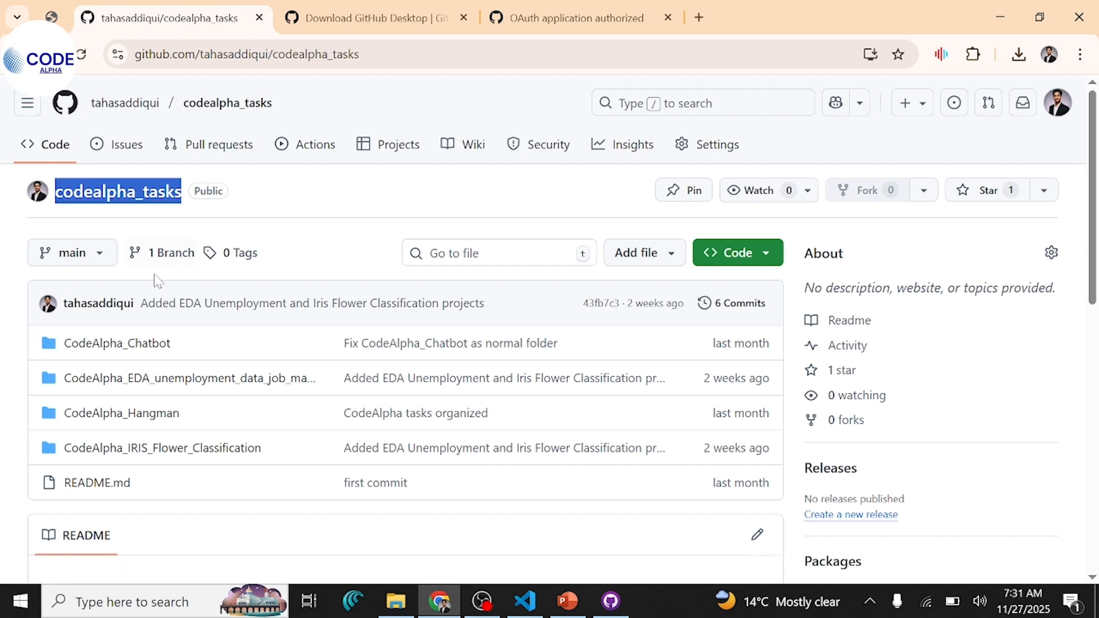
{"action": "mouse_move", "coordinate": [97, 302]}
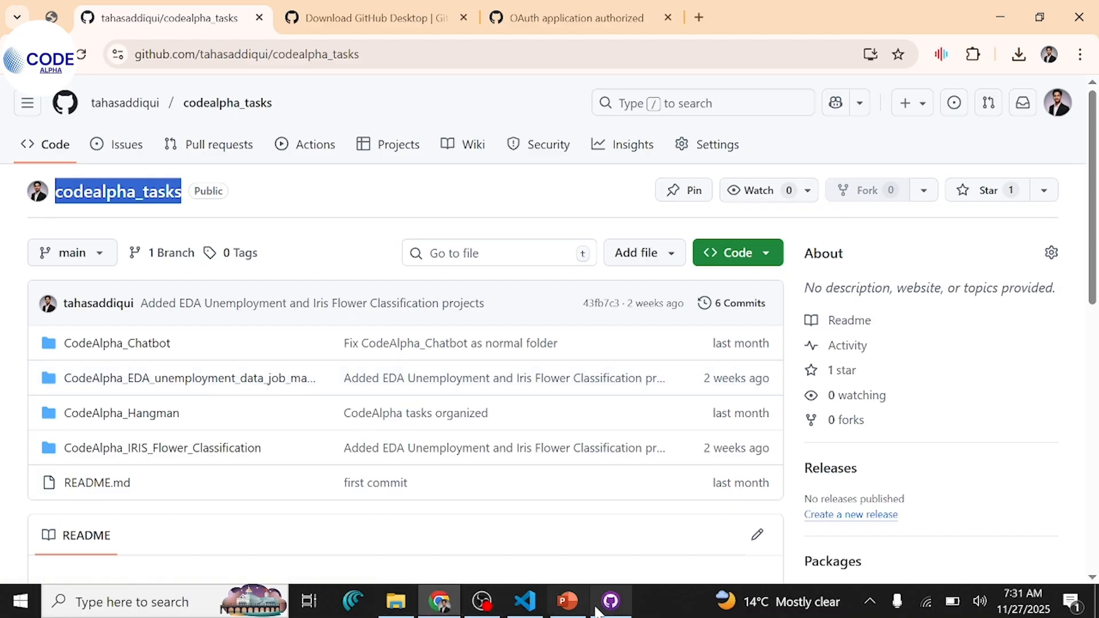
{"action": "left_click", "coordinate": [609, 601]}
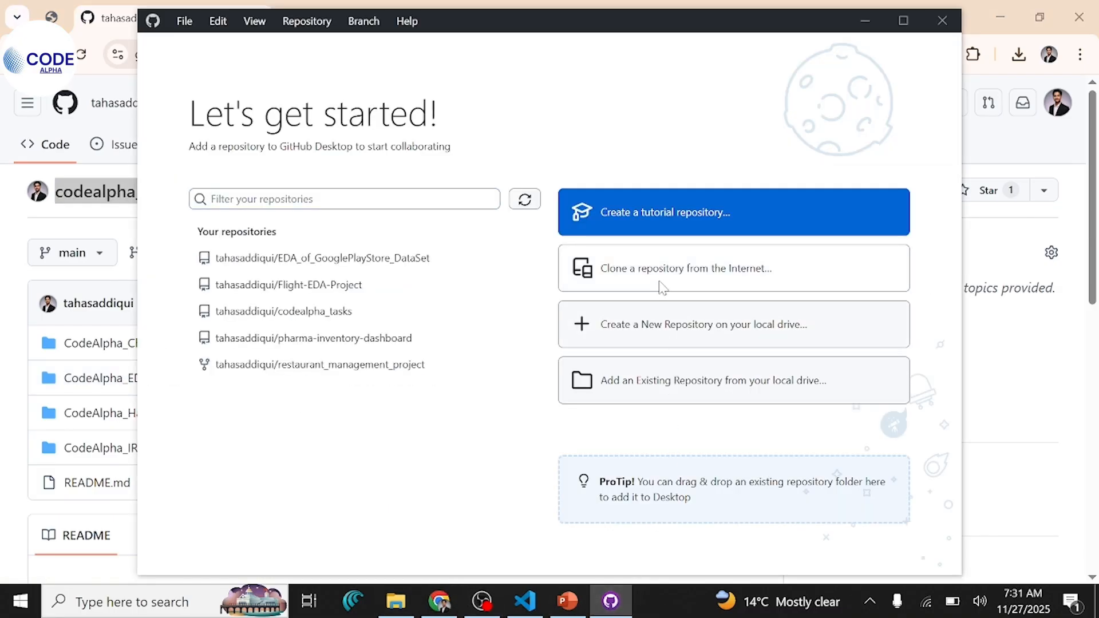
{"action": "left_click", "coordinate": [685, 268]}
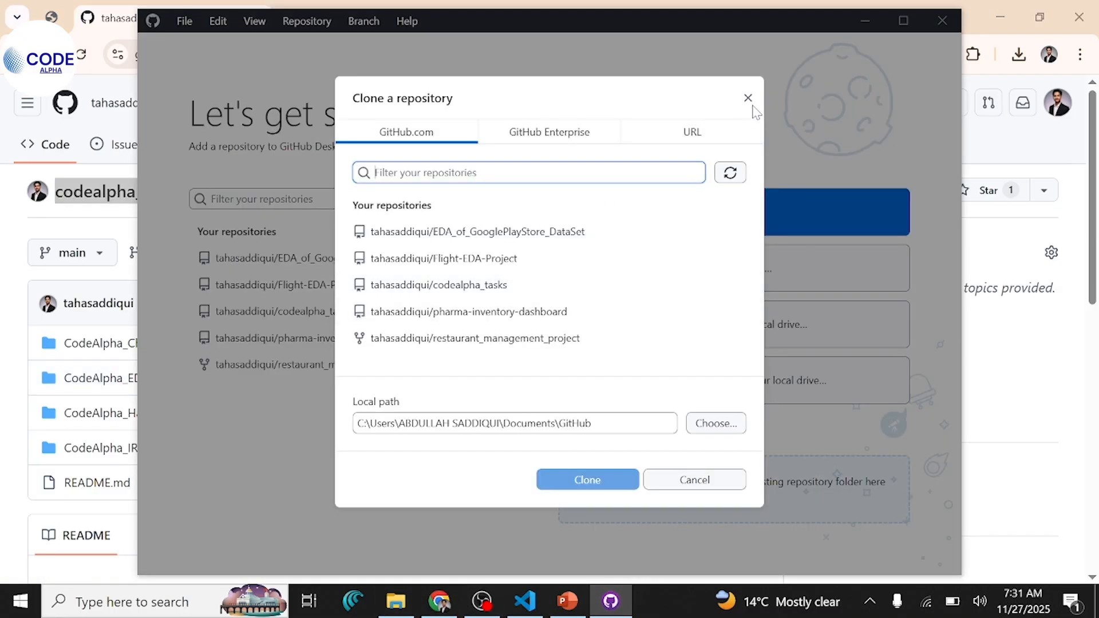
{"action": "left_click", "coordinate": [748, 97]}
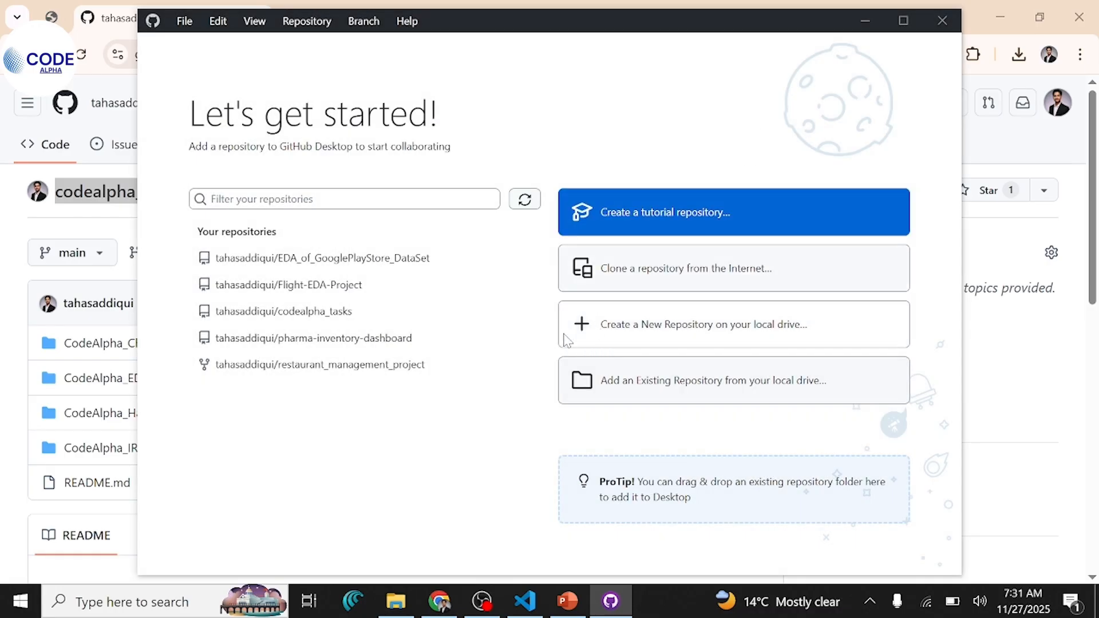
{"action": "mouse_move", "coordinate": [648, 333]}
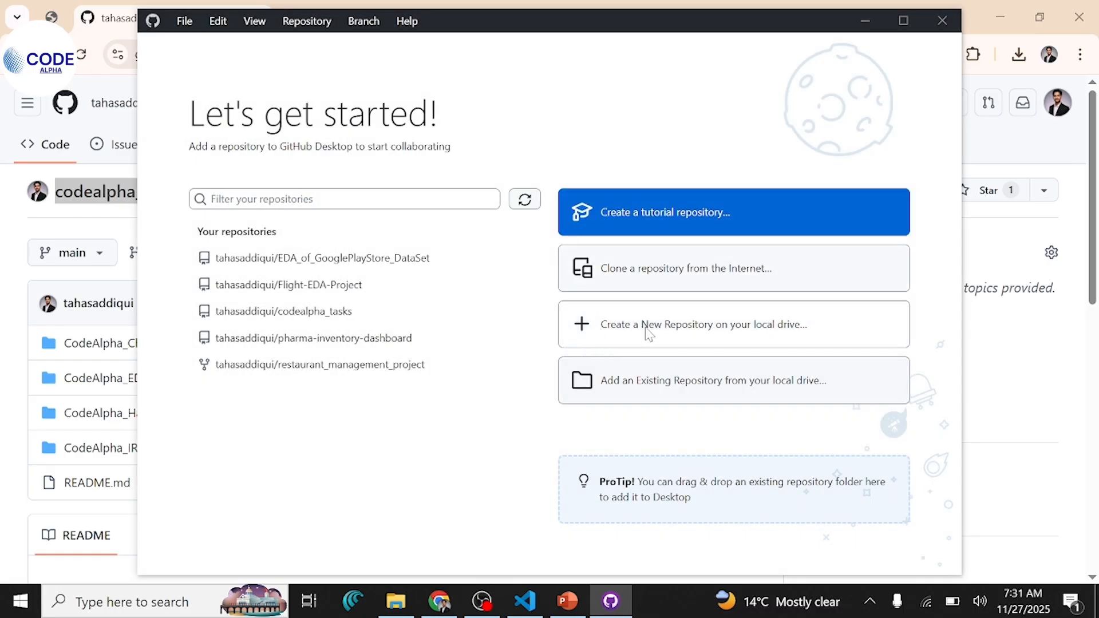
{"action": "left_click", "coordinate": [705, 324]}
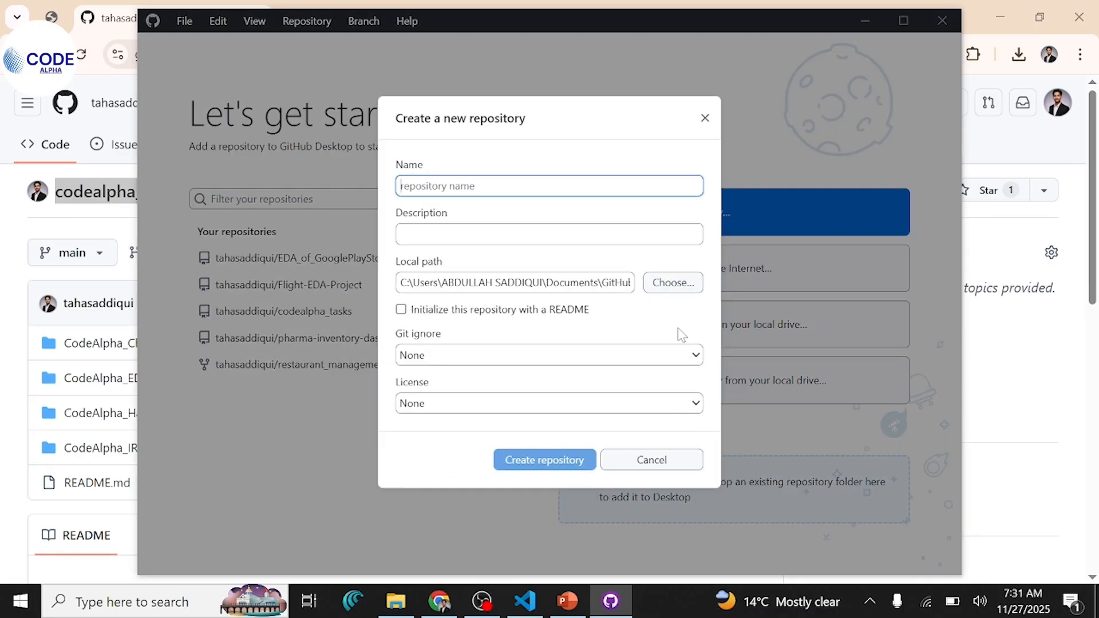
{"action": "left_click", "coordinate": [650, 460]}
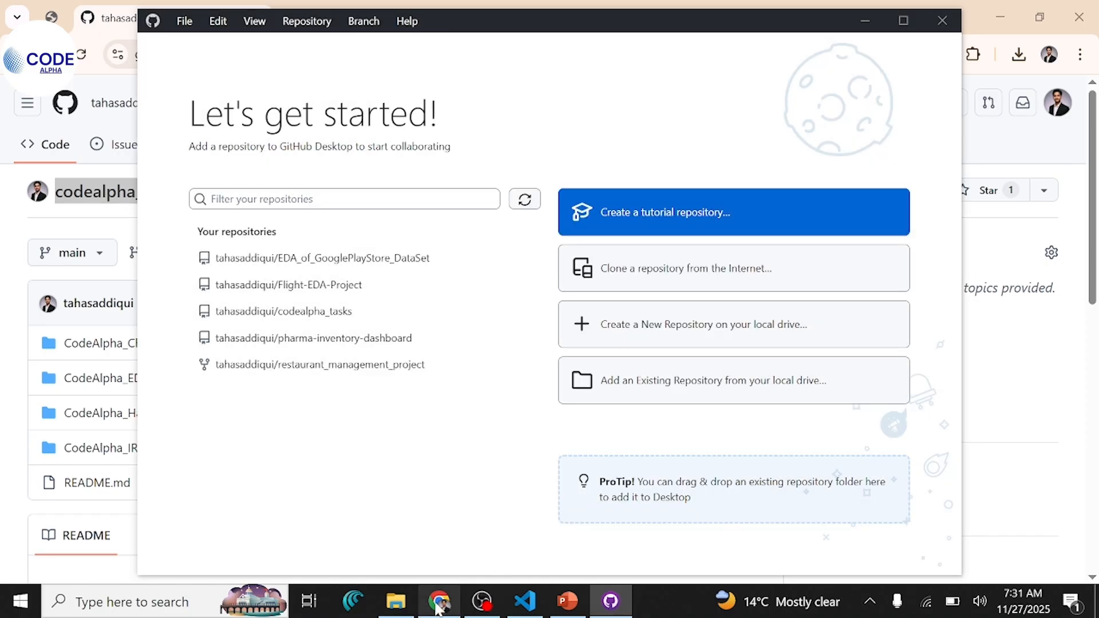
{"action": "left_click", "coordinate": [439, 602]}
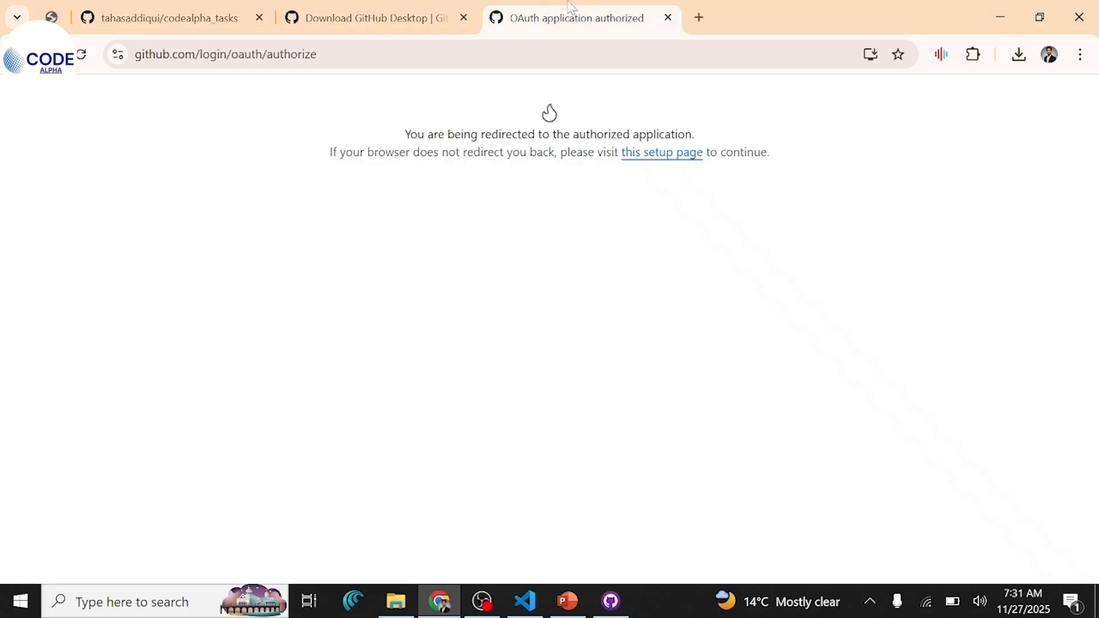
Create a public repository named PowerBI-PROJECTS with no README, reaching its quick-setup page
{"action": "left_click", "coordinate": [907, 102]}
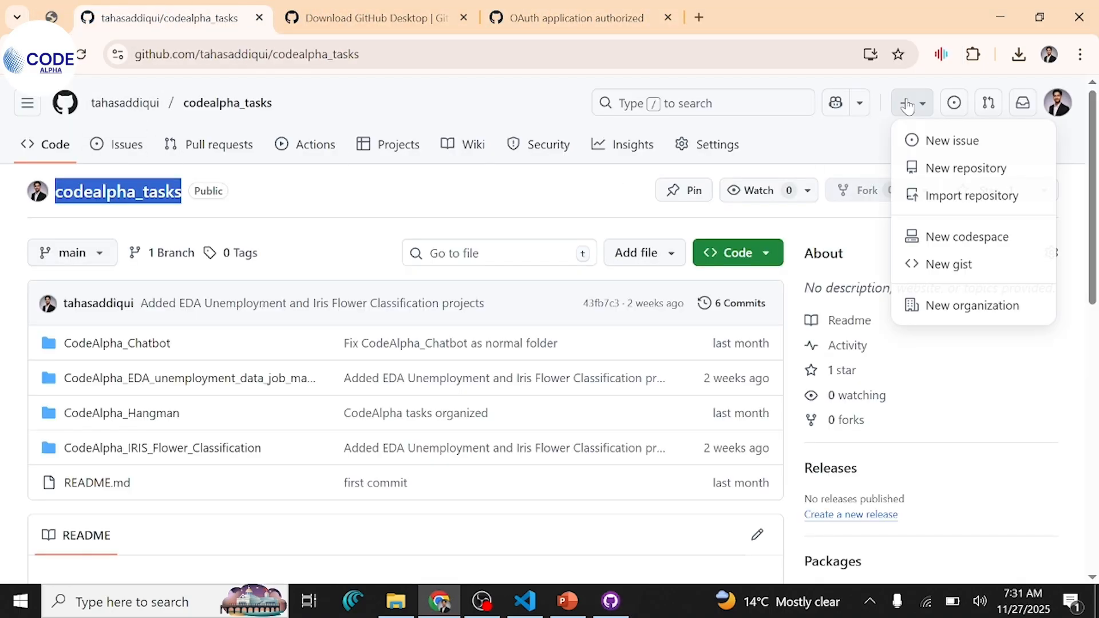
{"action": "mouse_move", "coordinate": [904, 103]}
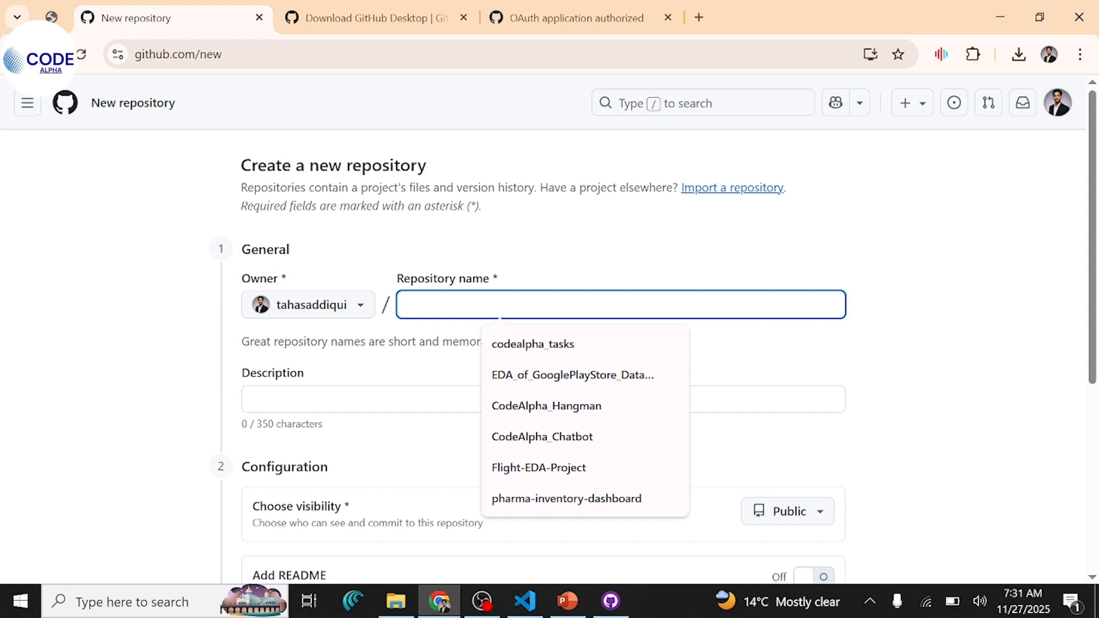
{"action": "type", "text": "Powe"}
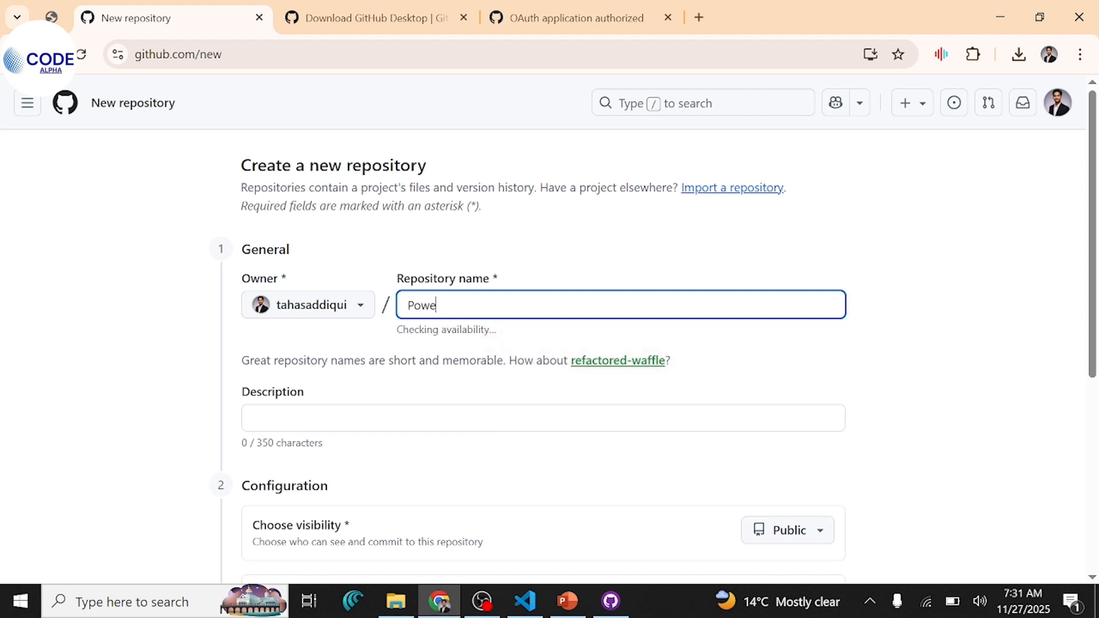
{"action": "type", "text": "r Bi"}
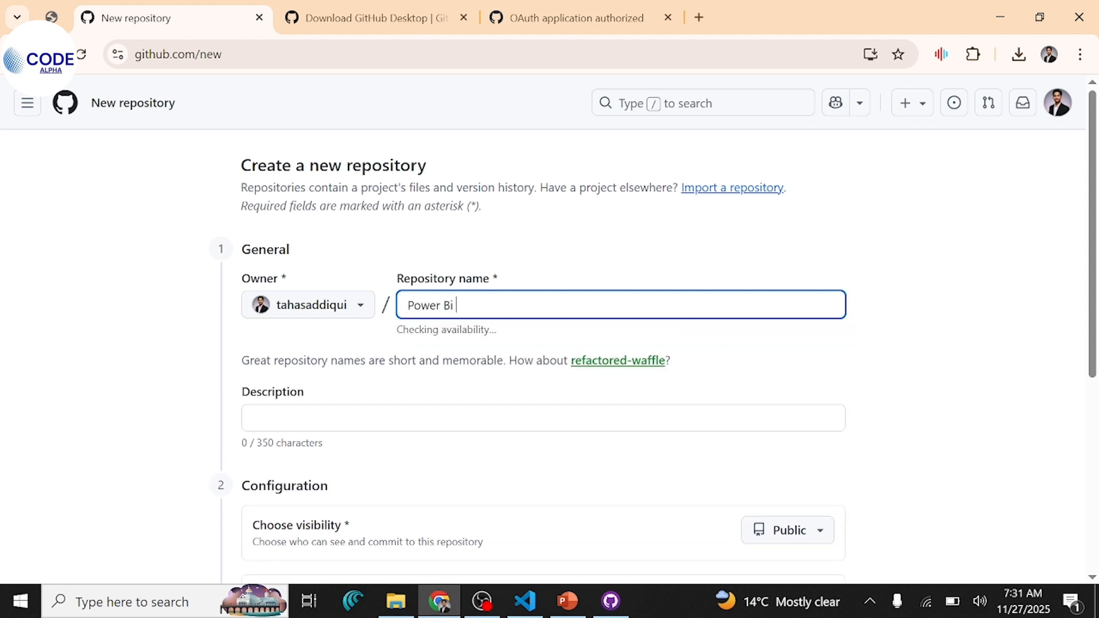
{"action": "key", "text": "Backspace"}
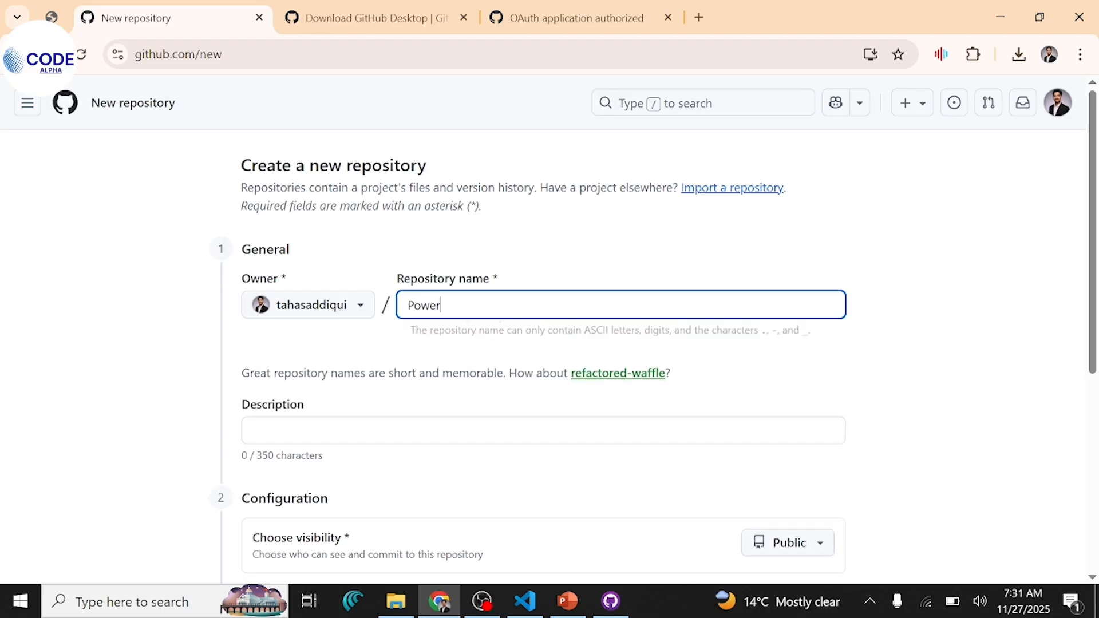
{"action": "type", "text": "BI-"}
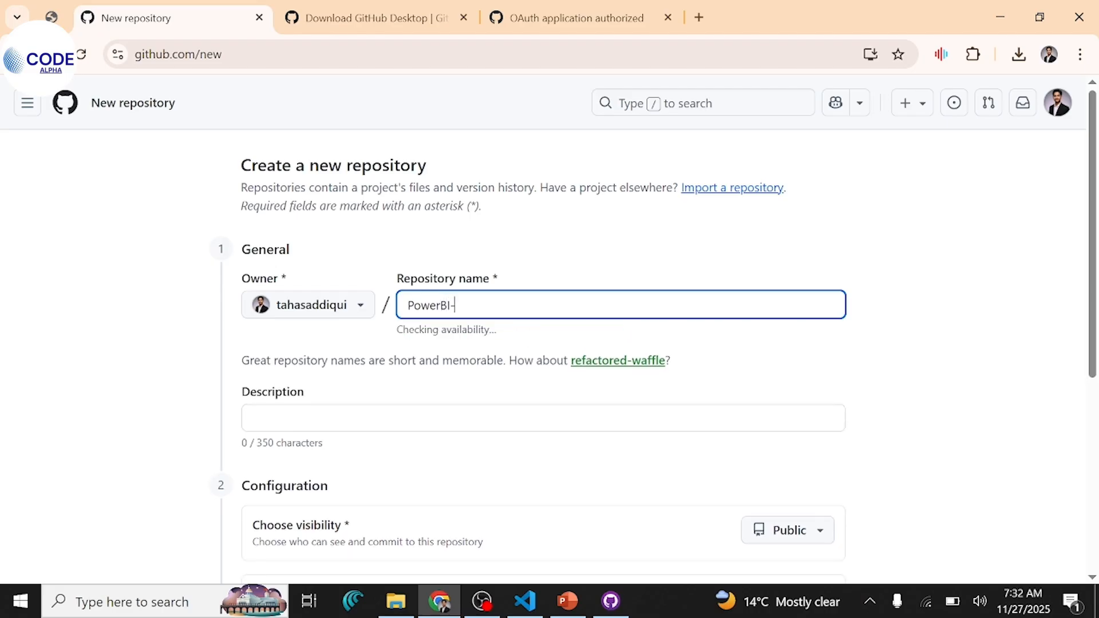
{"action": "type", "text": "PROH"}
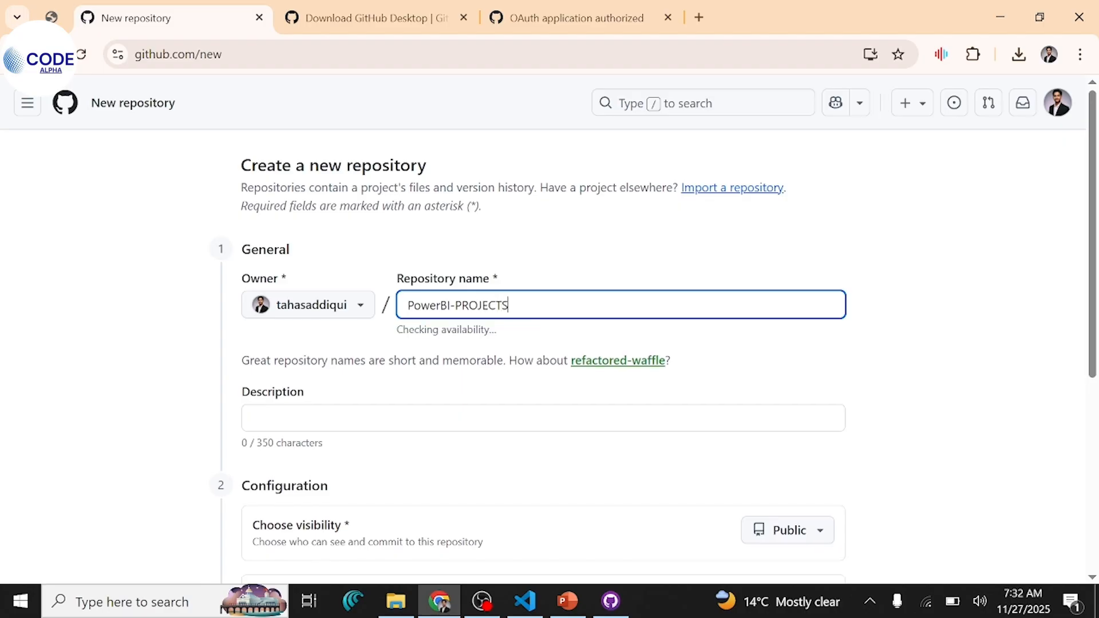
{"action": "scroll", "scroll_direction": "down", "scroll_amount": 3}
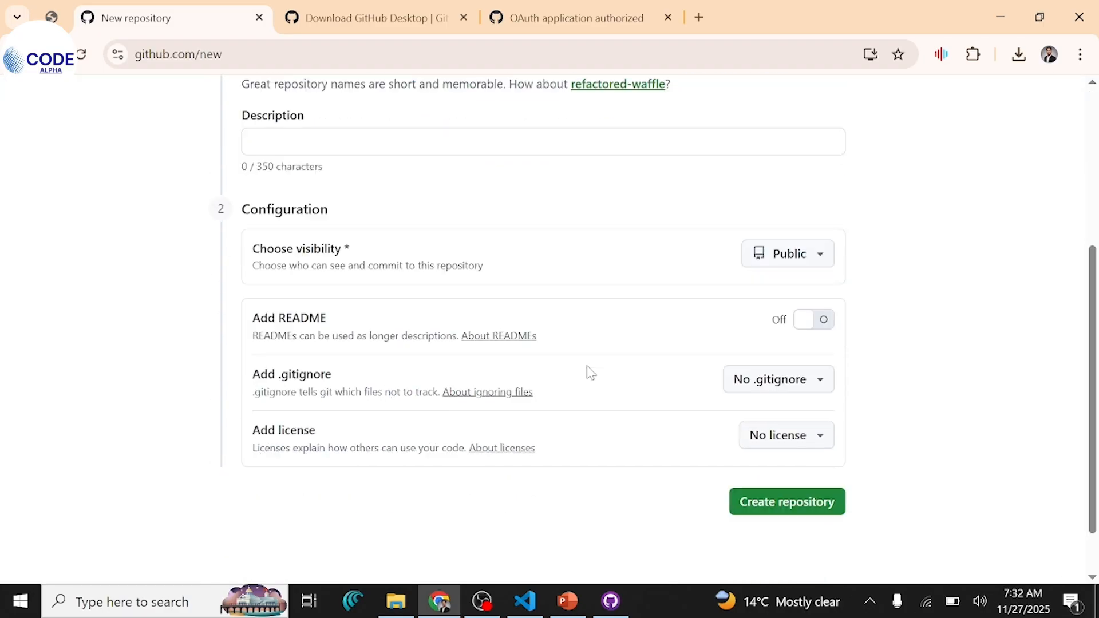
{"action": "left_click", "coordinate": [787, 502]}
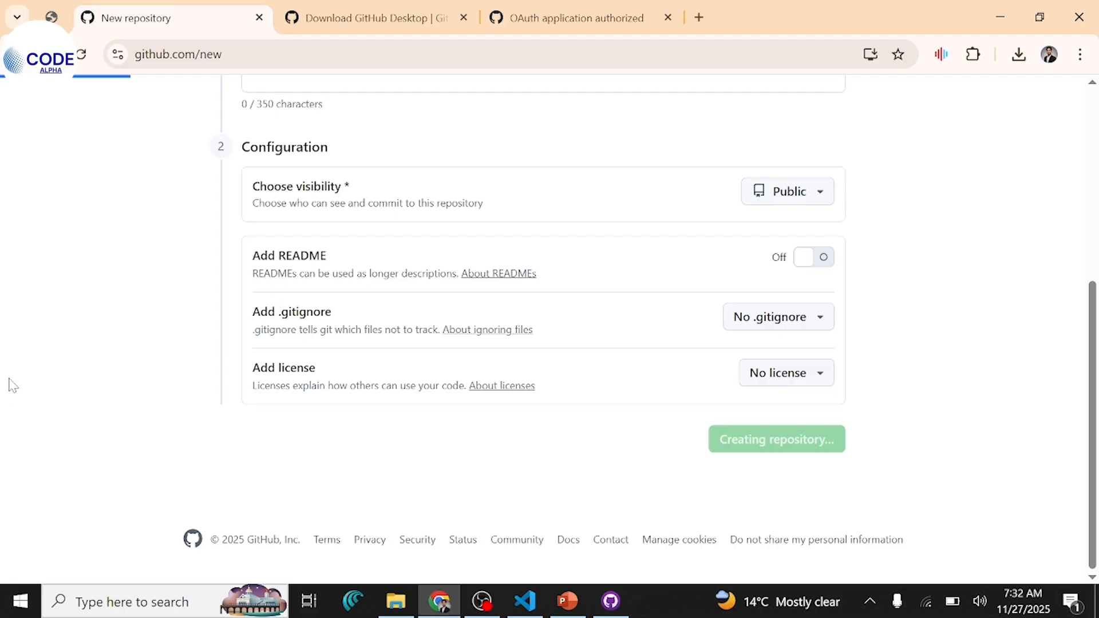
{"action": "left_click", "coordinate": [775, 439]}
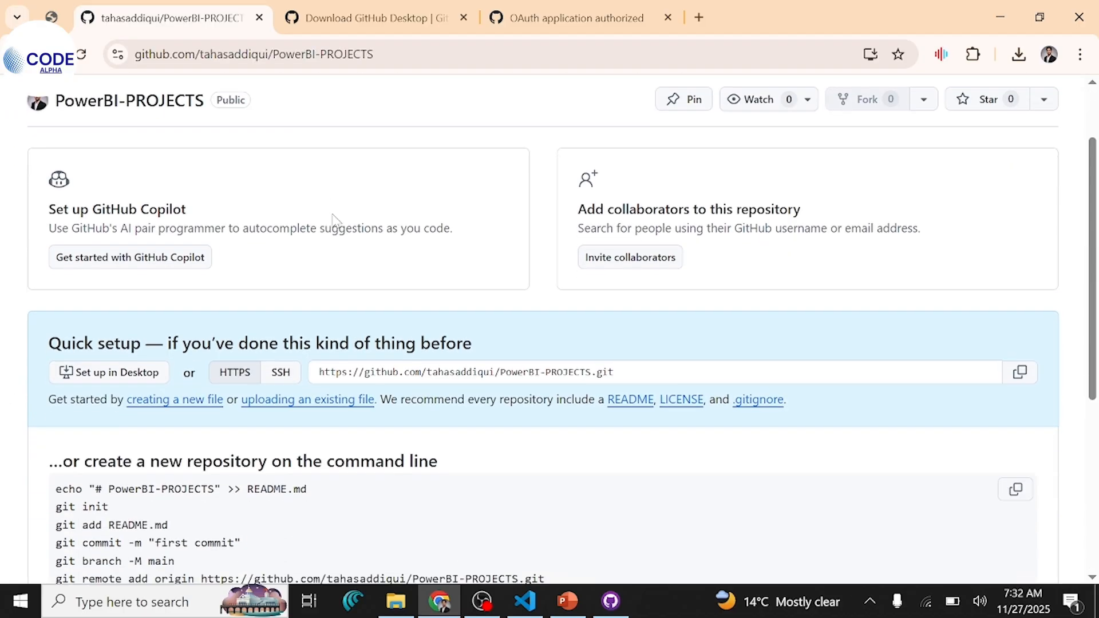
{"action": "scroll", "scroll_direction": "down", "scroll_amount": 3}
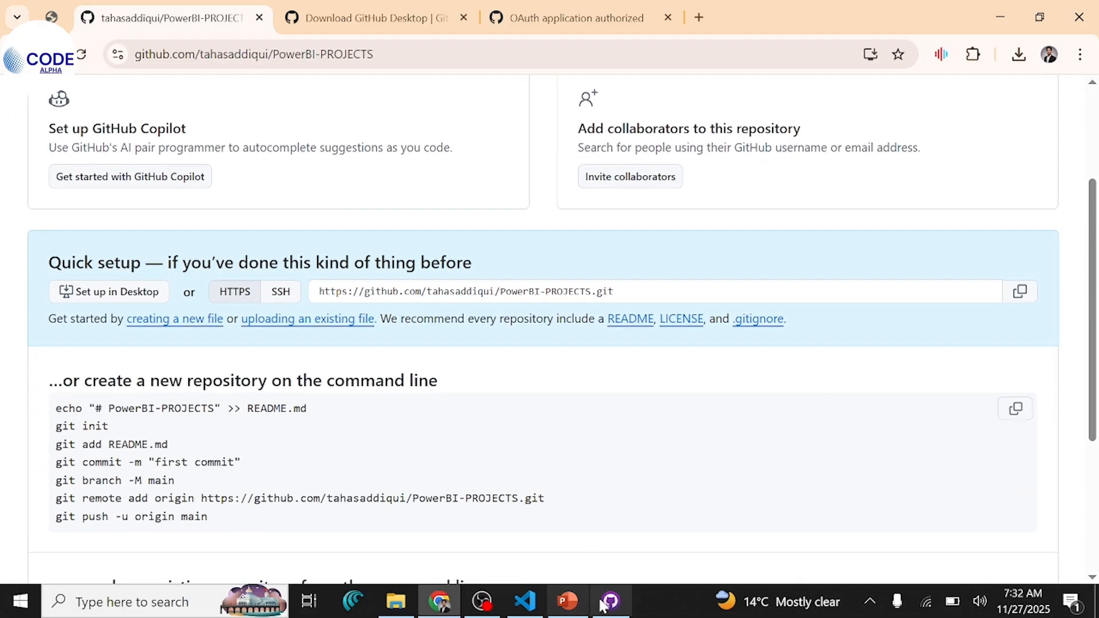
Refresh the repository list and choose PowerBI-PROJECTS for cloning
{"action": "left_click", "coordinate": [609, 601]}
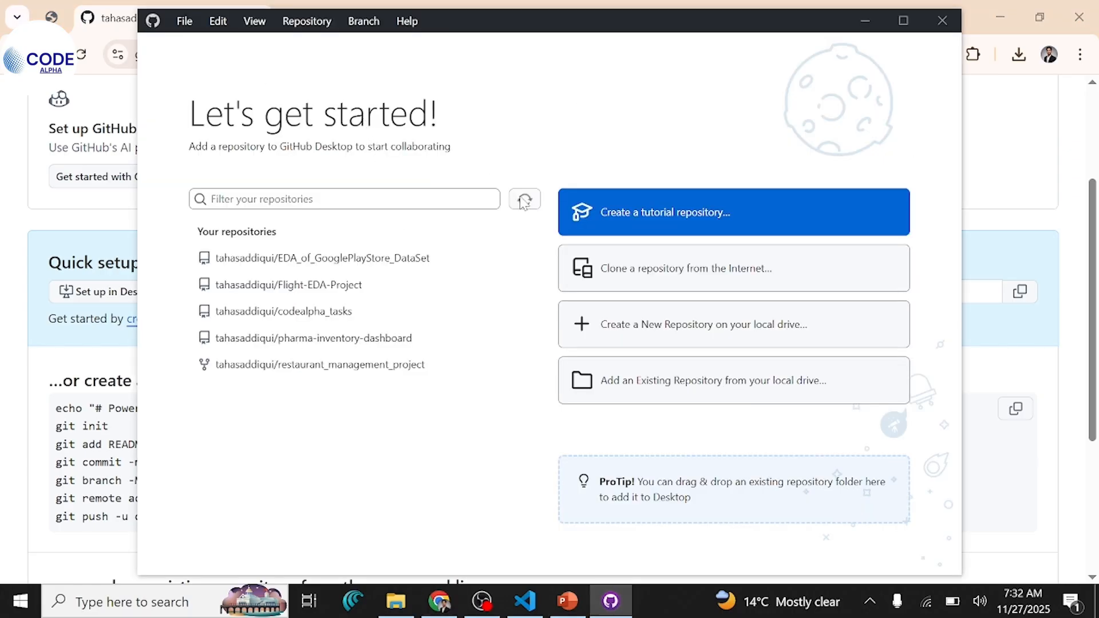
{"action": "left_click", "coordinate": [525, 199]}
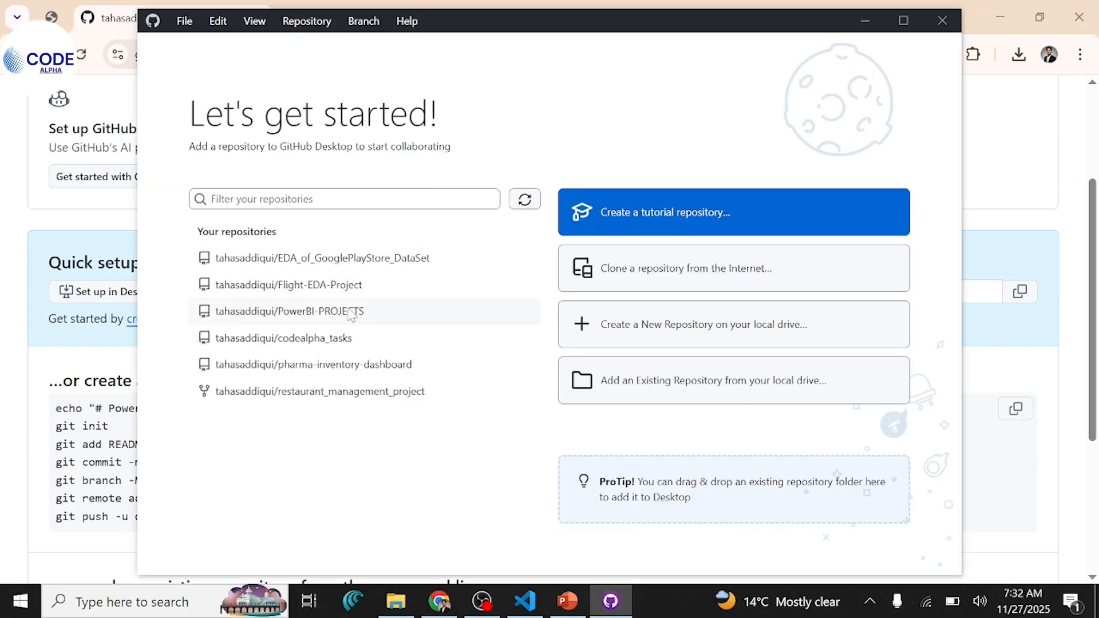
{"action": "left_click", "coordinate": [287, 311]}
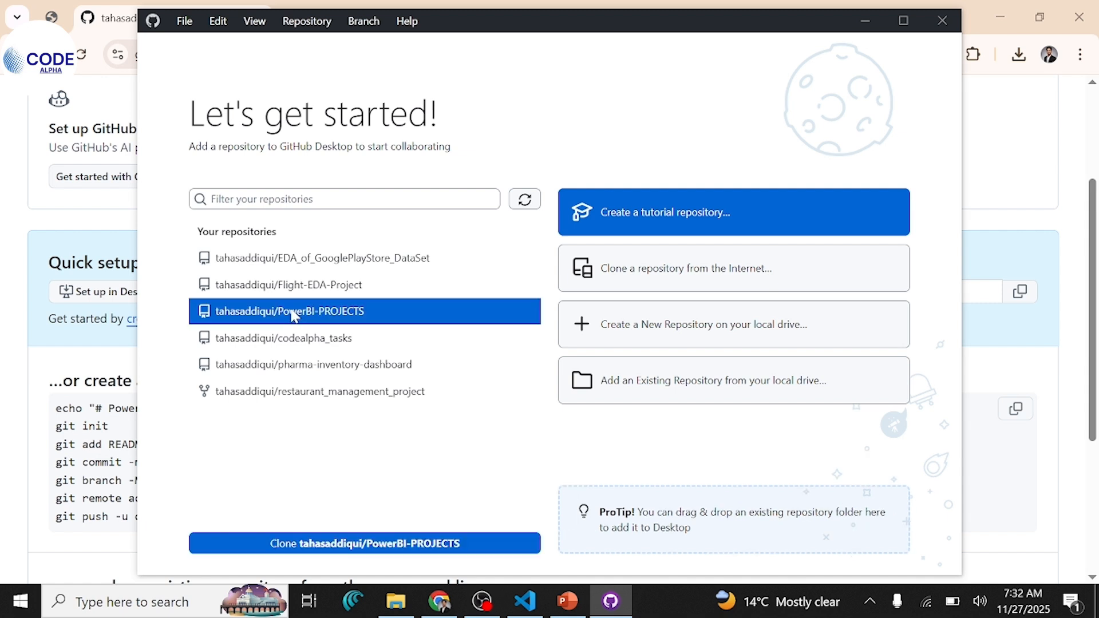
{"action": "mouse_move", "coordinate": [398, 391]}
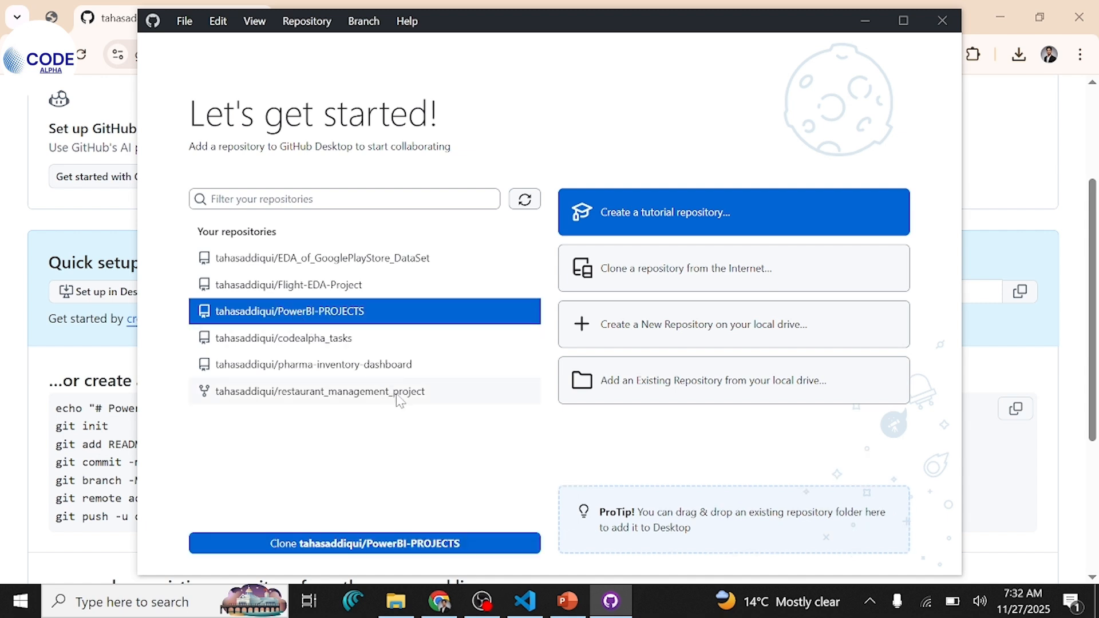
{"action": "mouse_move", "coordinate": [321, 570]}
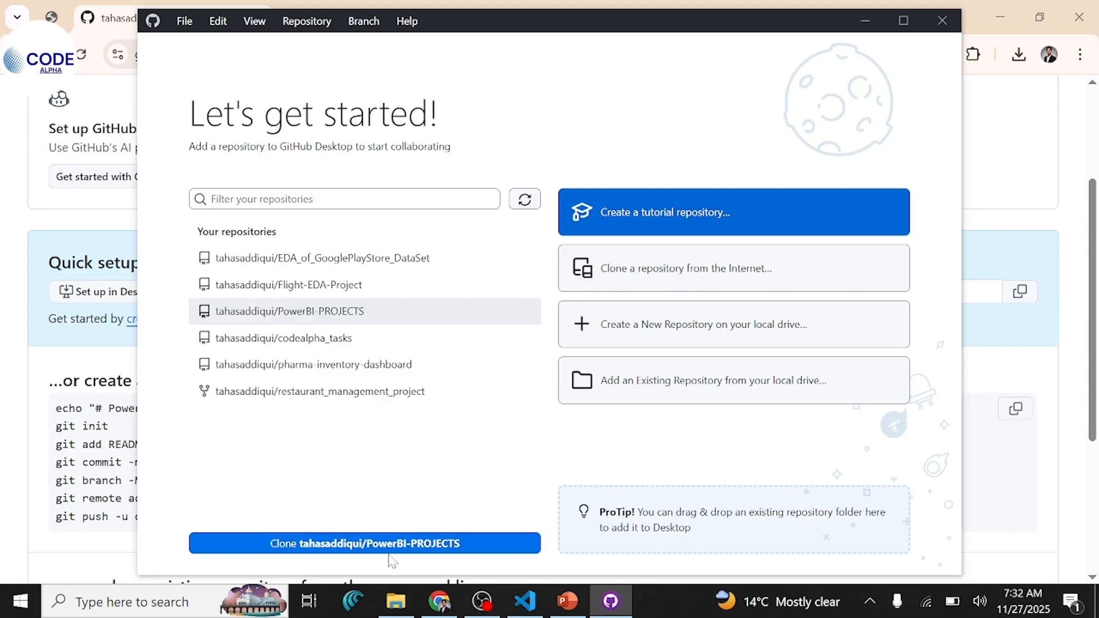
{"action": "left_click", "coordinate": [364, 542]}
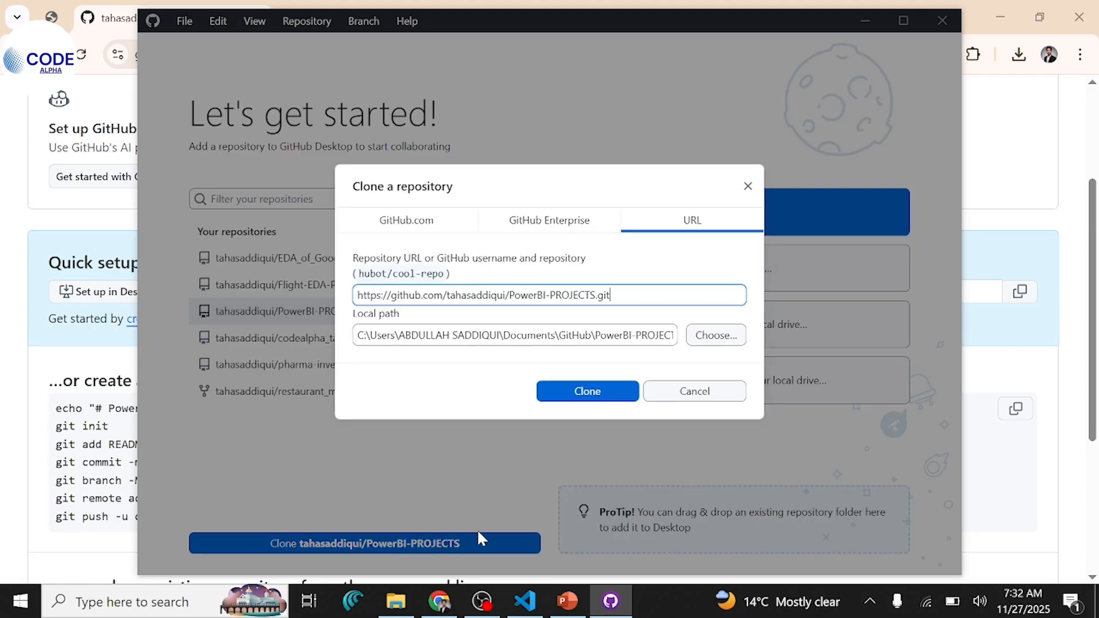
{"action": "mouse_move", "coordinate": [550, 223]}
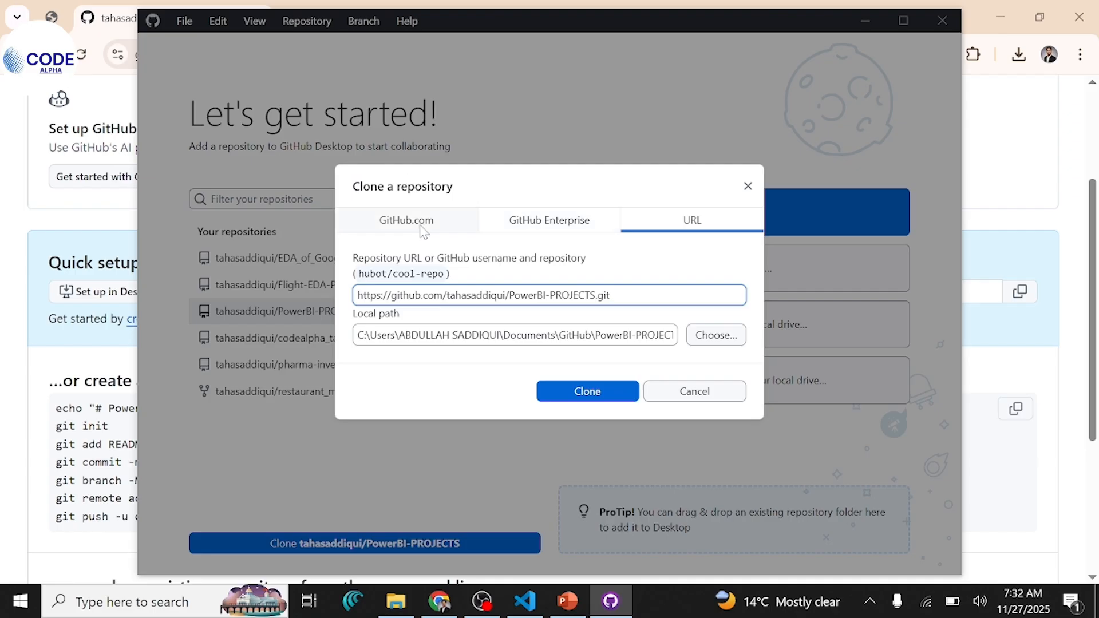
{"action": "mouse_move", "coordinate": [593, 207]}
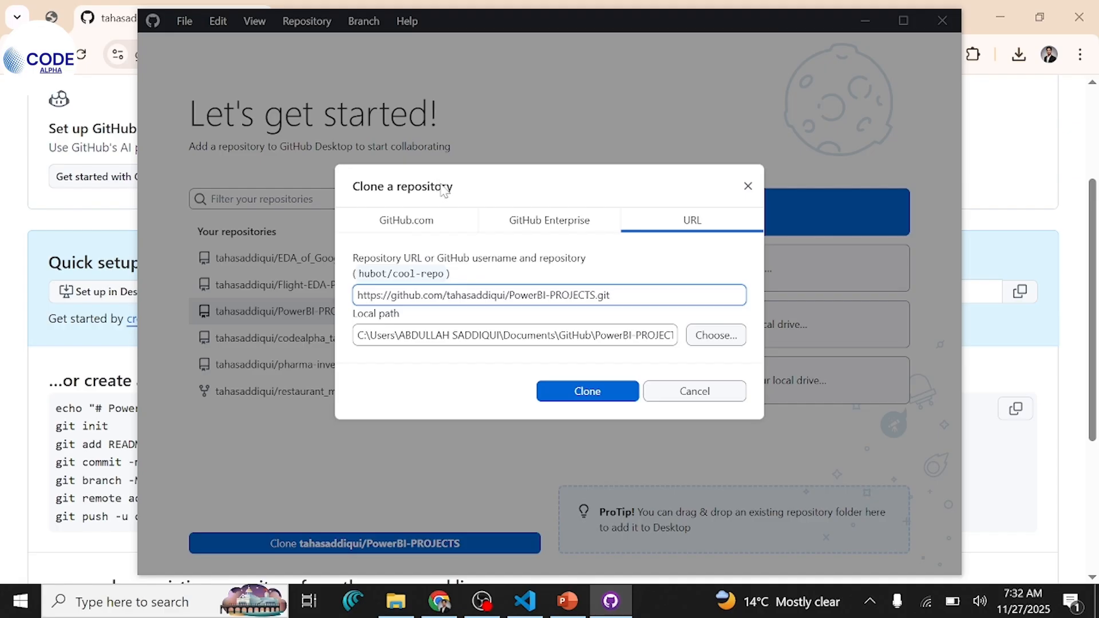
{"action": "mouse_move", "coordinate": [462, 188]}
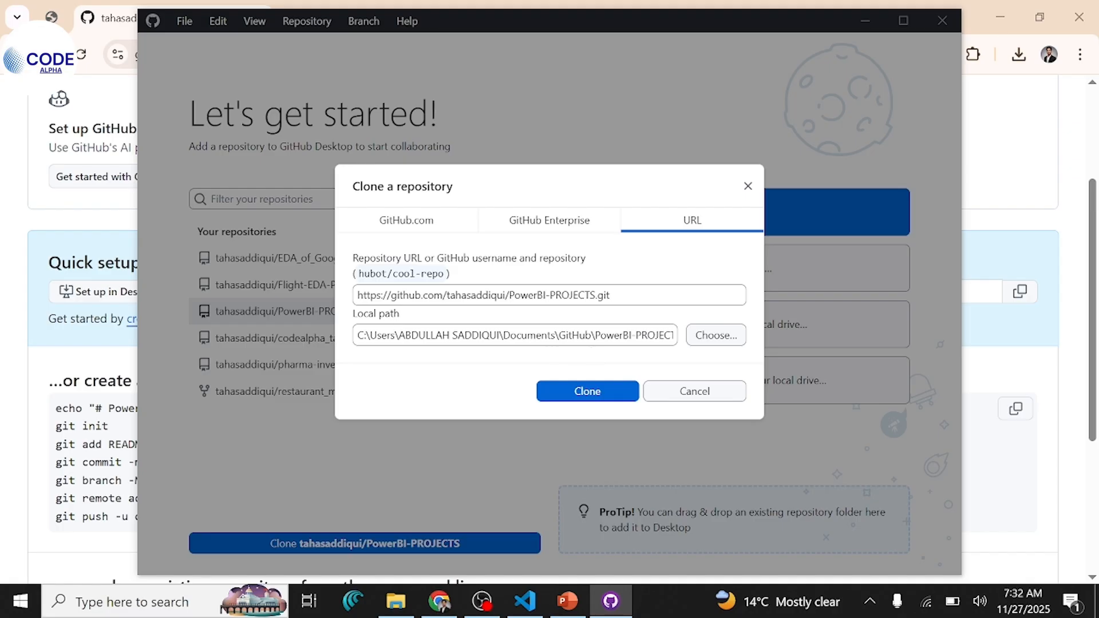
Clone PowerBI-PROJECTS into D:\udemy\PROJECTS as the local folder
{"action": "left_click", "coordinate": [714, 335]}
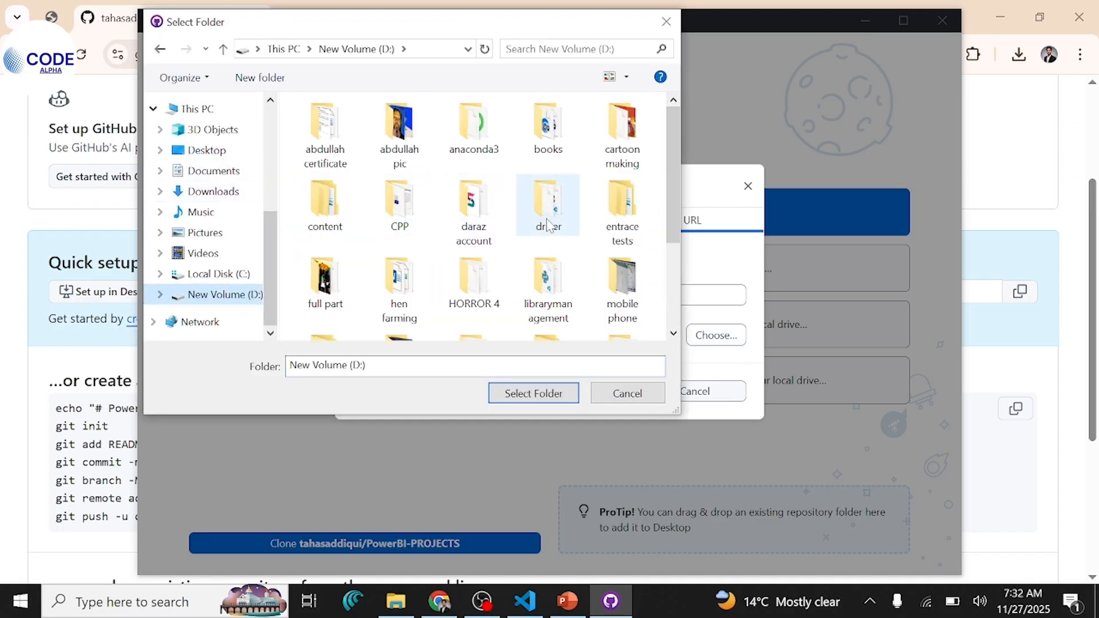
{"action": "scroll", "scroll_direction": "down", "scroll_amount": 3}
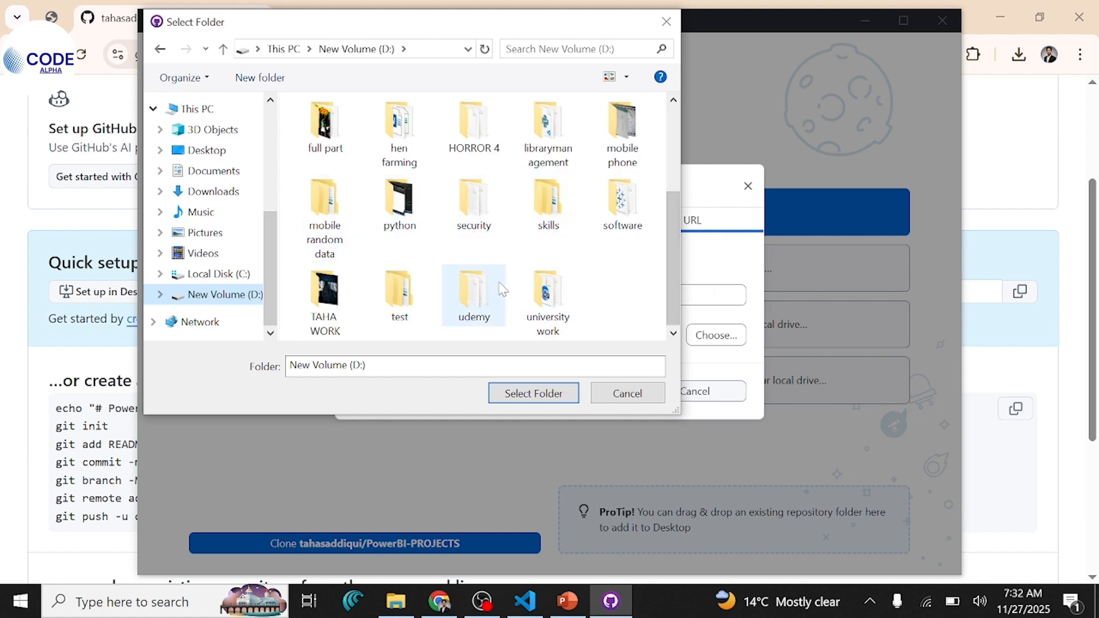
{"action": "double_click", "coordinate": [473, 294]}
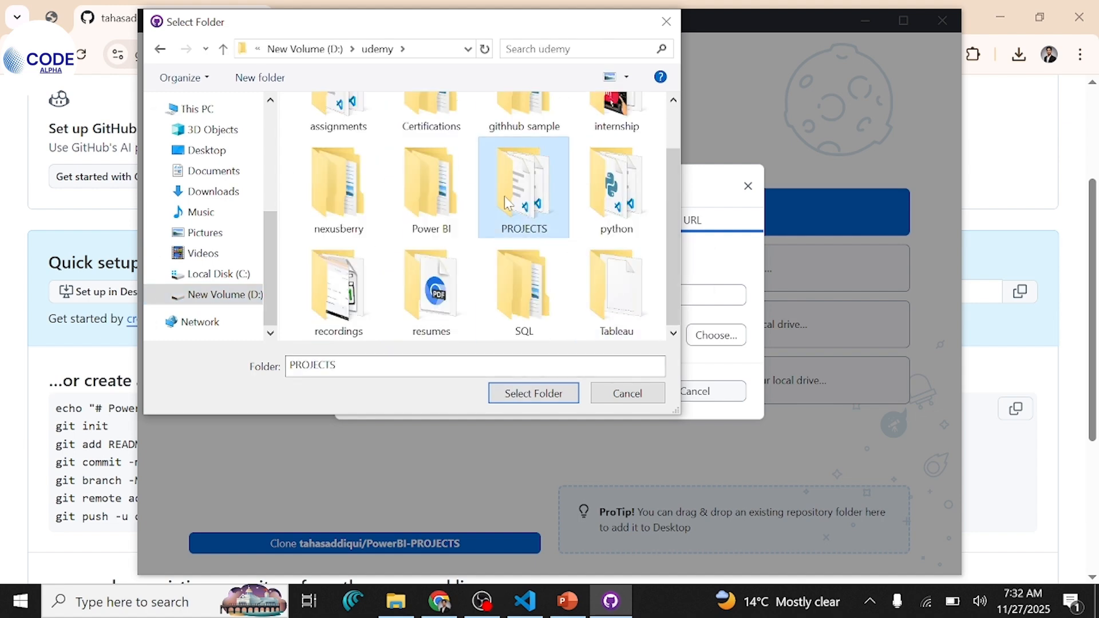
{"action": "left_click", "coordinate": [532, 393]}
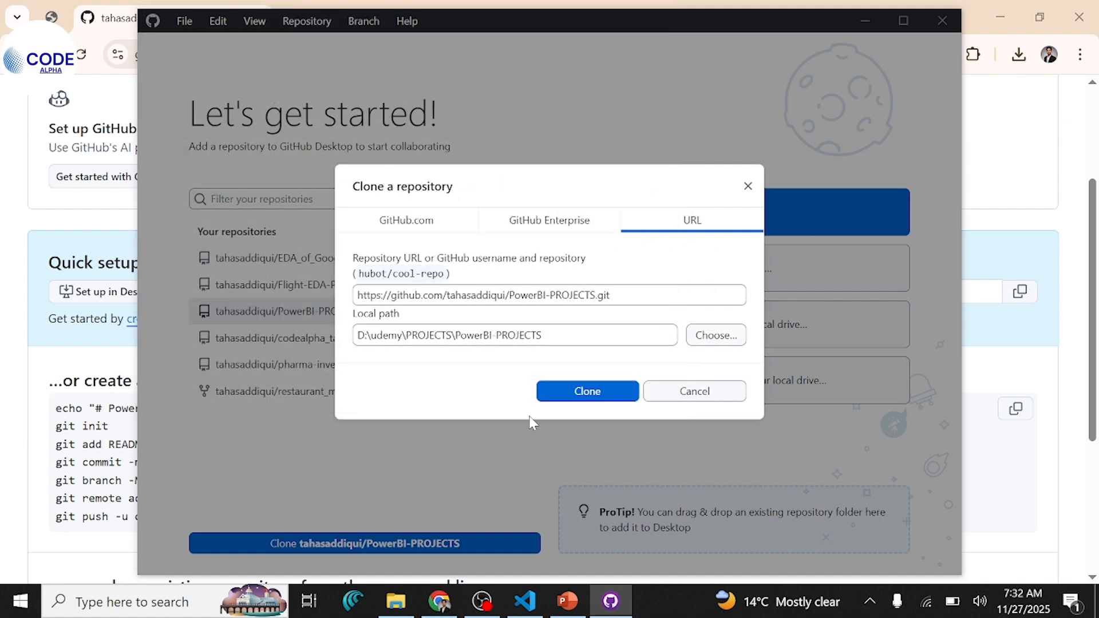
{"action": "left_click", "coordinate": [588, 392]}
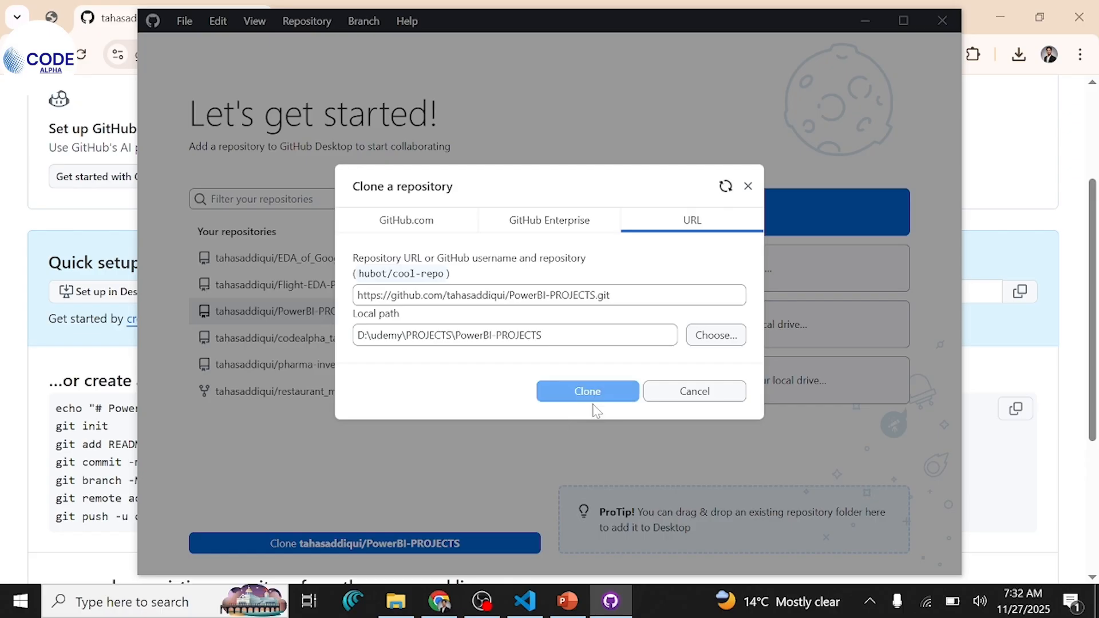
{"action": "left_click", "coordinate": [586, 392]}
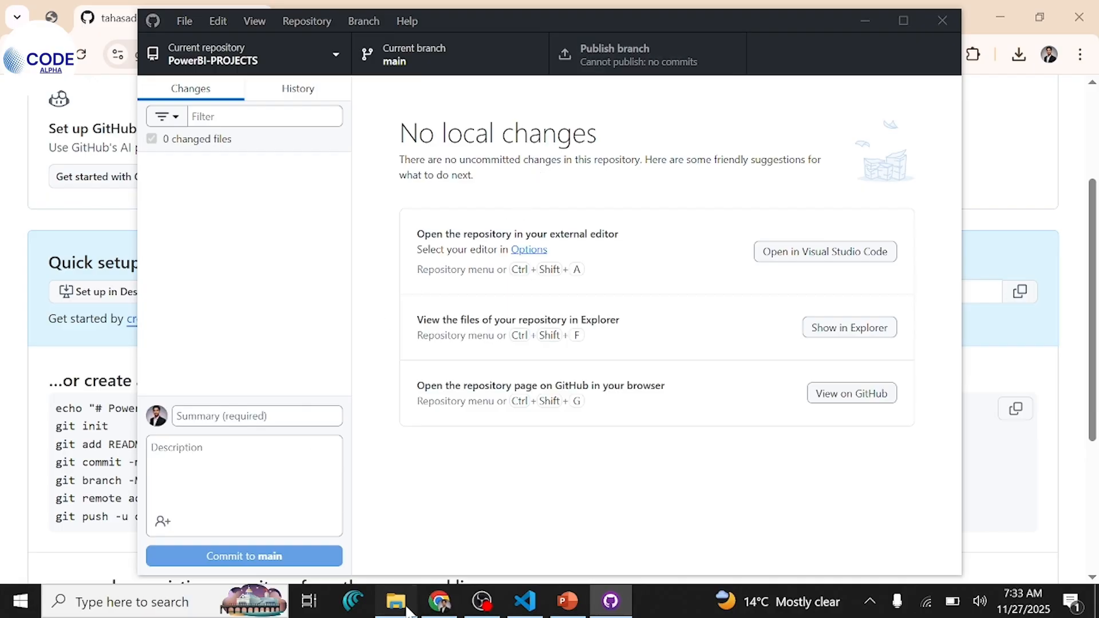
Browse into PROJECTS\PowerBI-PROJECTS, which contains only the .git folder
{"action": "left_click", "coordinate": [395, 601]}
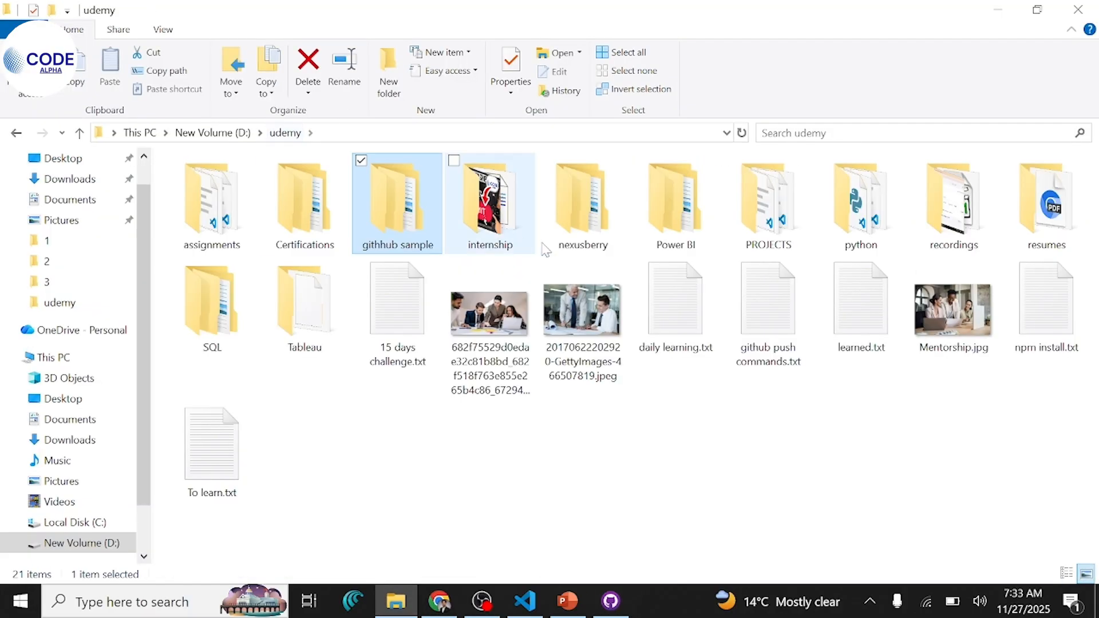
{"action": "double_click", "coordinate": [767, 203]}
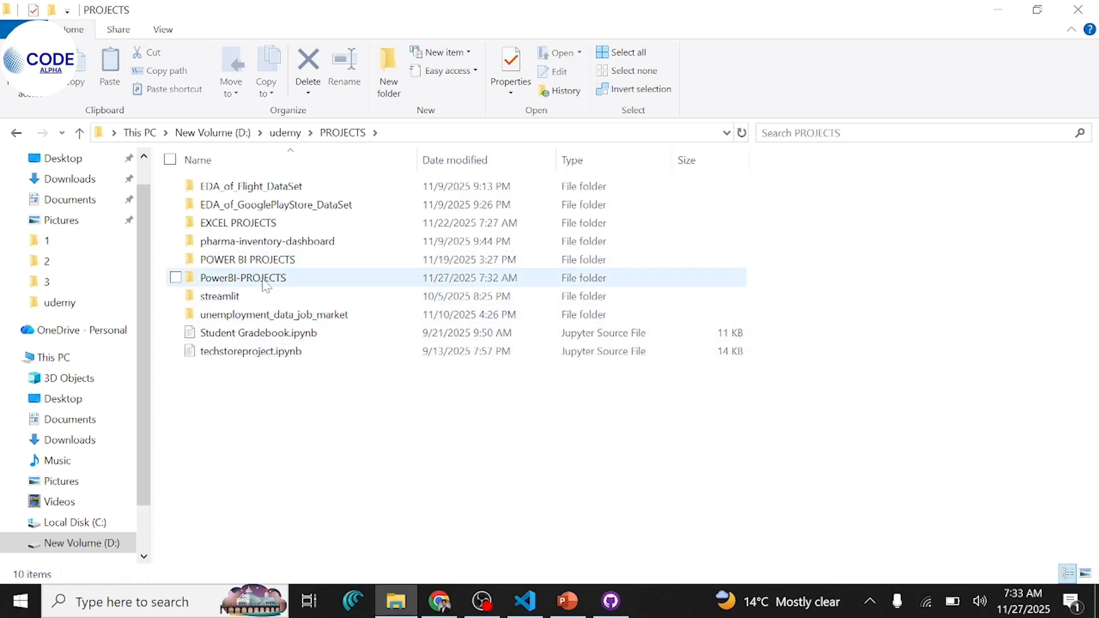
{"action": "double_click", "coordinate": [242, 277]}
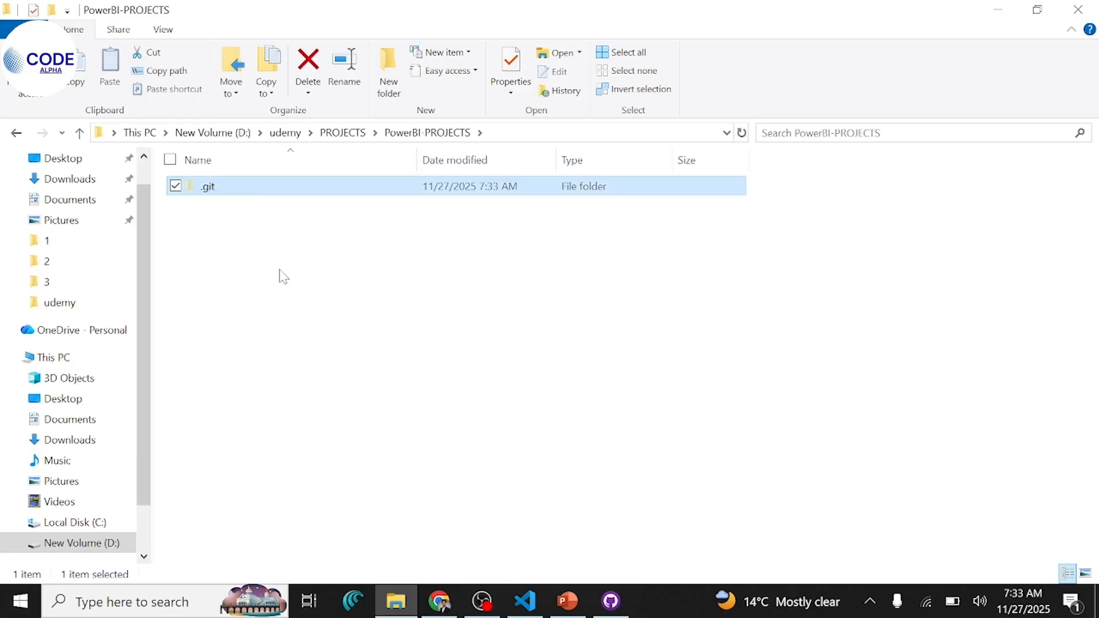
{"action": "mouse_move", "coordinate": [288, 268]}
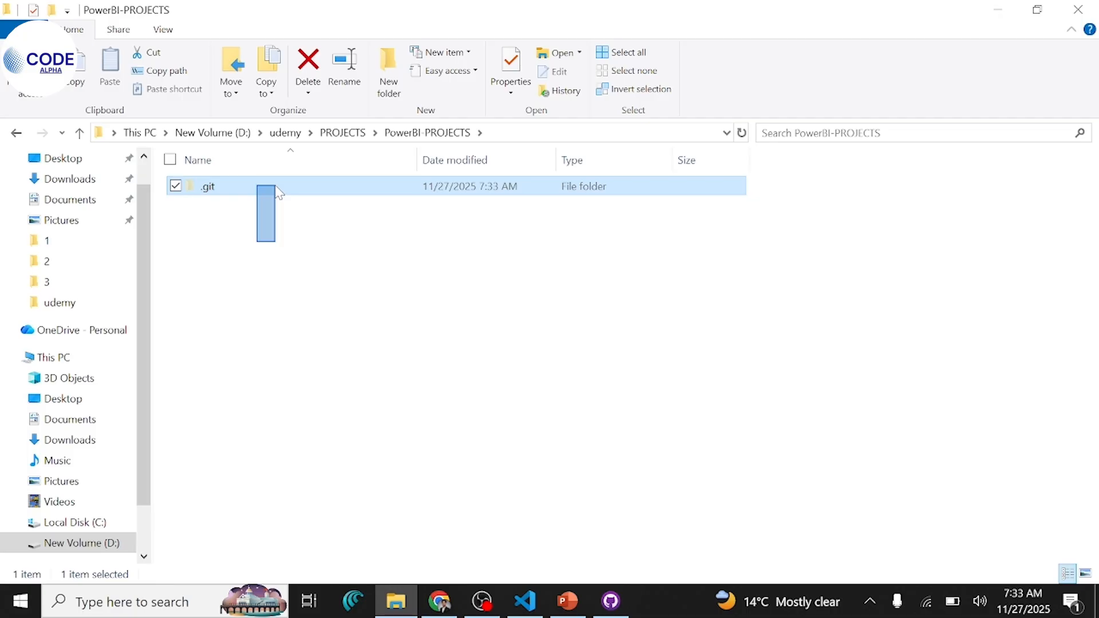
{"action": "mouse_move", "coordinate": [498, 561]}
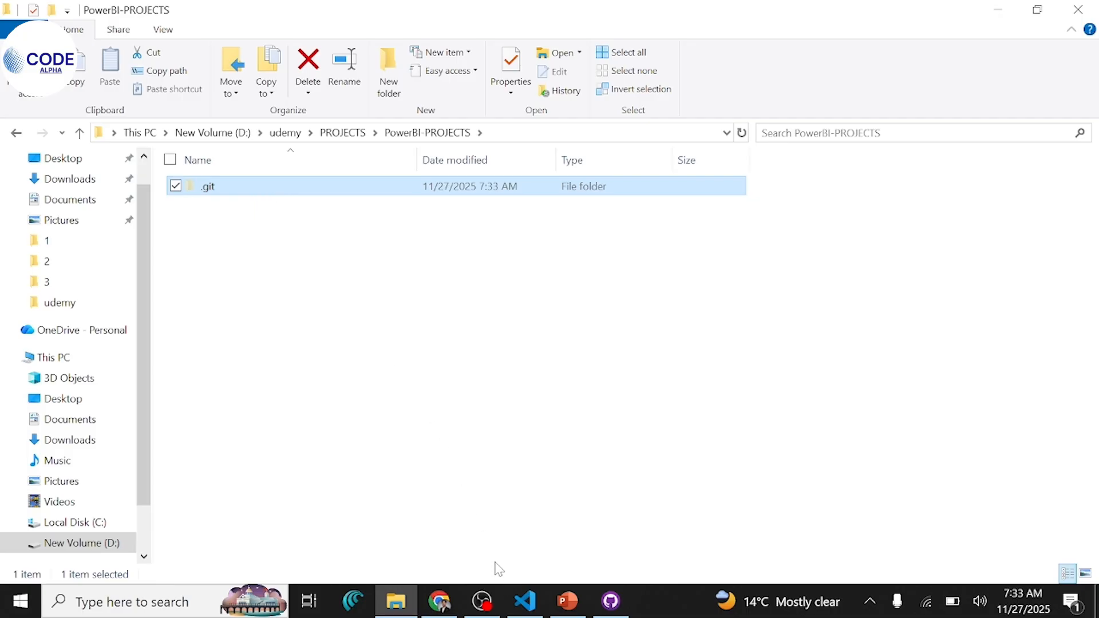
{"action": "left_click", "coordinate": [405, 353]}
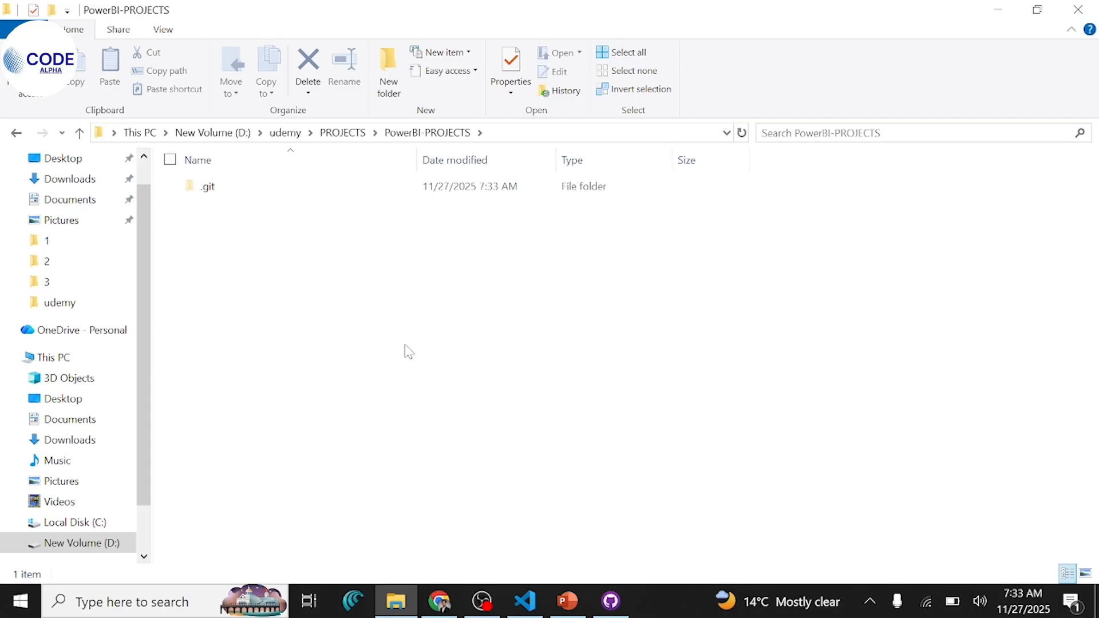
{"action": "mouse_move", "coordinate": [502, 574]}
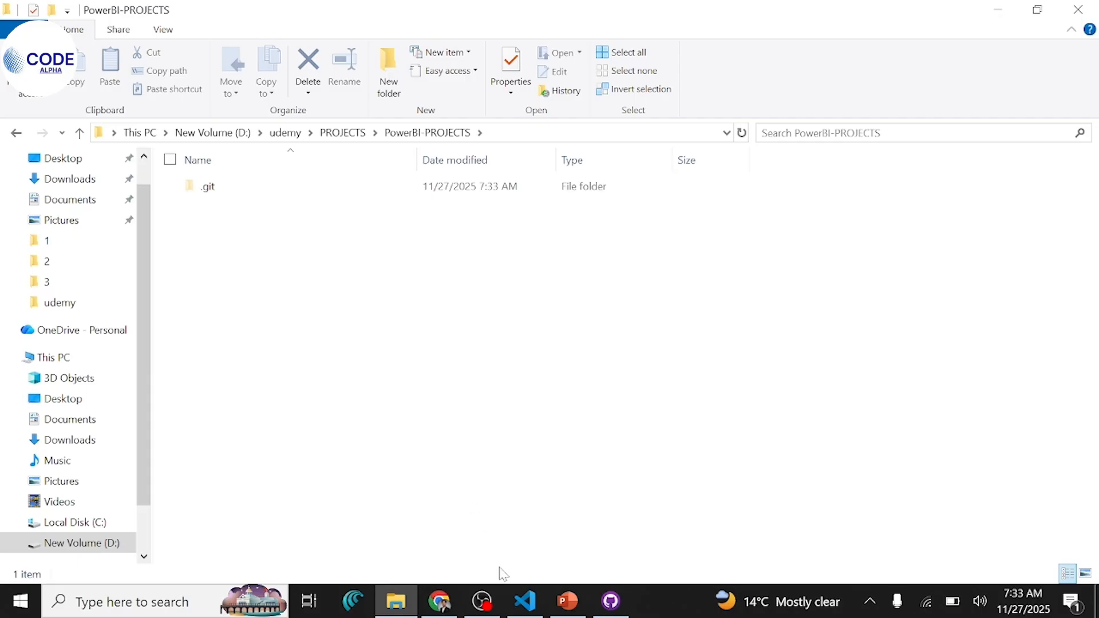
Cycle through Chrome and File Explorer, ending with GitHub Desktop in front on main
{"action": "left_click", "coordinate": [439, 601]}
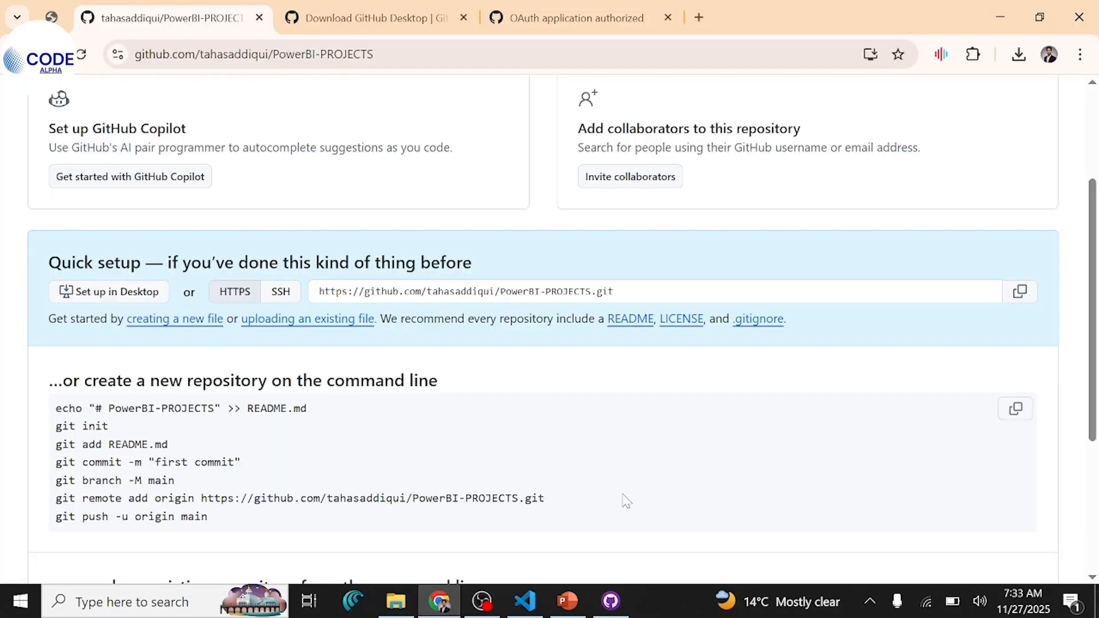
{"action": "left_click", "coordinate": [611, 602]}
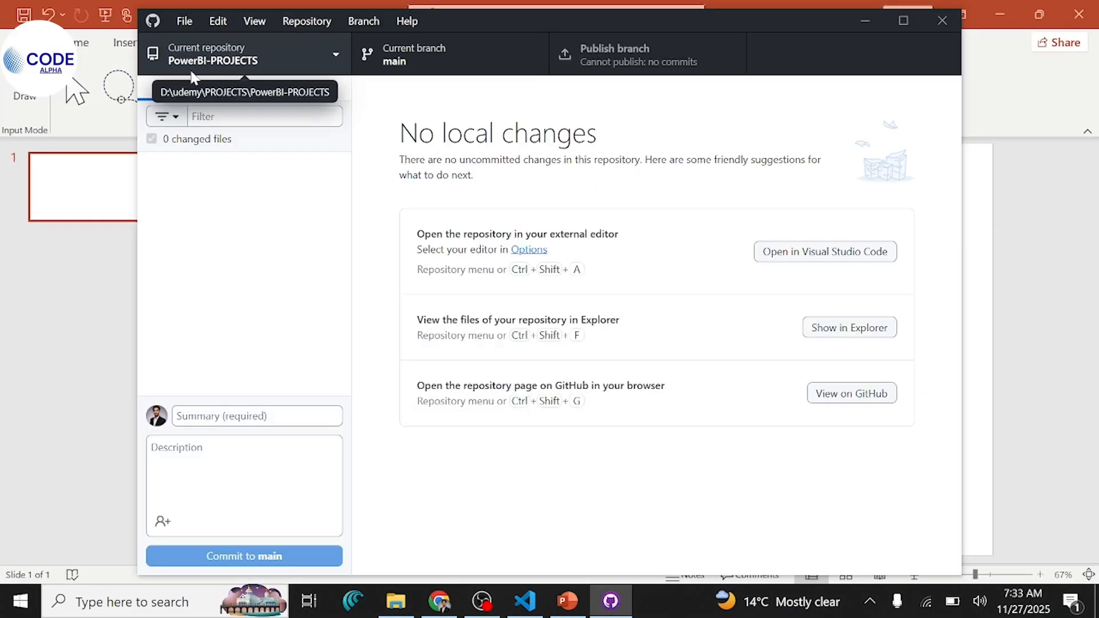
{"action": "mouse_move", "coordinate": [194, 79]}
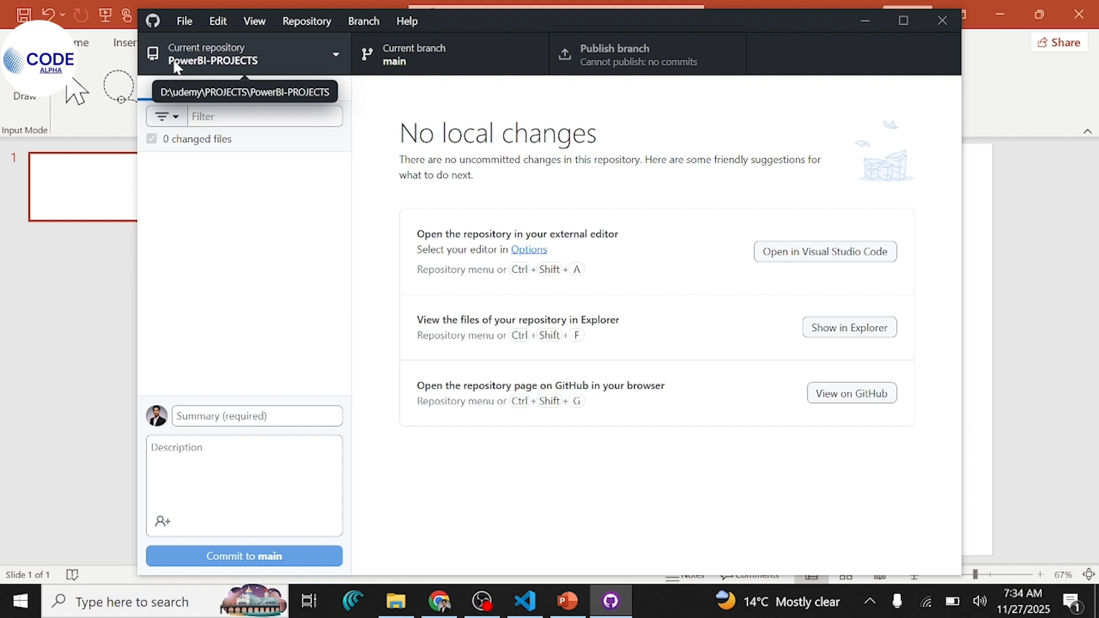
{"action": "left_click", "coordinate": [848, 328]}
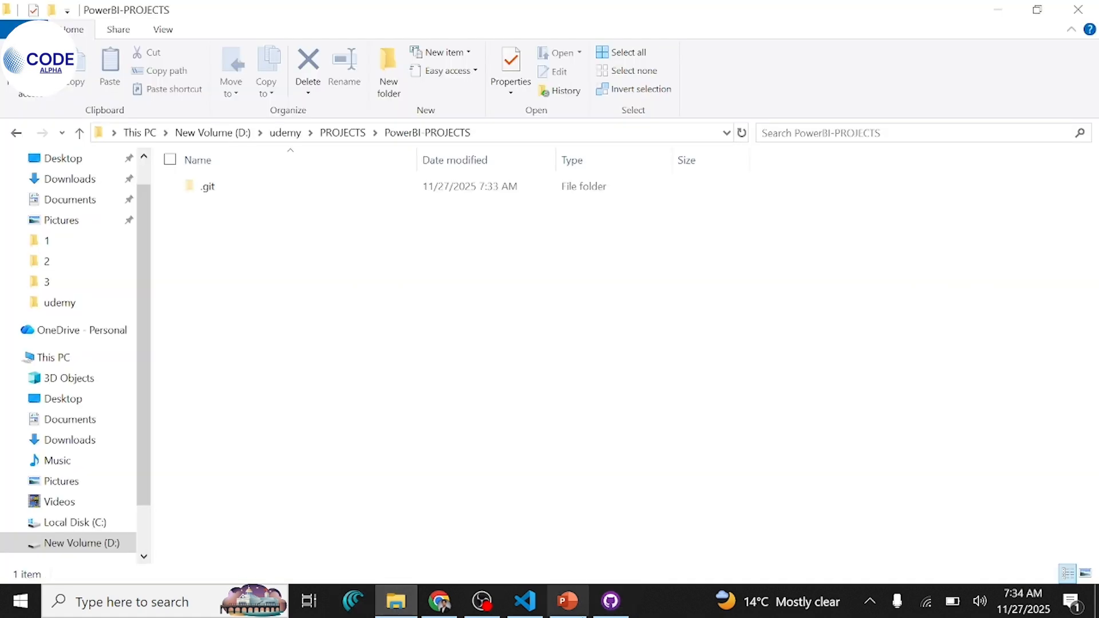
{"action": "left_click", "coordinate": [611, 602]}
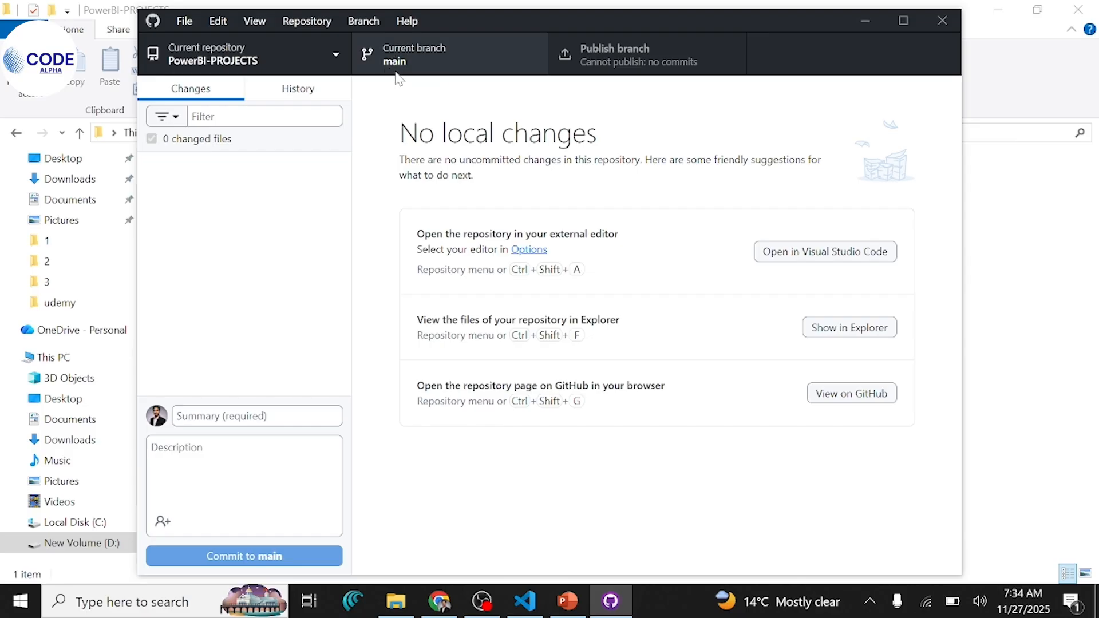
{"action": "mouse_move", "coordinate": [401, 66]}
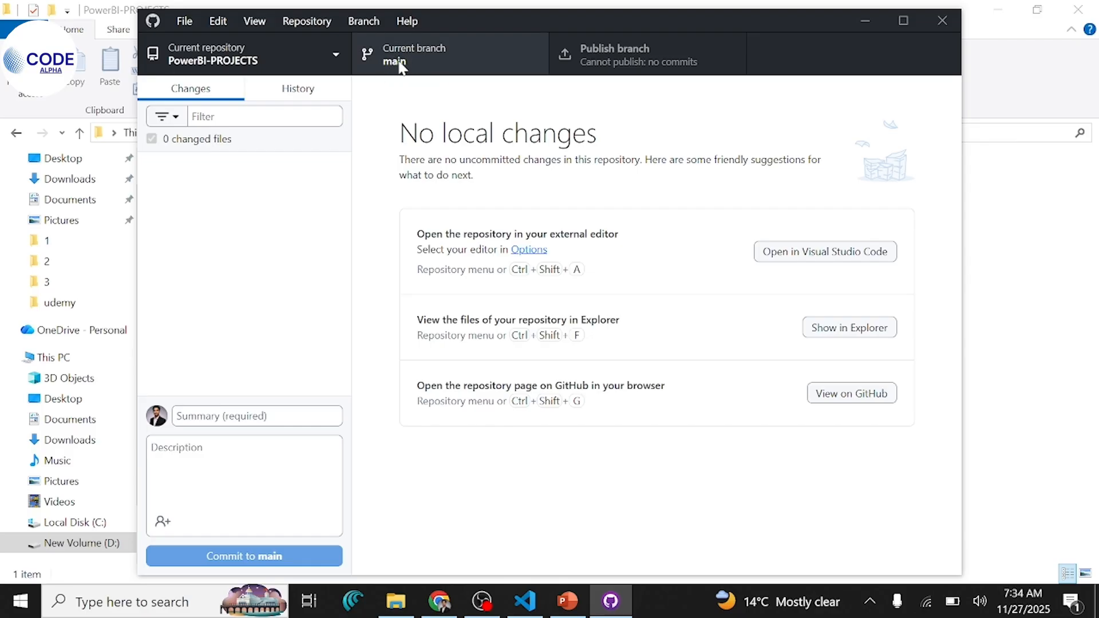
{"action": "mouse_move", "coordinate": [592, 76]}
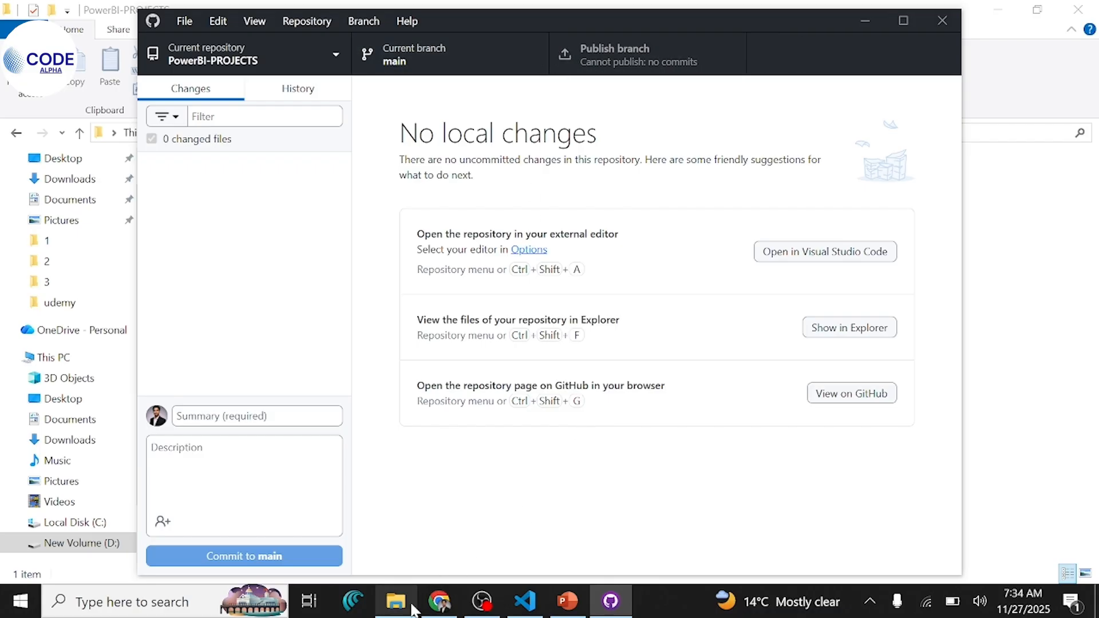
{"action": "mouse_move", "coordinate": [710, 14]}
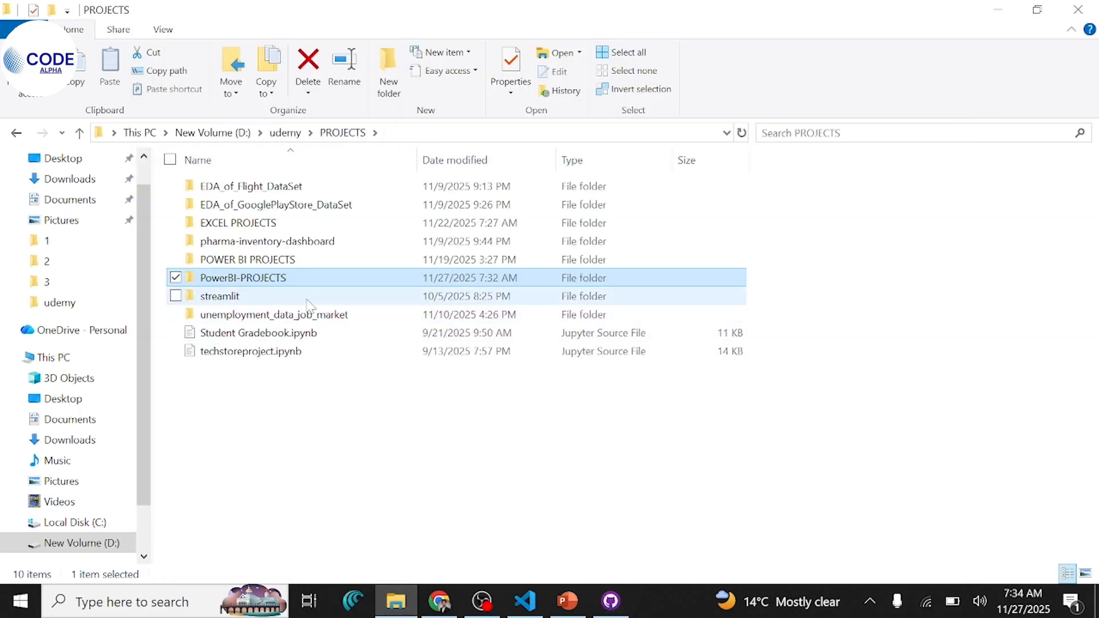
Copy the POWERBI_Insurance_Project folder from POWER BI PROJECTS into PowerBI-PROJECTS
{"action": "left_click", "coordinate": [247, 260]}
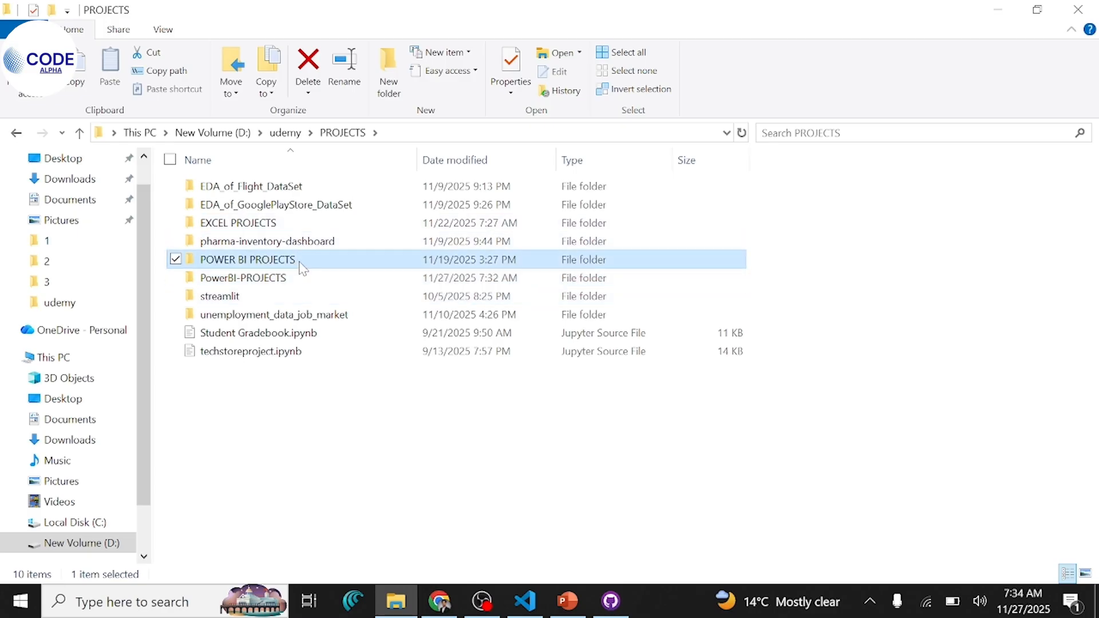
{"action": "double_click", "coordinate": [247, 260]}
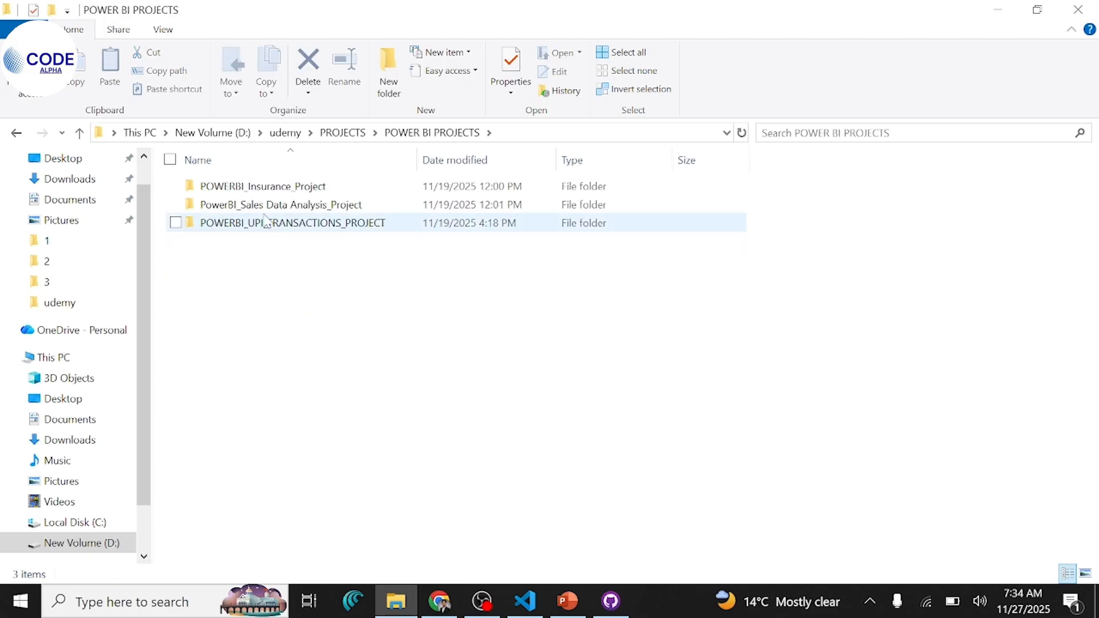
{"action": "left_click", "coordinate": [263, 186]}
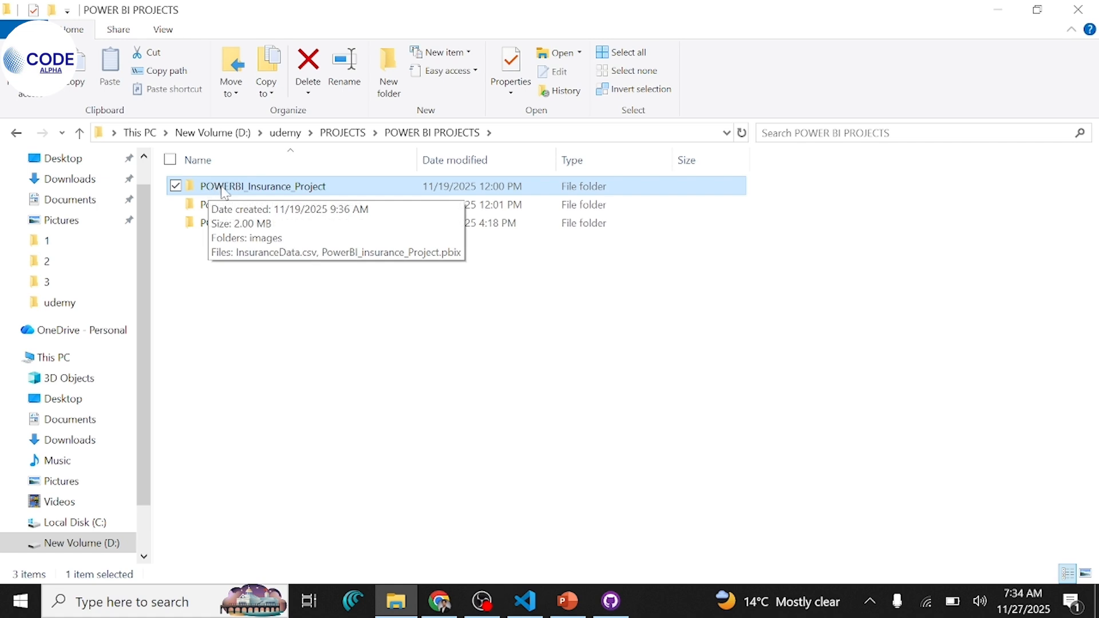
{"action": "right_click", "coordinate": [263, 187]}
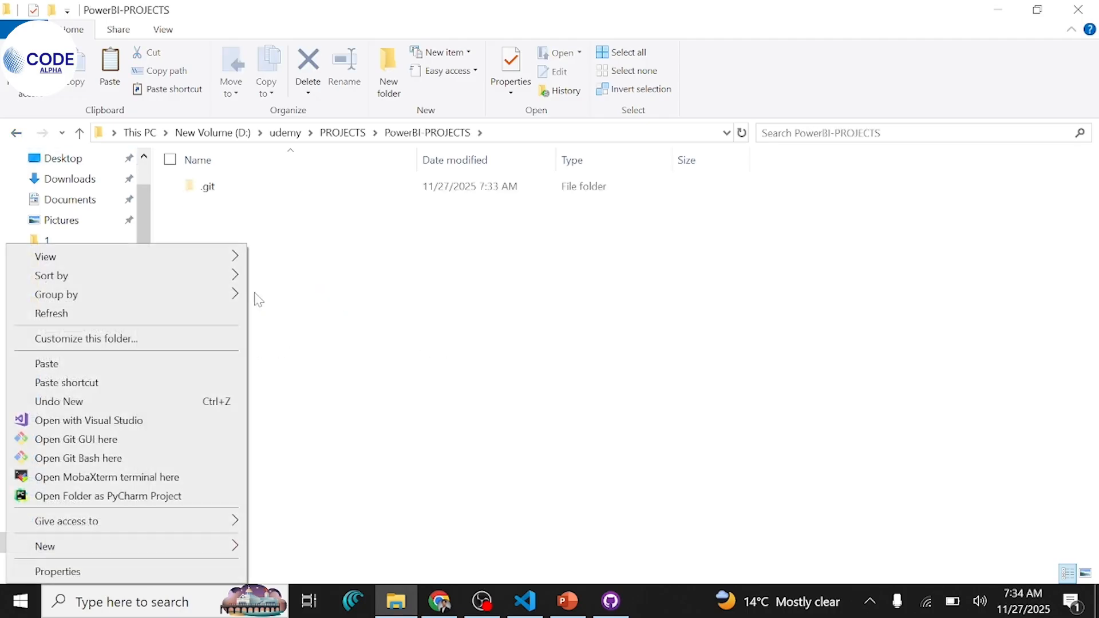
{"action": "mouse_move", "coordinate": [178, 363]}
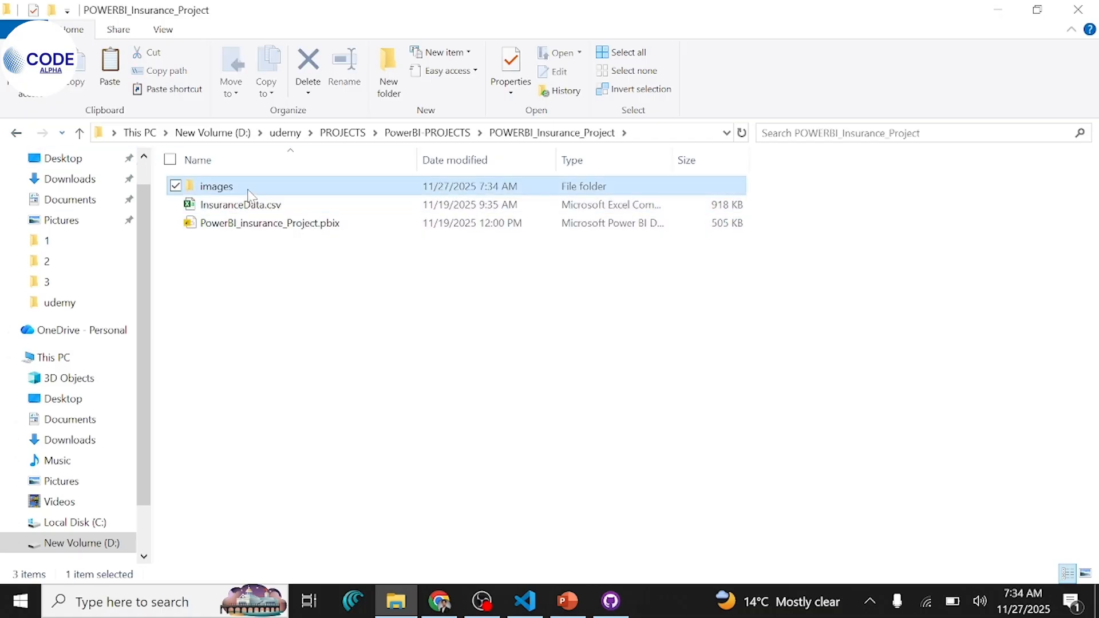
Preview the dashboard screenshot in the copied project's images folder, then close it
{"action": "double_click", "coordinate": [216, 186]}
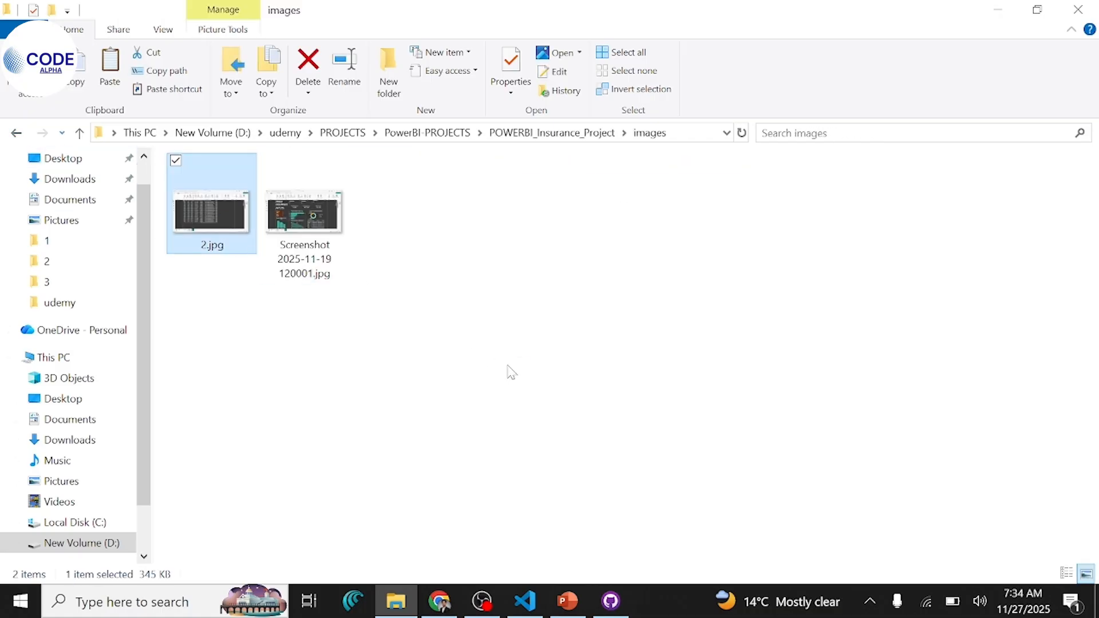
{"action": "double_click", "coordinate": [211, 210]}
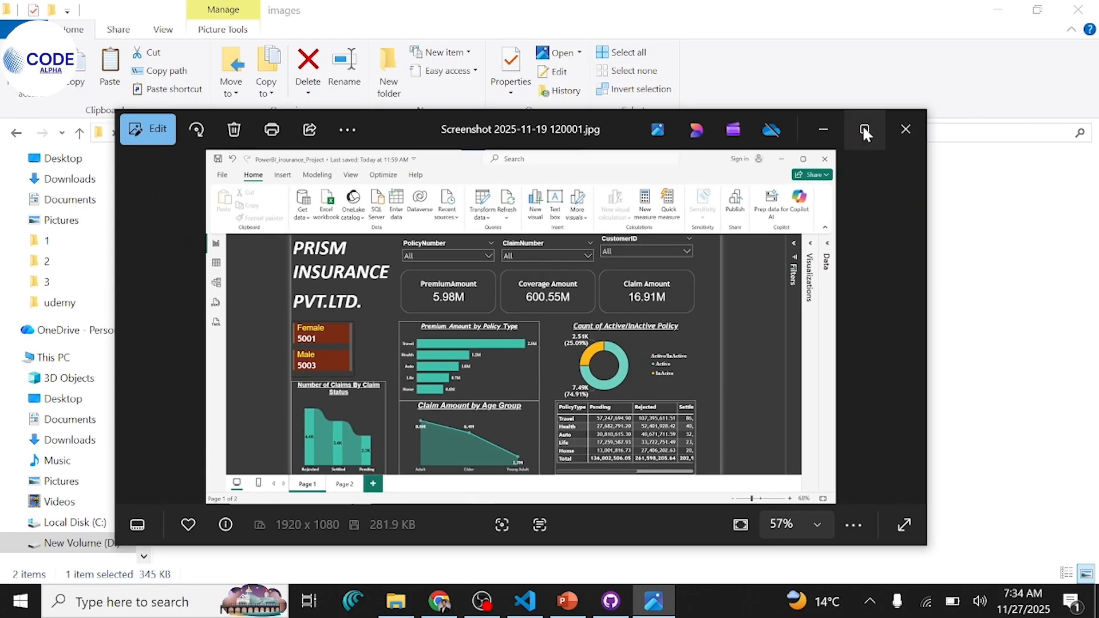
{"action": "left_click", "coordinate": [906, 129]}
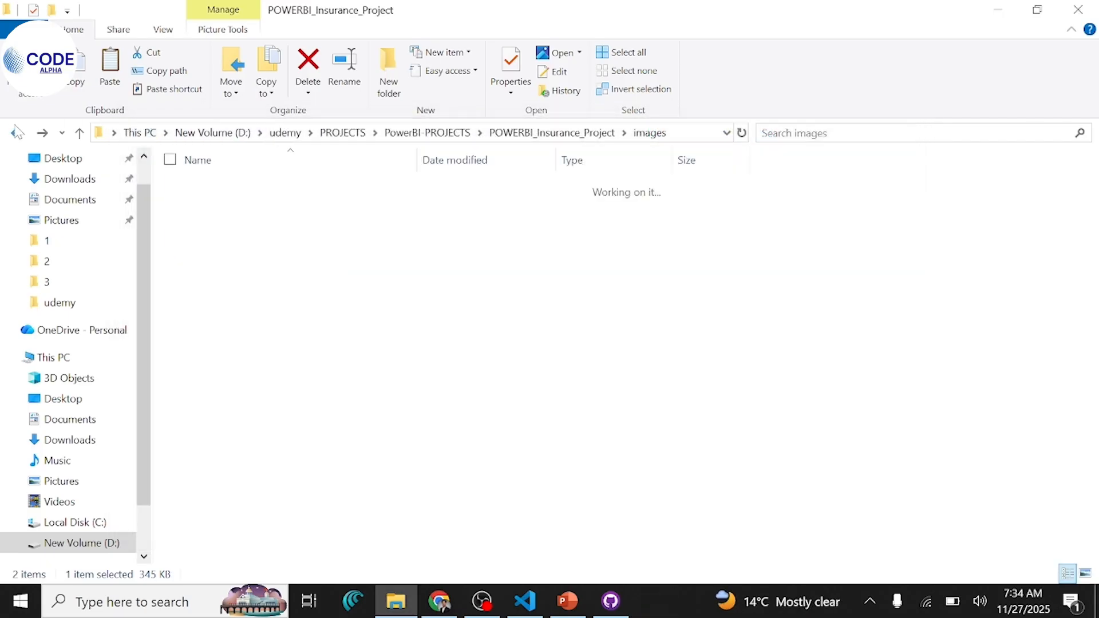
View the diffs of the added .pbix file and dashboard screenshot, then return to File Explorer
{"action": "left_click", "coordinate": [609, 601]}
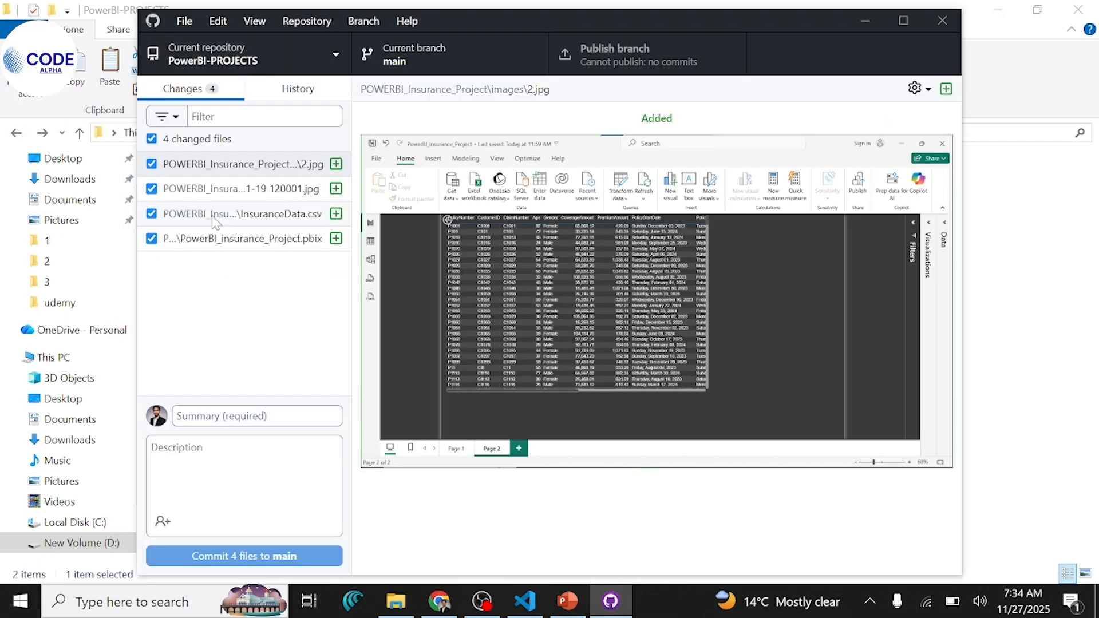
{"action": "mouse_move", "coordinate": [242, 250]}
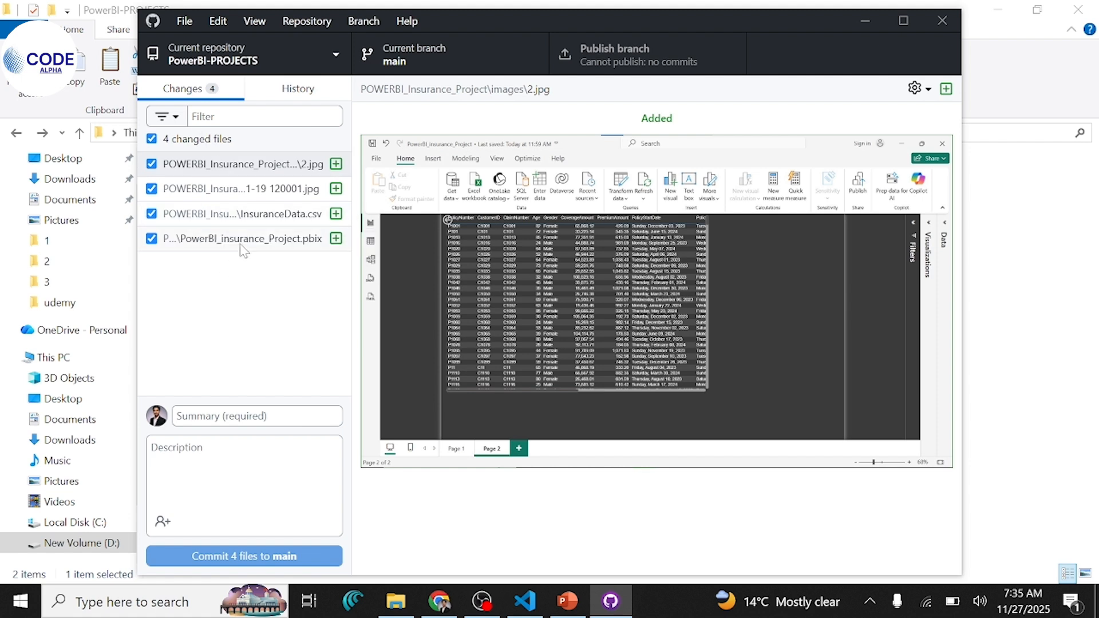
{"action": "left_click", "coordinate": [238, 238]}
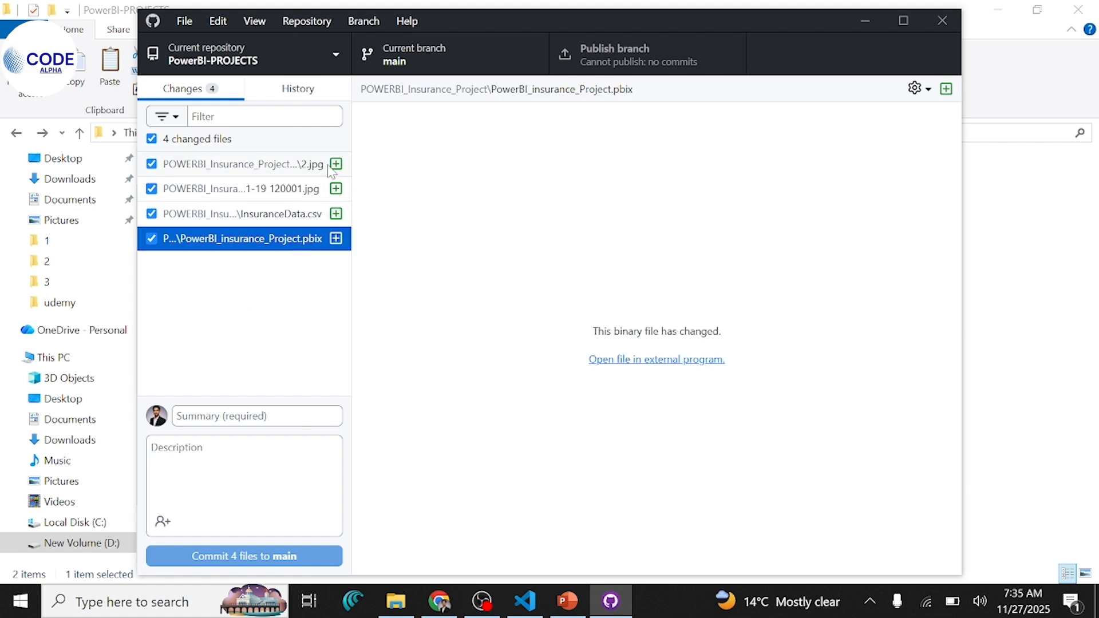
{"action": "left_click", "coordinate": [238, 189]}
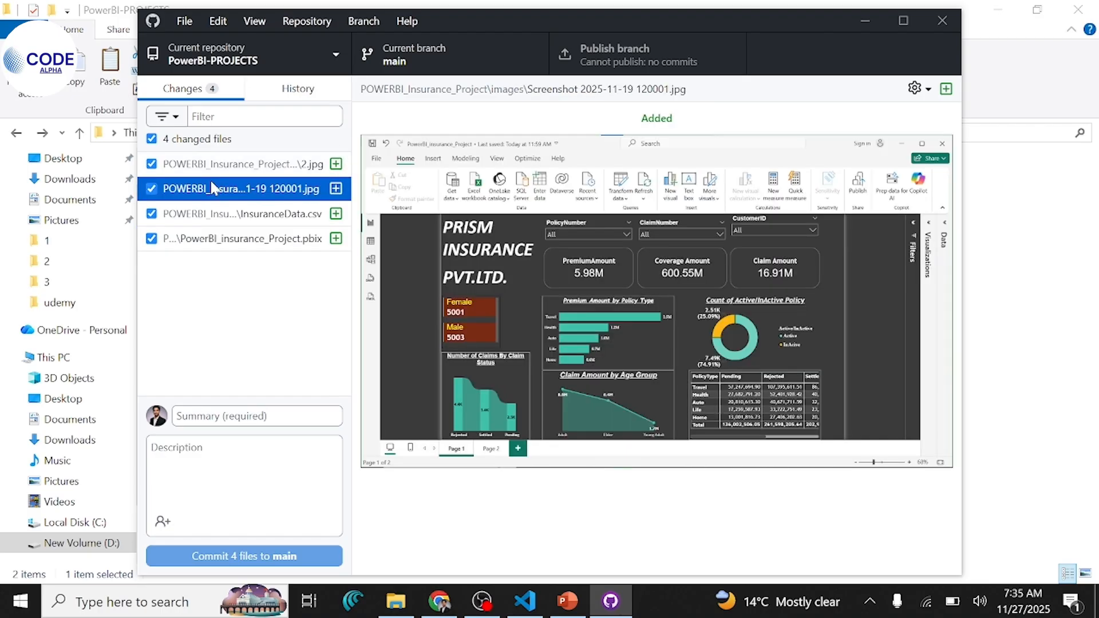
{"action": "mouse_move", "coordinate": [335, 163]}
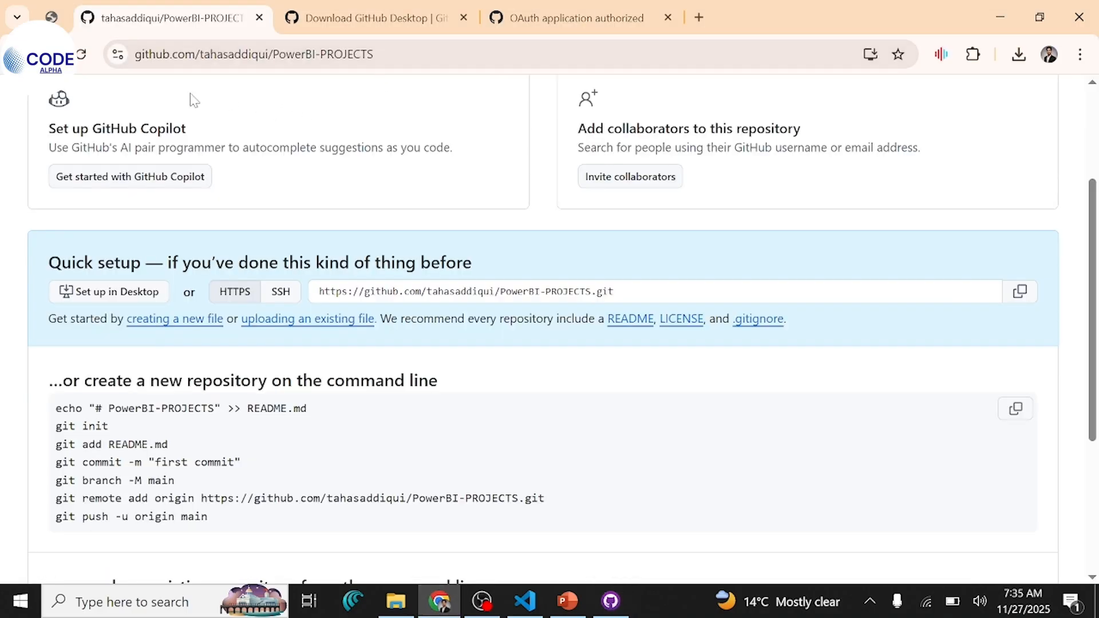
{"action": "mouse_move", "coordinate": [438, 429]}
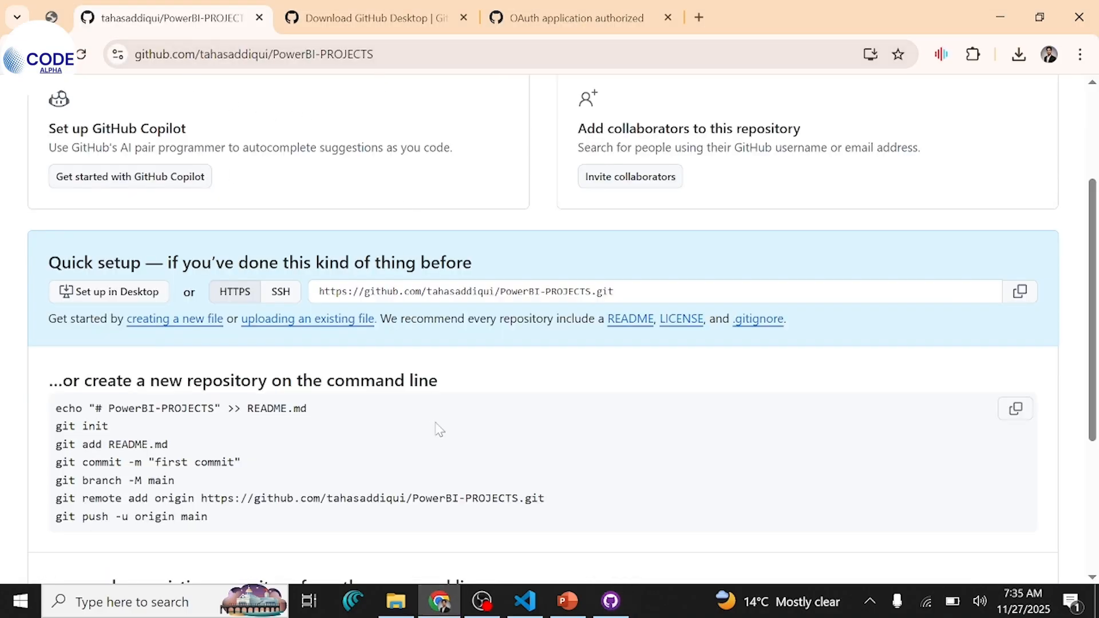
{"action": "left_click", "coordinate": [395, 601]}
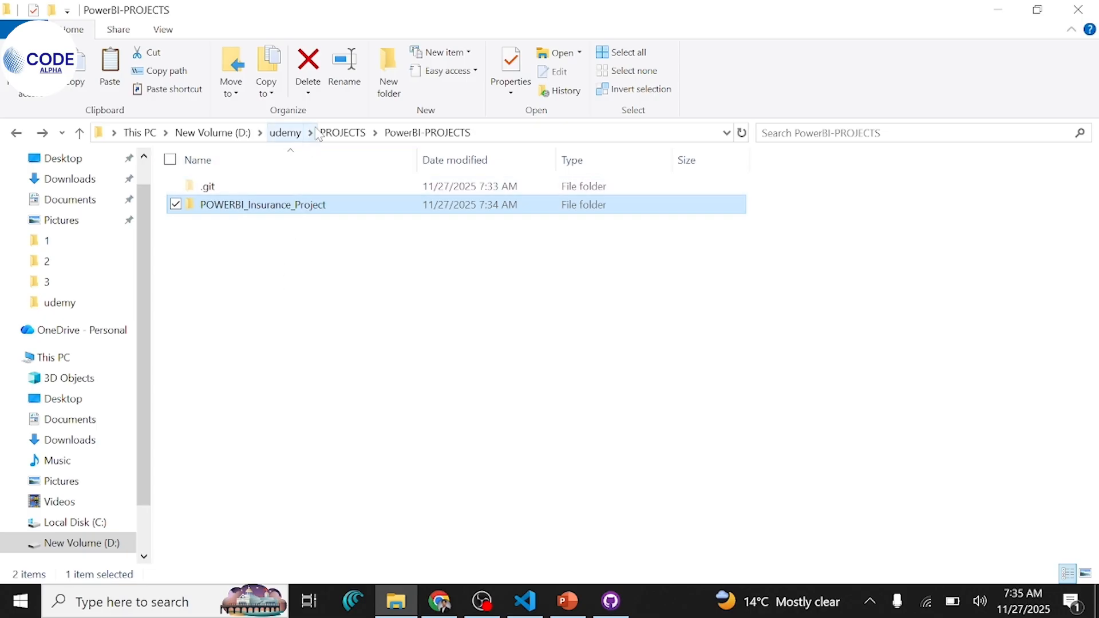
{"action": "mouse_move", "coordinate": [732, 522]}
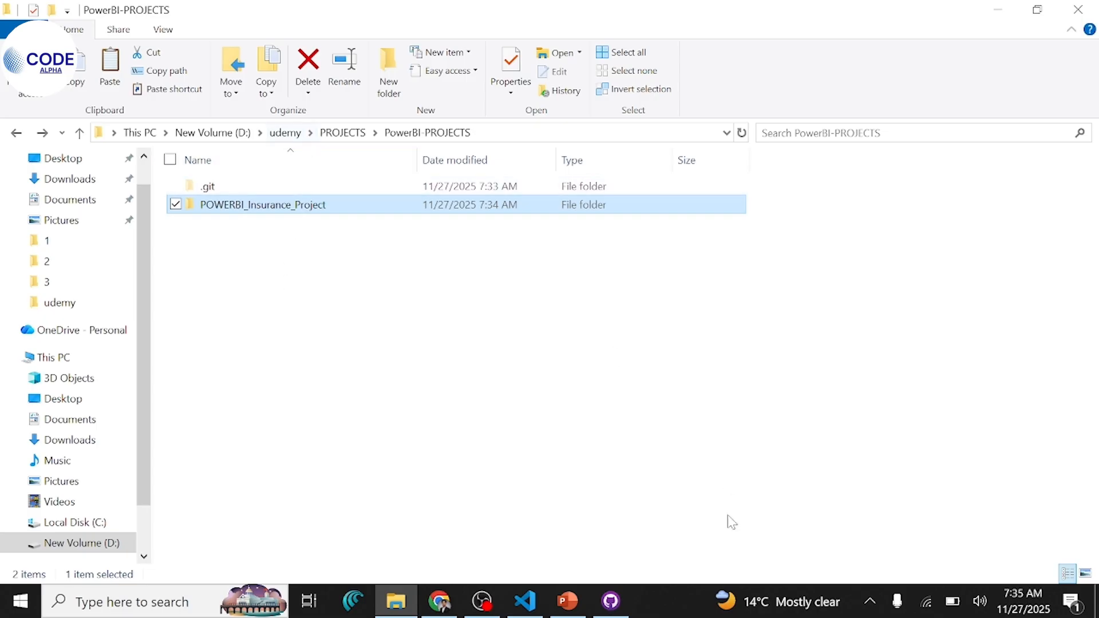
Commit the four files to main with summary '1st power project'
{"action": "left_click", "coordinate": [608, 602]}
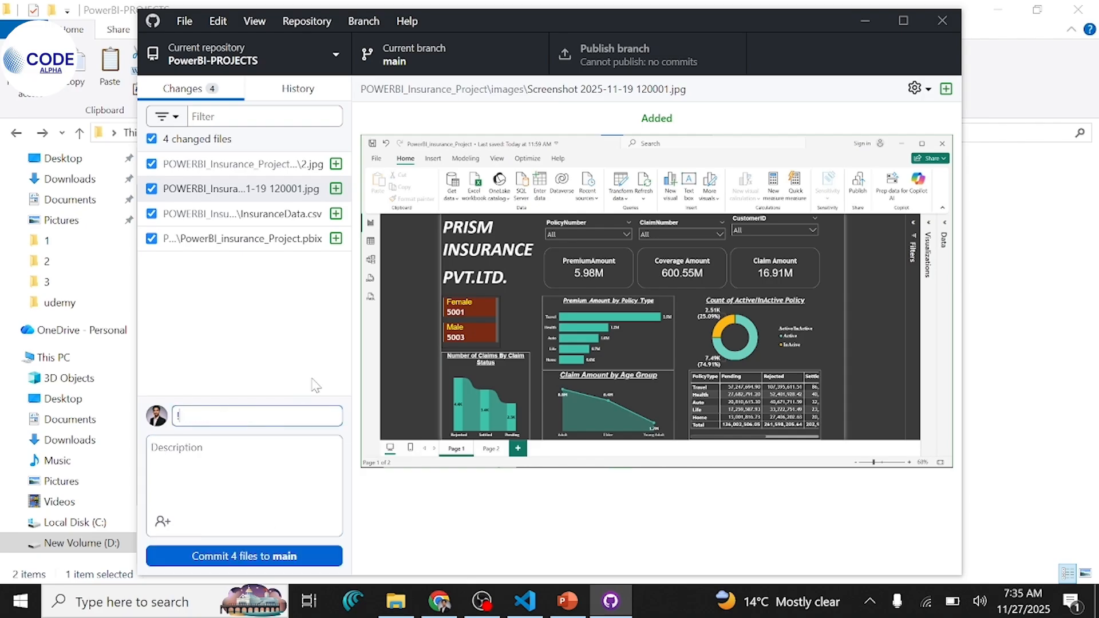
{"action": "type", "text": "1"}
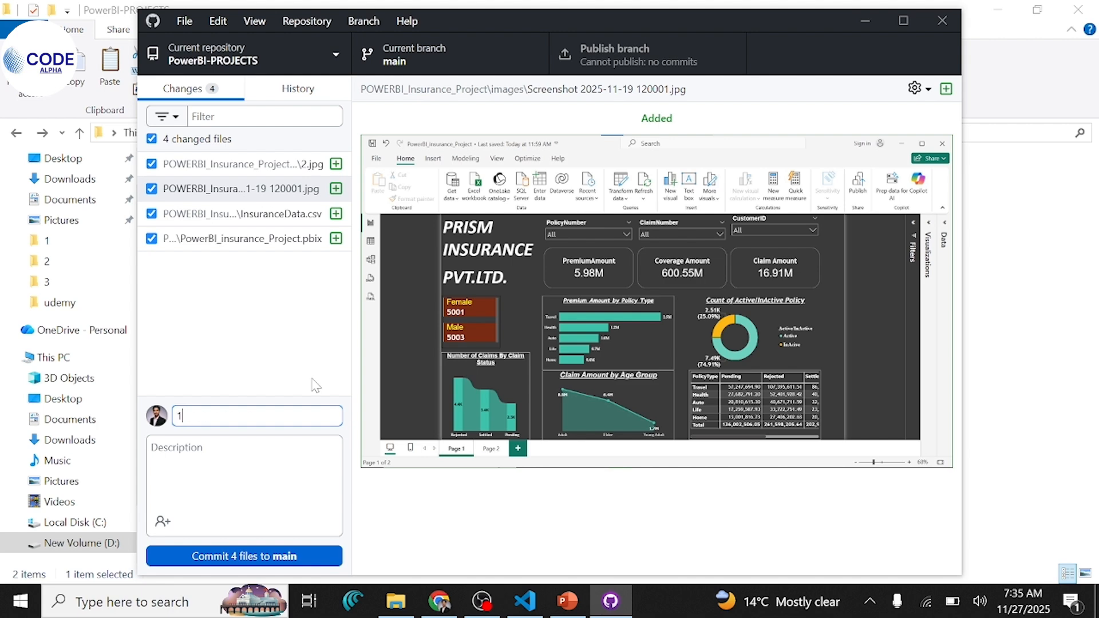
{"action": "type", "text": "st power"}
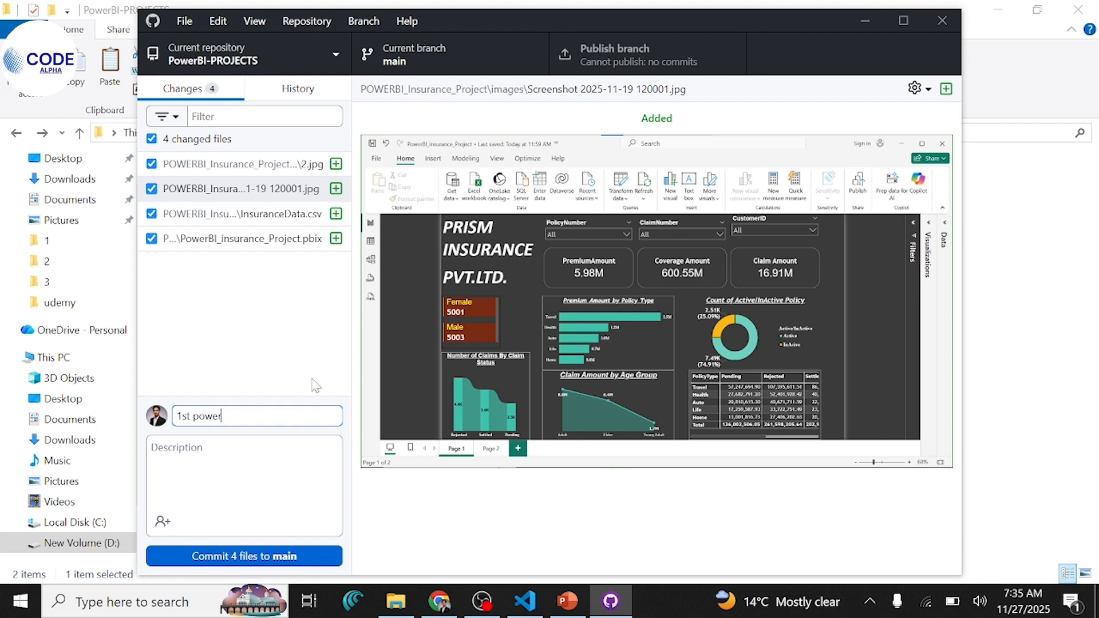
{"action": "type", "text": "pro"}
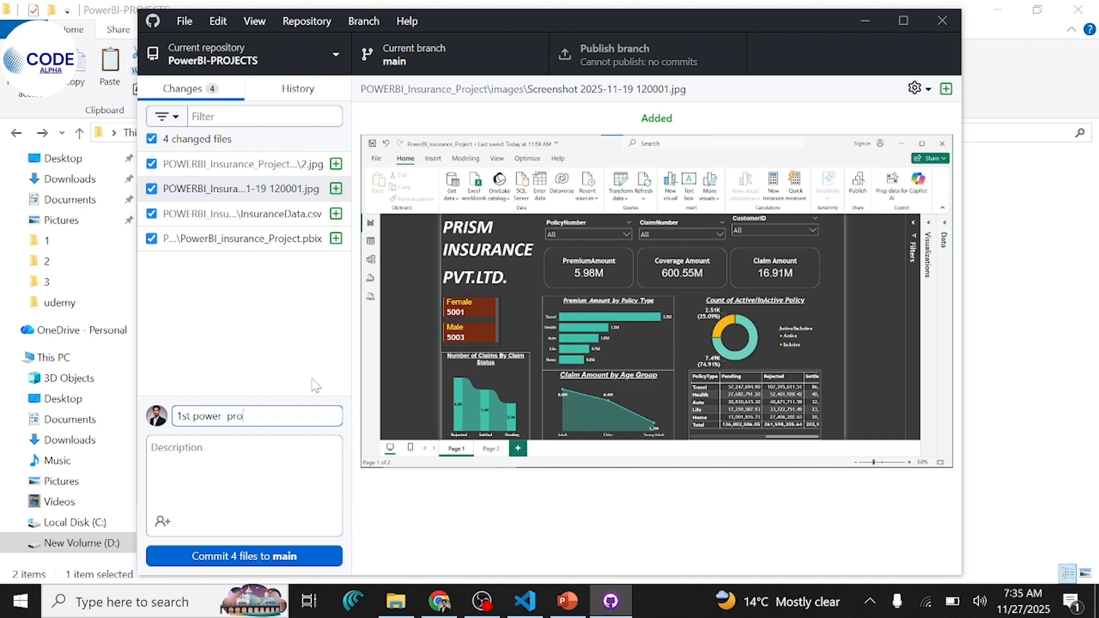
{"action": "type", "text": "ject"}
{"action": "left_click", "coordinate": [244, 487]}
{"action": "type", "text": "1st"}
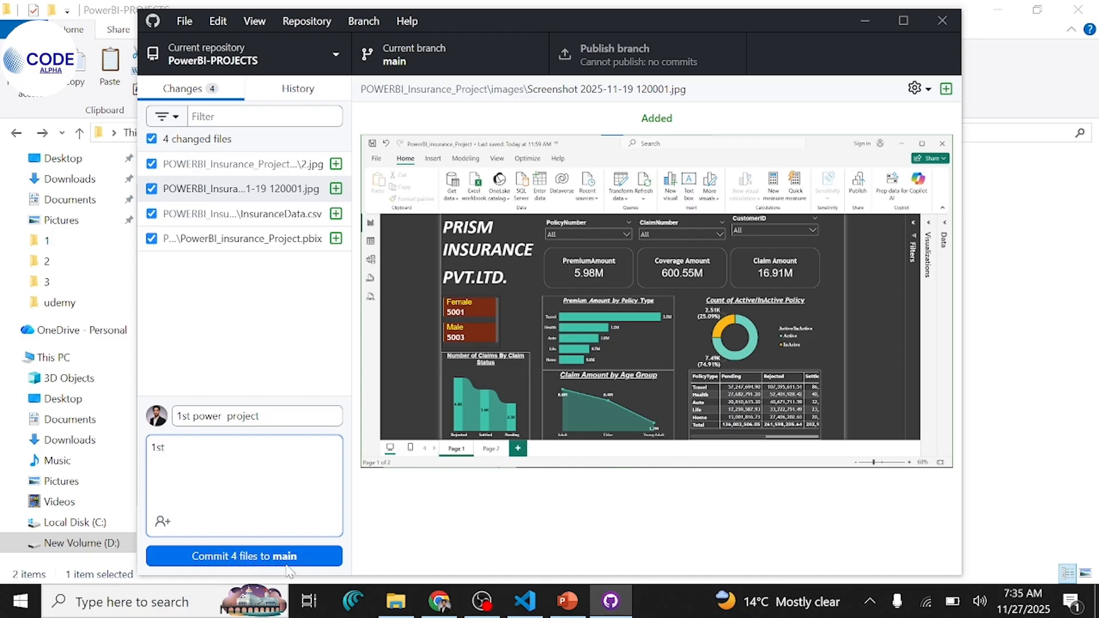
{"action": "left_click", "coordinate": [243, 556]}
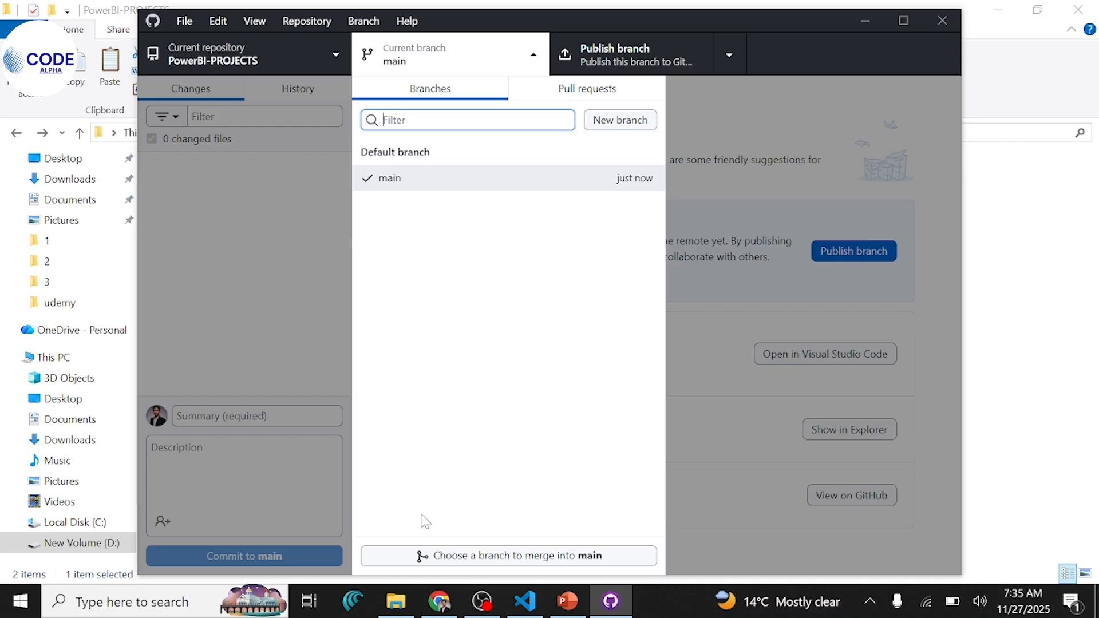
{"action": "mouse_move", "coordinate": [479, 181]}
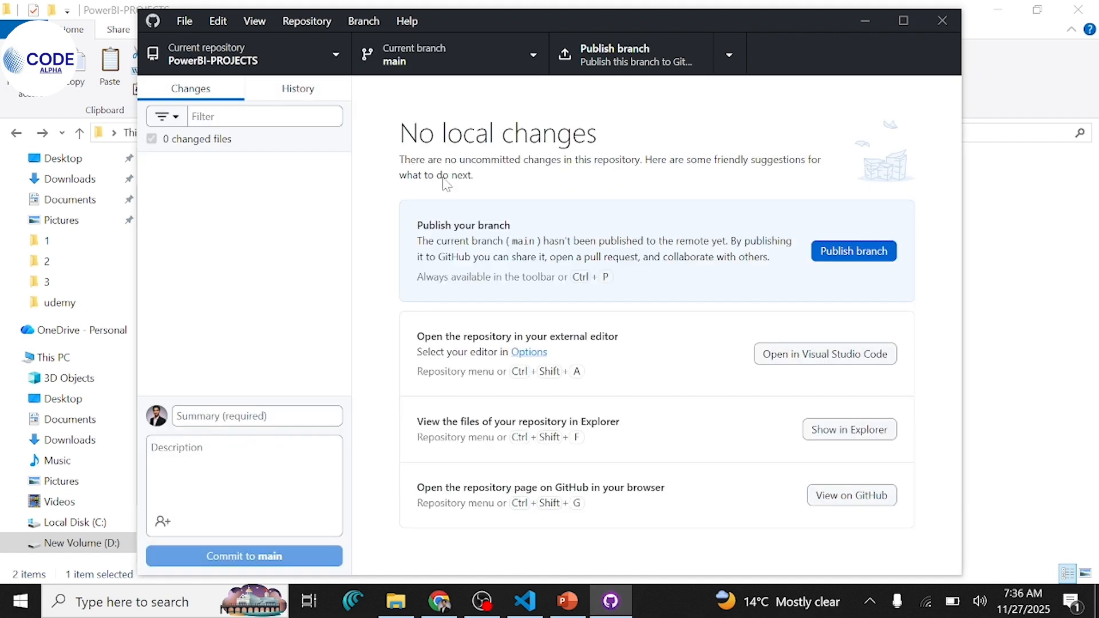
{"action": "mouse_move", "coordinate": [618, 55]}
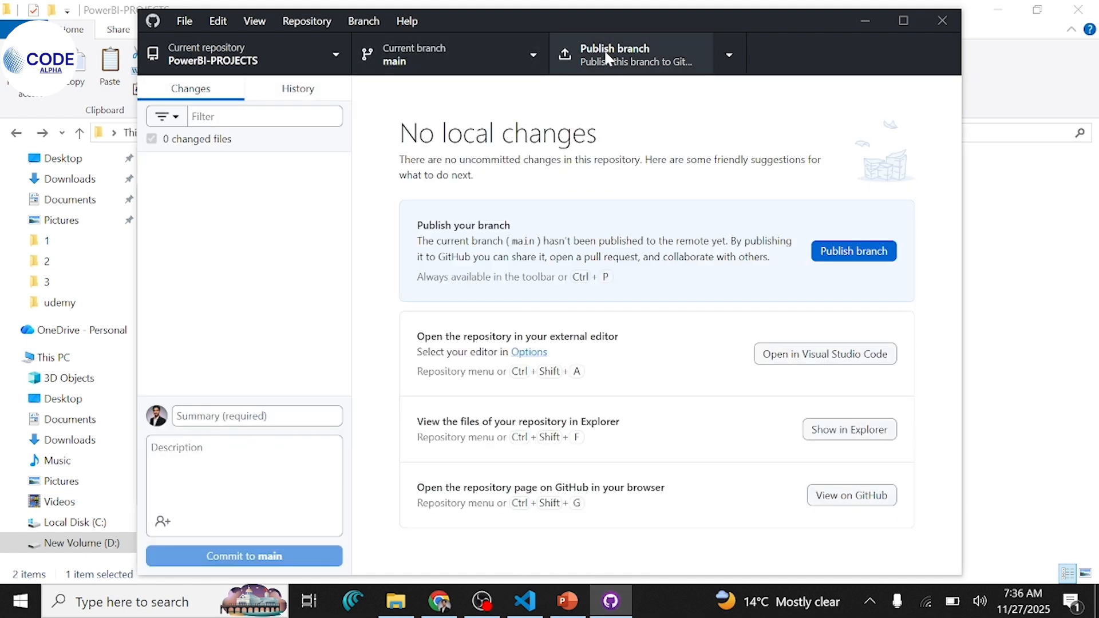
{"action": "mouse_move", "coordinate": [853, 251]}
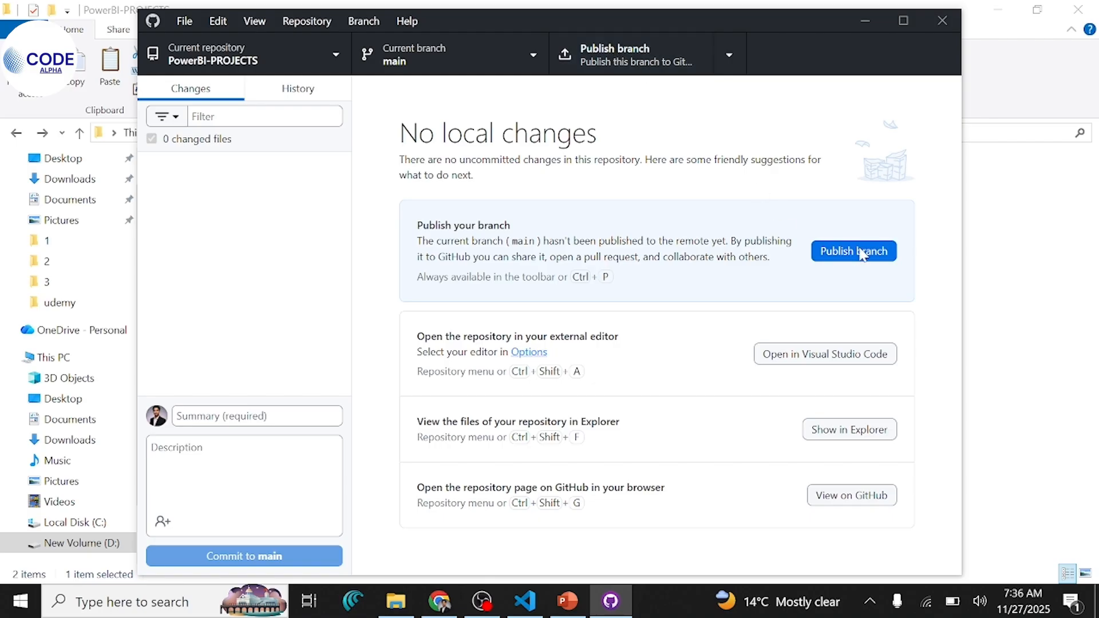
{"action": "mouse_move", "coordinate": [864, 258]}
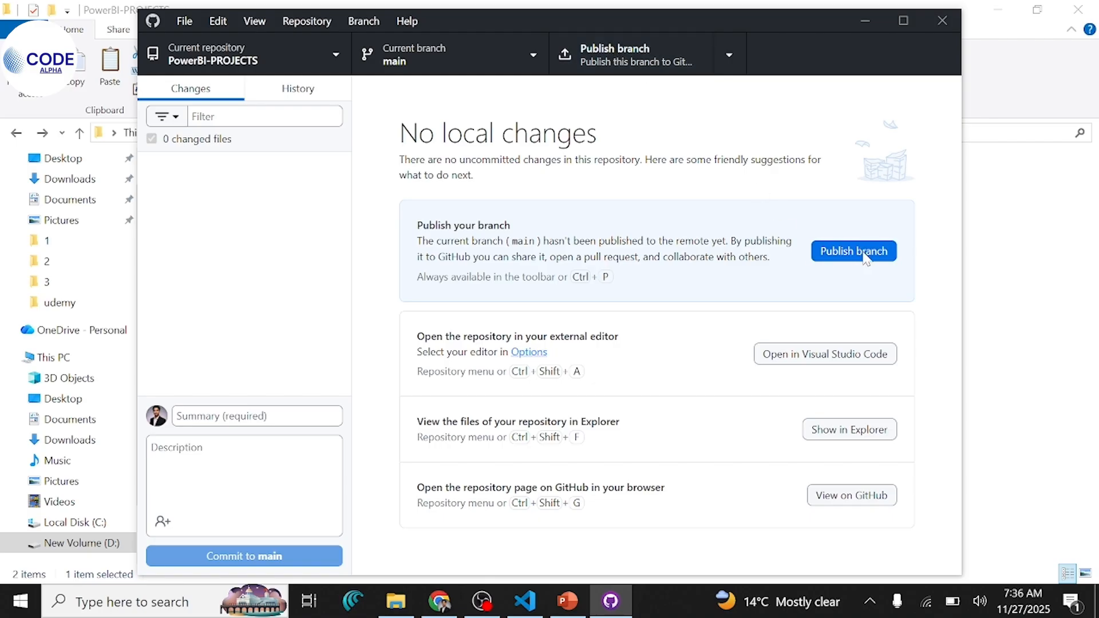
Publish the main branch to GitHub and fetch origin, leaving no local changes
{"action": "left_click", "coordinate": [854, 250]}
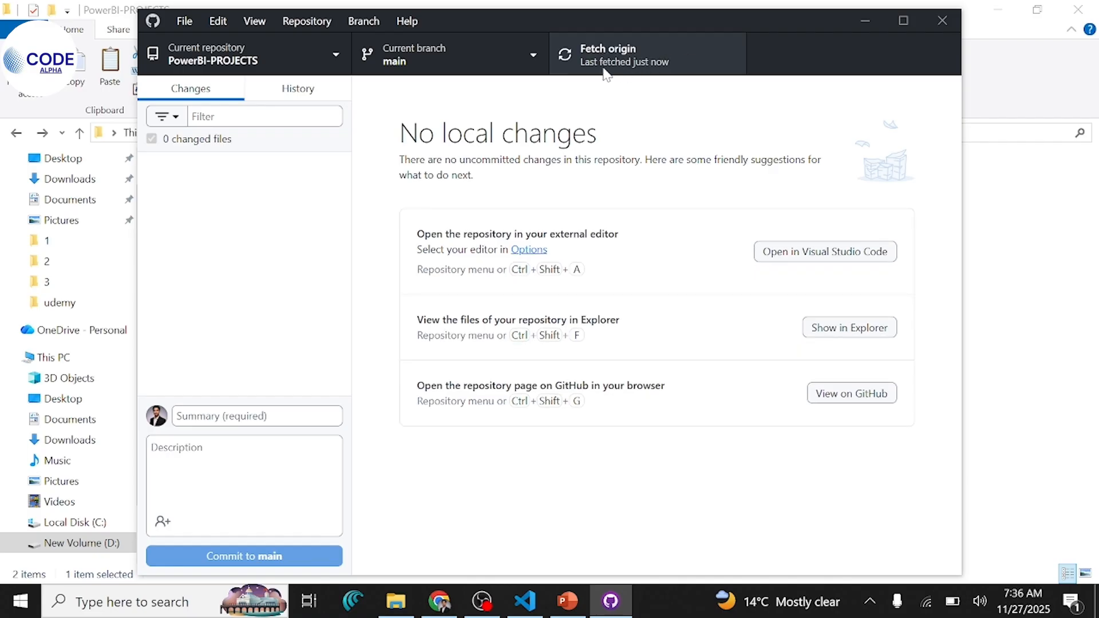
{"action": "mouse_move", "coordinate": [580, 74]}
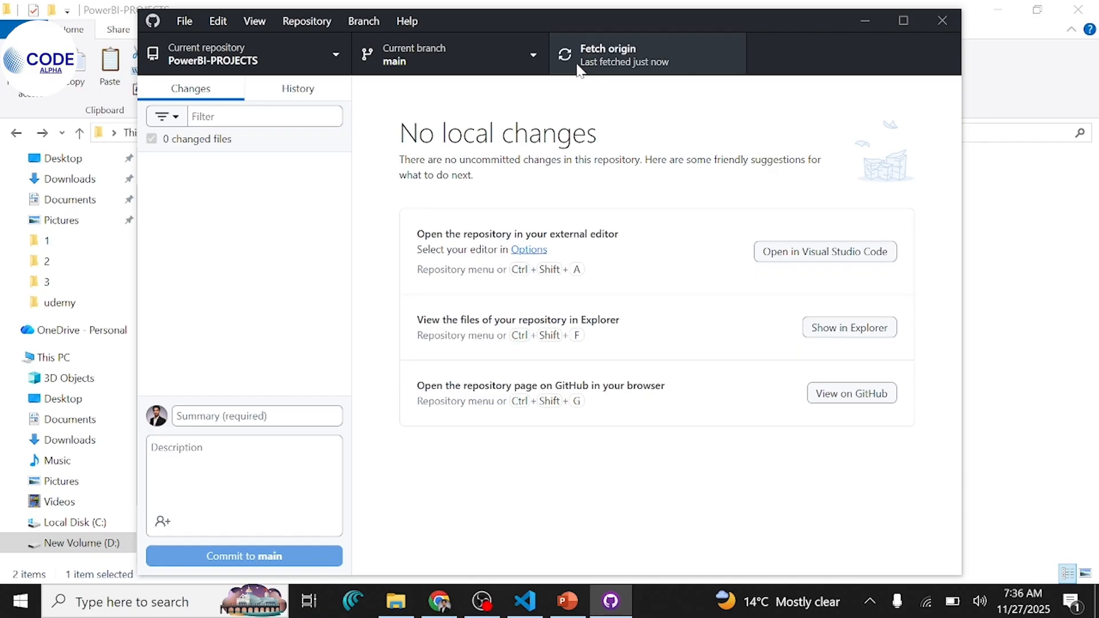
{"action": "mouse_move", "coordinate": [659, 77]}
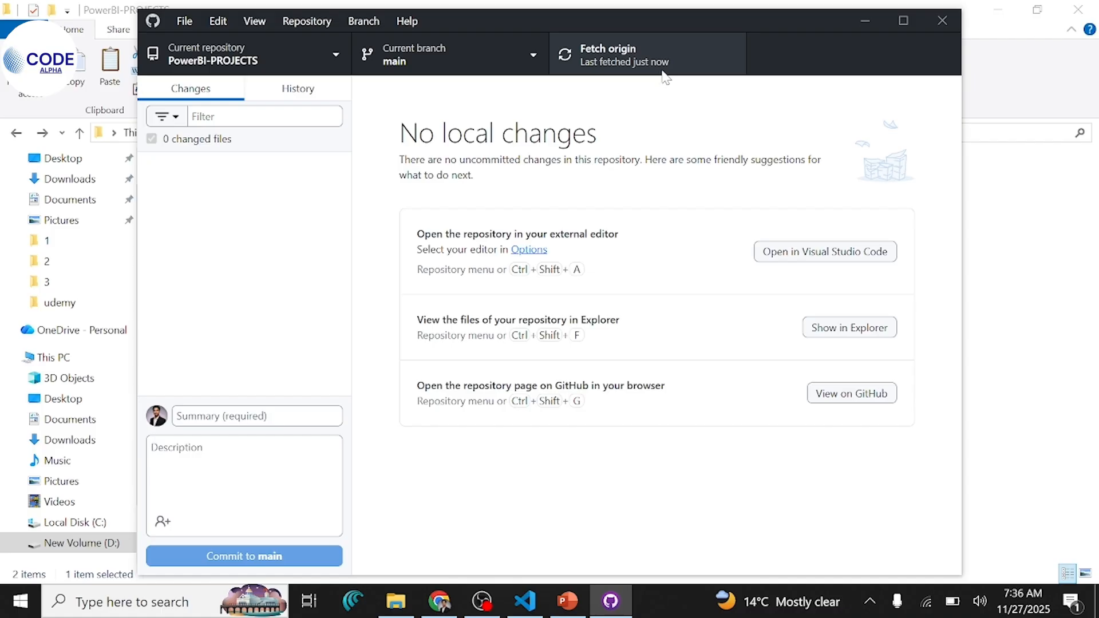
{"action": "left_click", "coordinate": [646, 55]}
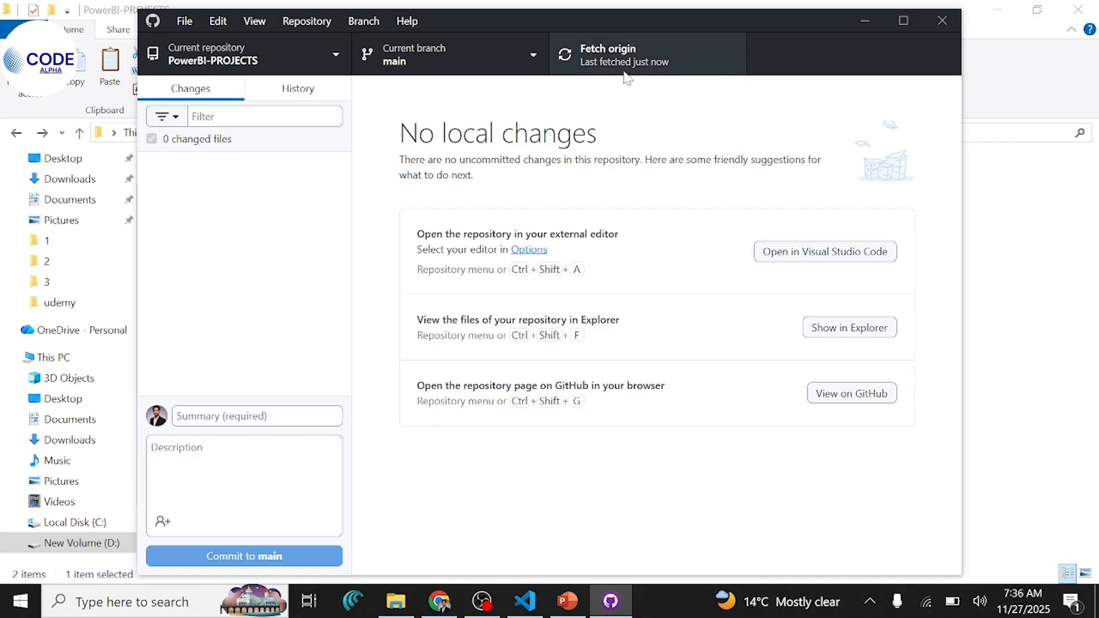
{"action": "mouse_move", "coordinate": [683, 84]}
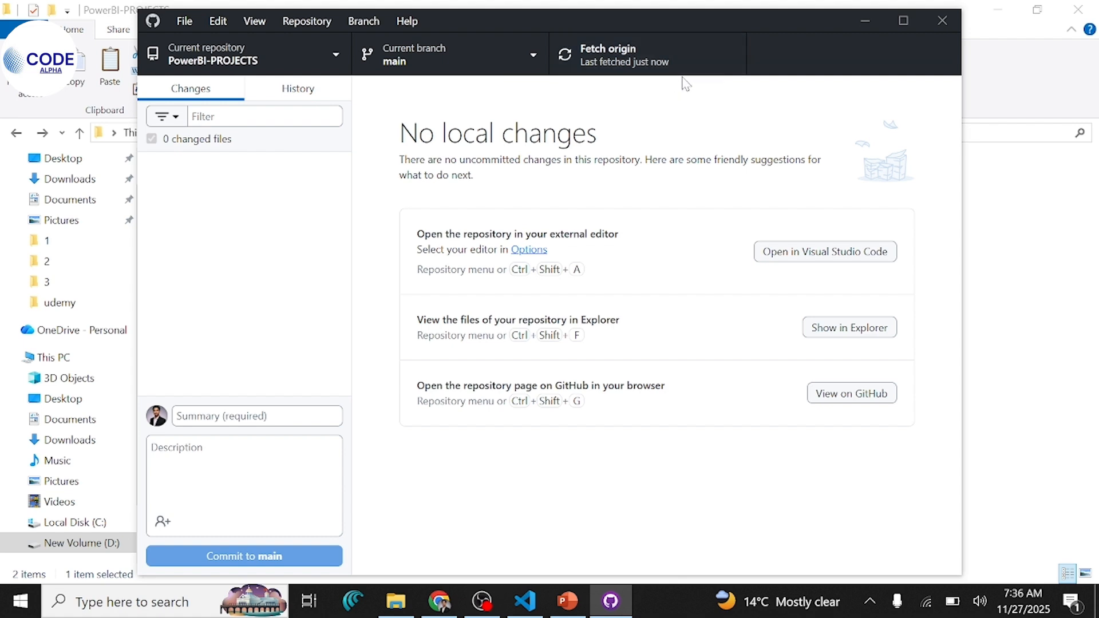
{"action": "mouse_move", "coordinate": [405, 515]}
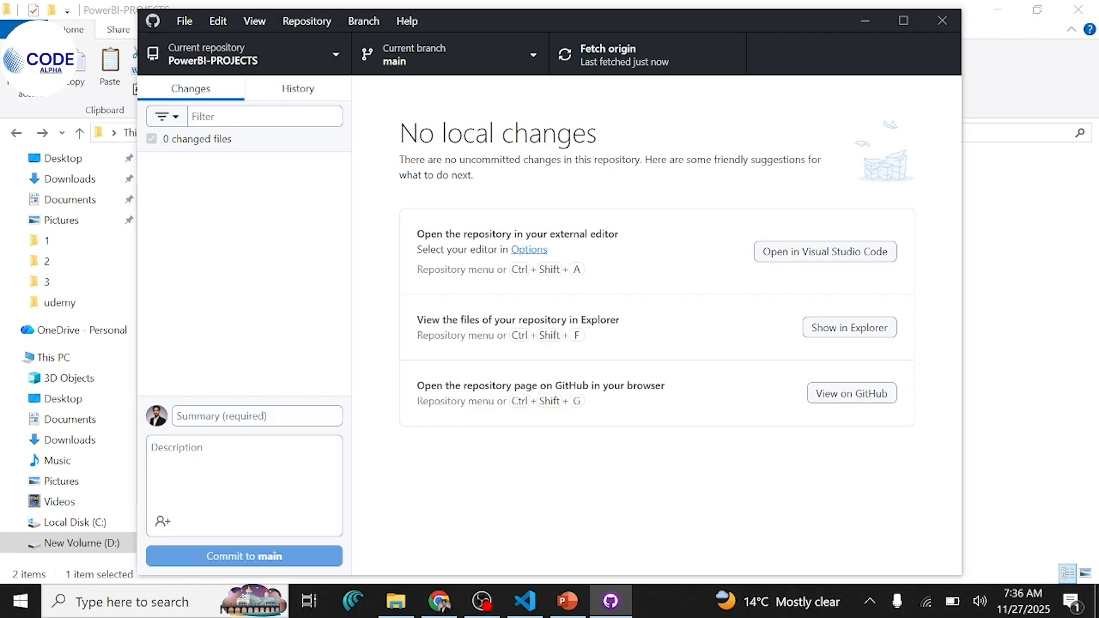
Pick the black pen on the Draw ribbon and sketch Office and Home computers with arrows
{"action": "left_click", "coordinate": [567, 601]}
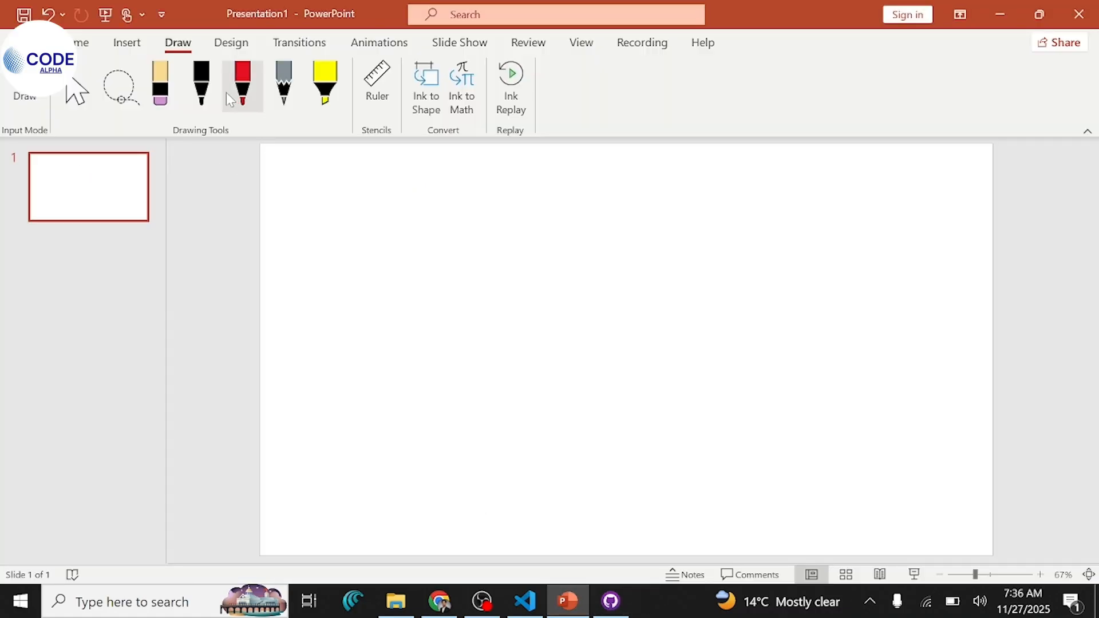
{"action": "left_click", "coordinate": [201, 83]}
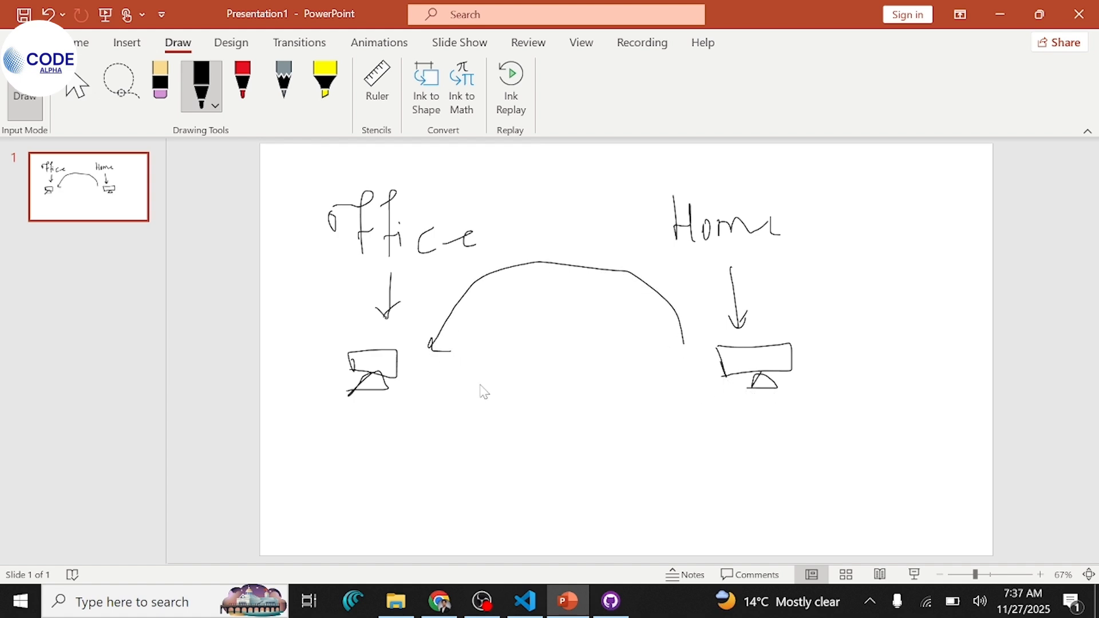
{"action": "mouse_move", "coordinate": [463, 402]}
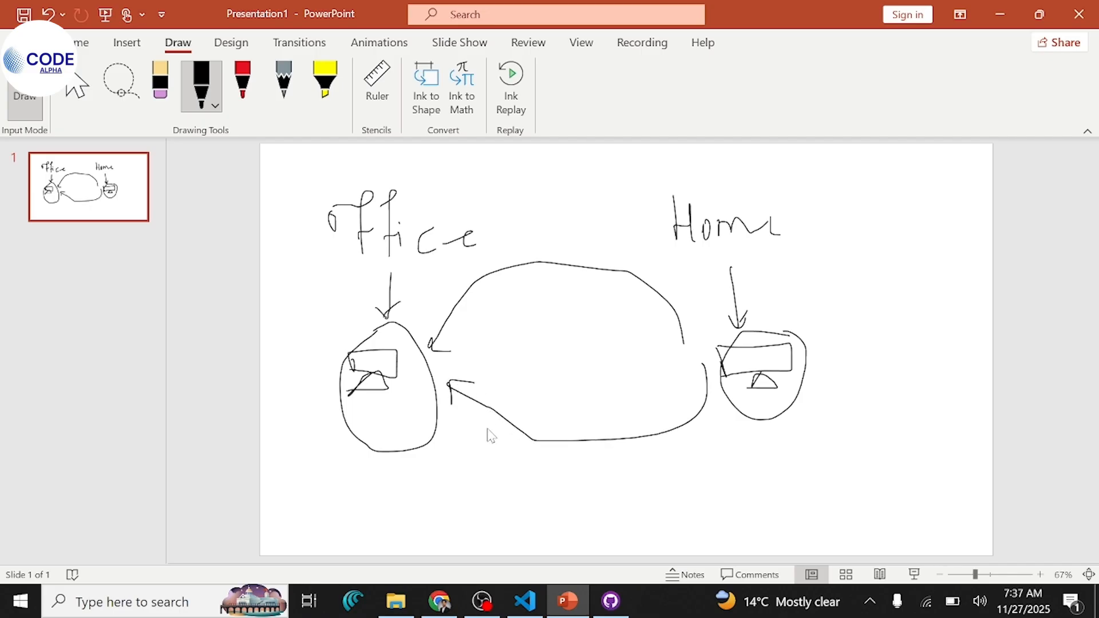
Fetch origin for PowerBI-PROJECTS, glance at the browser and sketch, then return to GitHub Desktop
{"action": "left_click", "coordinate": [610, 601]}
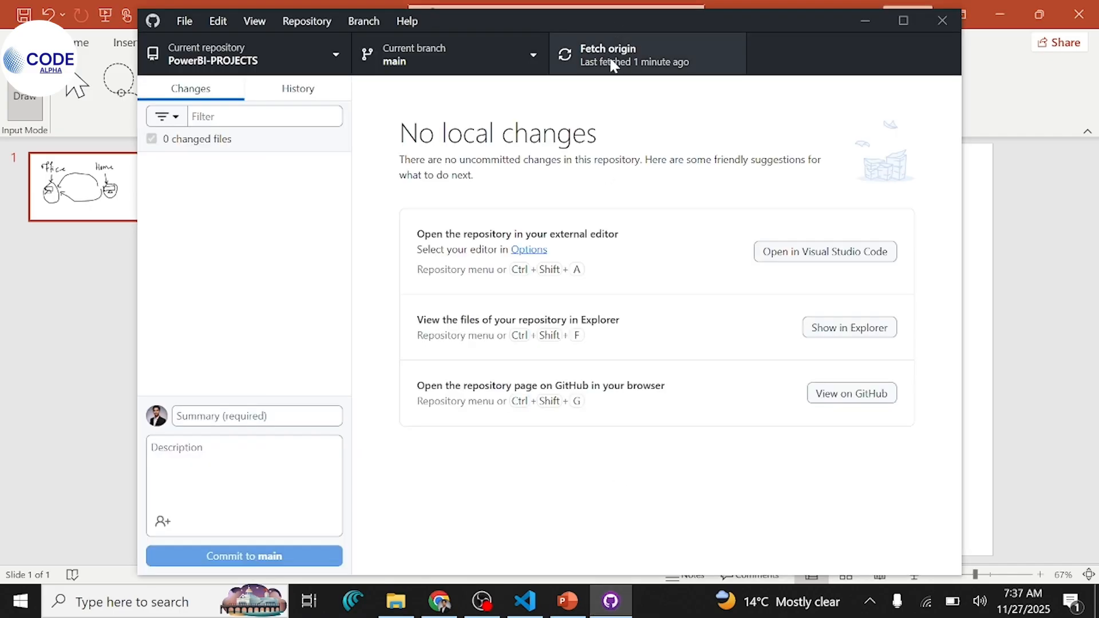
{"action": "left_click", "coordinate": [645, 54]}
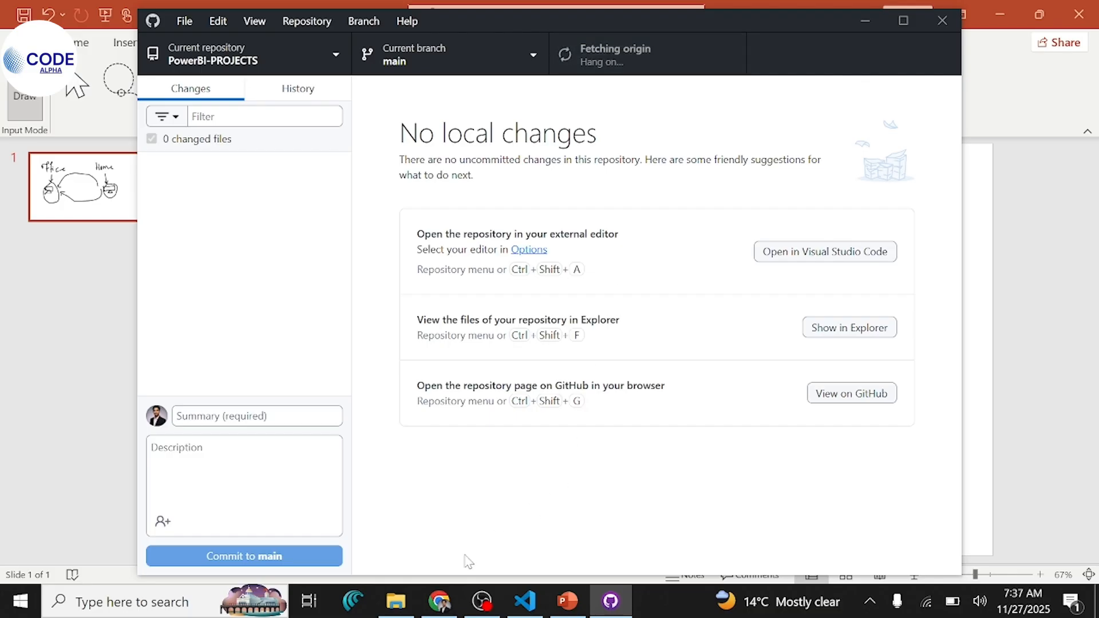
{"action": "left_click", "coordinate": [439, 601]}
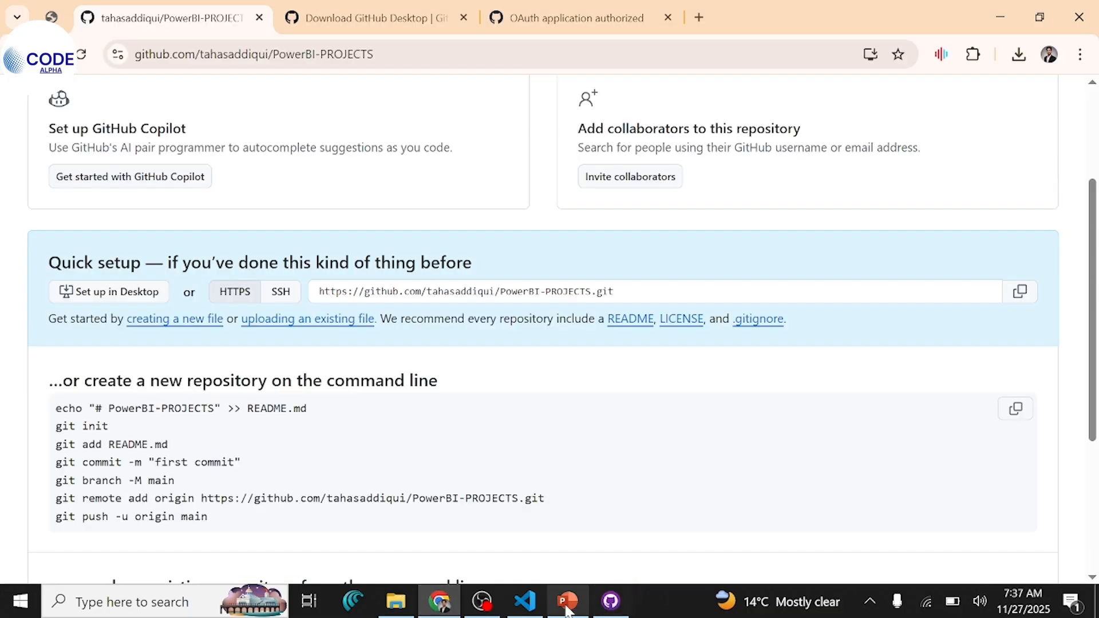
{"action": "left_click", "coordinate": [567, 602]}
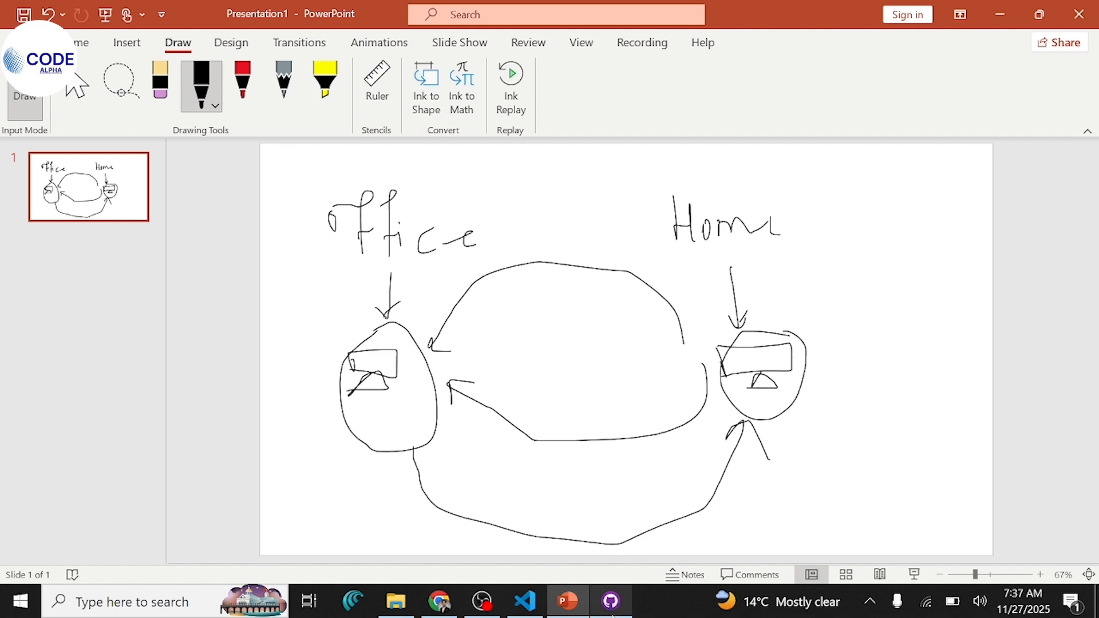
{"action": "left_click", "coordinate": [609, 601]}
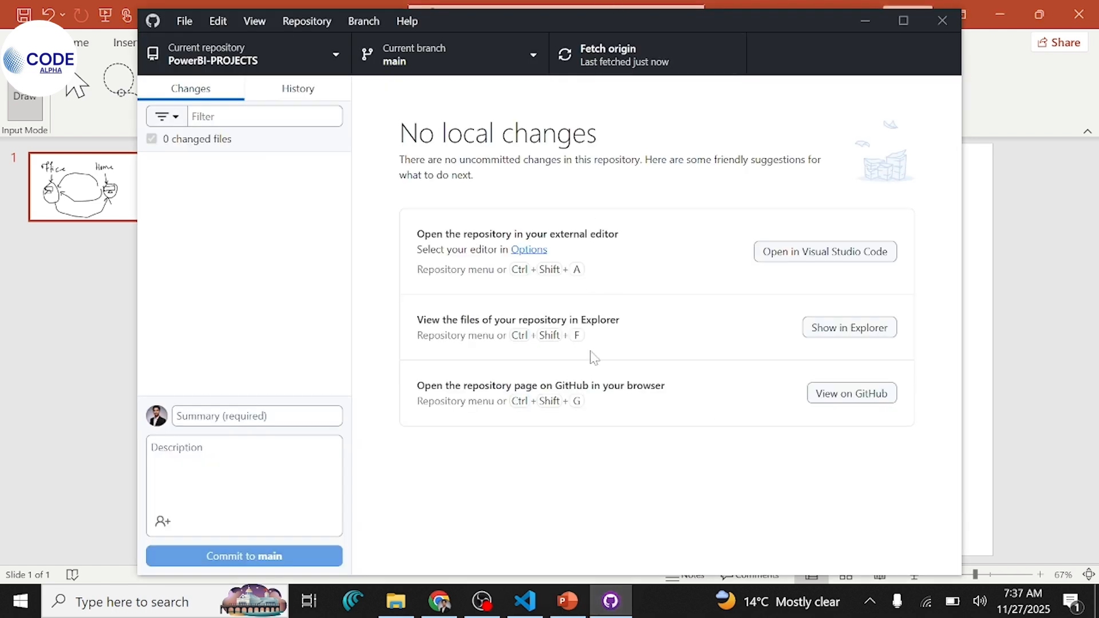
{"action": "mouse_move", "coordinate": [575, 510]}
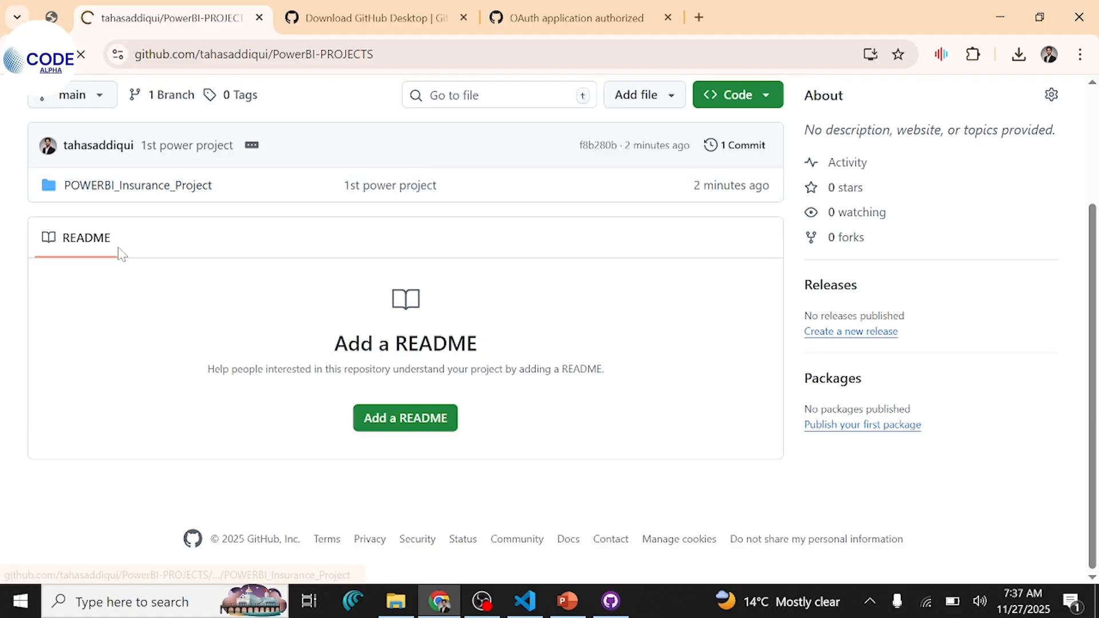
Browse POWERBI_Insurance_Project on GitHub, viewing 2.jpg and the Prism Insurance dashboard screenshot
{"action": "left_click", "coordinate": [138, 186]}
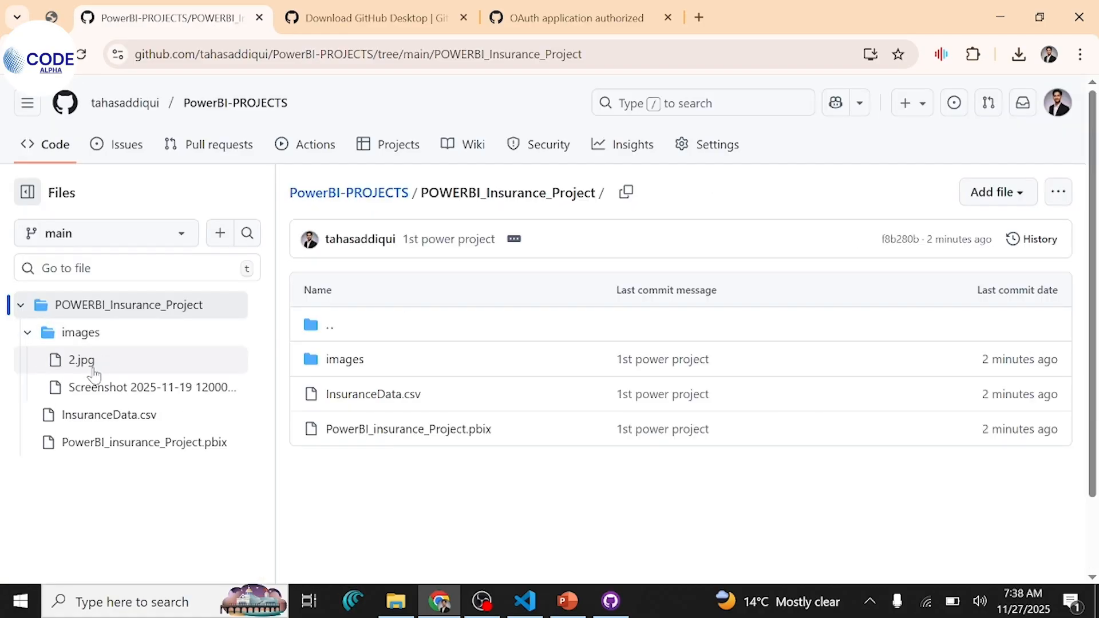
{"action": "left_click", "coordinate": [80, 361]}
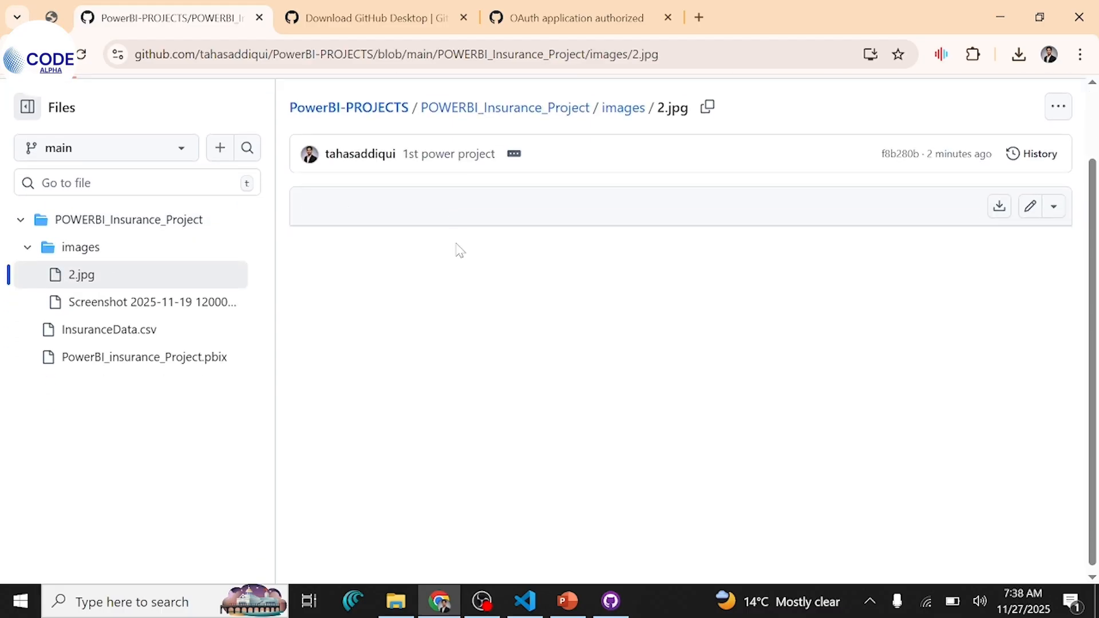
{"action": "left_click", "coordinate": [151, 302]}
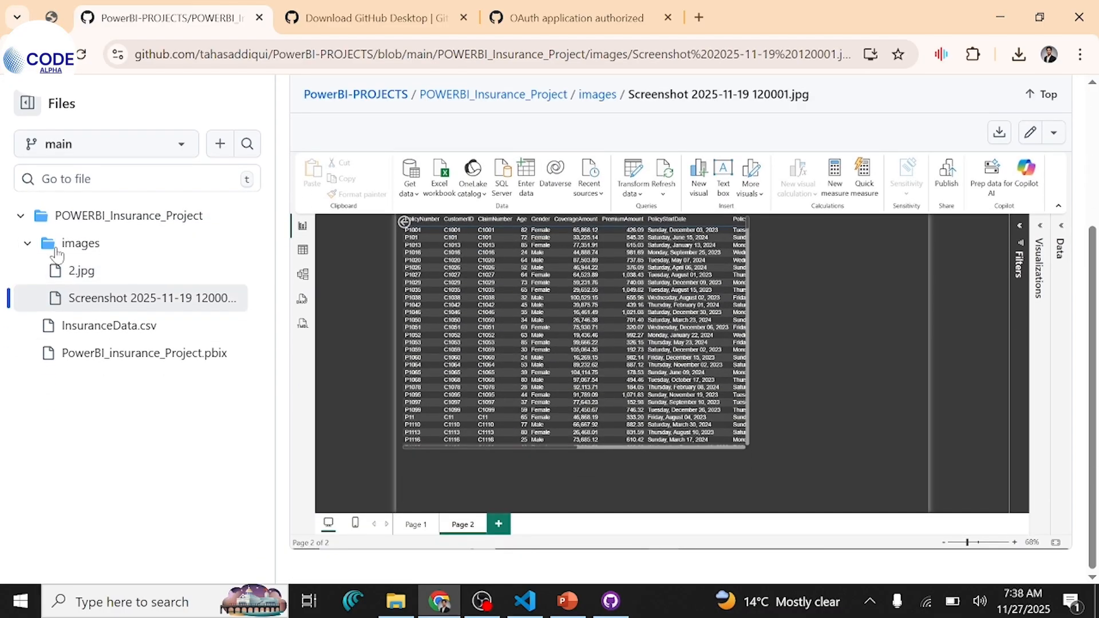
{"action": "left_click", "coordinate": [79, 271]}
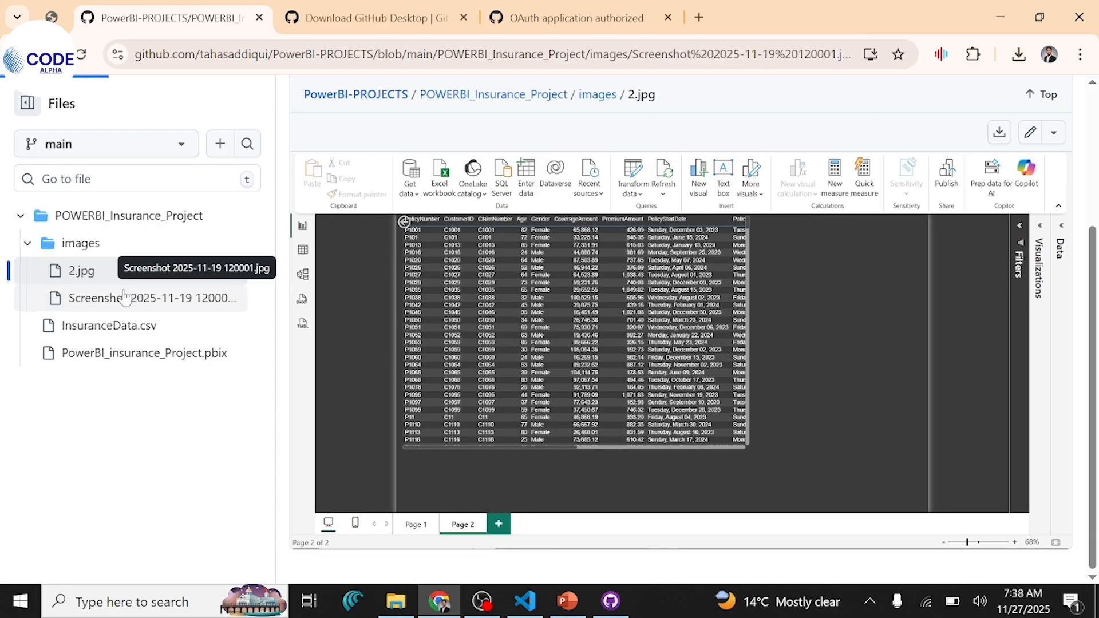
{"action": "left_click", "coordinate": [152, 297]}
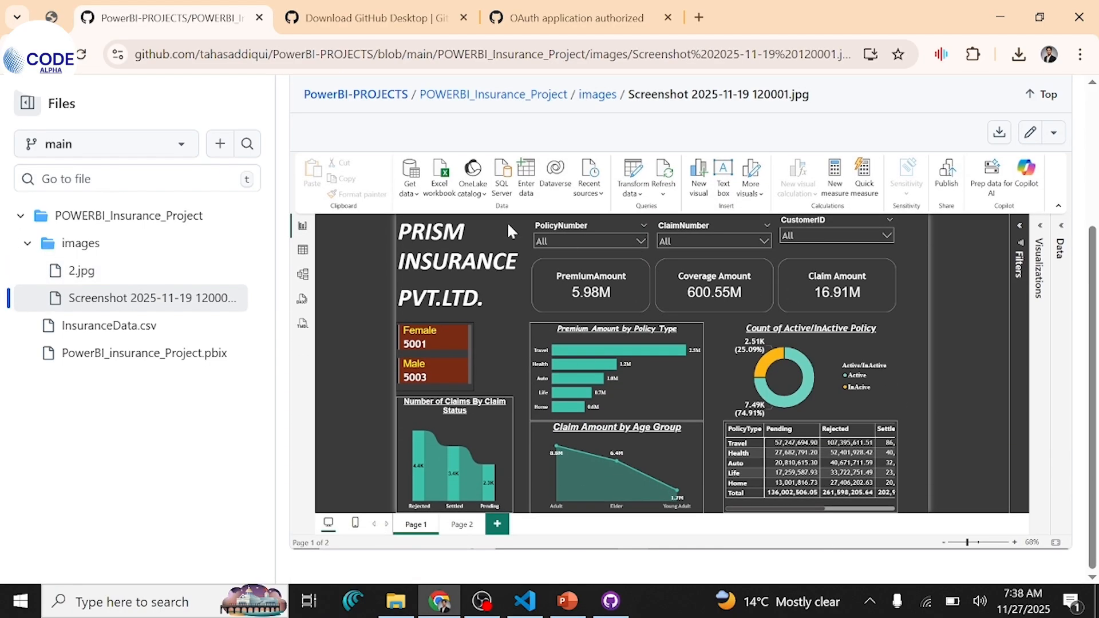
{"action": "mouse_move", "coordinate": [557, 230]}
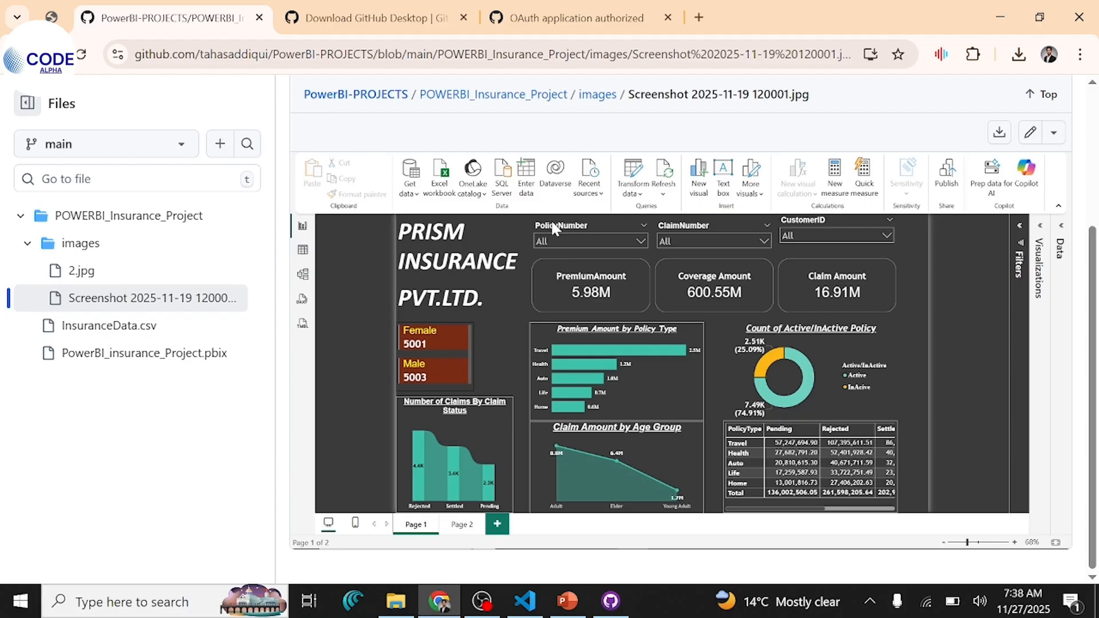
{"action": "mouse_move", "coordinate": [527, 411]}
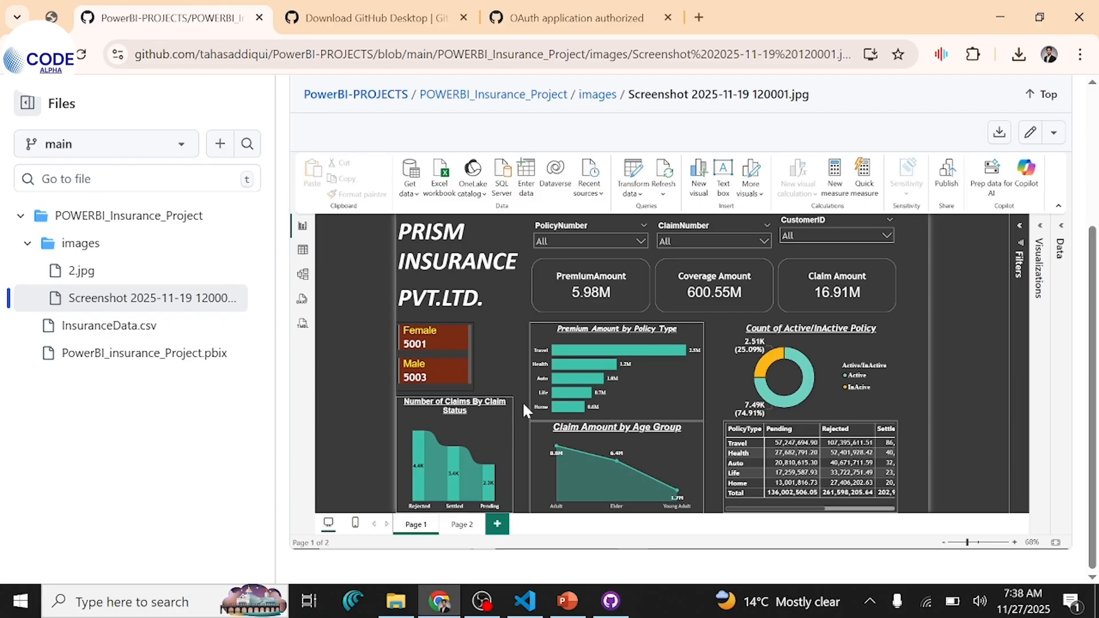
{"action": "mouse_move", "coordinate": [558, 358]}
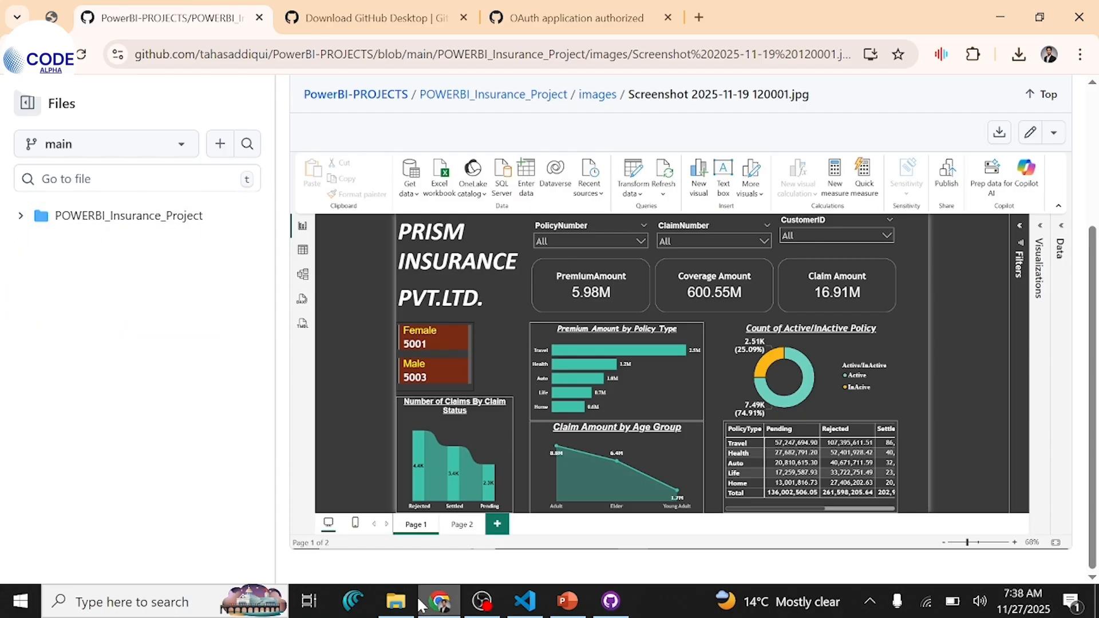
Copy PowerBI_Sales Data Analysis_Project from POWER BI PROJECTS into the PowerBI-PROJECTS folder
{"action": "left_click", "coordinate": [395, 601]}
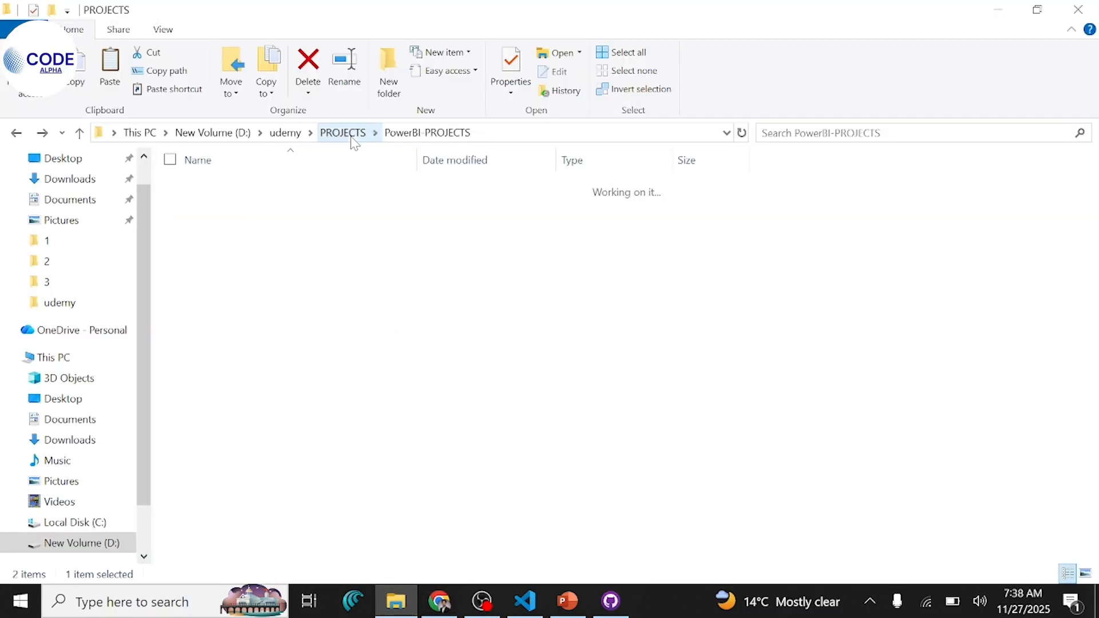
{"action": "double_click", "coordinate": [428, 133]}
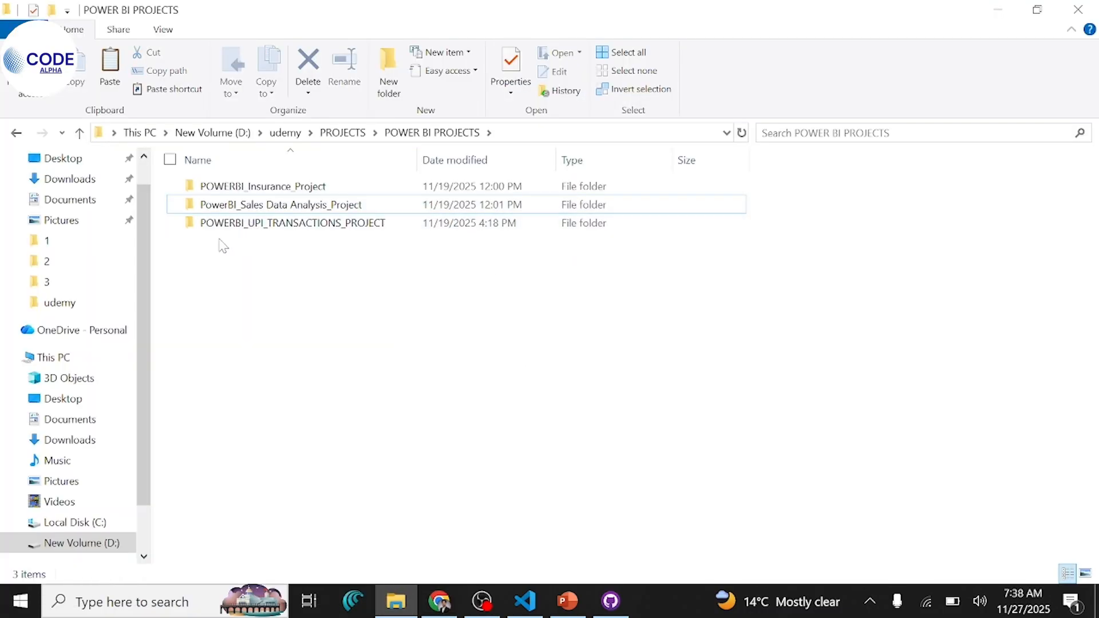
{"action": "left_click", "coordinate": [281, 204]}
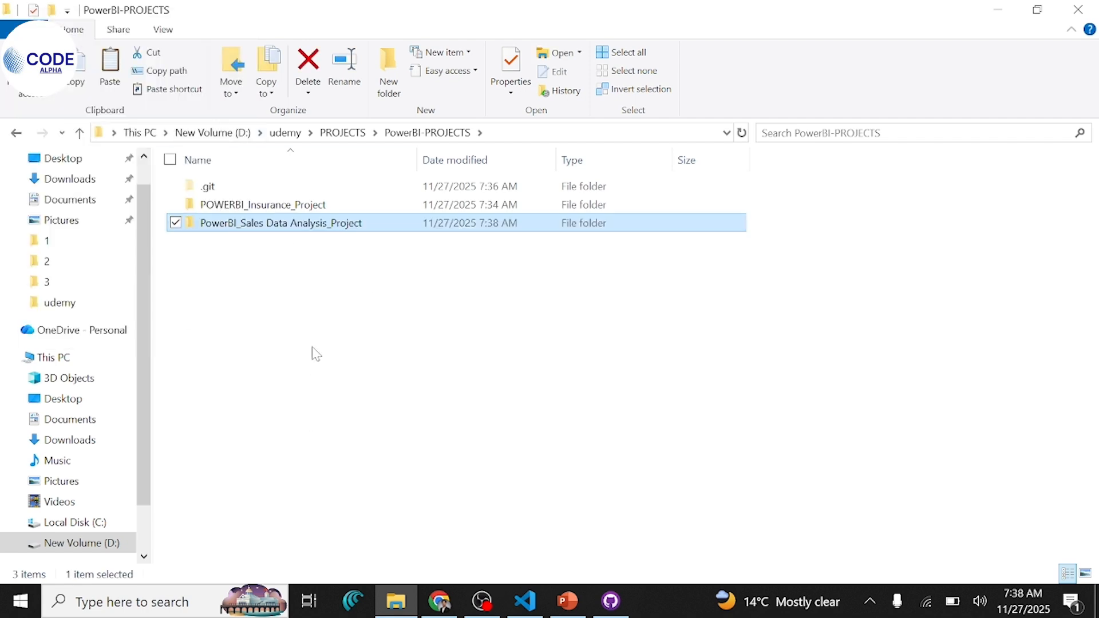
Preview the 1.jpg dashboard image inside the copied project's images folder
{"action": "double_click", "coordinate": [279, 224]}
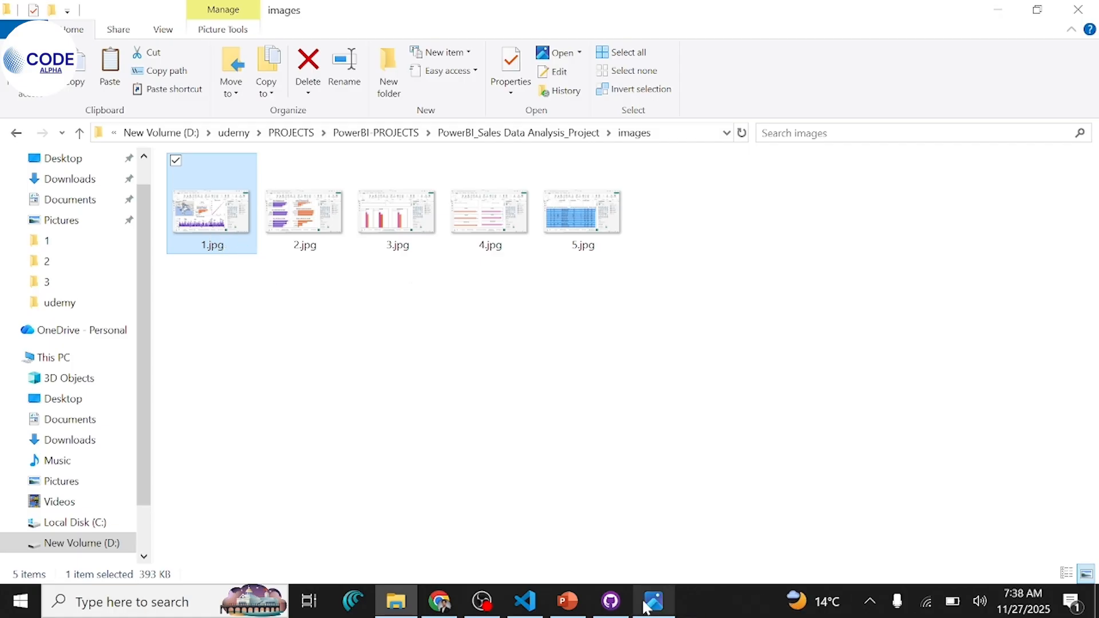
{"action": "double_click", "coordinate": [211, 204]}
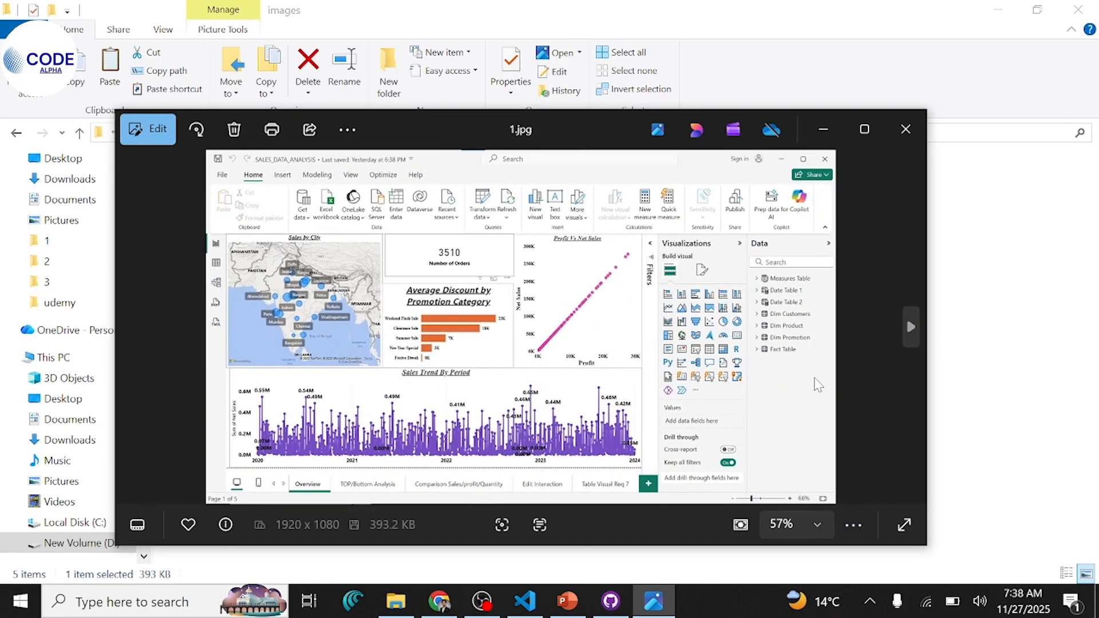
{"action": "left_click", "coordinate": [905, 129]}
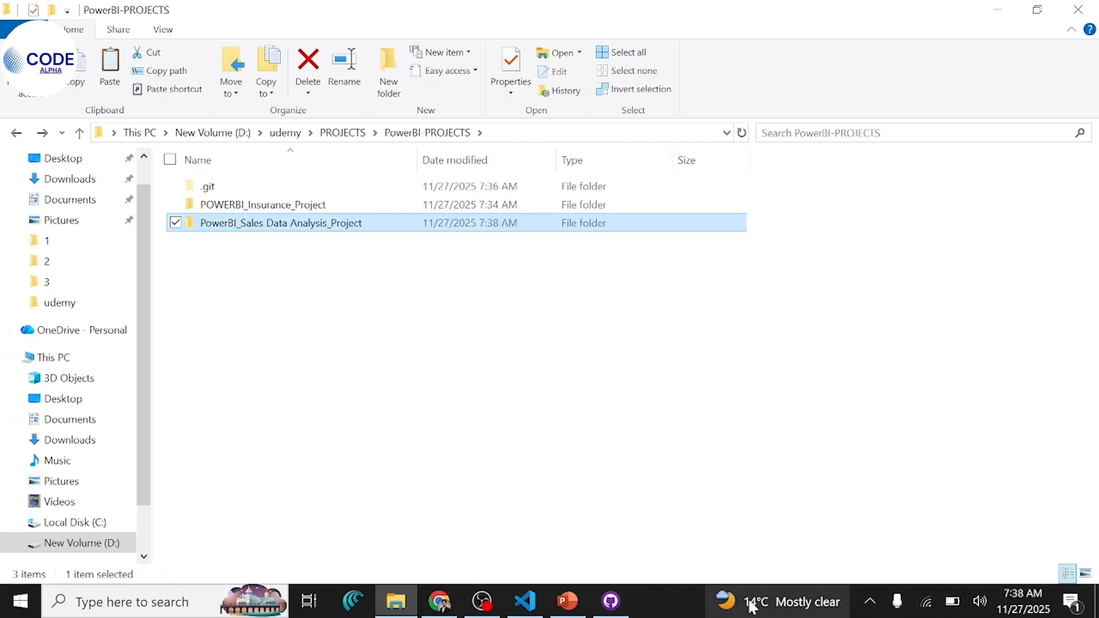
Commit the seven Sales Data Analysis files to main with summary "2nd project"
{"action": "left_click", "coordinate": [609, 601]}
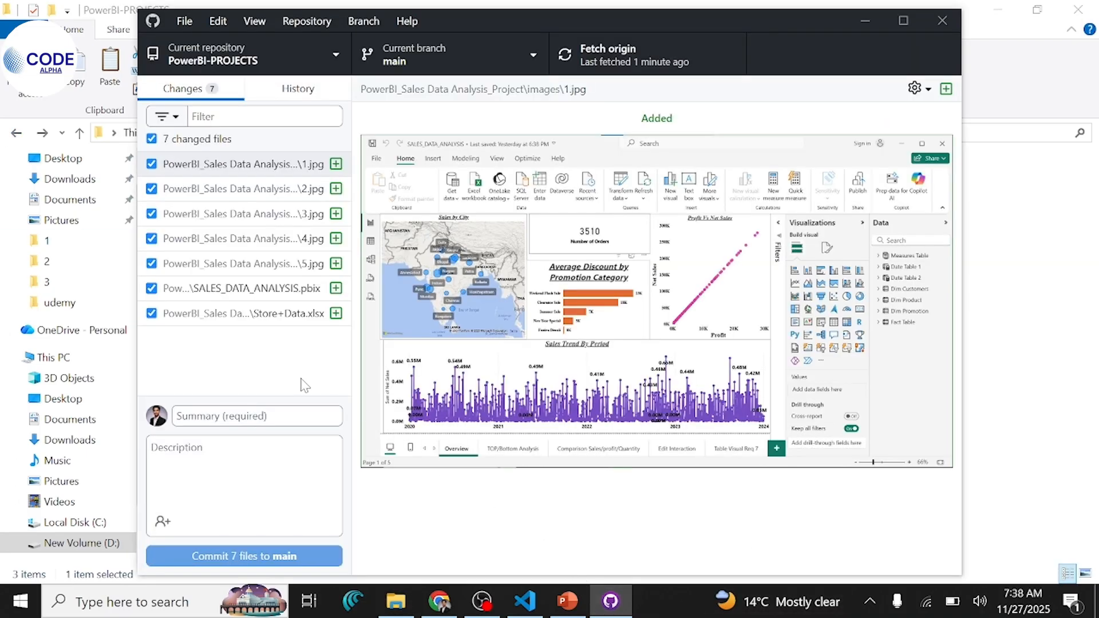
{"action": "mouse_move", "coordinate": [524, 112]}
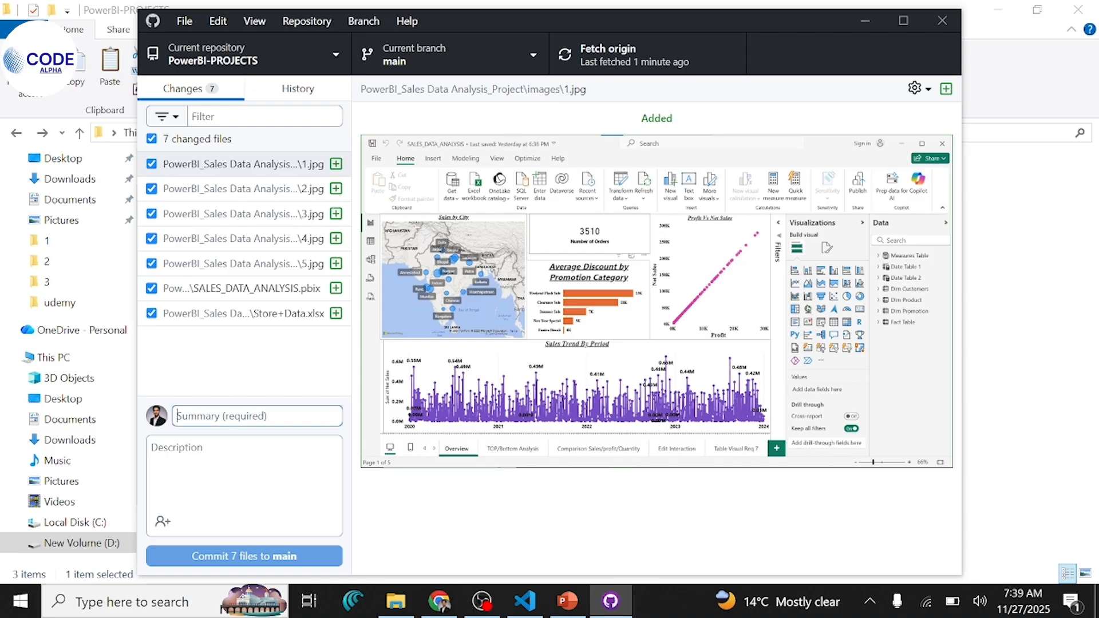
{"action": "type", "text": "2"}
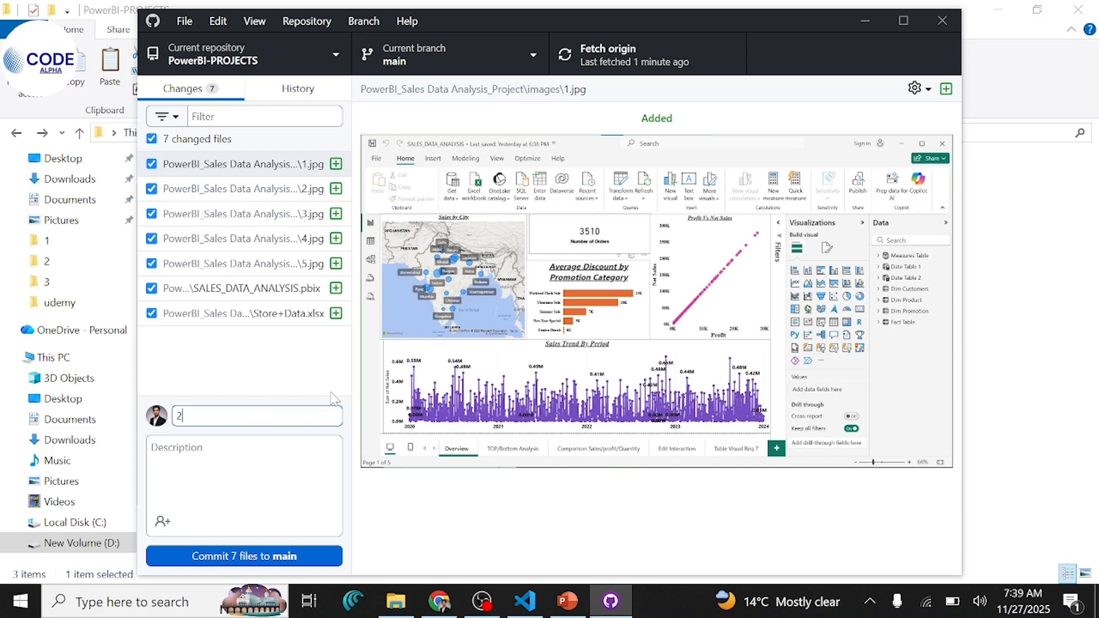
{"action": "type", "text": "nd"}
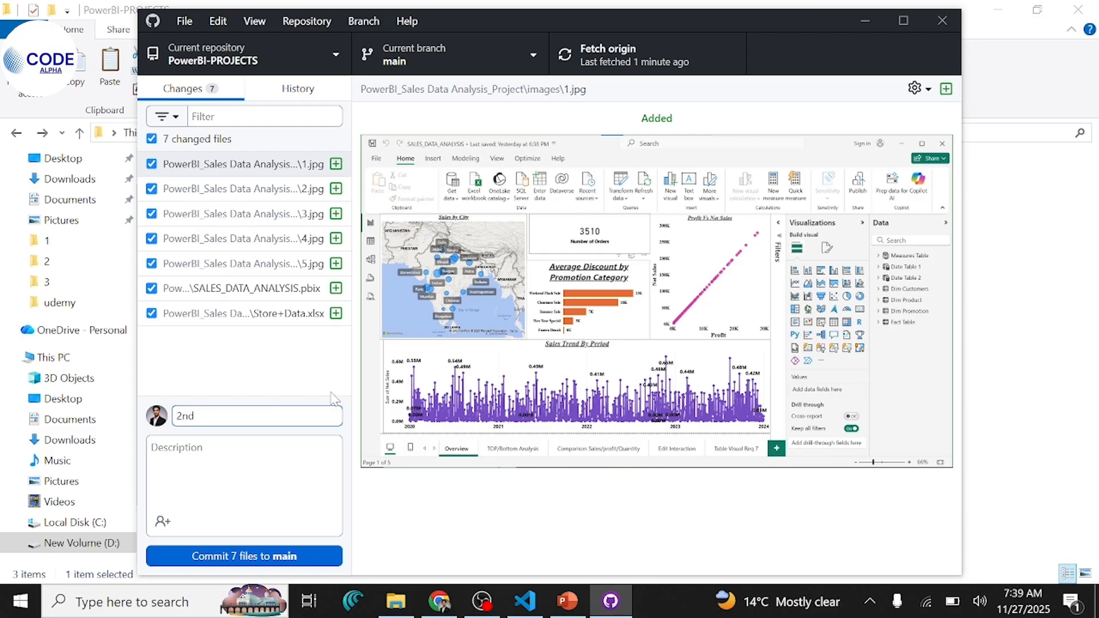
{"action": "type", "text": "pr"}
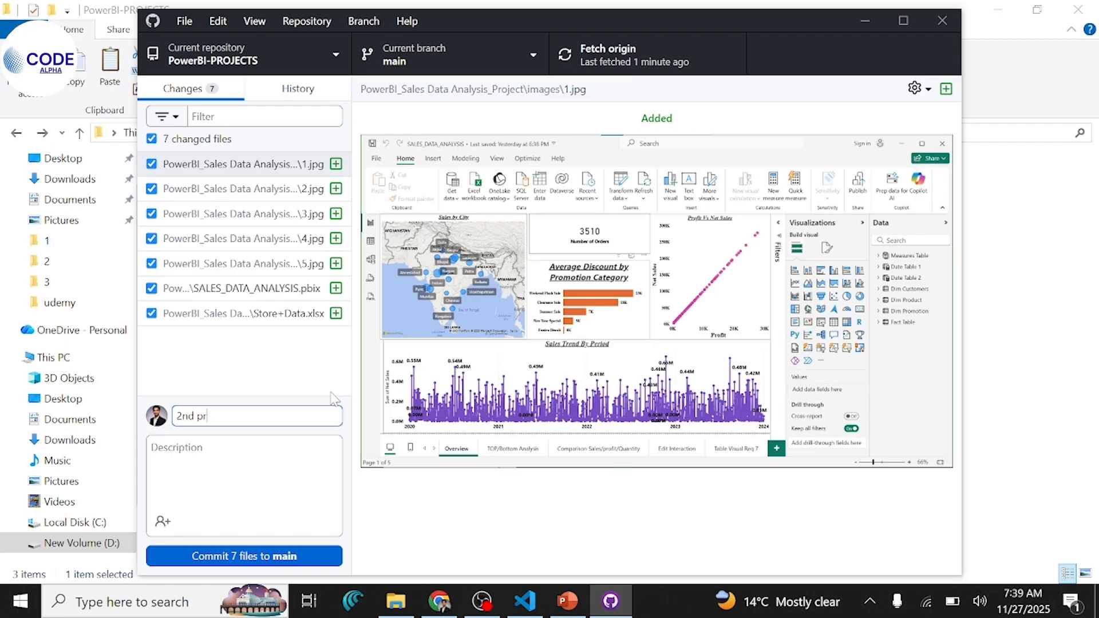
{"action": "type", "text": "oject"}
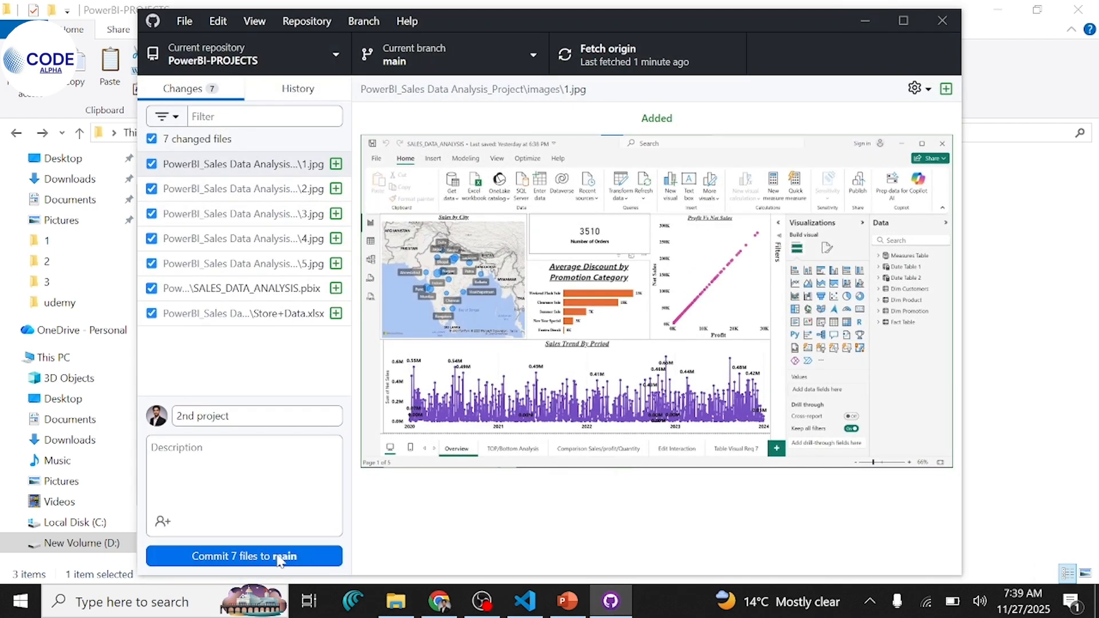
{"action": "left_click", "coordinate": [244, 557]}
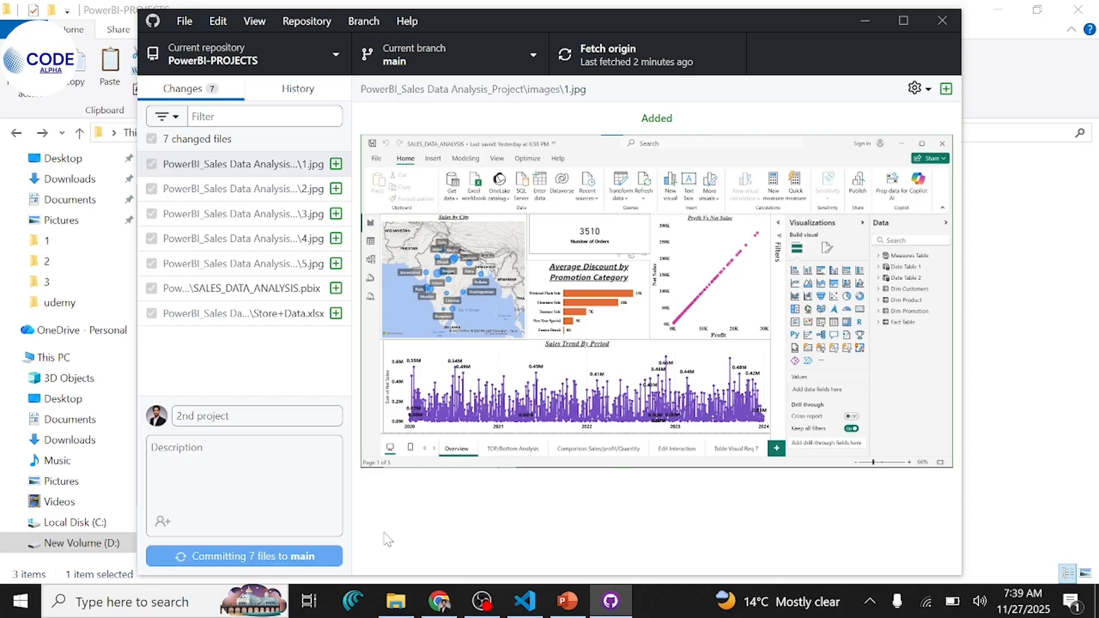
{"action": "left_click", "coordinate": [244, 556]}
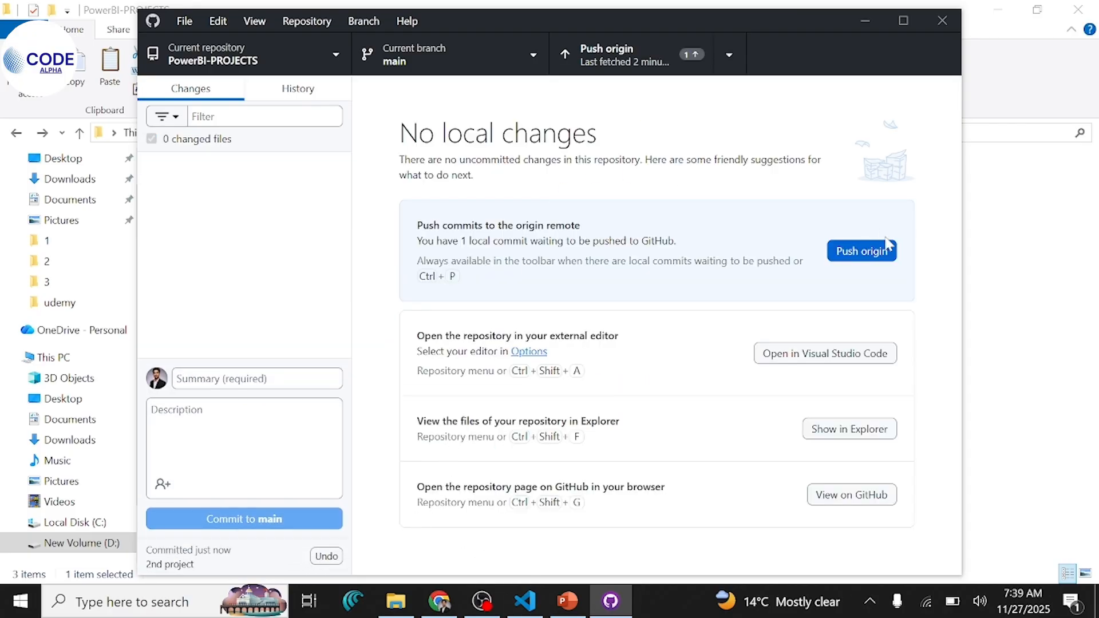
{"action": "mouse_move", "coordinate": [868, 264]}
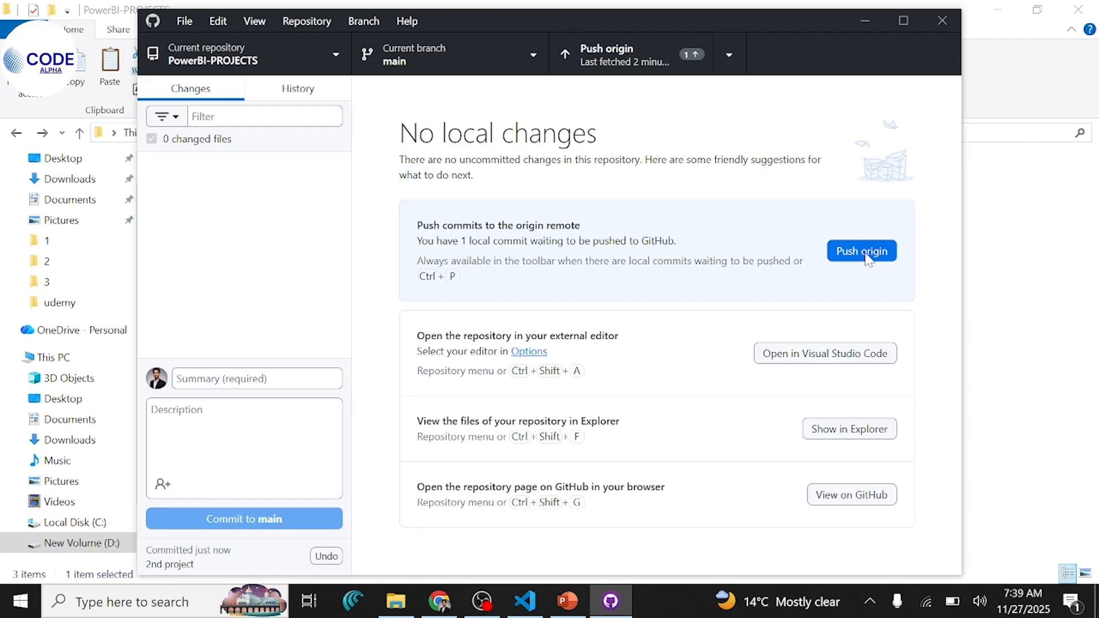
Push the "2nd project" commit to origin on GitHub
{"action": "left_click", "coordinate": [862, 251]}
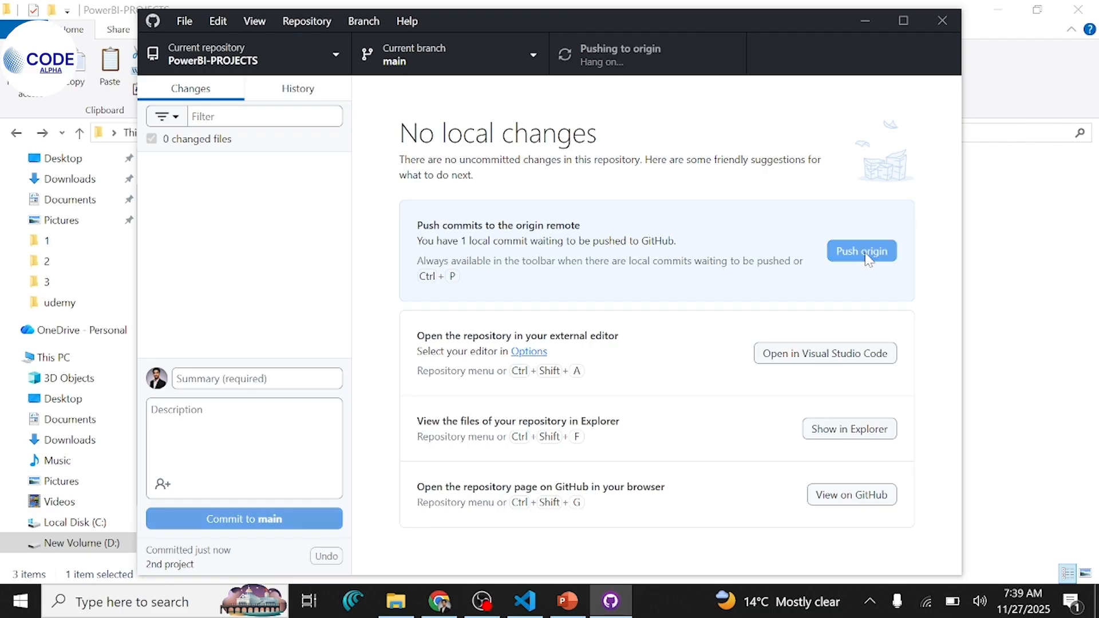
{"action": "left_click", "coordinate": [861, 251]}
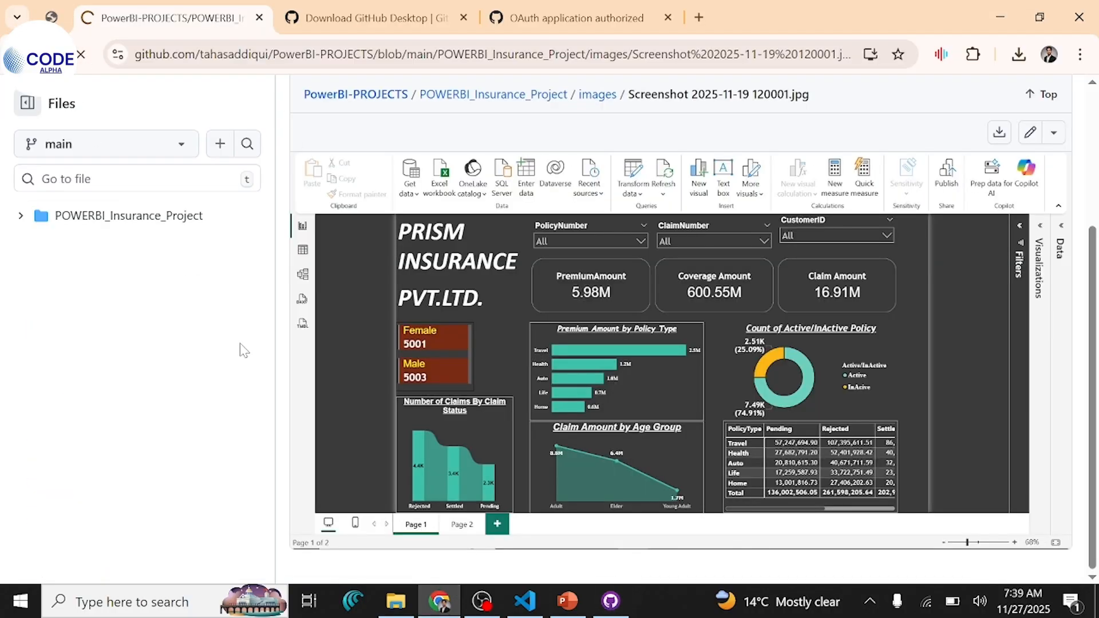
Browse the pushed PowerBI_Sales Data Analysis_Project folder on GitHub and view images/1.jpg
{"action": "left_click", "coordinate": [28, 103]}
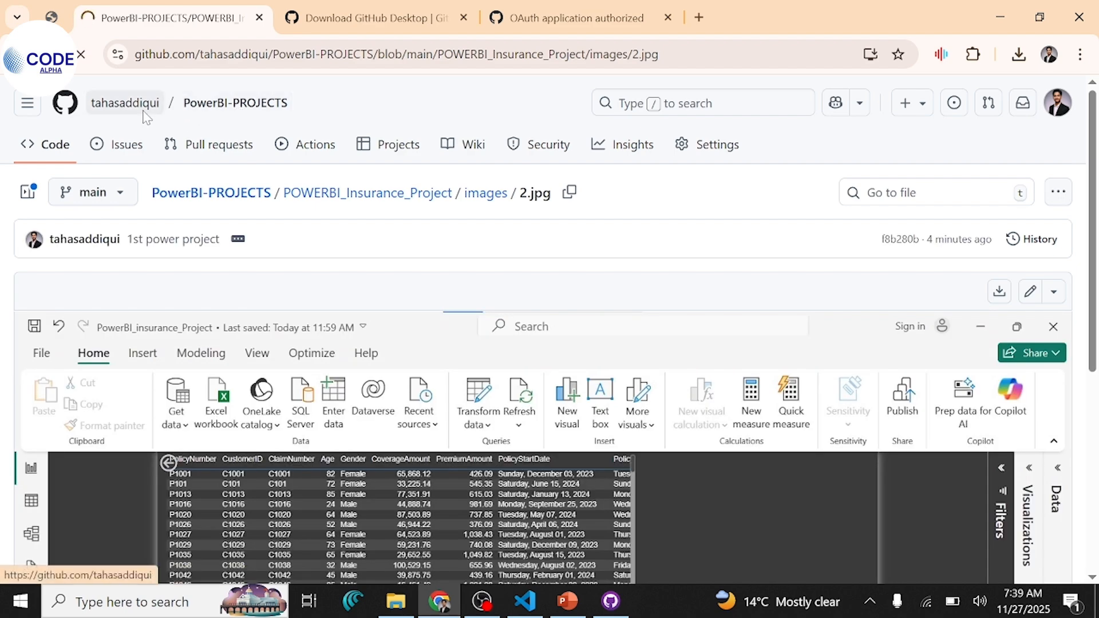
{"action": "left_click", "coordinate": [233, 103]}
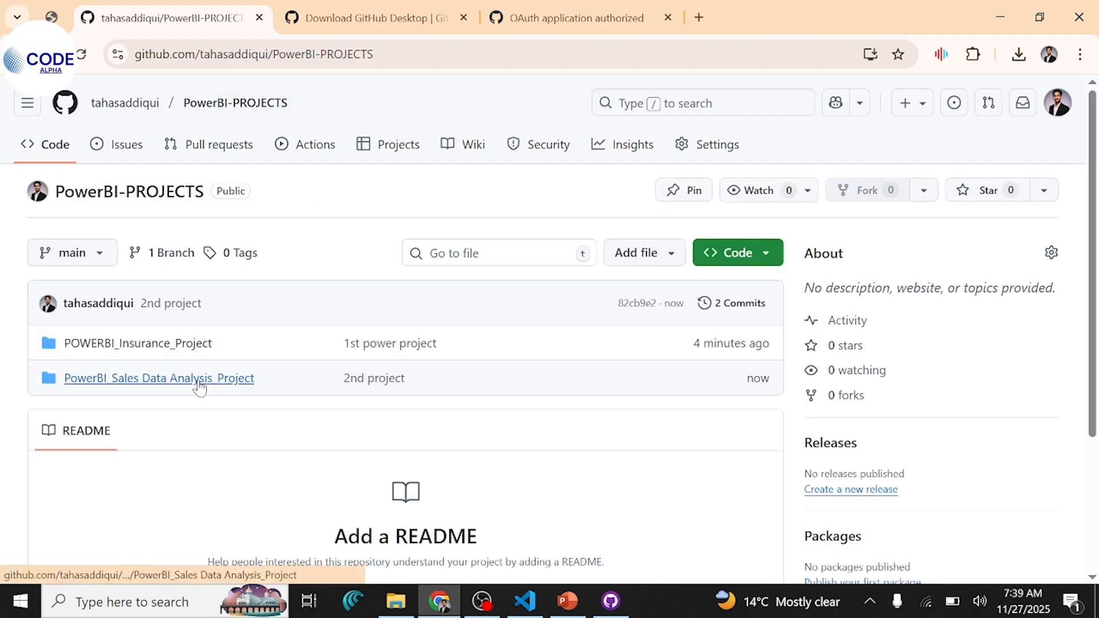
{"action": "left_click", "coordinate": [159, 378]}
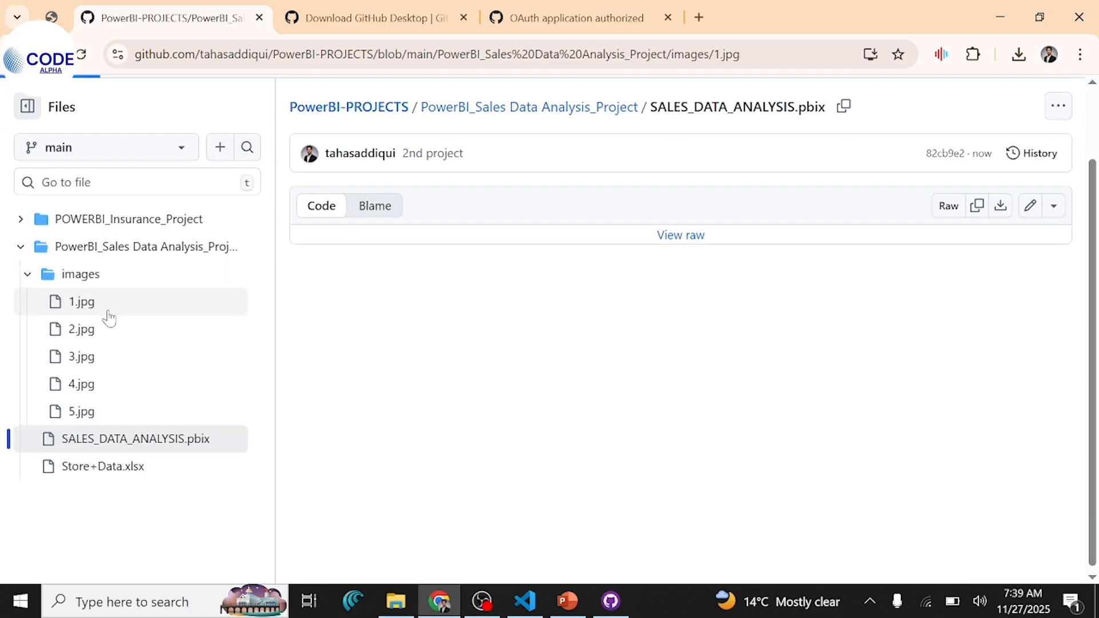
{"action": "left_click", "coordinate": [80, 298]}
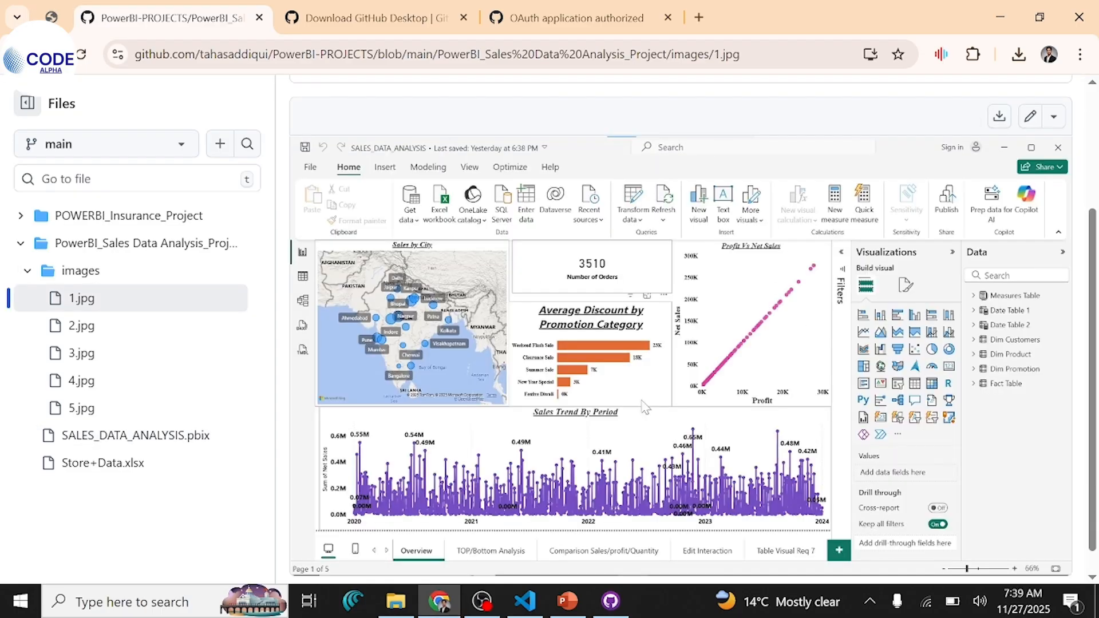
Switch away from the browser to the PowerPoint slide with handwritten "VS C"
{"action": "left_click", "coordinate": [375, 17]}
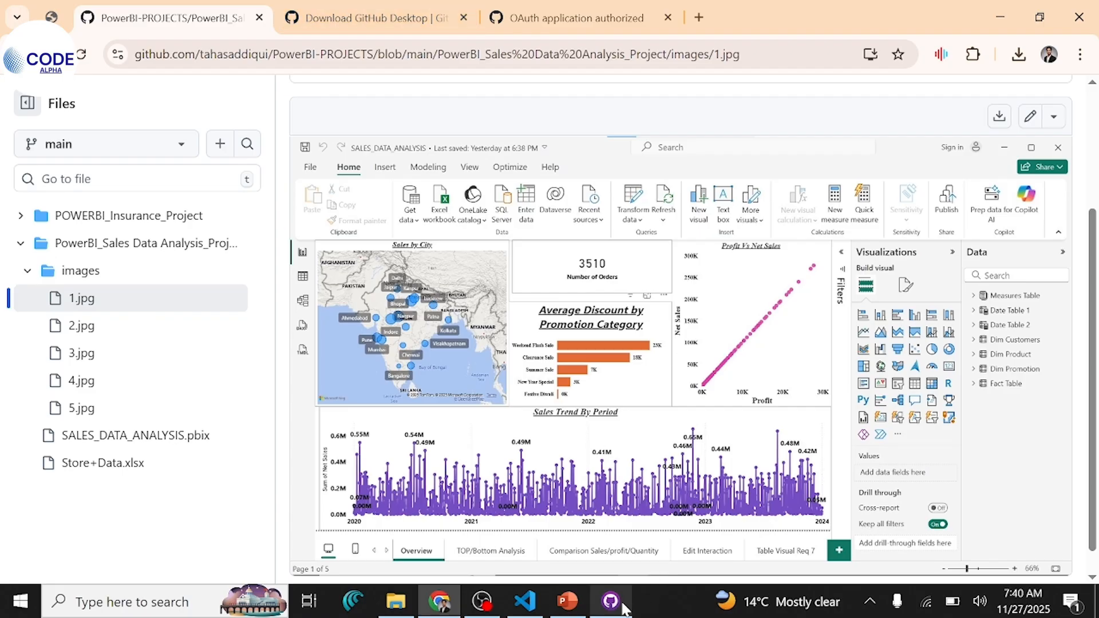
{"action": "left_click", "coordinate": [611, 601]}
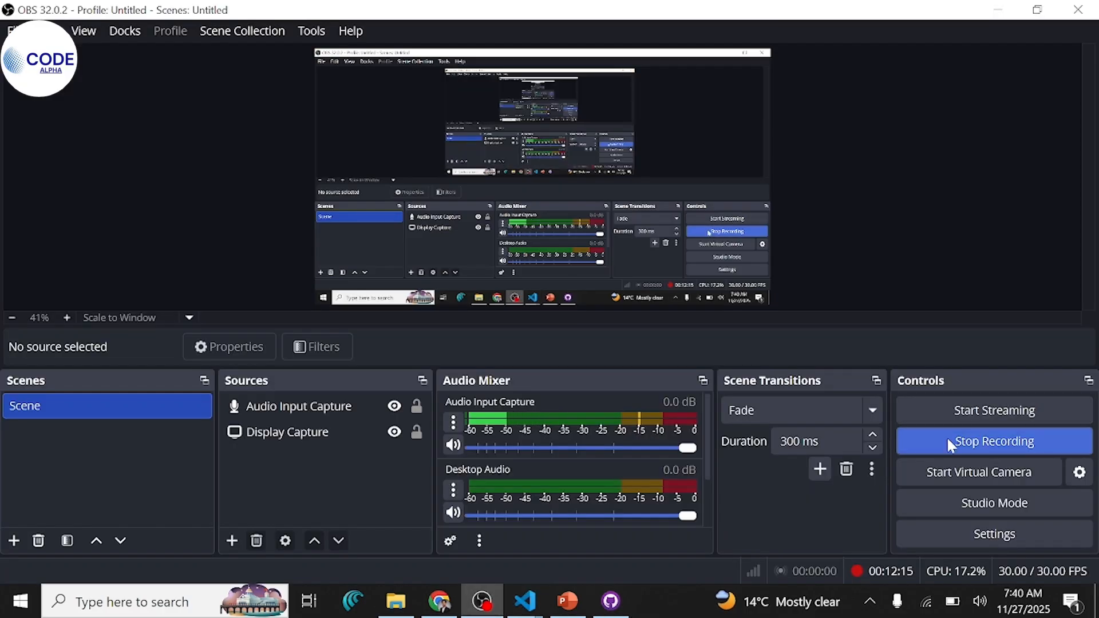
{"action": "left_click", "coordinate": [523, 602]}
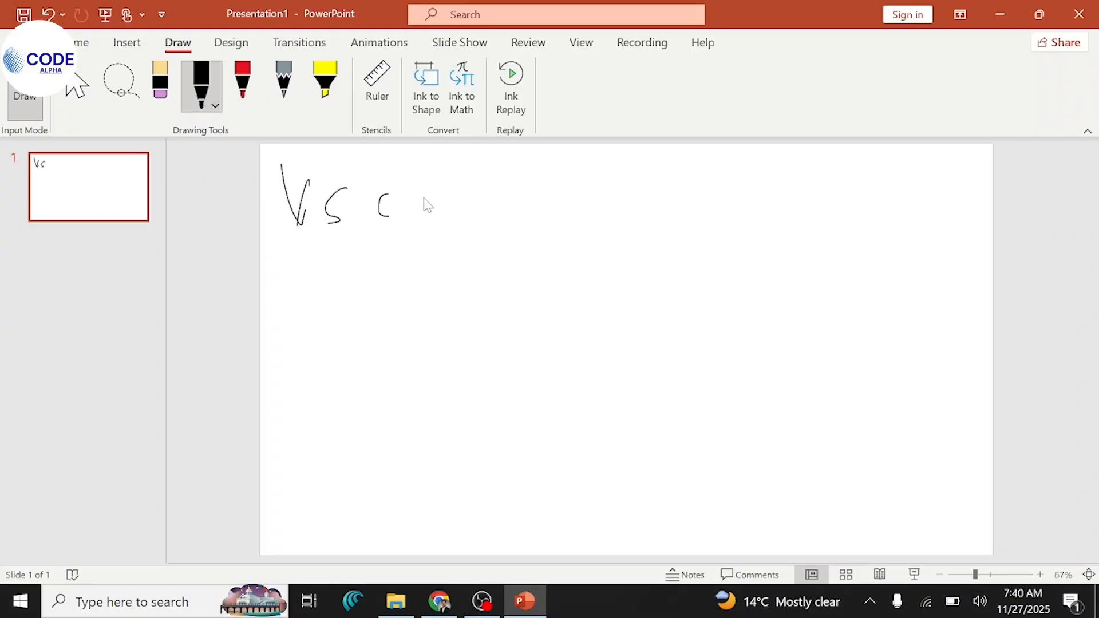
Open the EXCEL PROJECTS folder in Visual Studio Code
{"action": "left_click", "coordinate": [568, 601]}
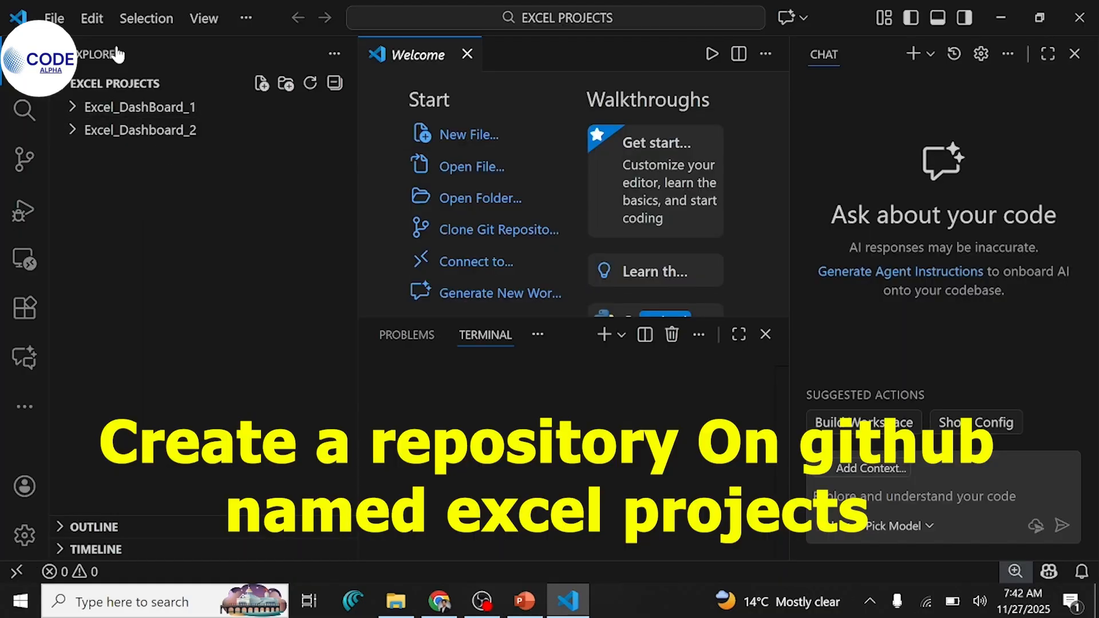
{"action": "left_click", "coordinate": [54, 17]}
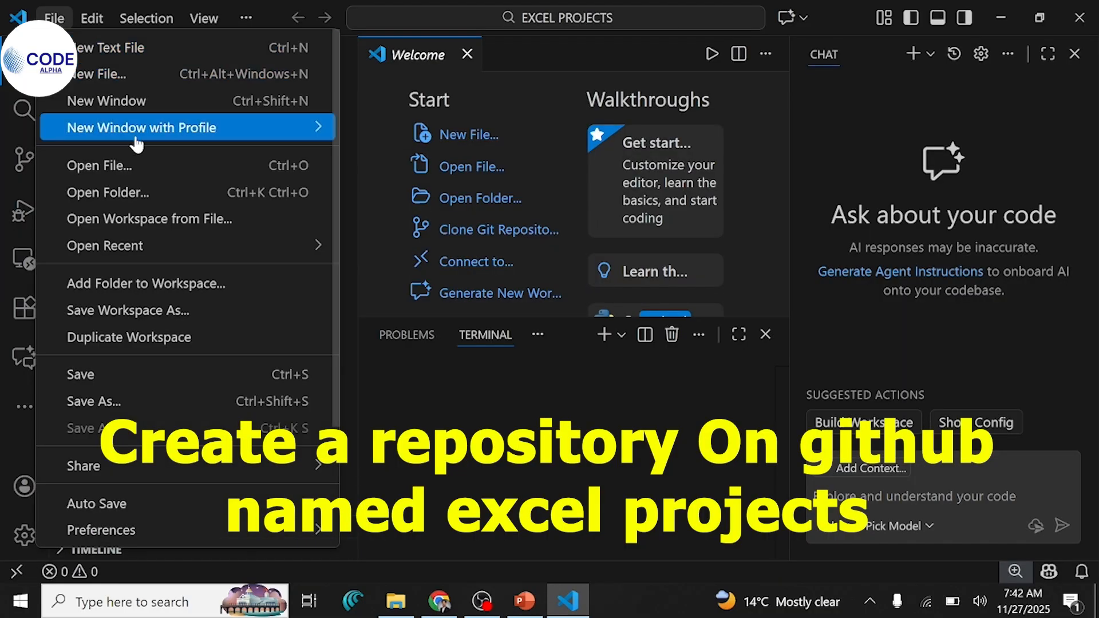
{"action": "left_click", "coordinate": [108, 192]}
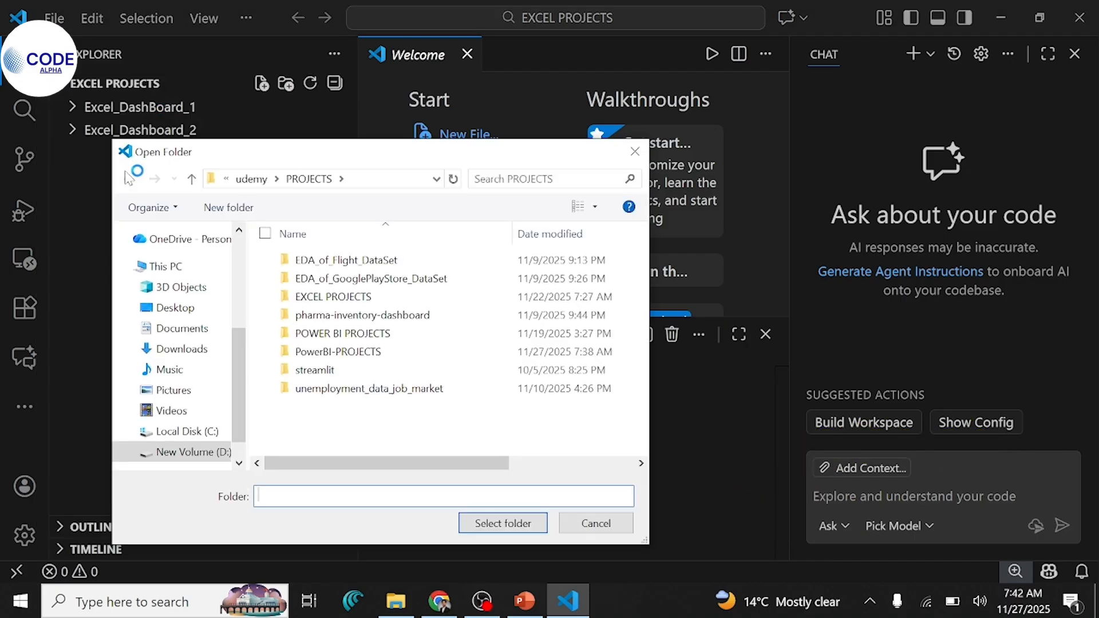
{"action": "left_click", "coordinate": [333, 296]}
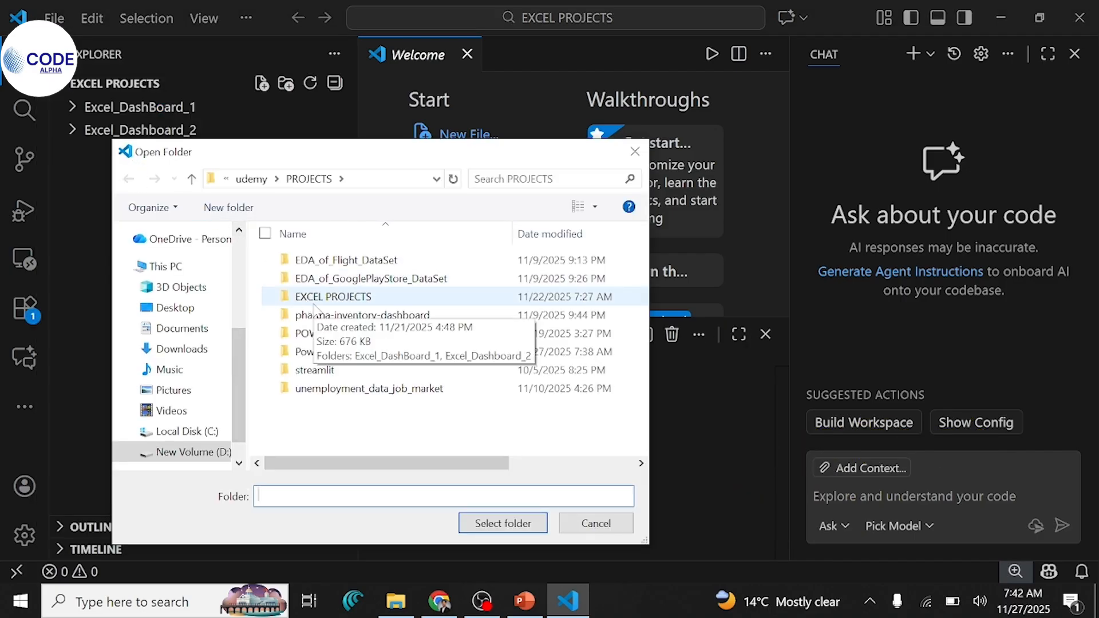
{"action": "double_click", "coordinate": [332, 296]}
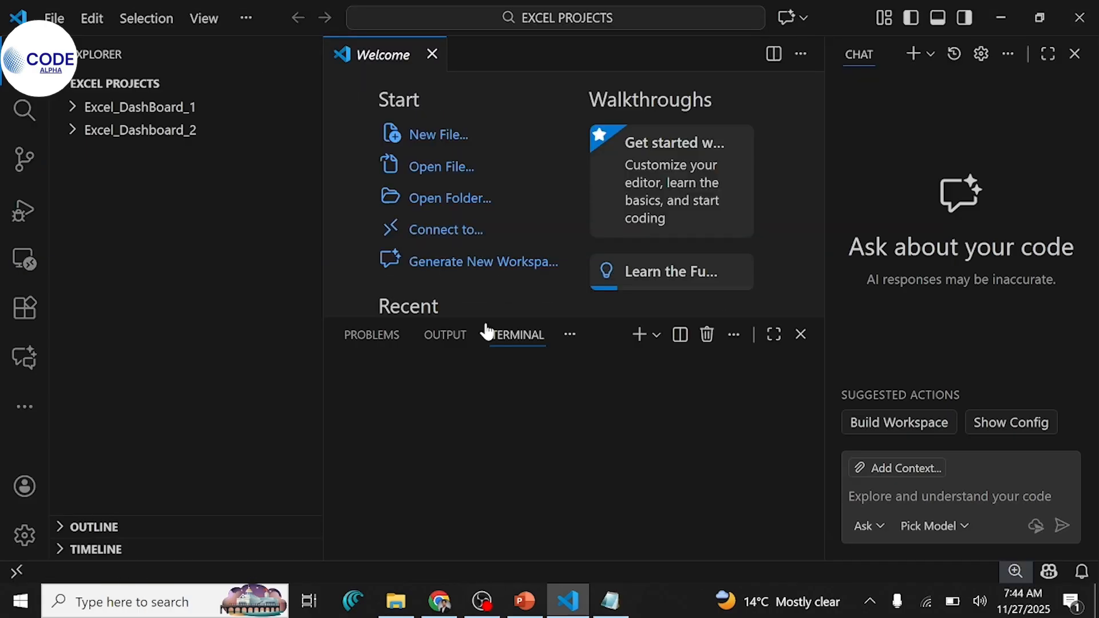
Start a new PowerShell terminal in EXCEL PROJECTS and close the Chat panel
{"action": "left_click", "coordinate": [245, 18]}
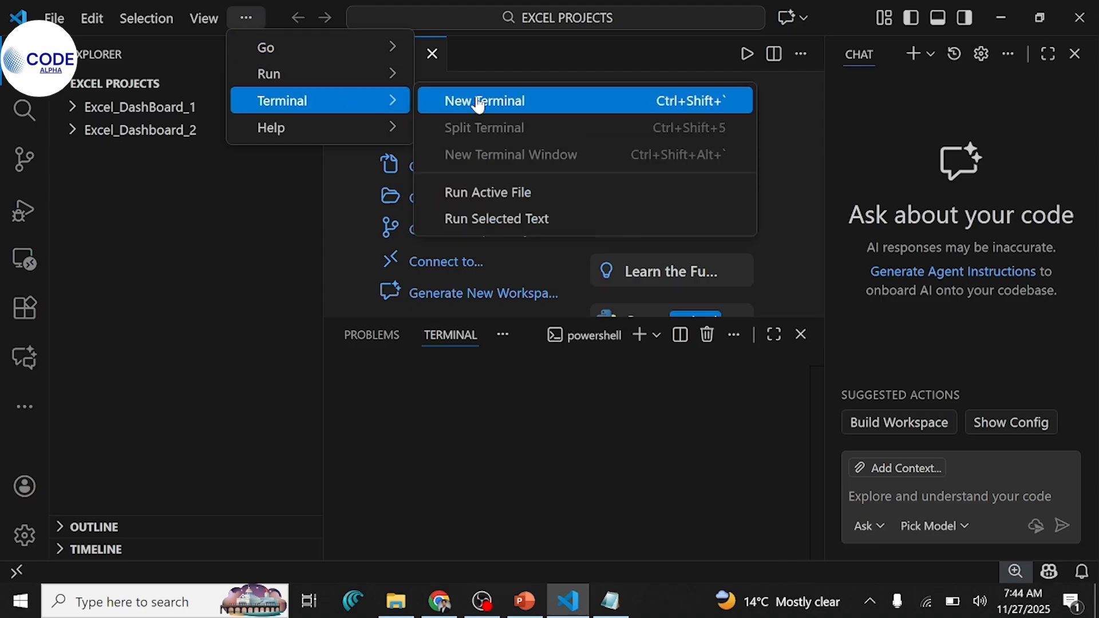
{"action": "left_click", "coordinate": [485, 101]}
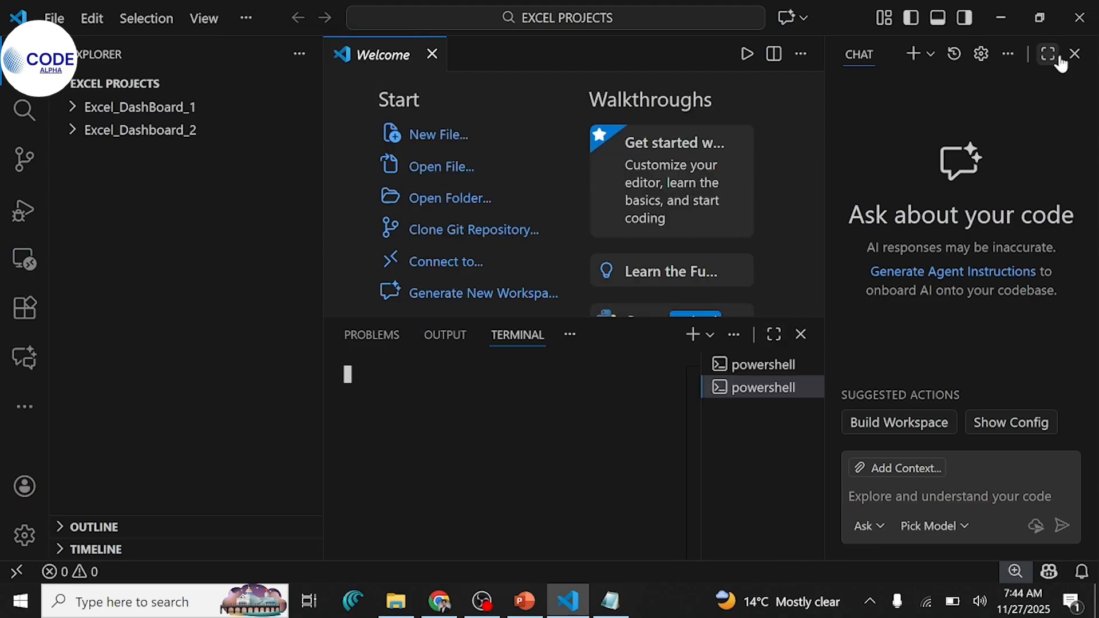
{"action": "left_click", "coordinate": [1076, 54]}
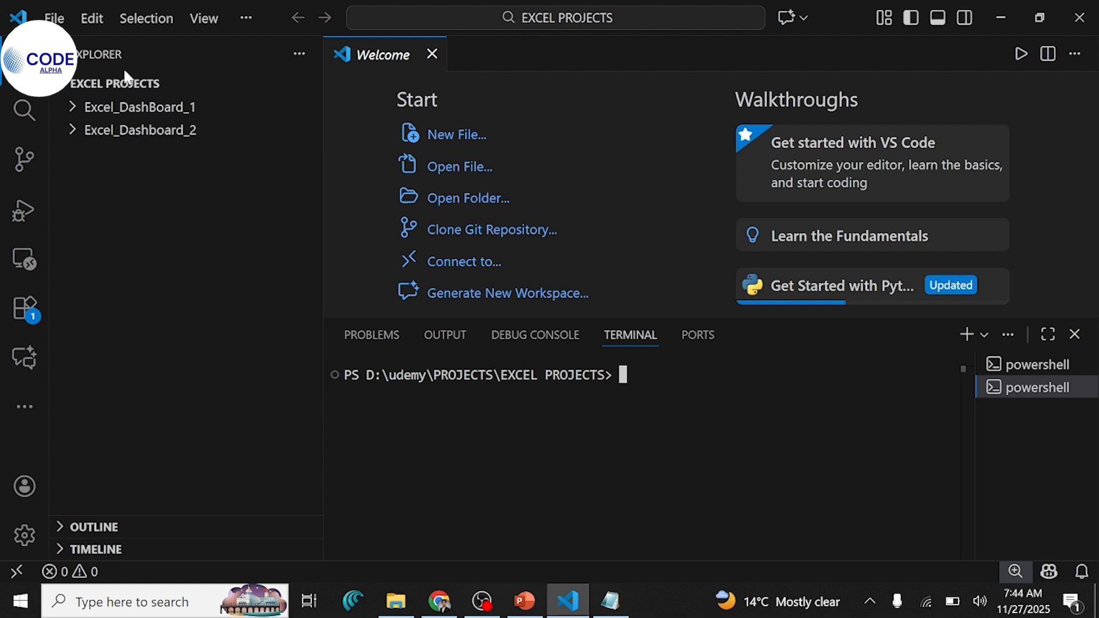
{"action": "mouse_move", "coordinate": [188, 163]}
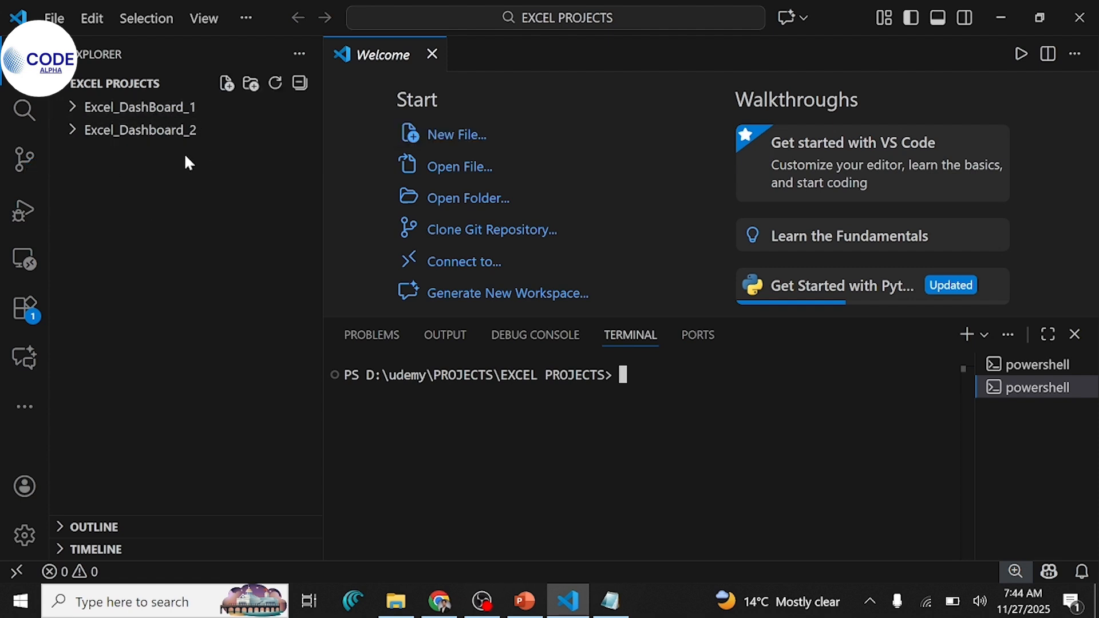
{"action": "mouse_move", "coordinate": [130, 172]}
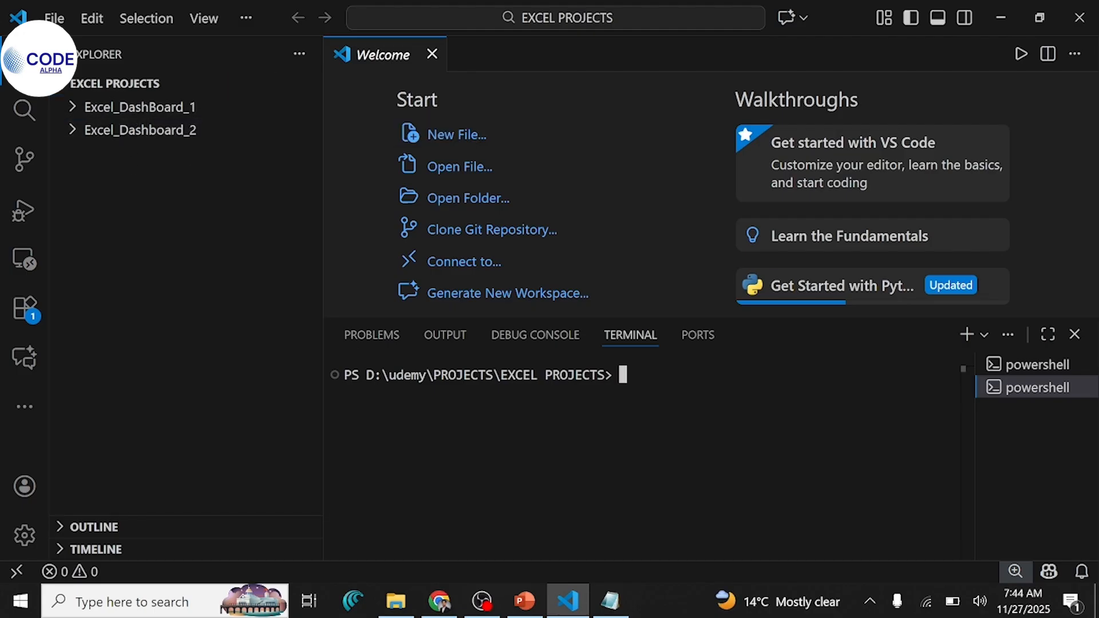
Check the git commands in the notes after clearing a stray character in the terminal
{"action": "type", "text": "g"}
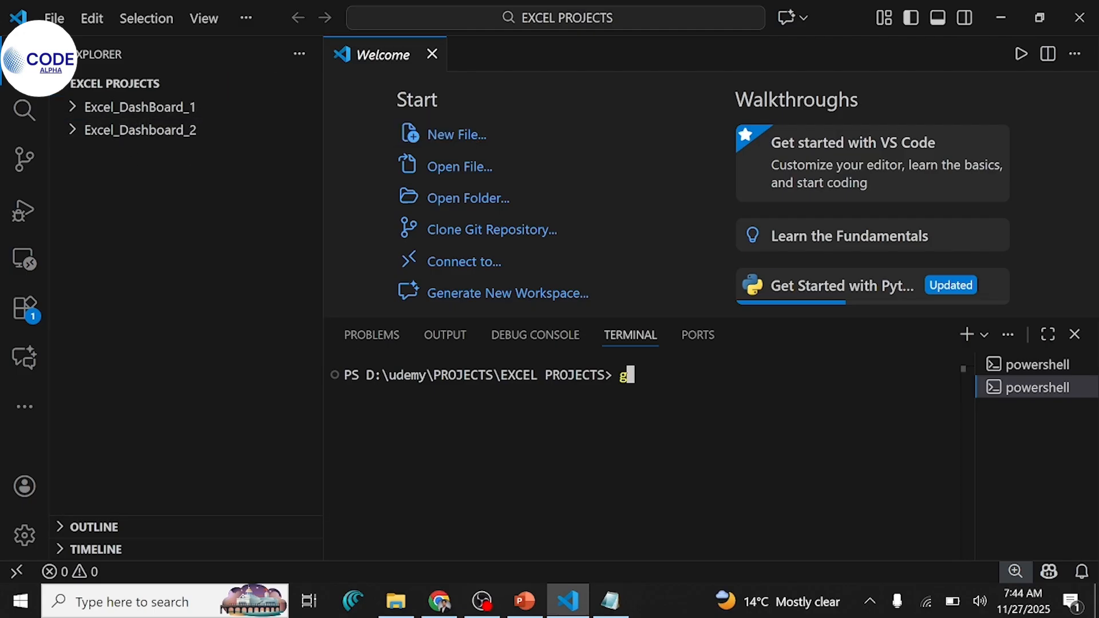
{"action": "key", "text": "Backspace"}
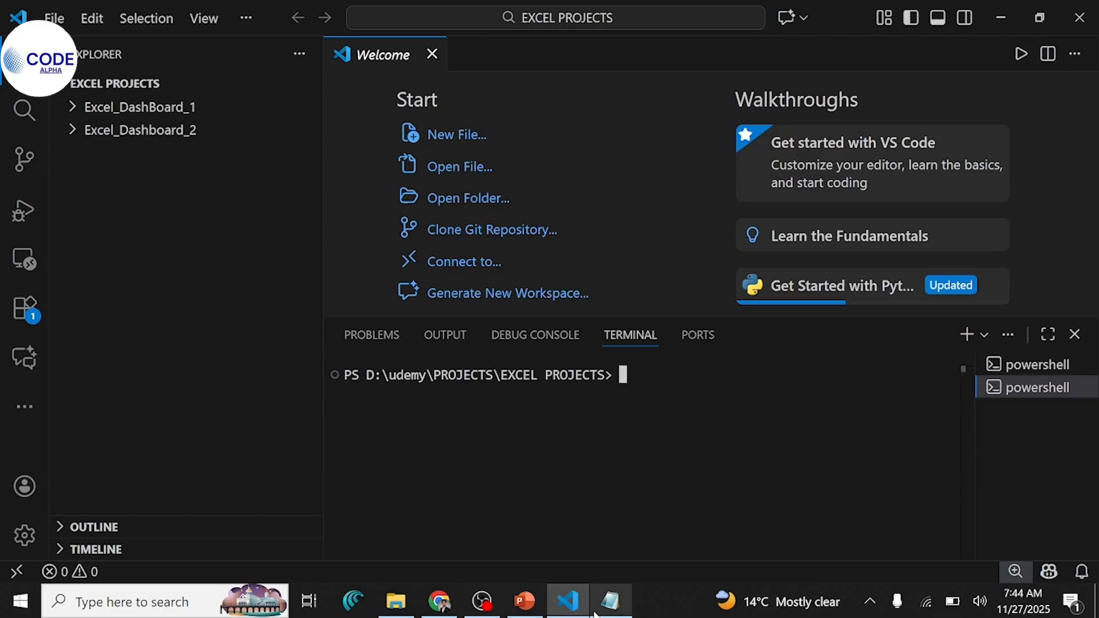
{"action": "left_click", "coordinate": [609, 601]}
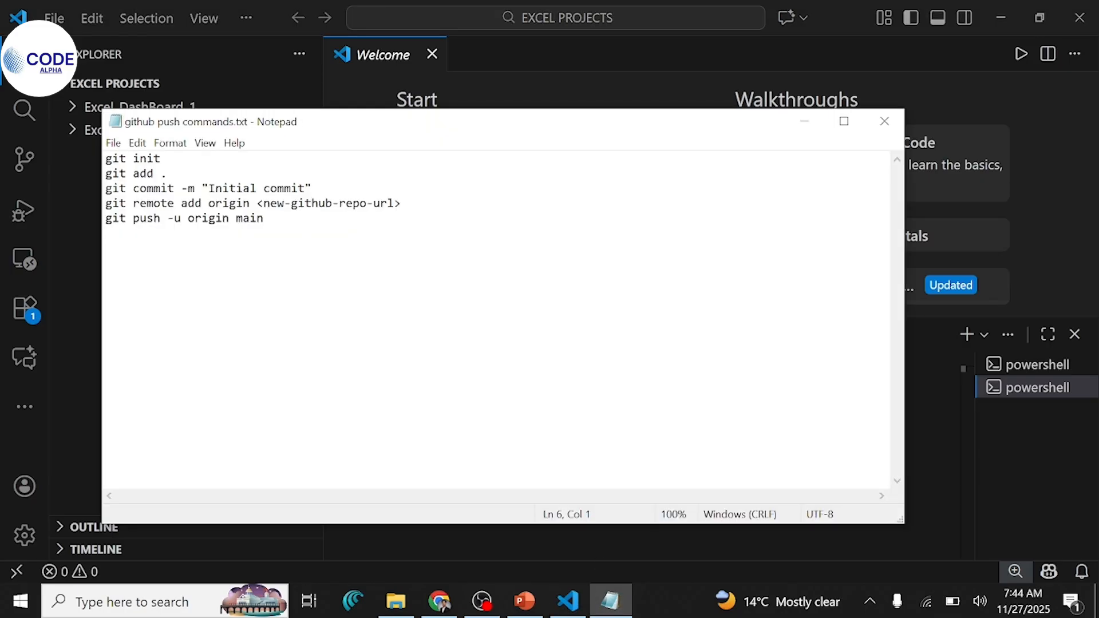
{"action": "double_click", "coordinate": [148, 158]}
{"action": "type", "text": "g"}
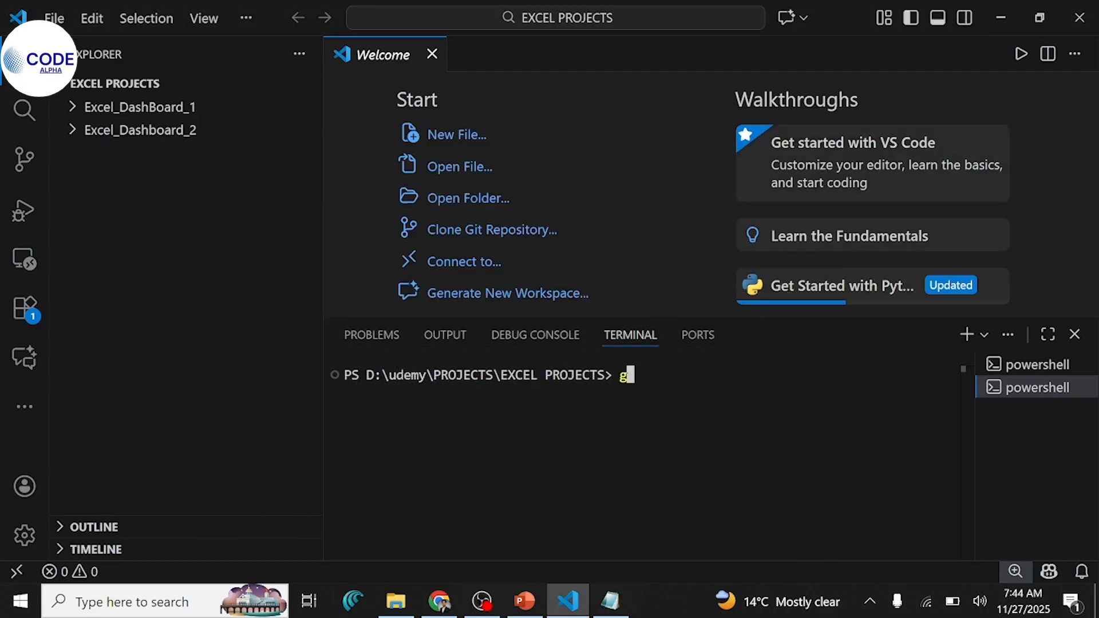
Run git init in the terminal to initialize an empty repository in EXCEL PROJECTS
{"action": "type", "text": "it"}
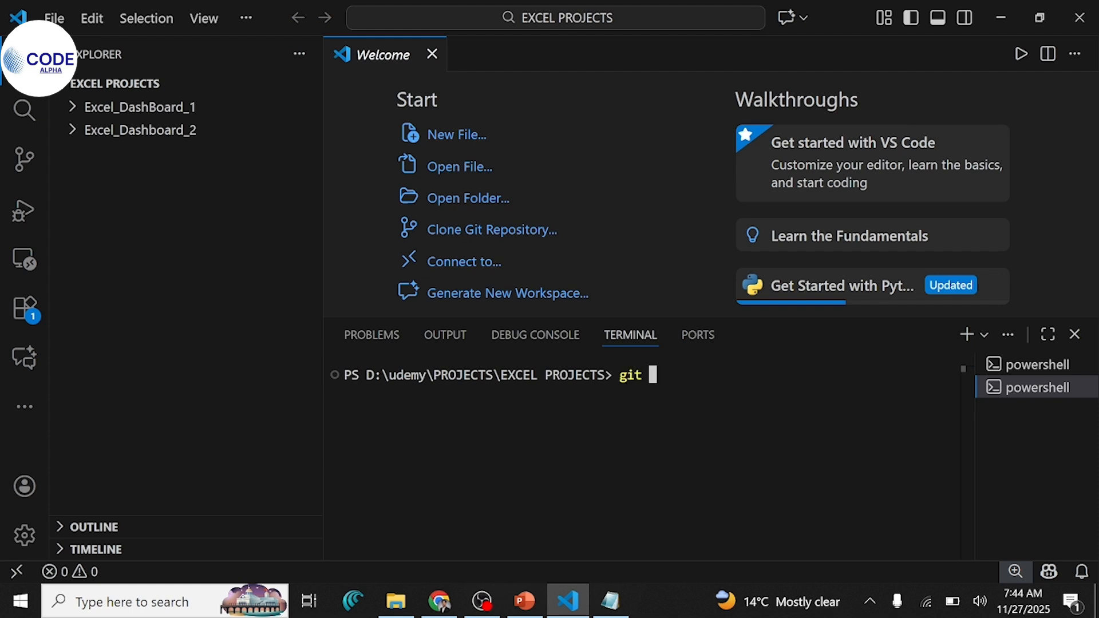
{"action": "type", "text": "init"}
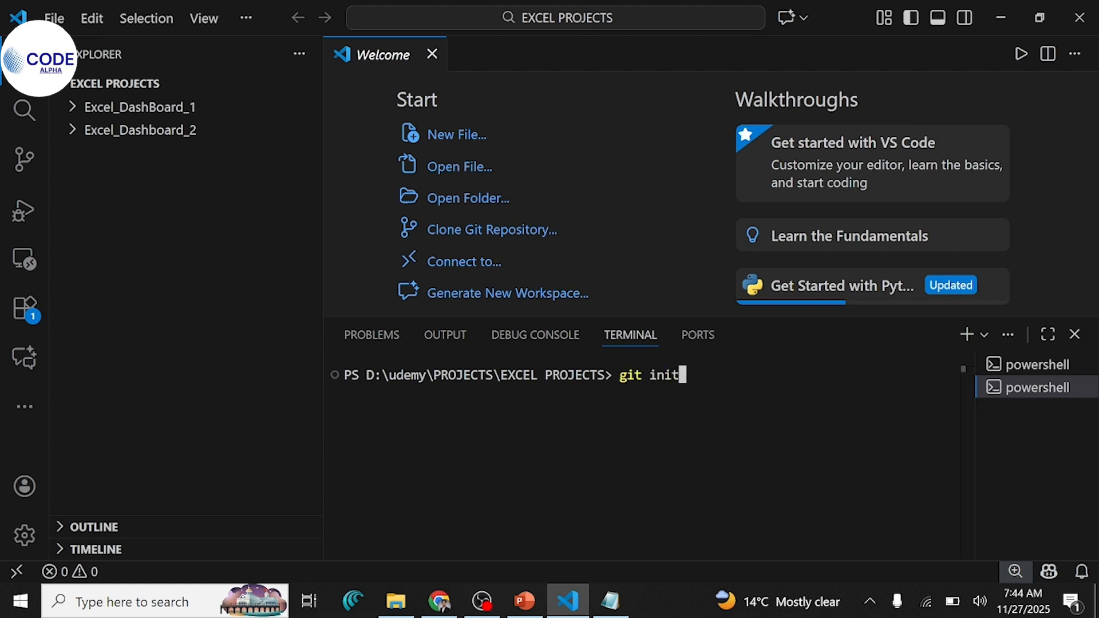
{"action": "key", "text": "Return"}
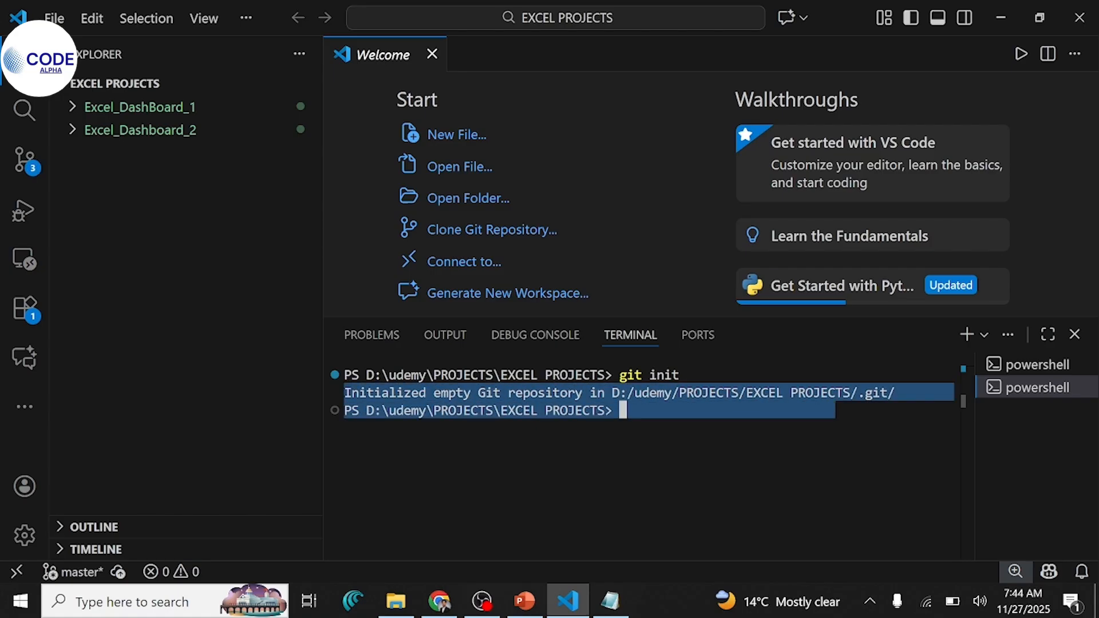
{"action": "mouse_move", "coordinate": [203, 121]}
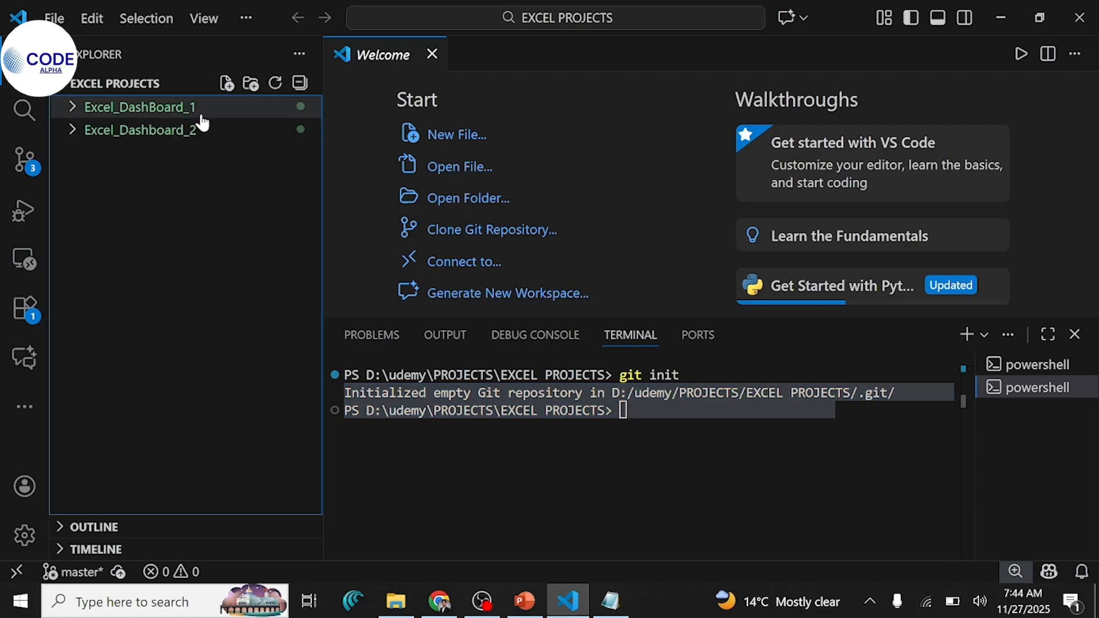
{"action": "mouse_move", "coordinate": [76, 120]}
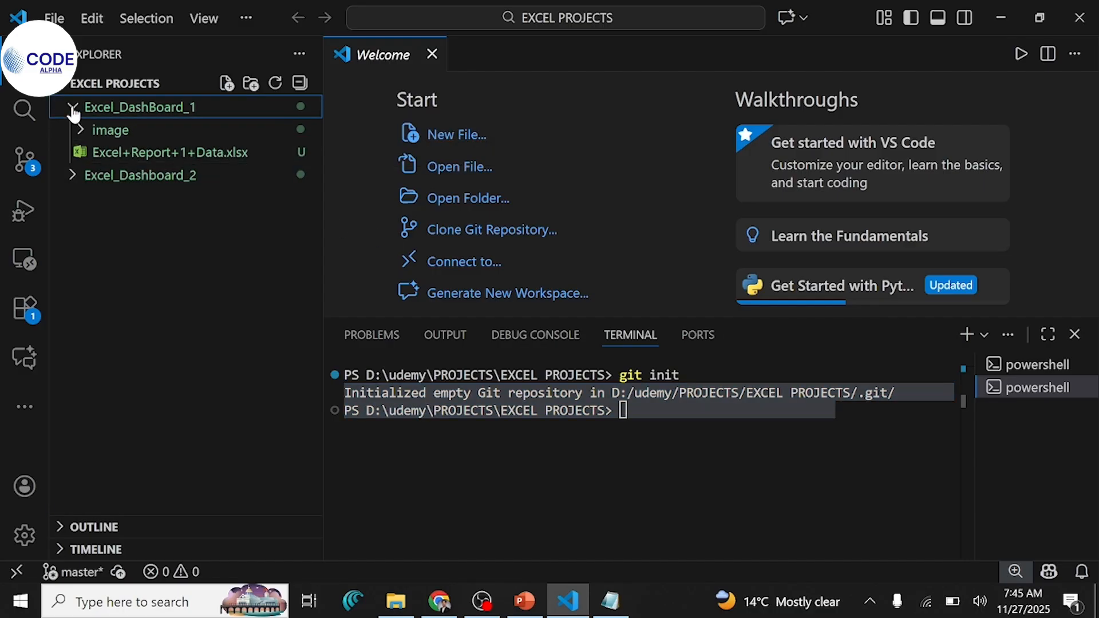
{"action": "left_click", "coordinate": [72, 106]}
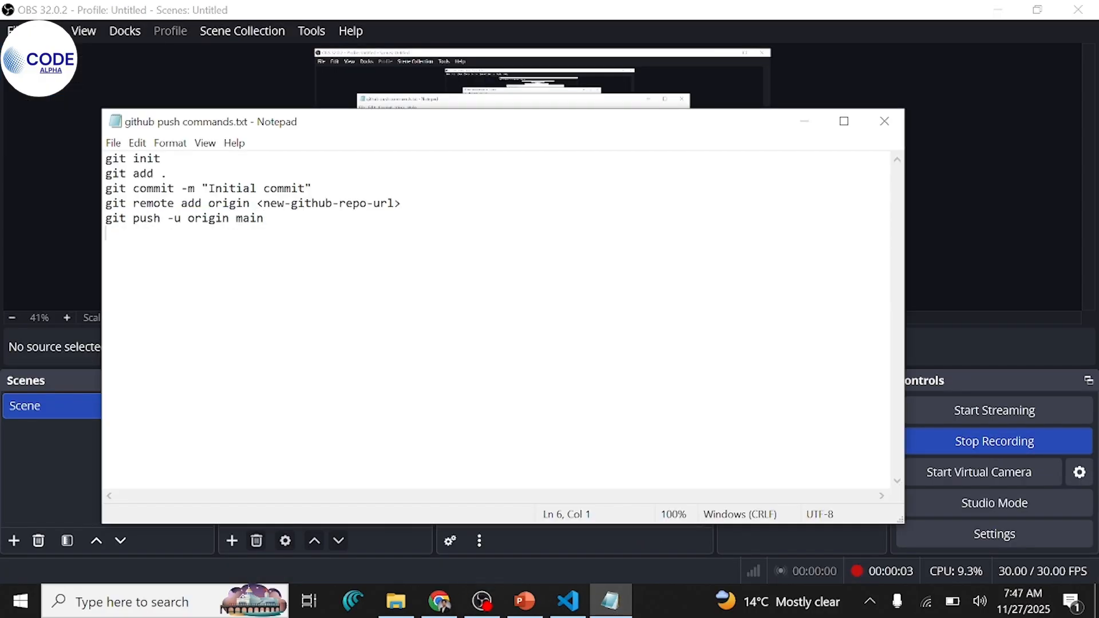
{"action": "key", "text": "ctrl+a"}
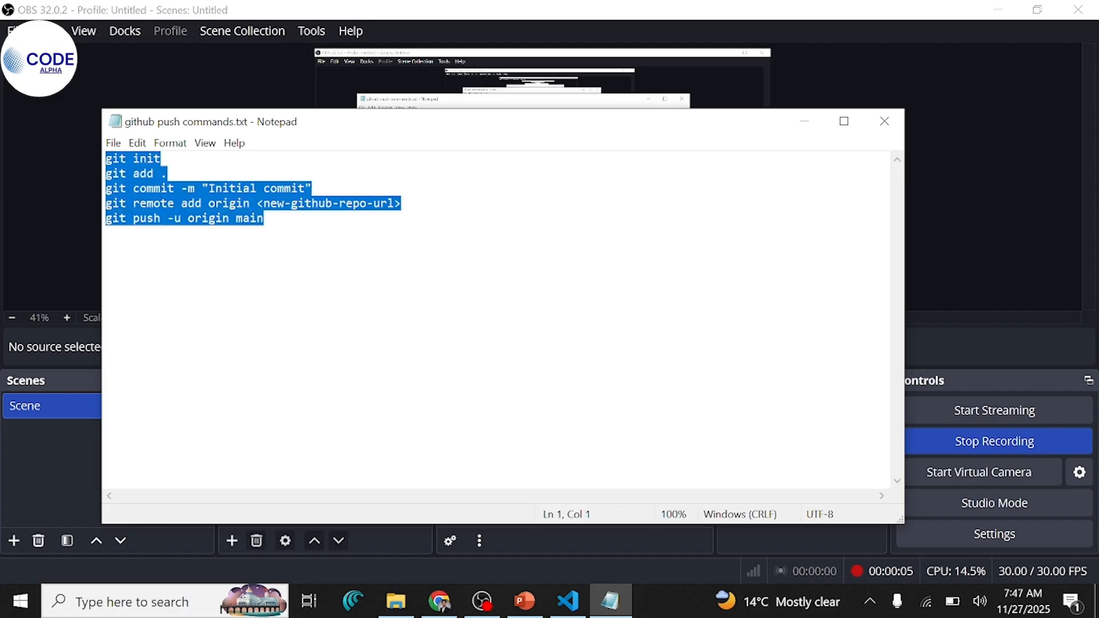
{"action": "left_click", "coordinate": [439, 601]}
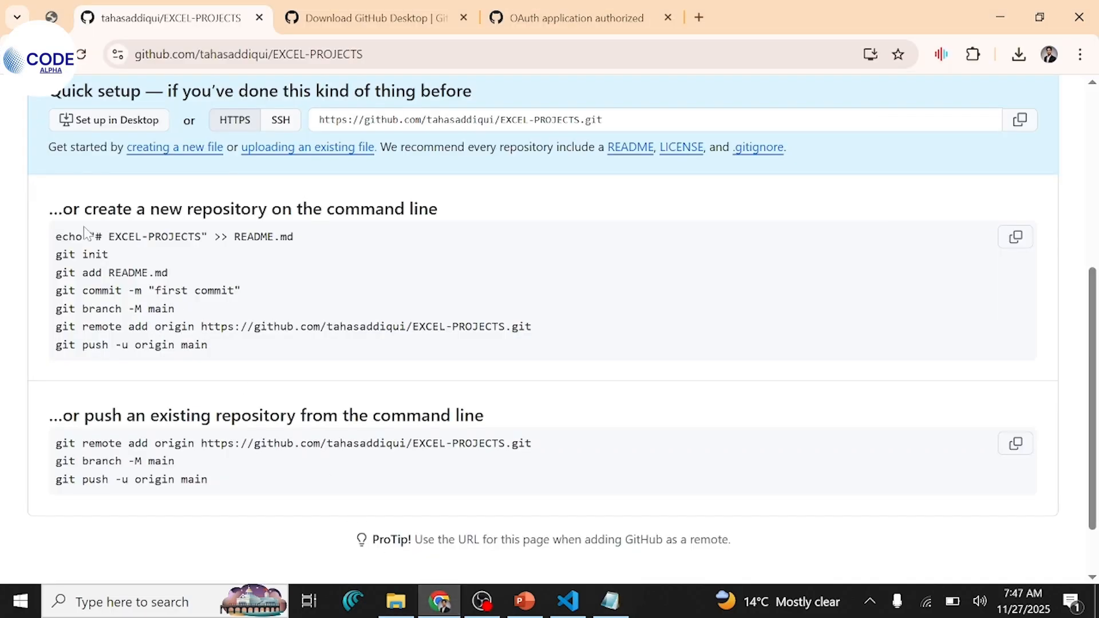
{"action": "mouse_move", "coordinate": [548, 355]}
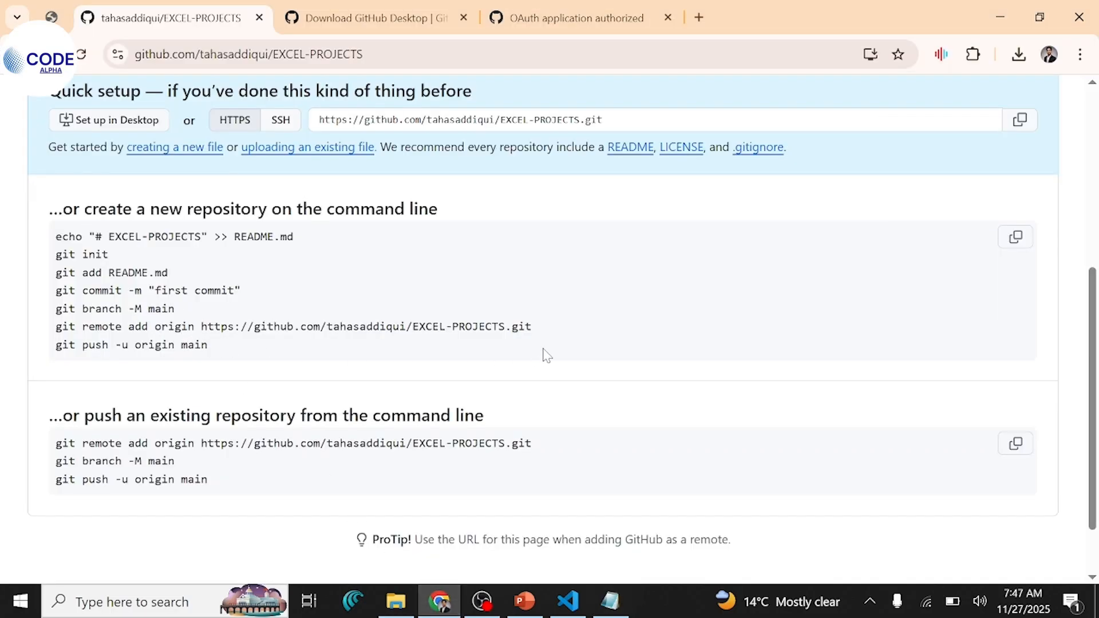
{"action": "double_click", "coordinate": [365, 327]}
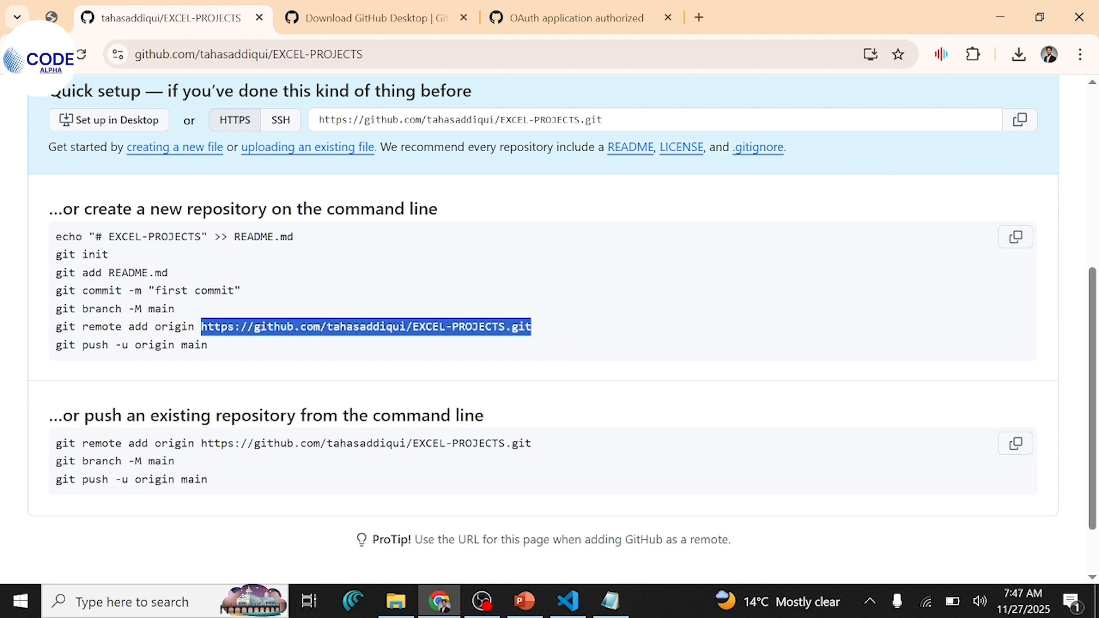
{"action": "mouse_move", "coordinate": [551, 504]}
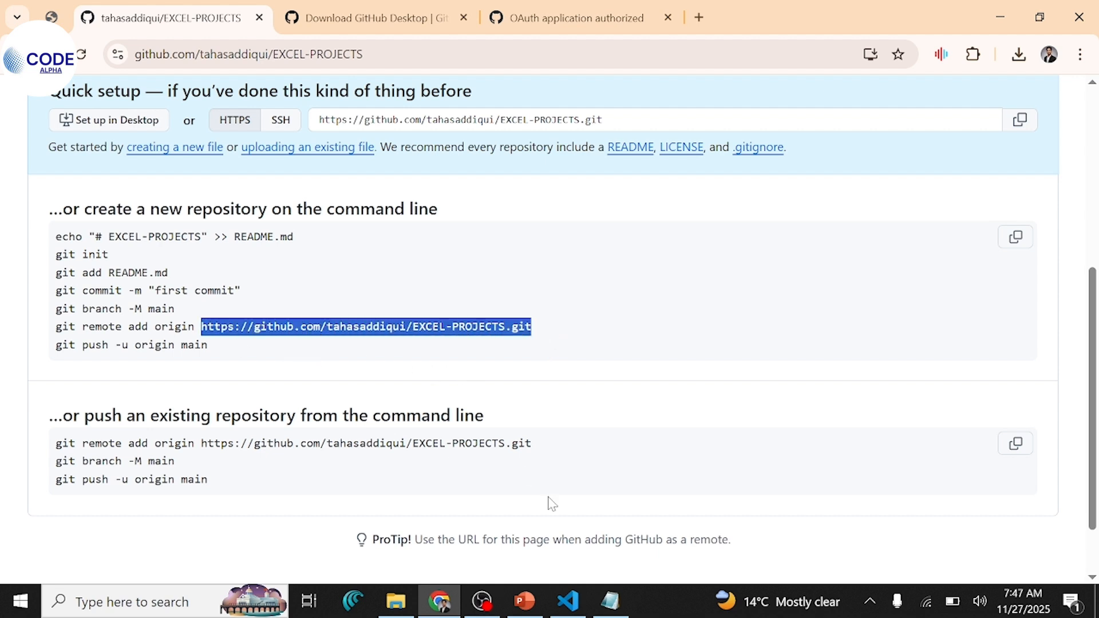
{"action": "left_click", "coordinate": [610, 601]}
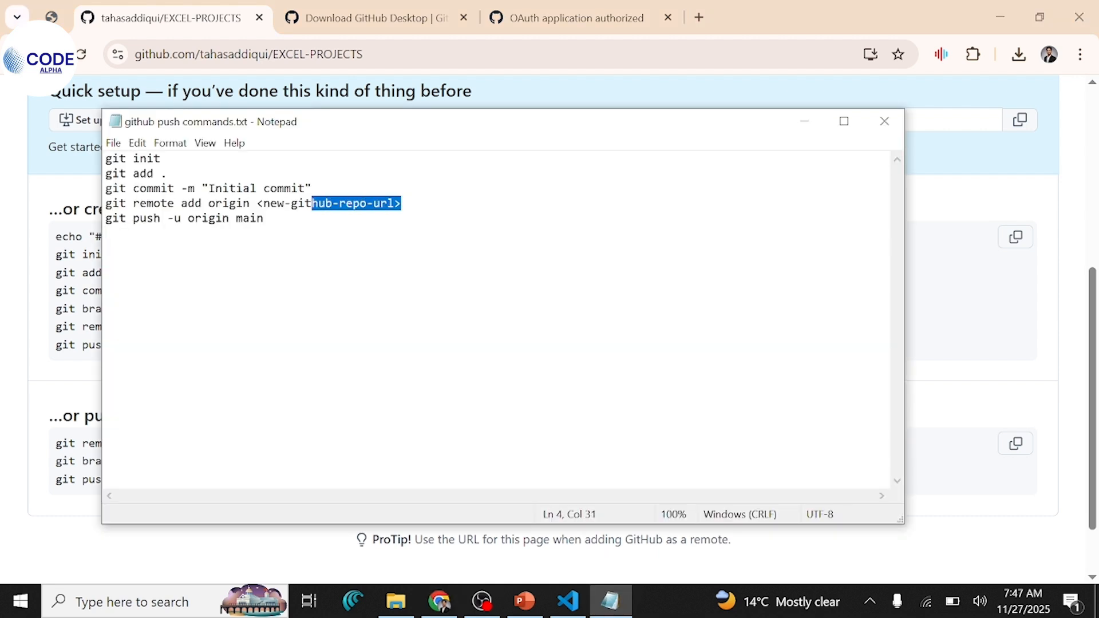
{"action": "type", "text": "https://github.com/tahasaddiqui/EXCEL-PROJECTS.git"}
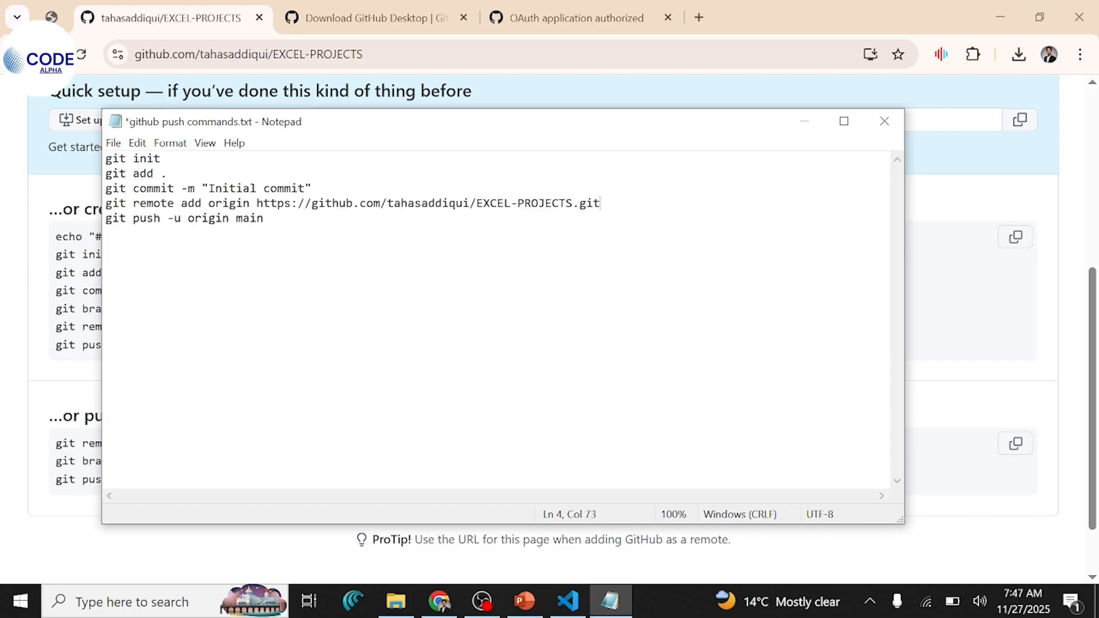
{"action": "key", "text": "ctrl+a"}
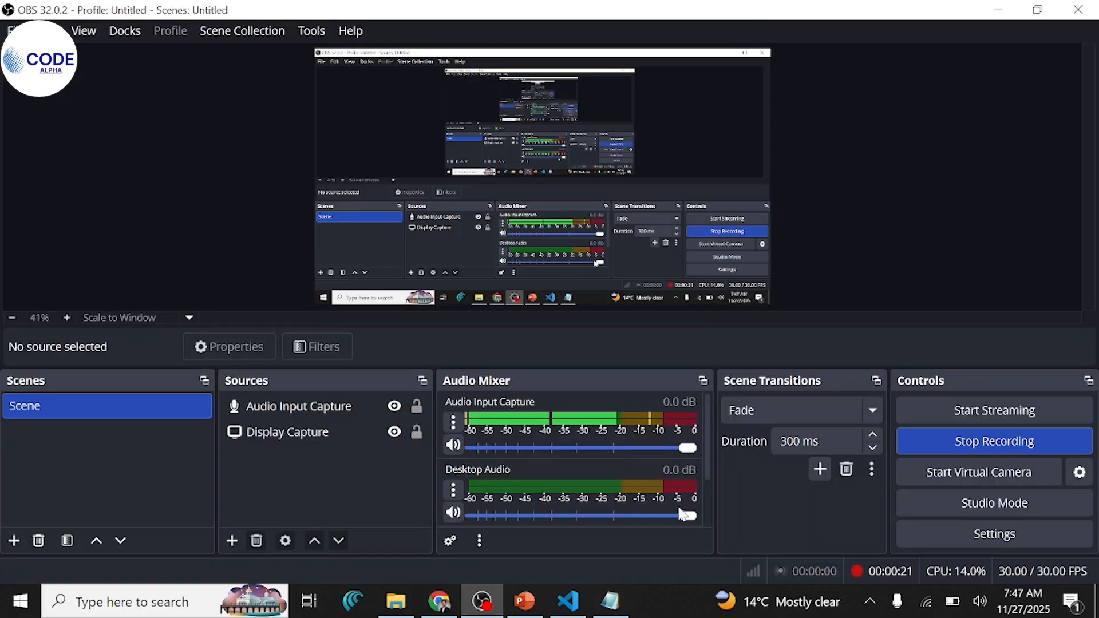
Run the pasted git commands with git push origin master and check the EXCEL-PROJECTS page on GitHub
{"action": "left_click", "coordinate": [567, 601]}
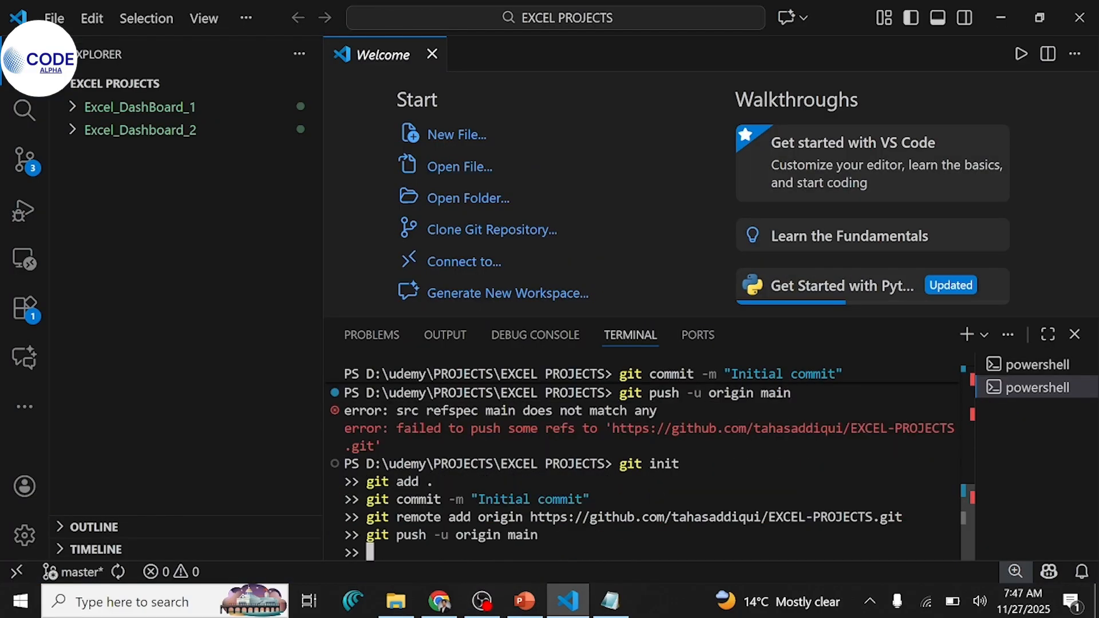
{"action": "left_click", "coordinate": [438, 601]}
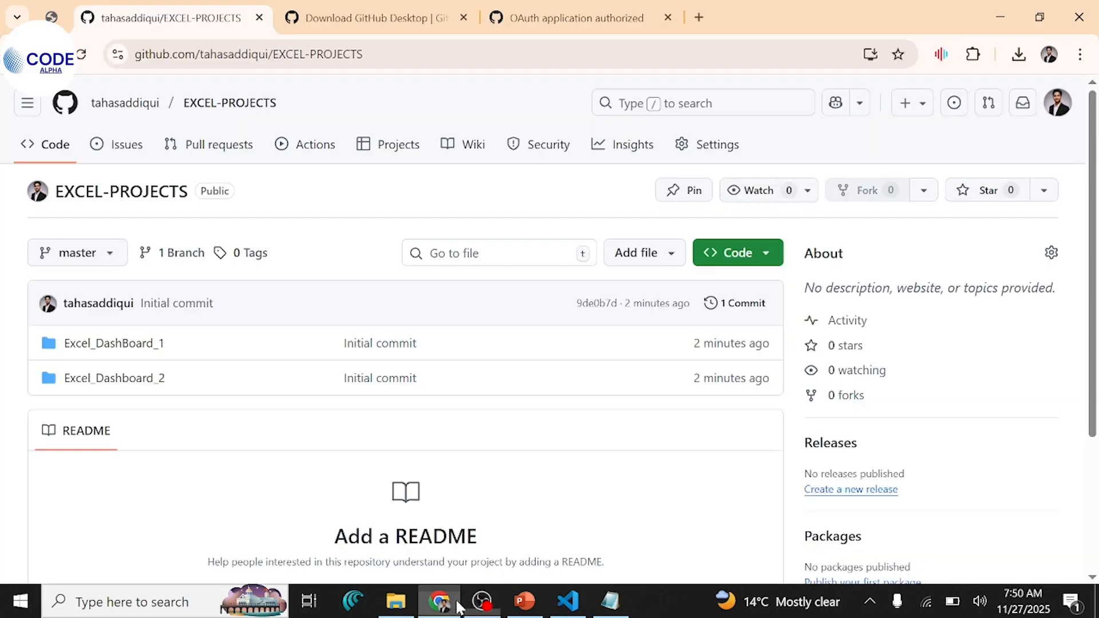
{"action": "mouse_move", "coordinate": [330, 185]}
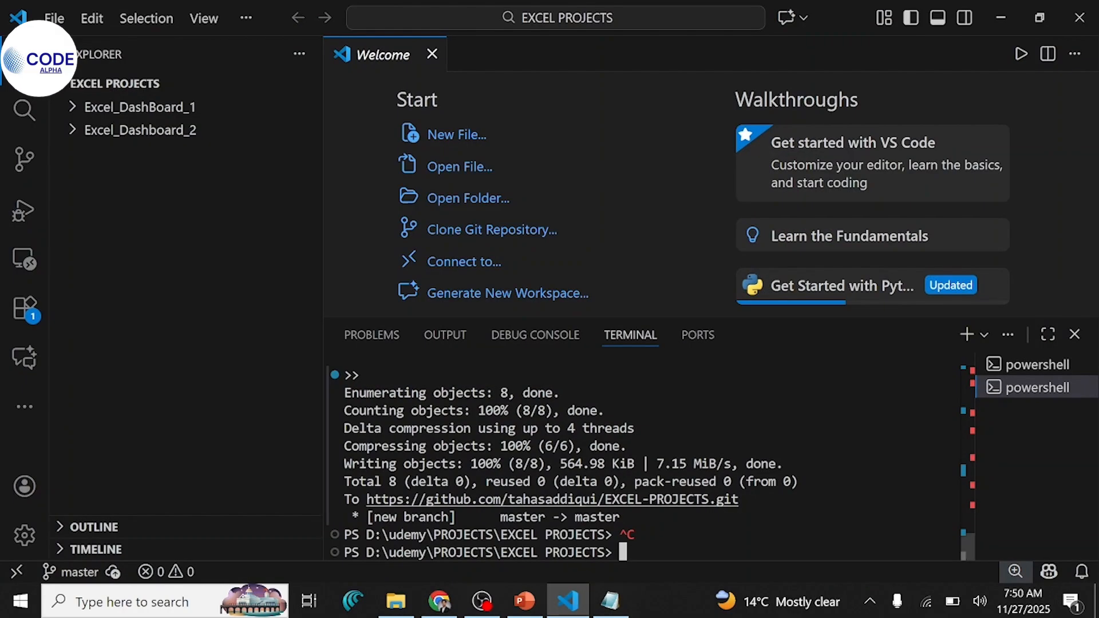
Copy the git push origin master line in the notes and save the commands file
{"action": "left_click", "coordinate": [610, 601]}
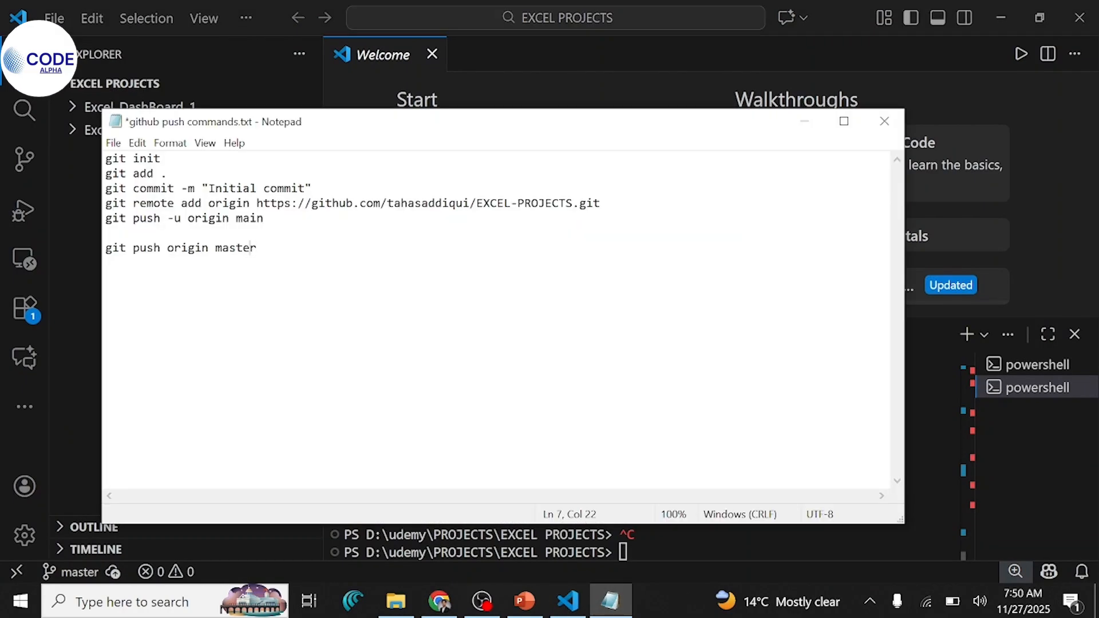
{"action": "triple_click", "coordinate": [179, 248]}
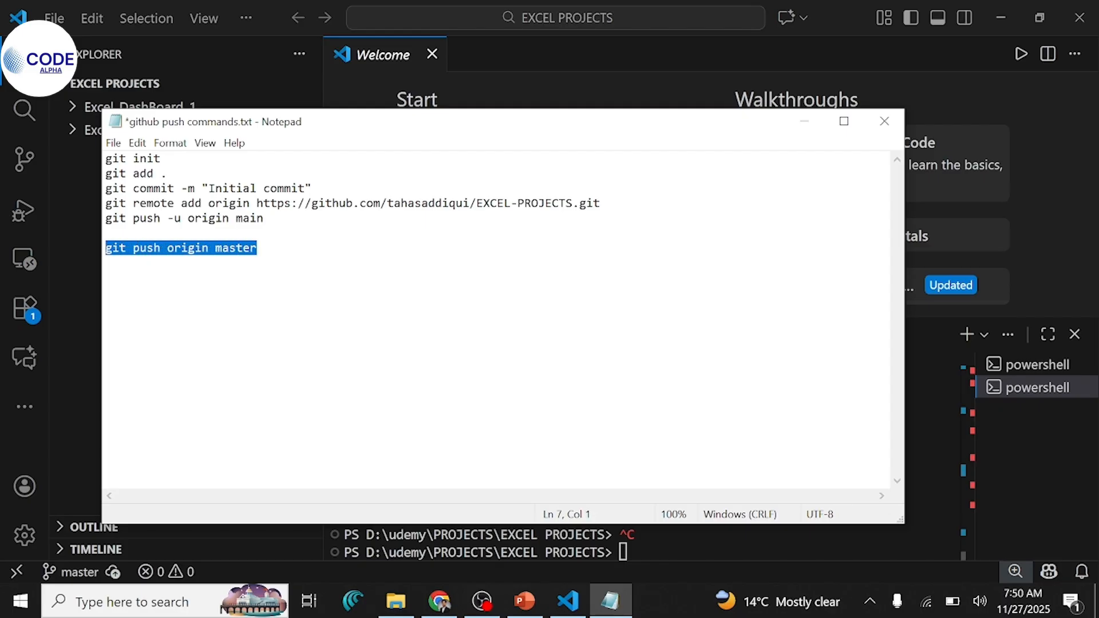
{"action": "right_click", "coordinate": [180, 248]}
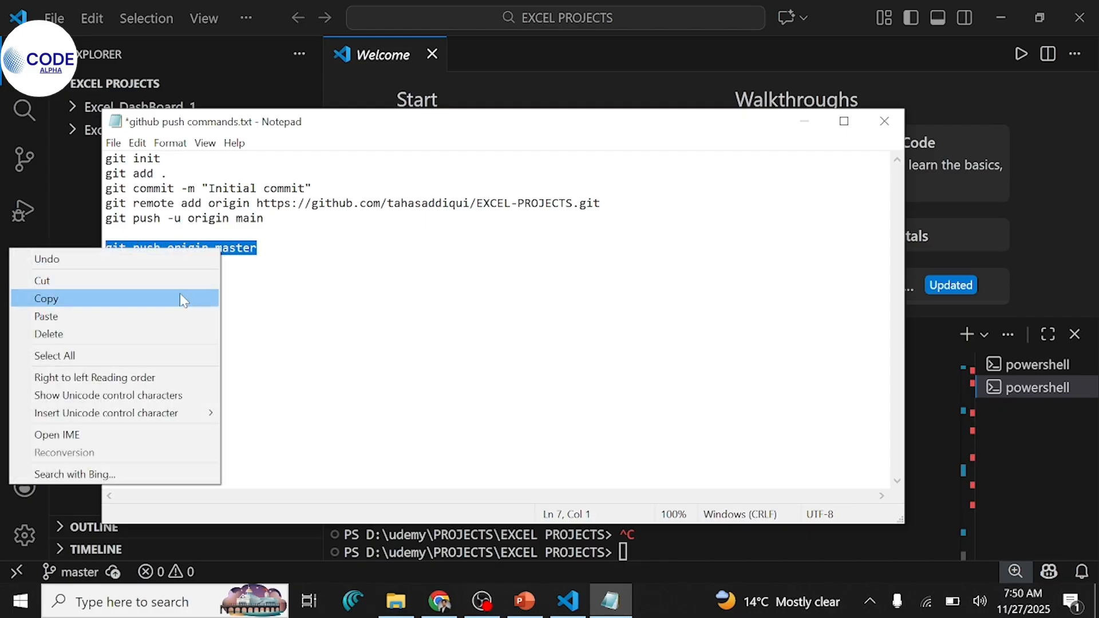
{"action": "left_click", "coordinate": [46, 298]}
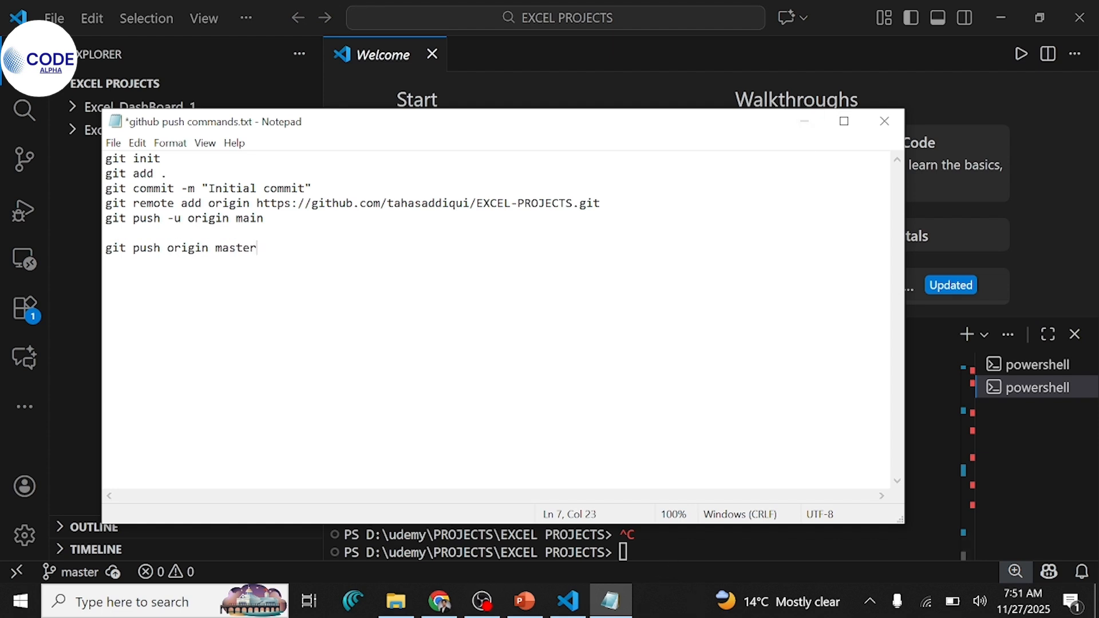
{"action": "key", "text": "ctrl+a"}
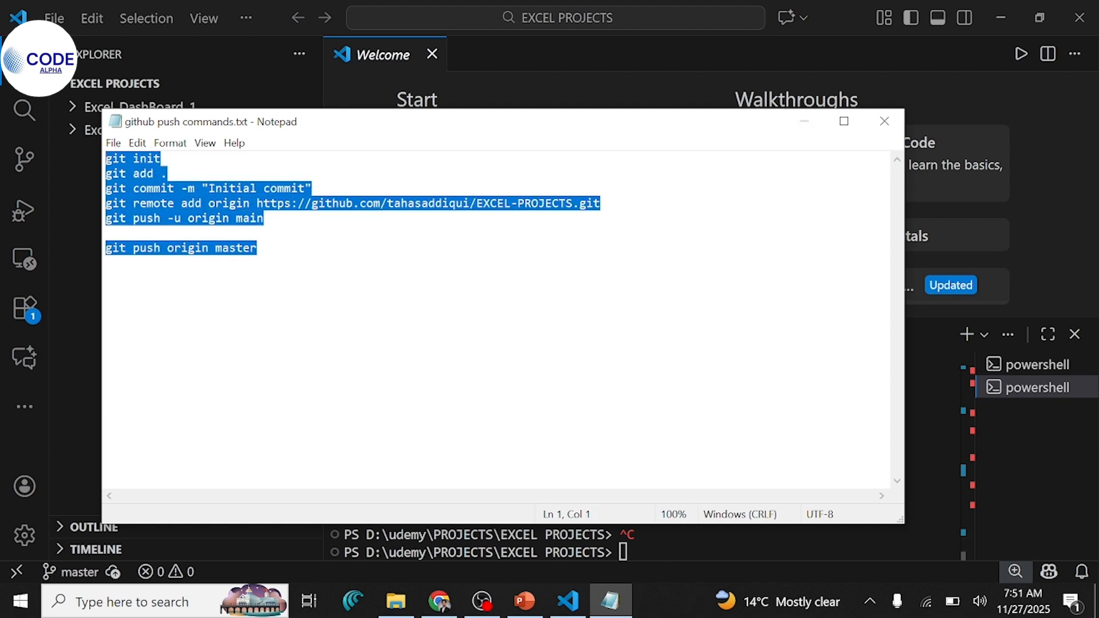
{"action": "left_click", "coordinate": [281, 247]}
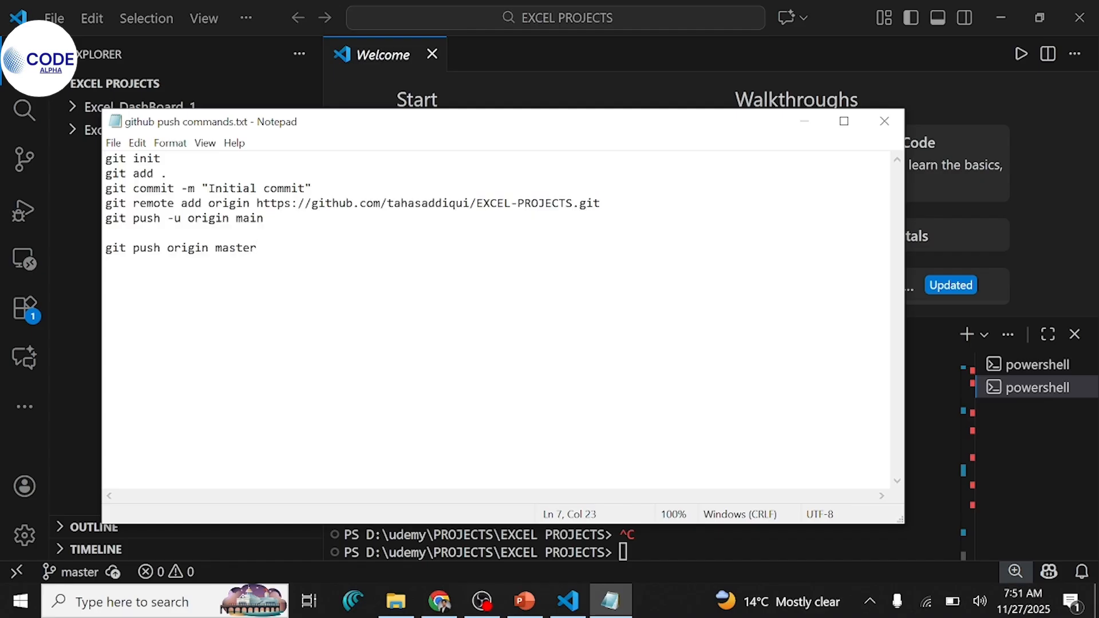
Highlight init and the next command words to explain them, then return to GitHub
{"action": "double_click", "coordinate": [145, 158]}
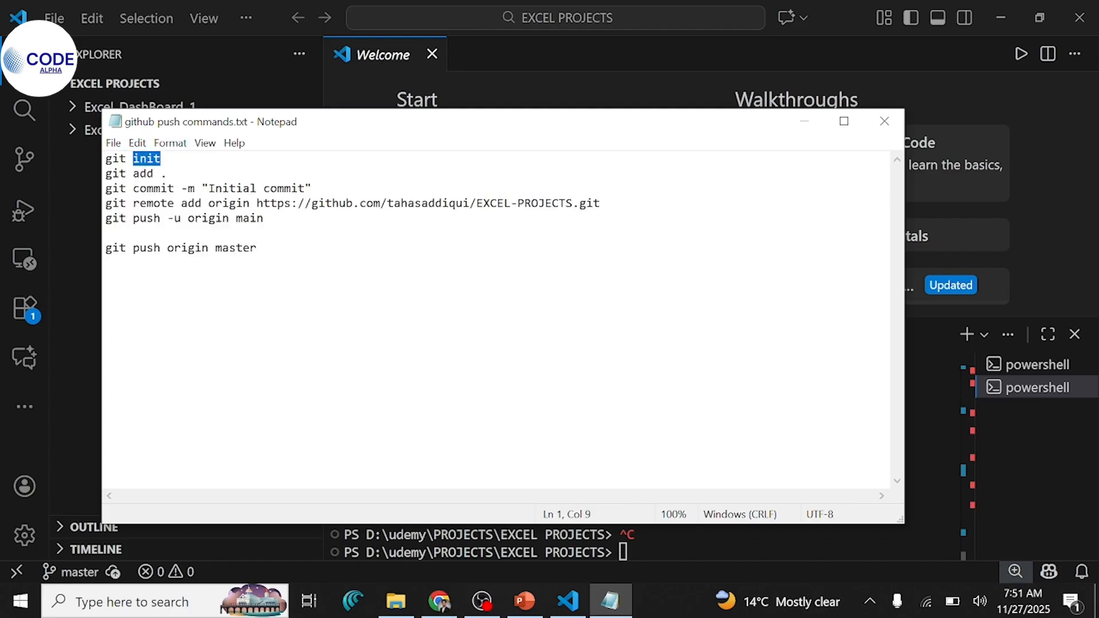
{"action": "double_click", "coordinate": [143, 172]}
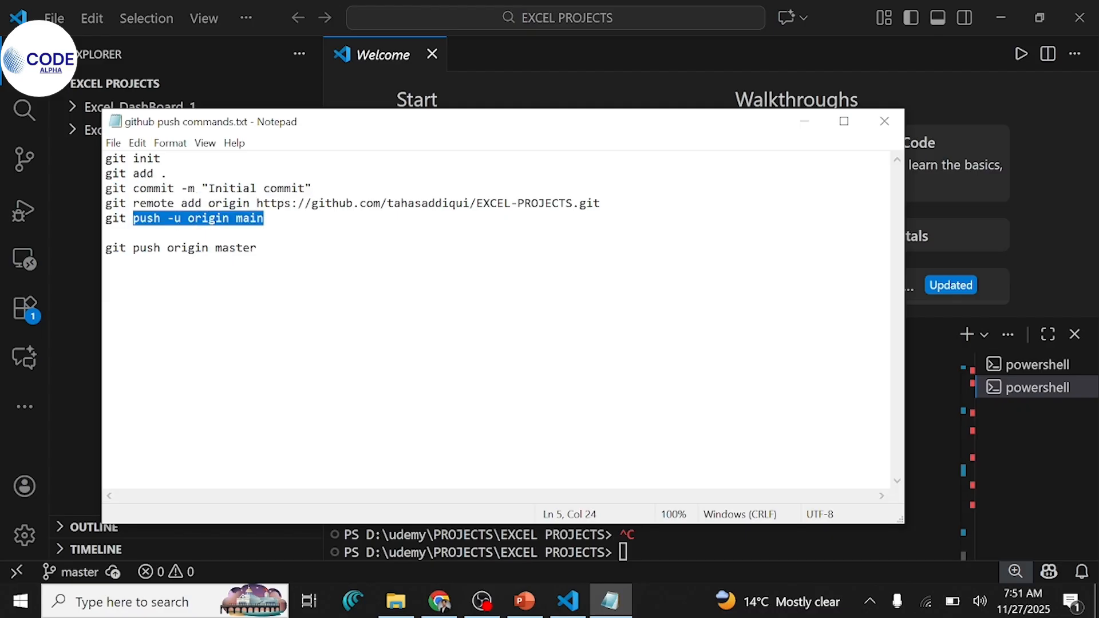
{"action": "left_click", "coordinate": [437, 602]}
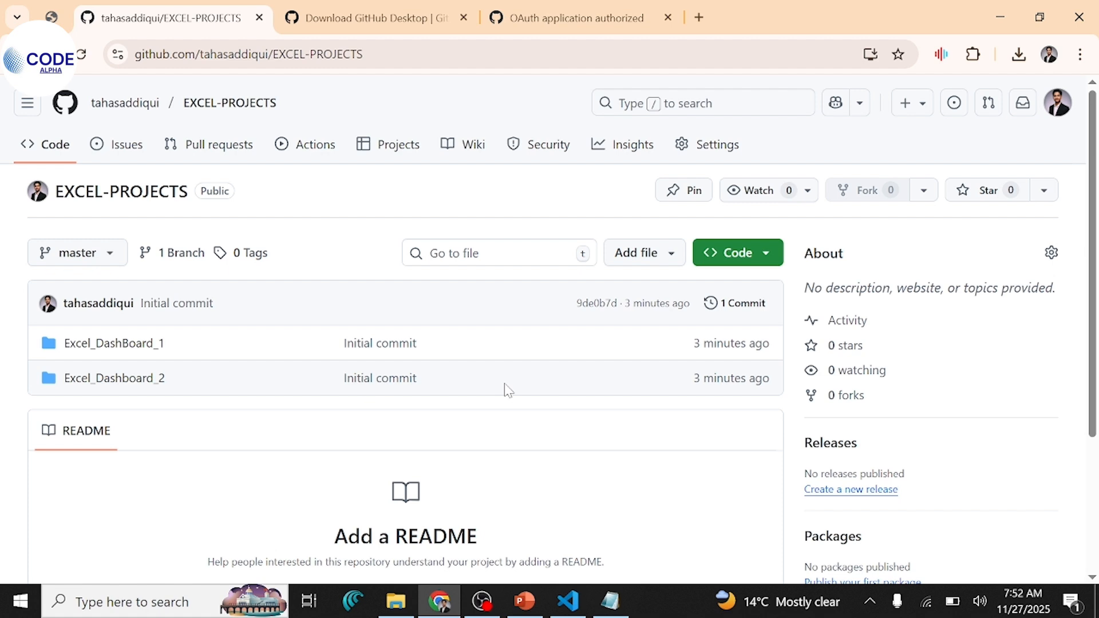
{"action": "mouse_move", "coordinate": [570, 422]}
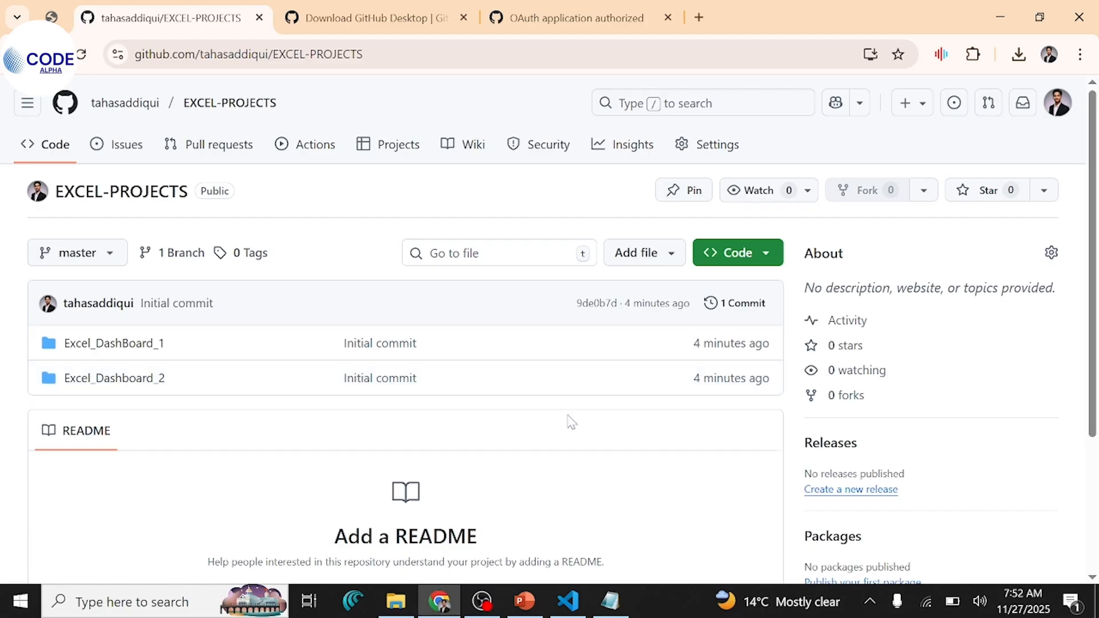
{"action": "mouse_move", "coordinate": [566, 423]}
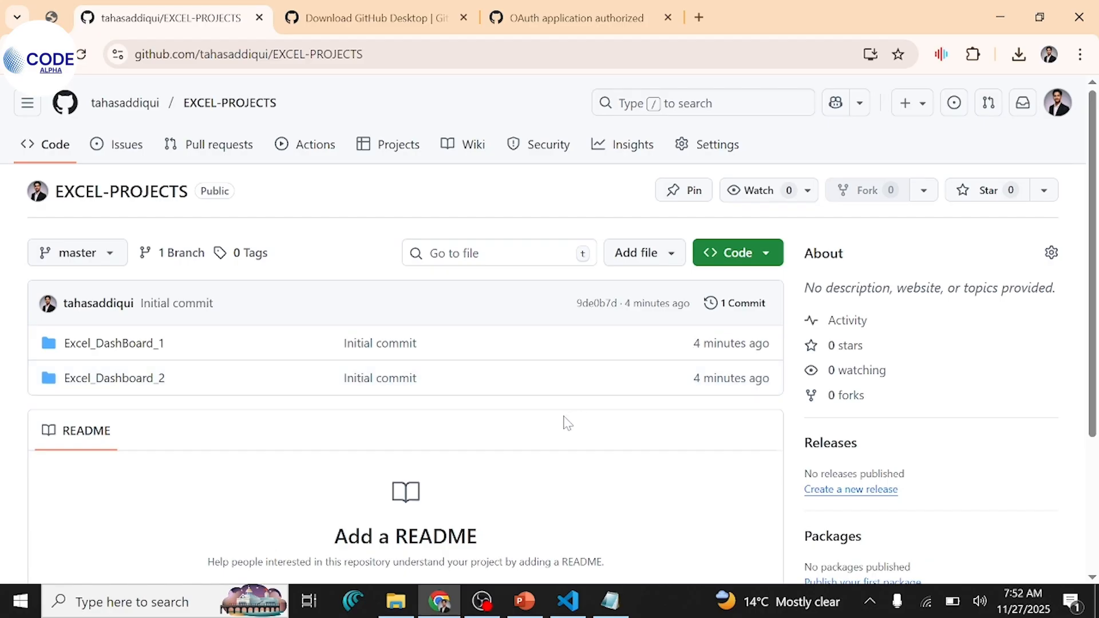